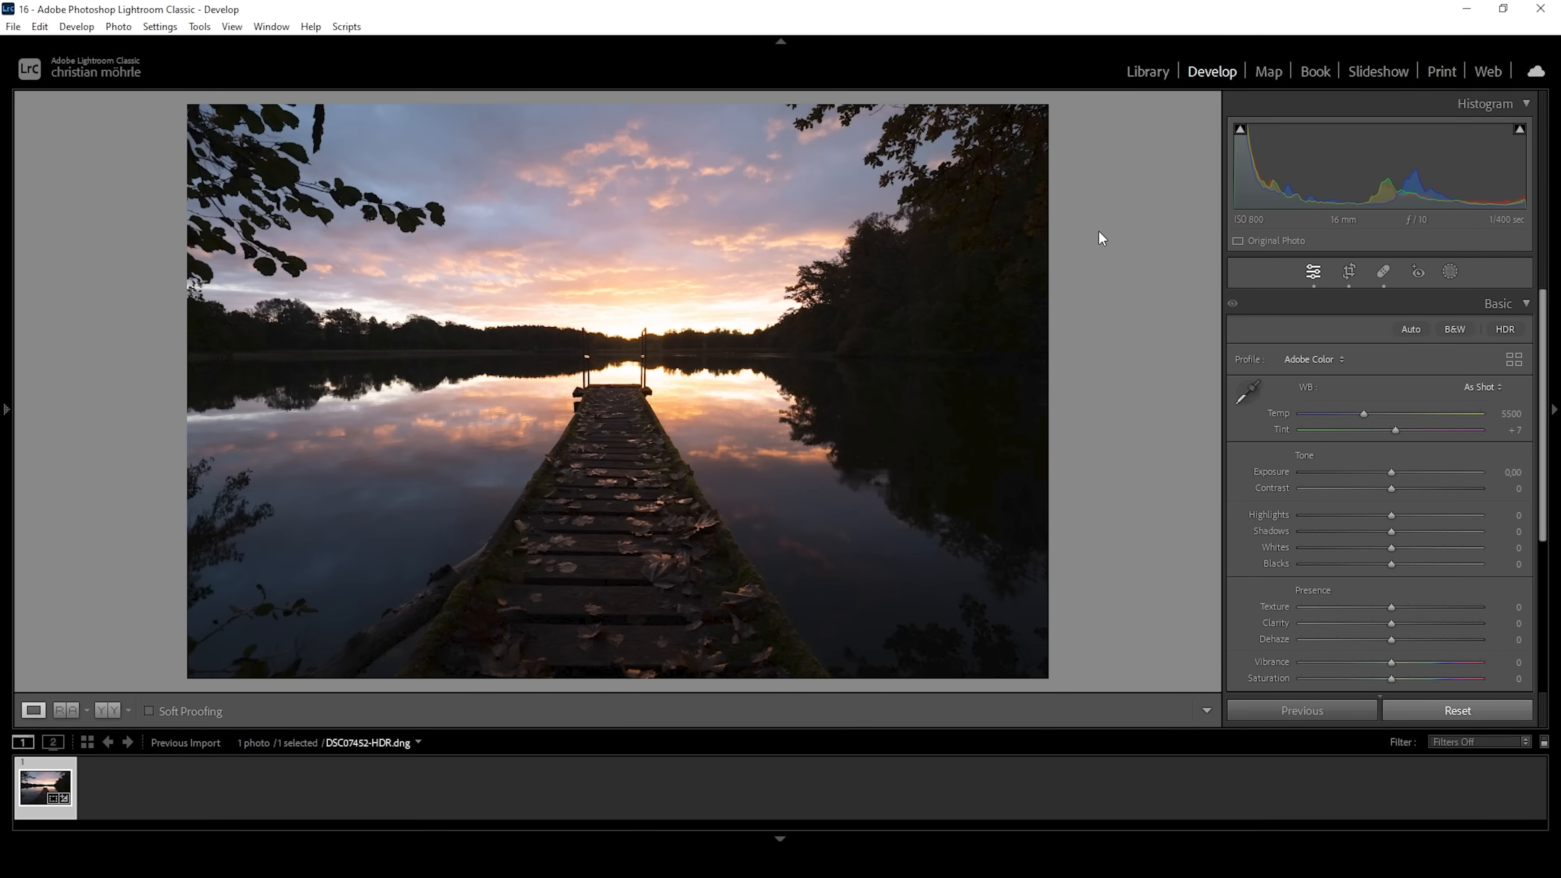
mouse_move(1025, 171)
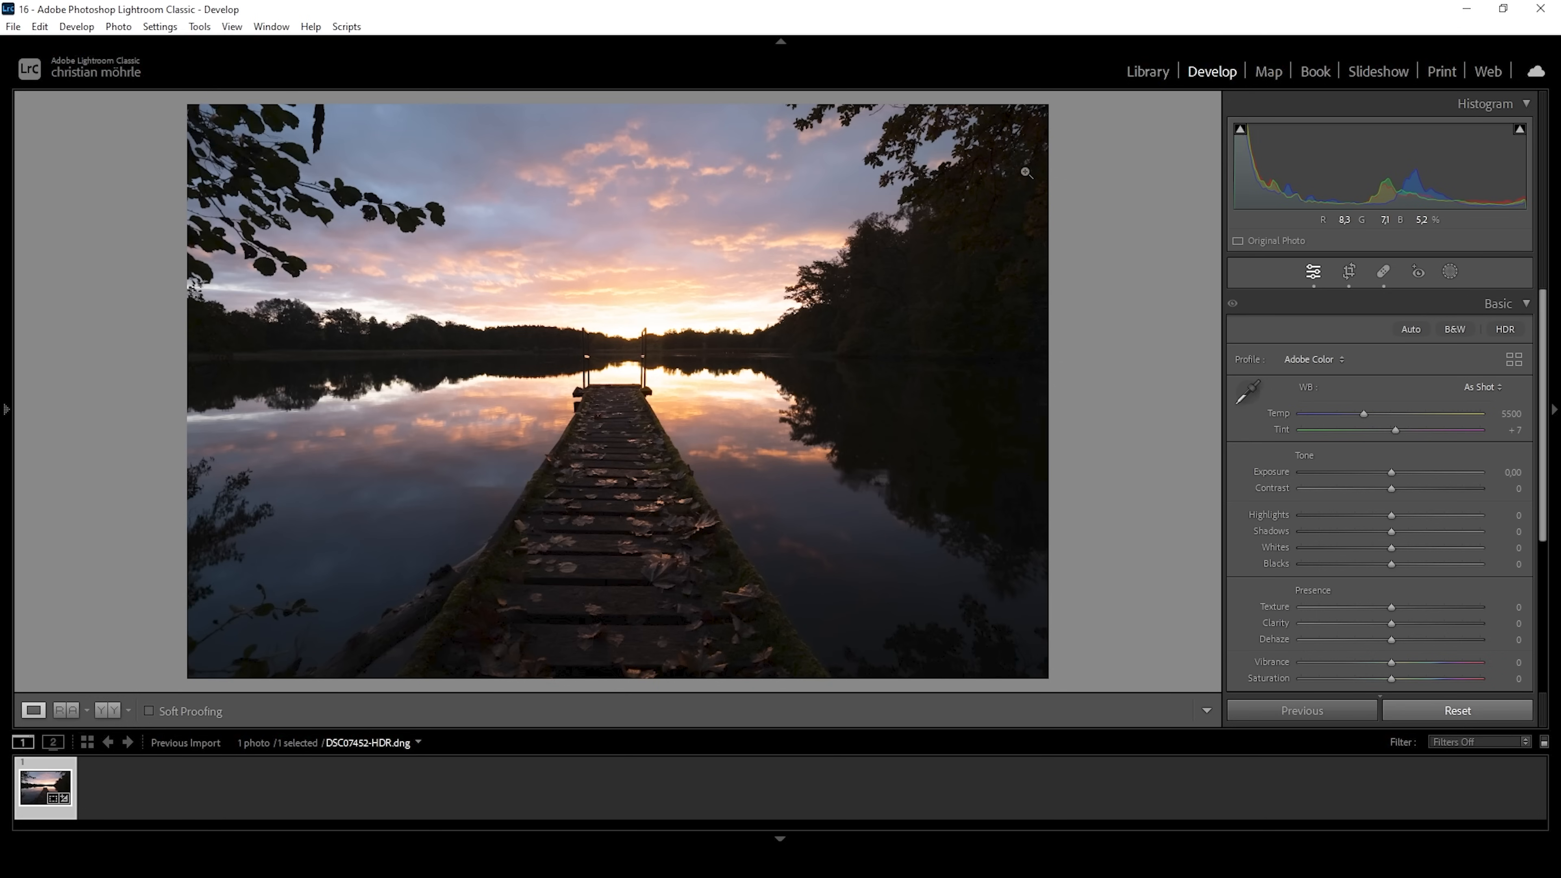
Switch the photo's profile from Adobe Color to Adobe Landscape.
left_click(1311, 359)
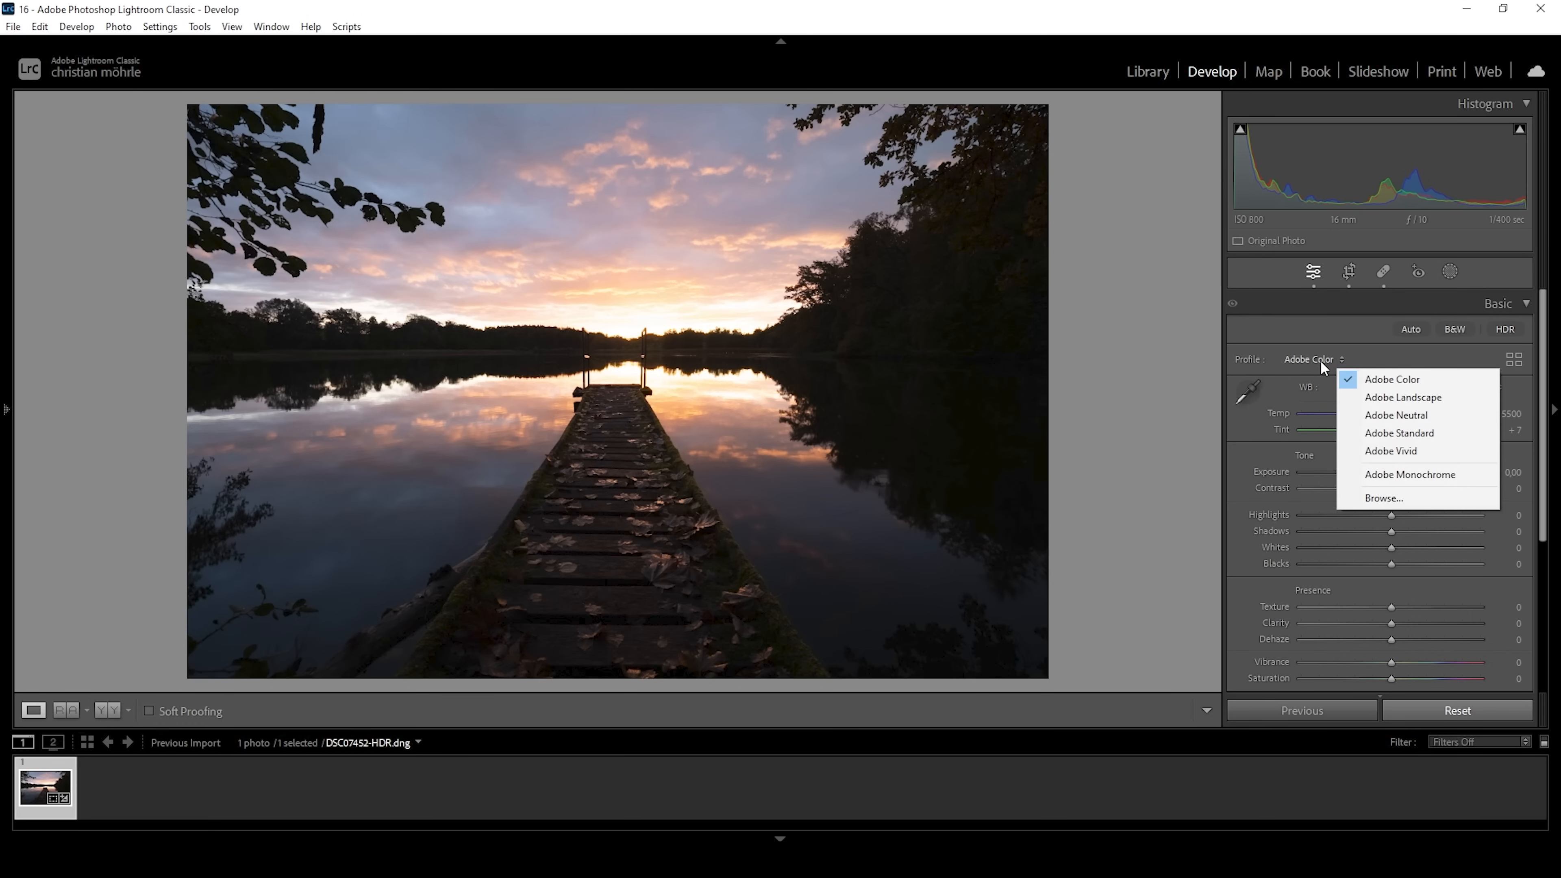
left_click(1400, 397)
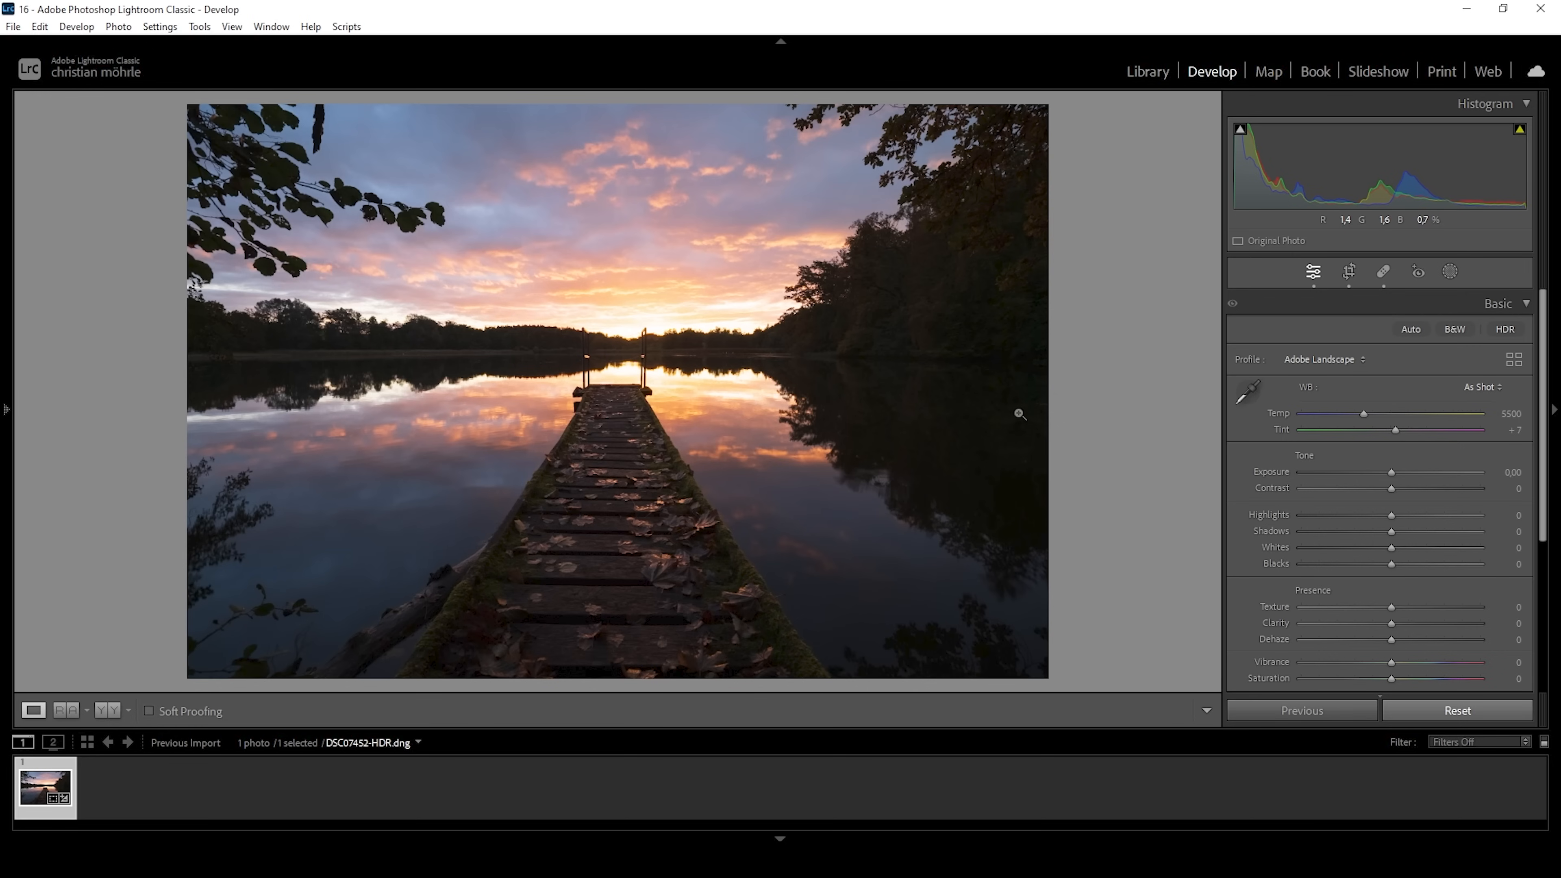
mouse_move(1119, 490)
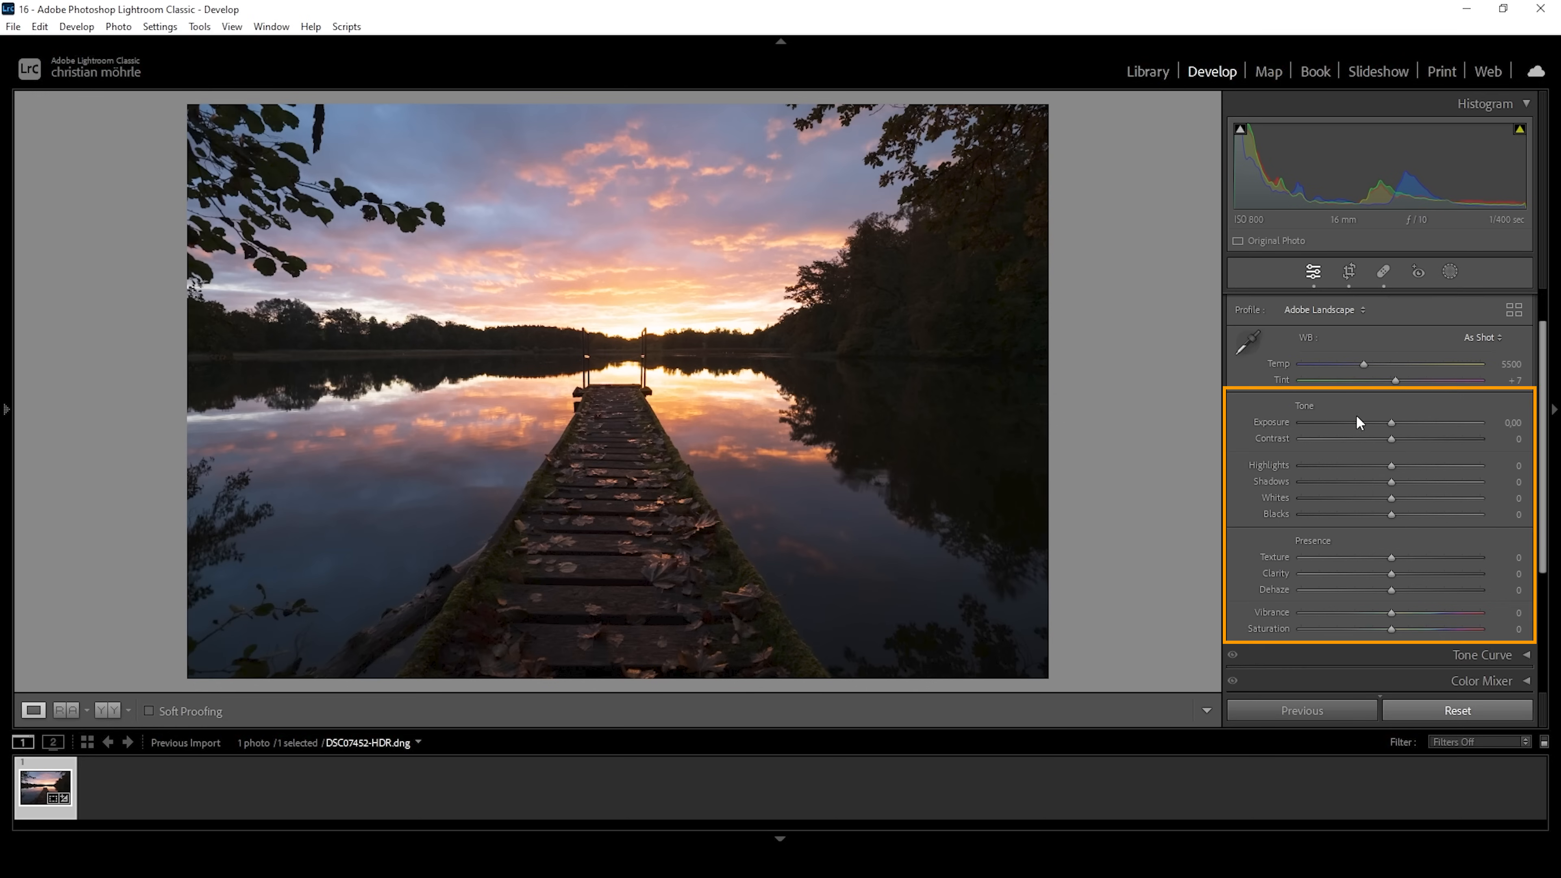
mouse_move(1309, 416)
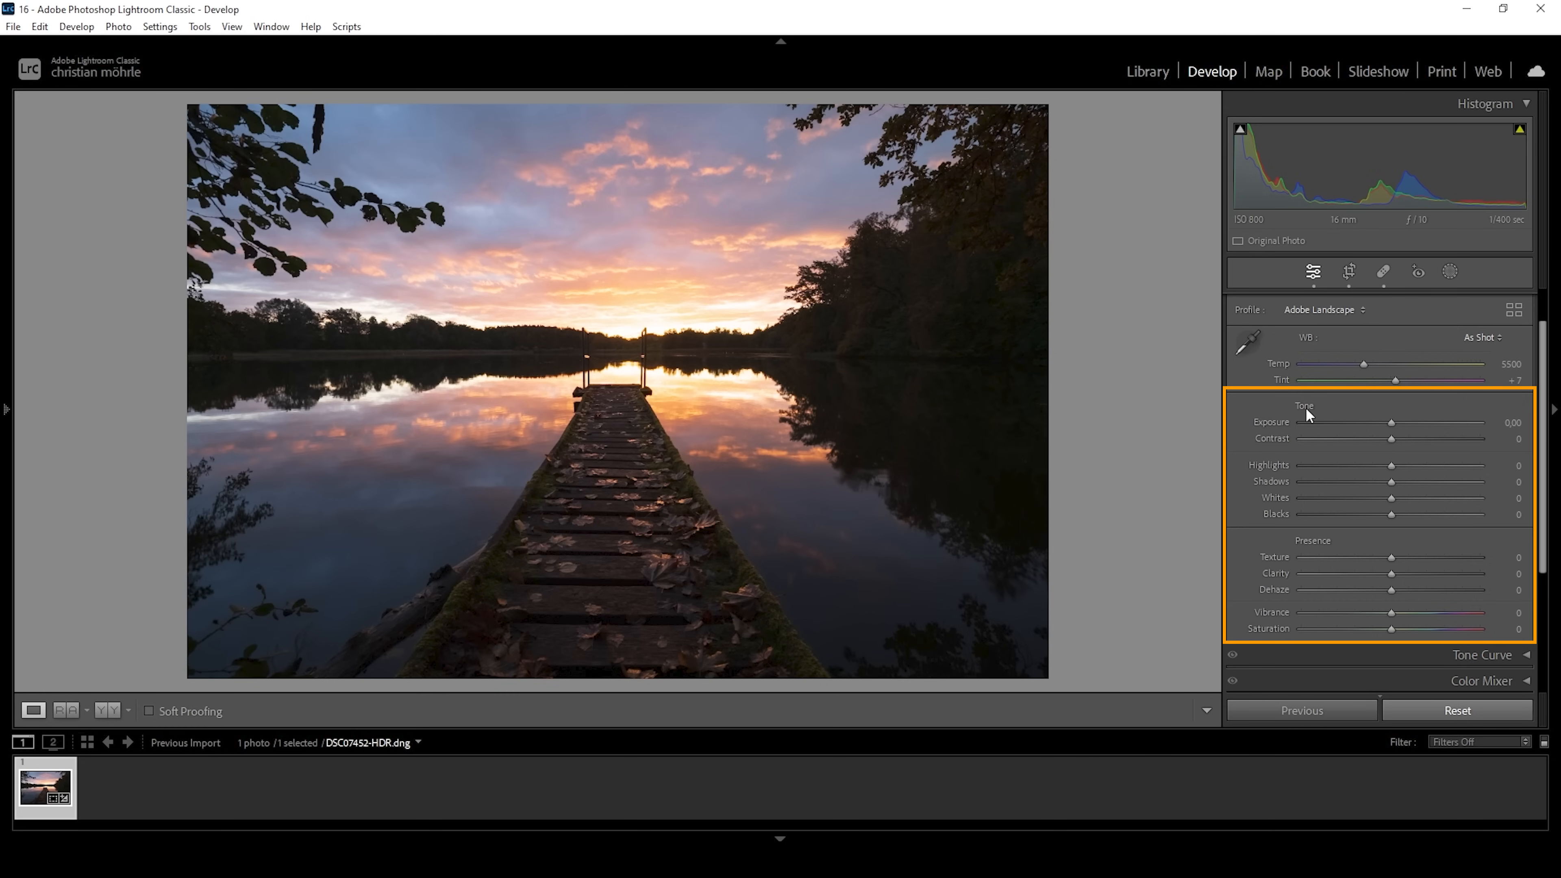
mouse_move(1410, 432)
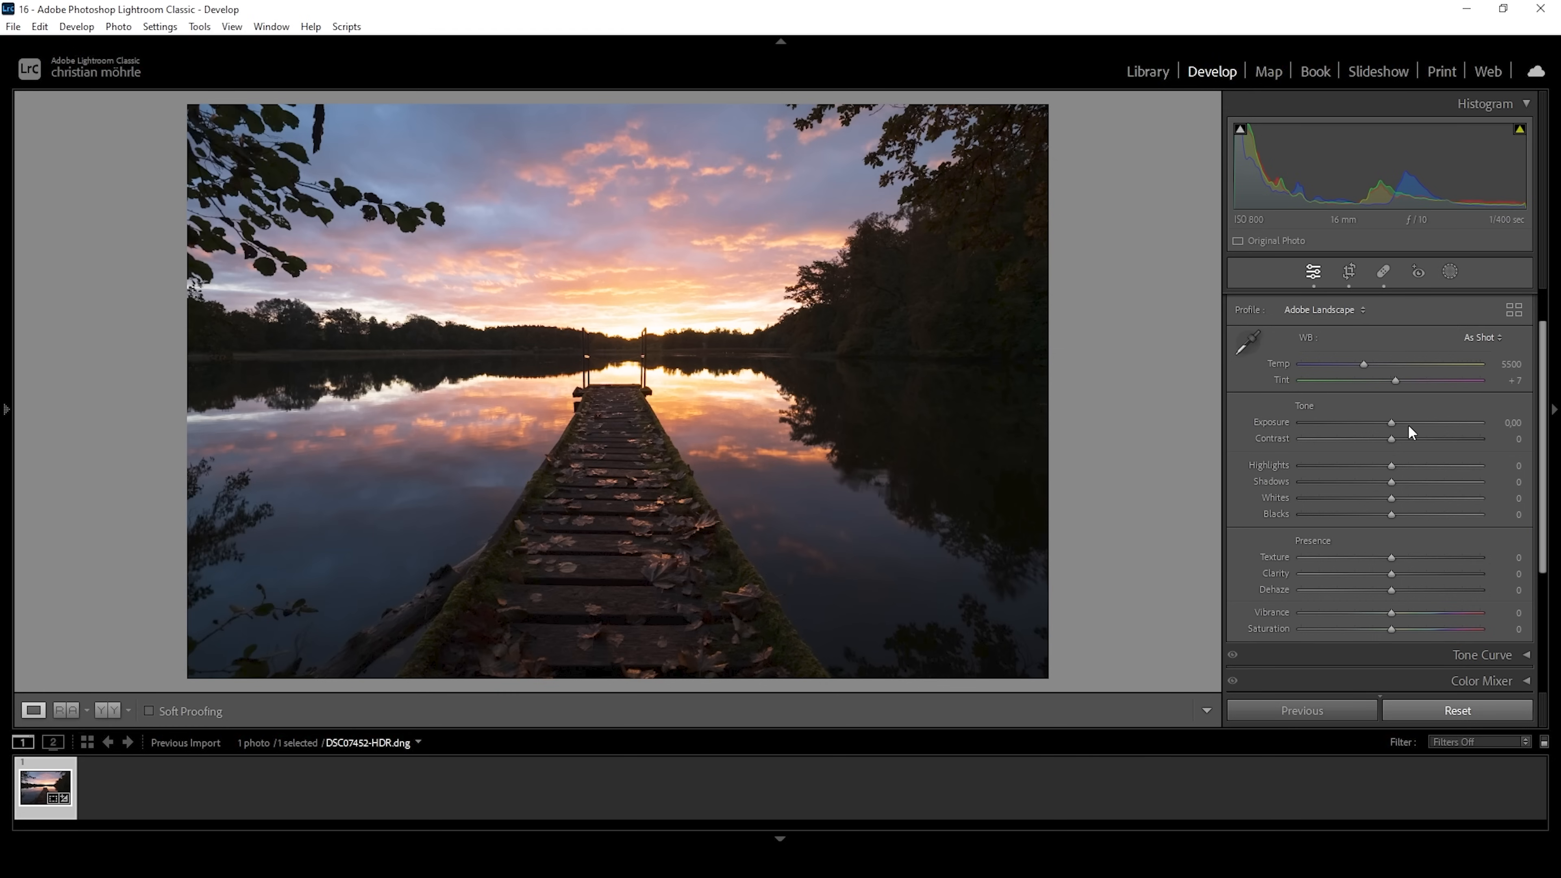
Brighten the photo's exposure, settling it at +1.25.
left_click_drag(1391, 422, 1396, 422)
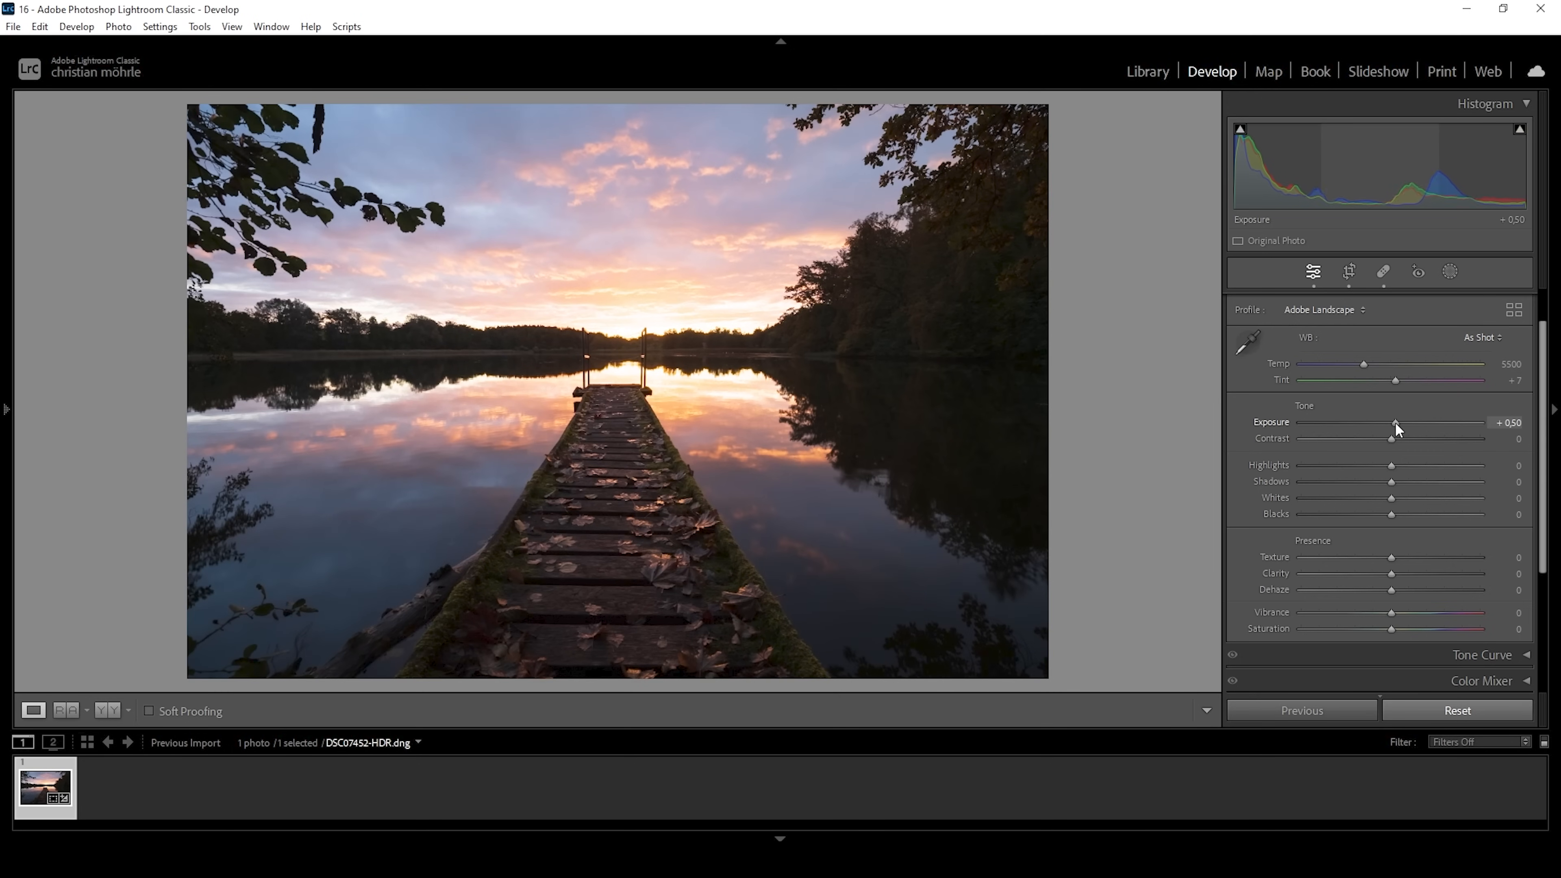
left_click_drag(1395, 429, 1406, 428)
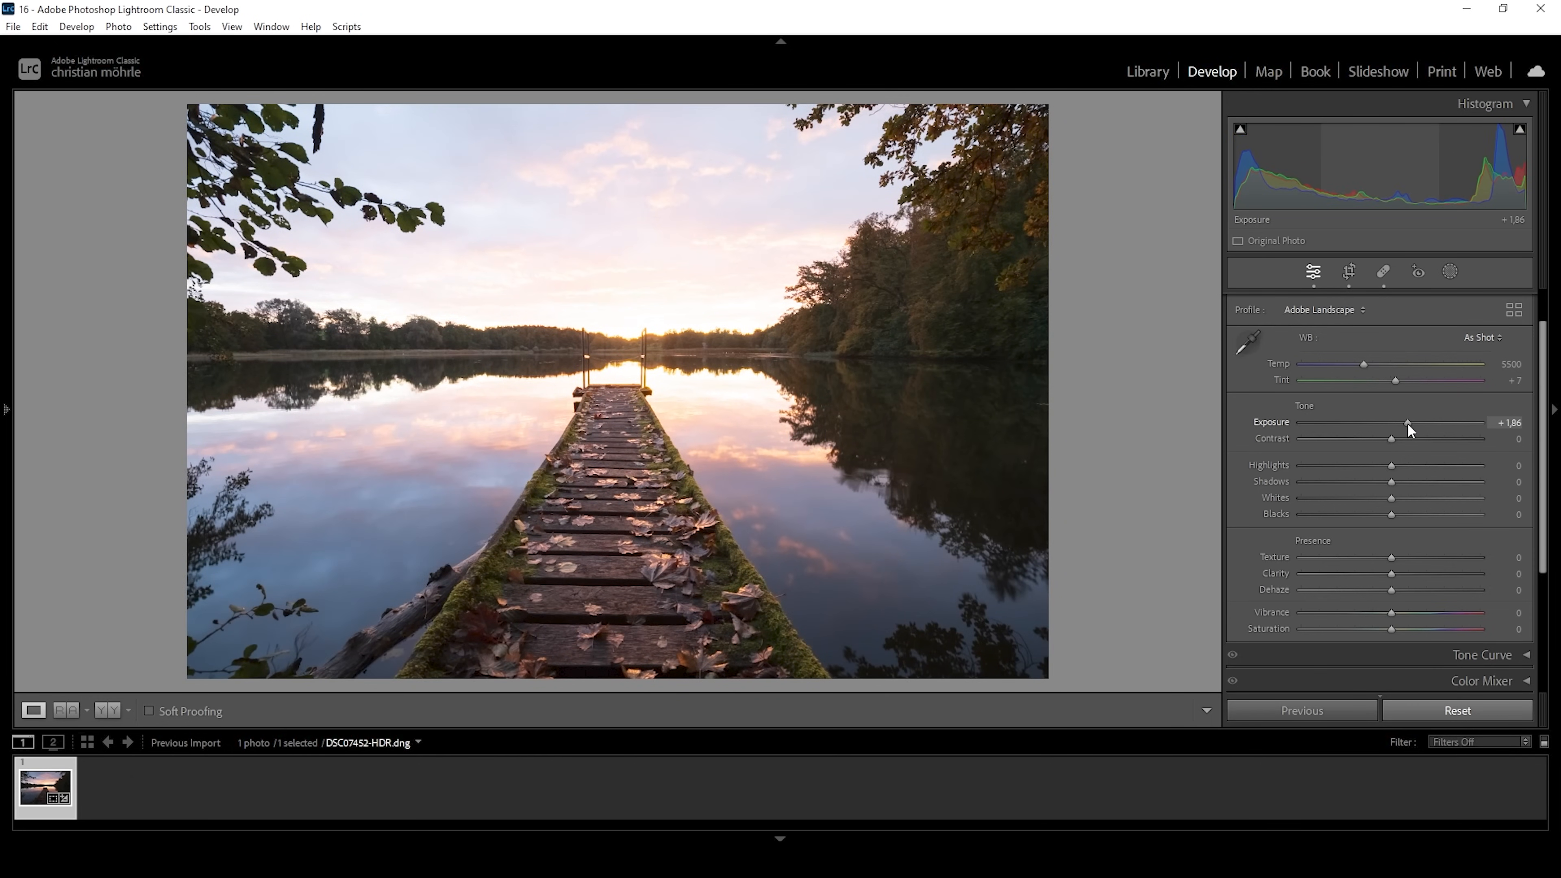
left_click_drag(1408, 422, 1402, 422)
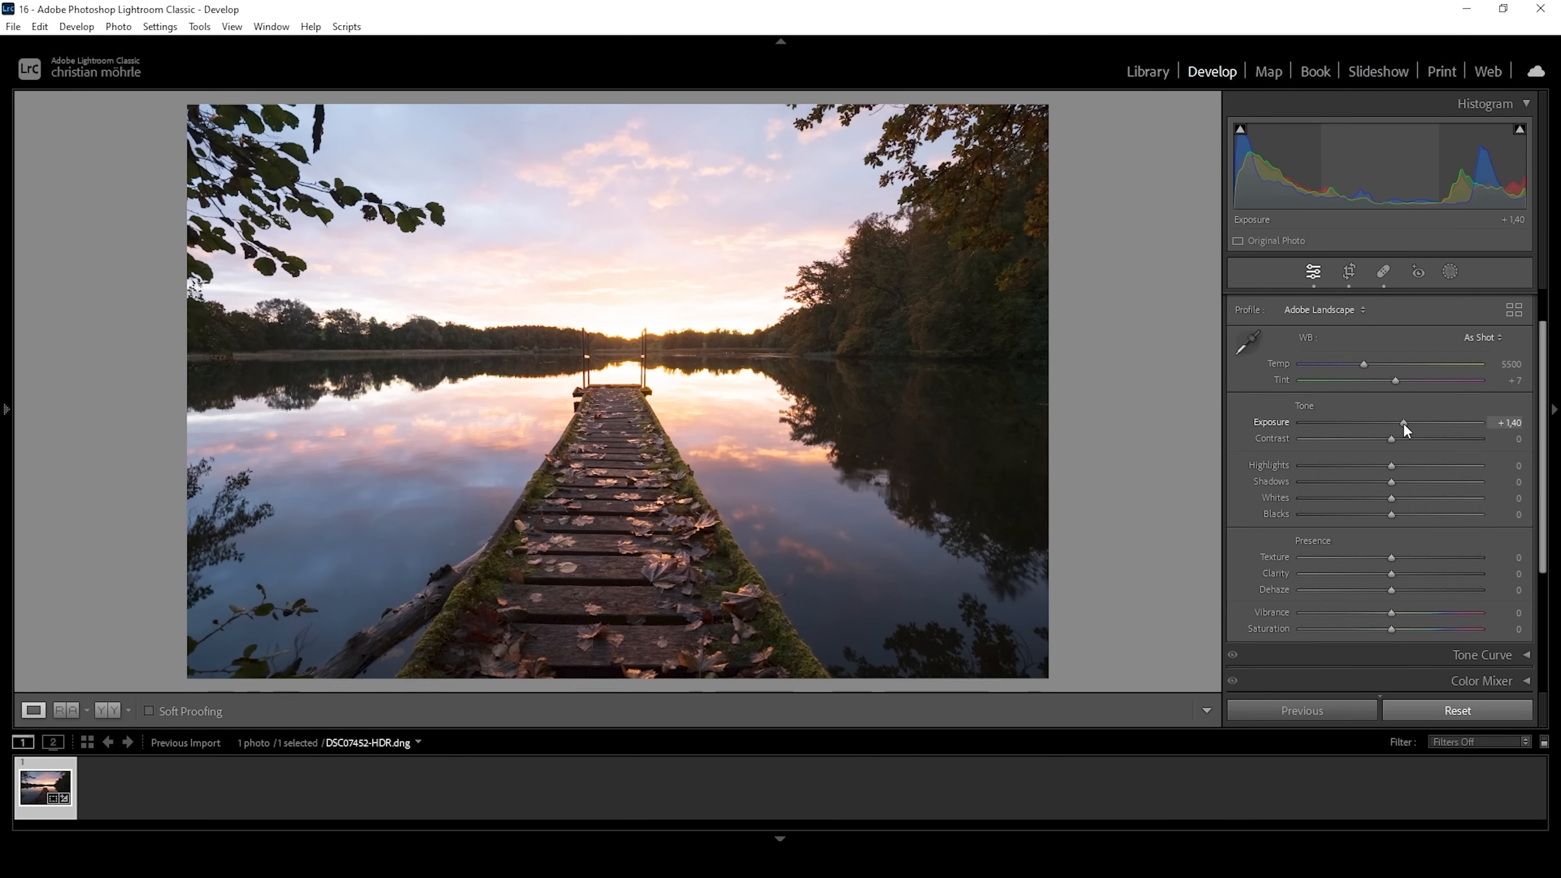
left_click_drag(1404, 422, 1391, 422)
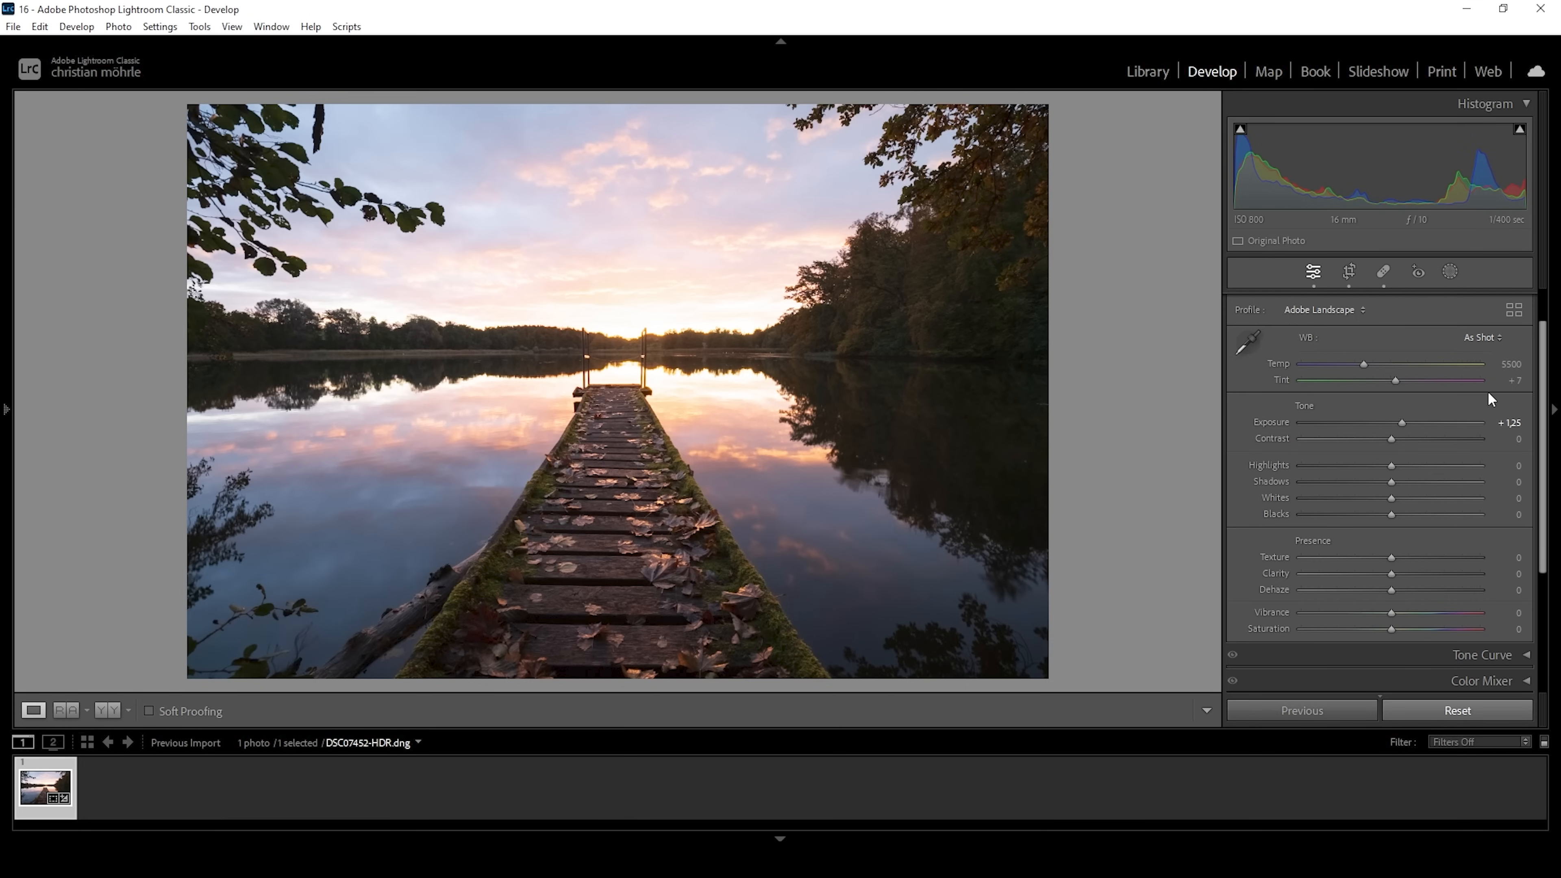
Pull the highlights down to -87 to recover sky detail.
left_click_drag(1396, 465, 1380, 465)
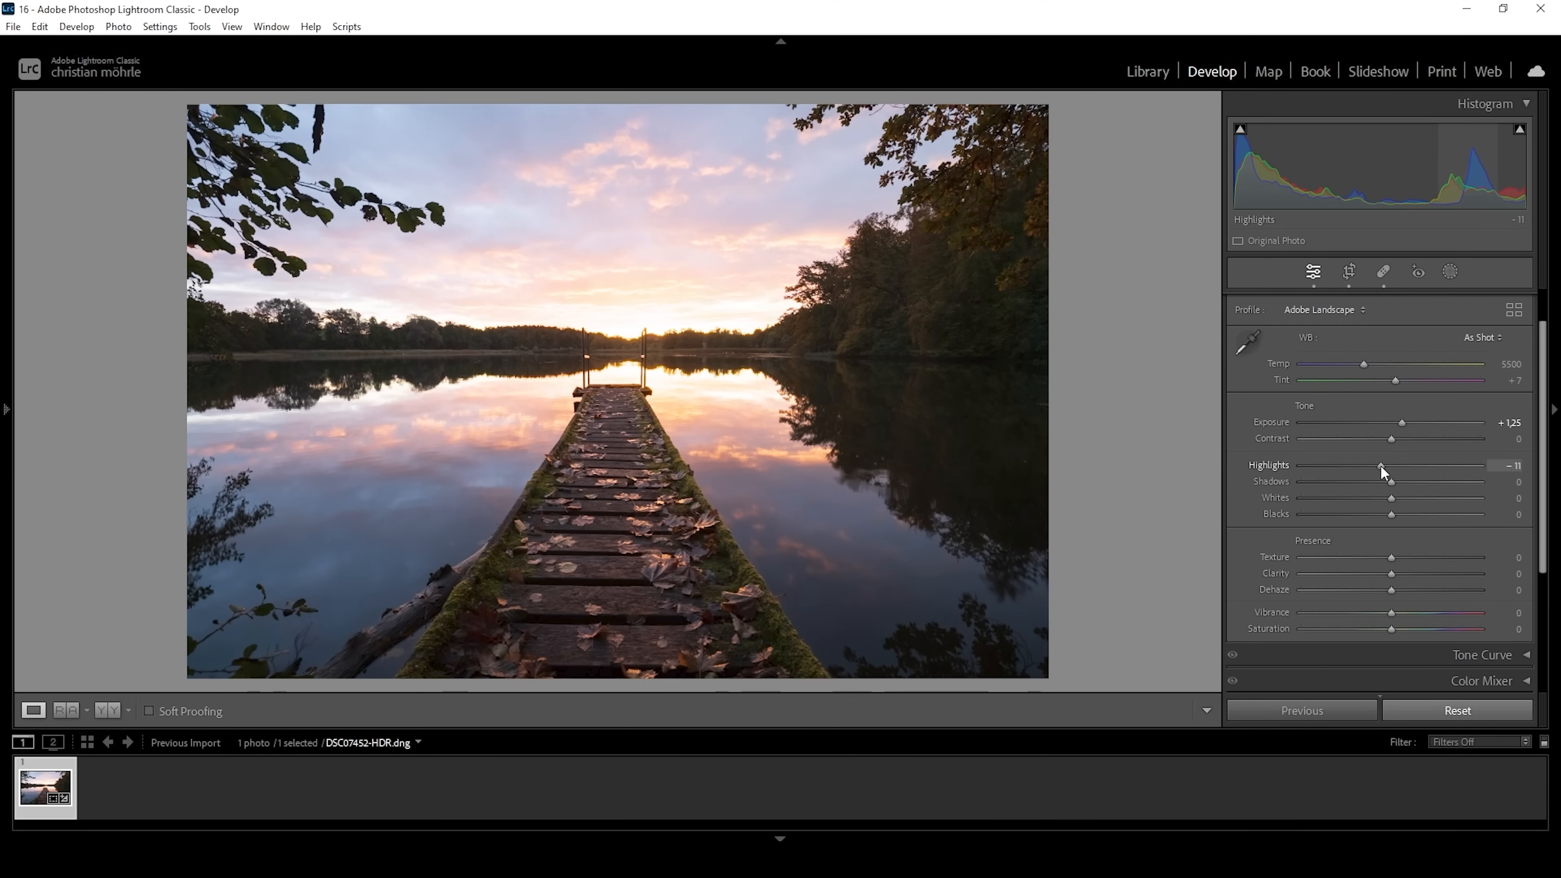
left_click_drag(1381, 466, 1339, 466)
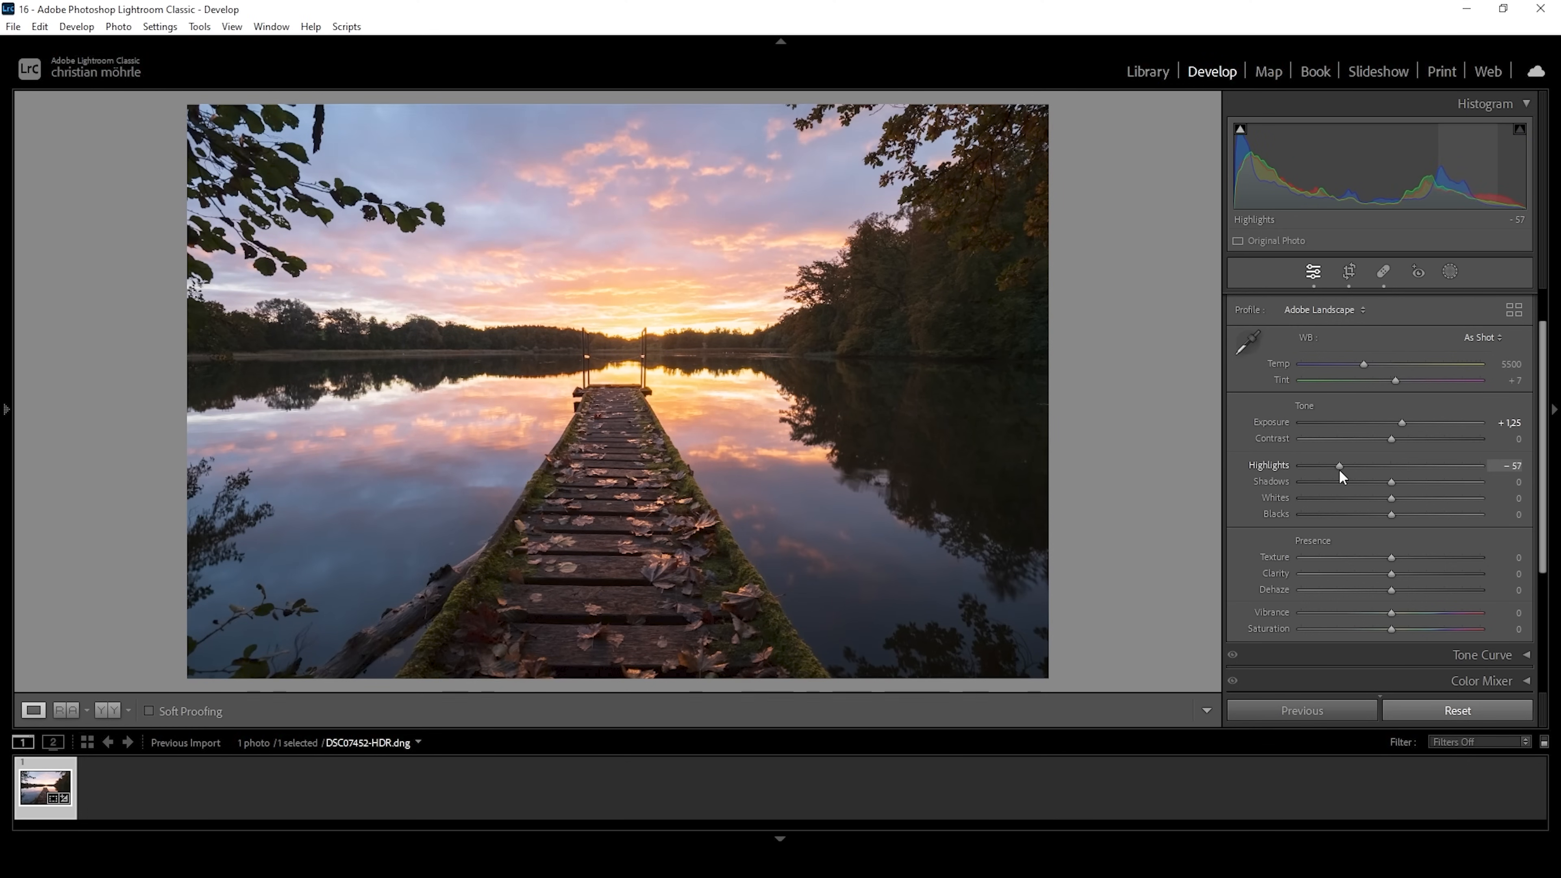
left_click_drag(1340, 466, 1314, 466)
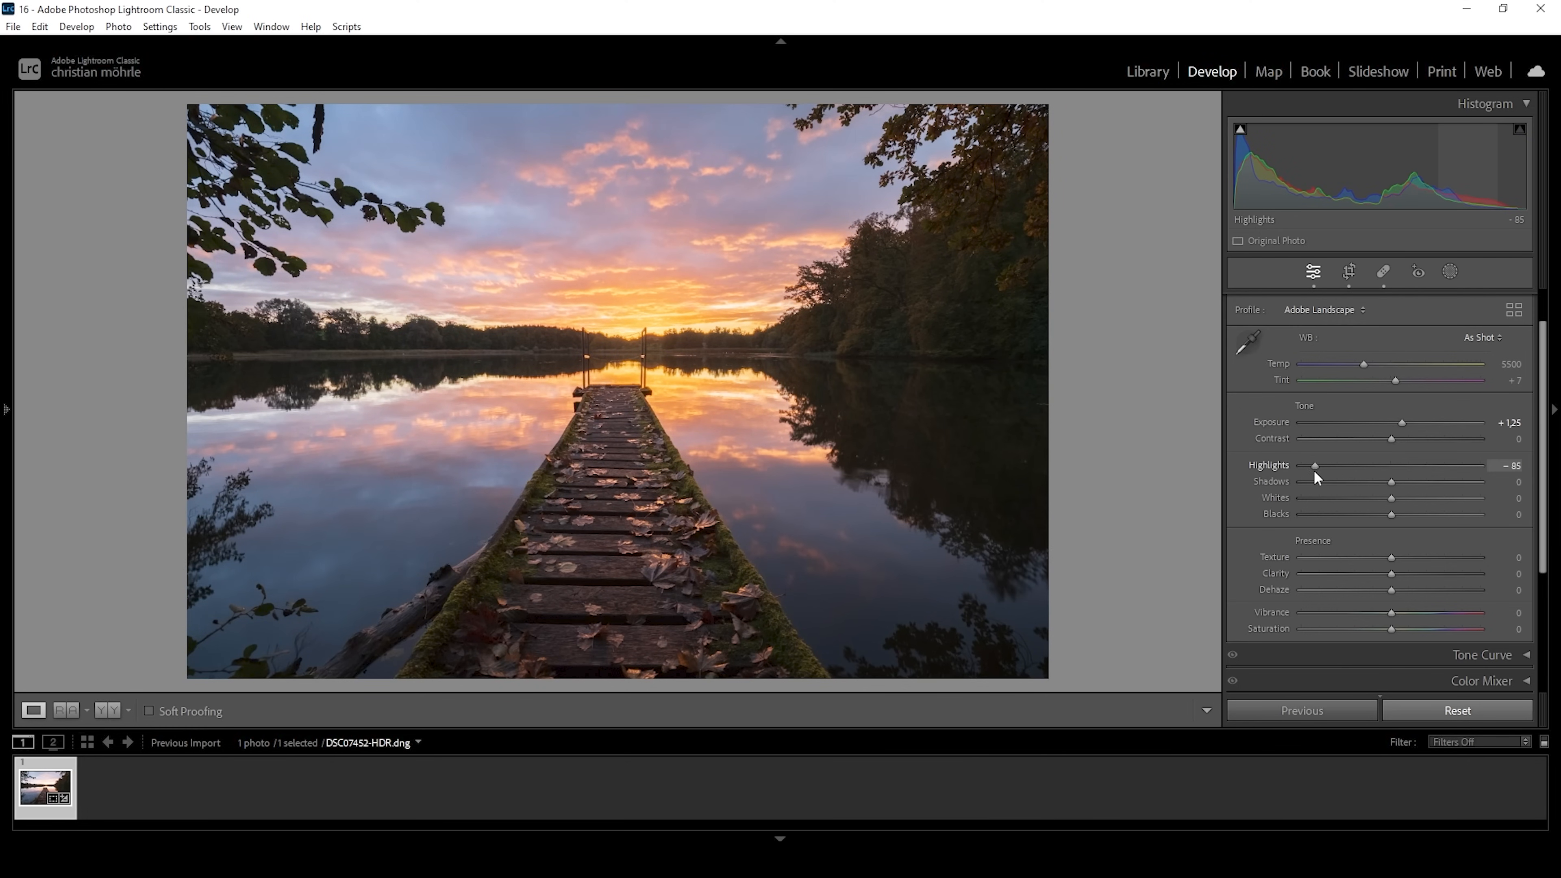
left_click_drag(1313, 465, 1317, 465)
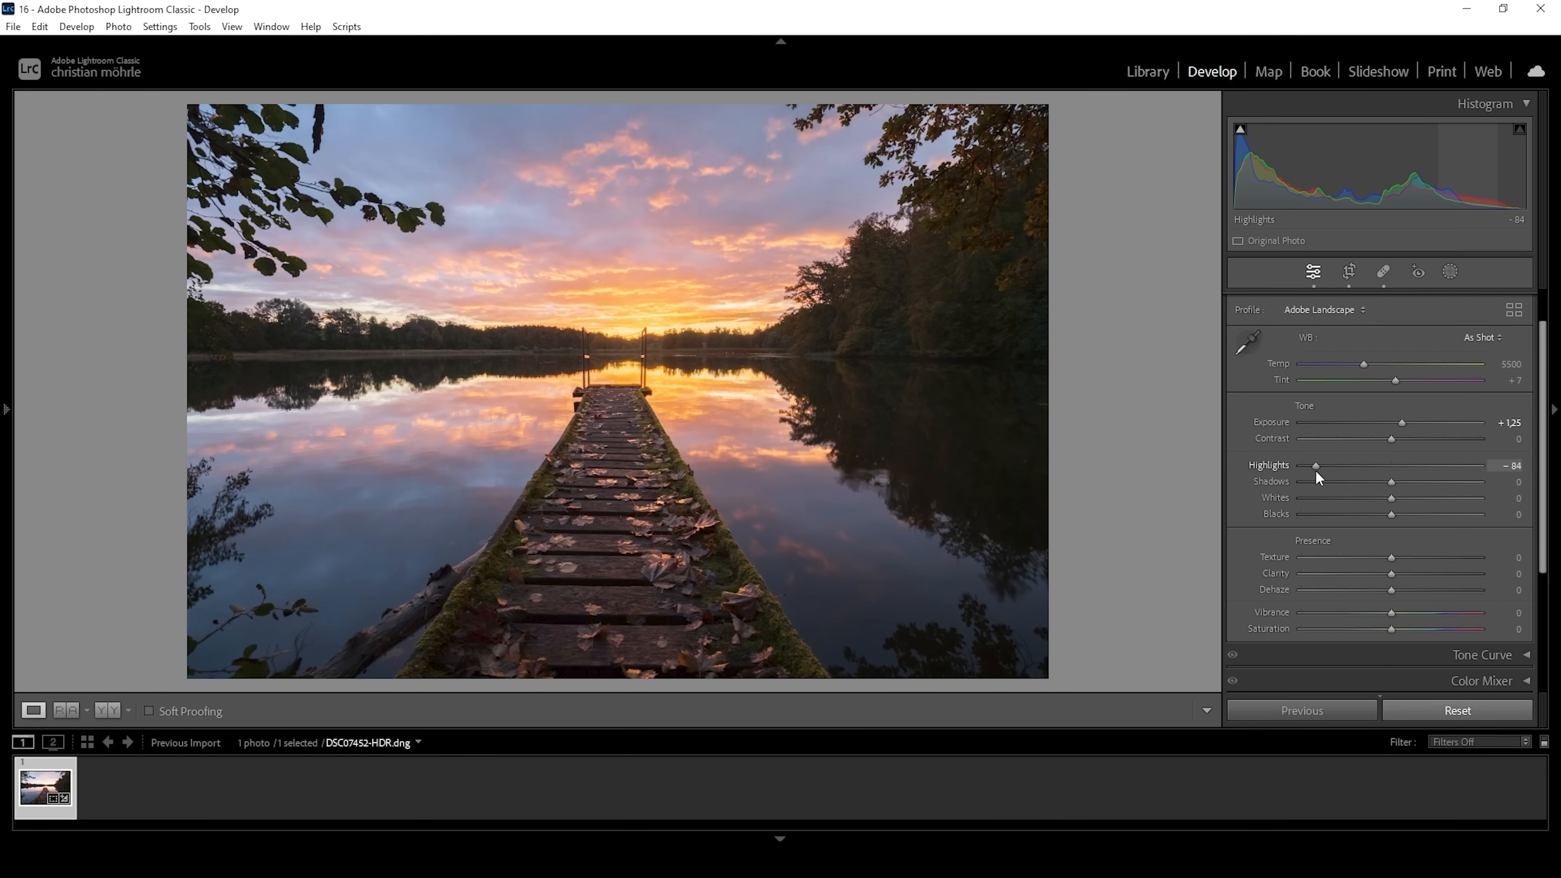
left_click_drag(1317, 465, 1312, 465)
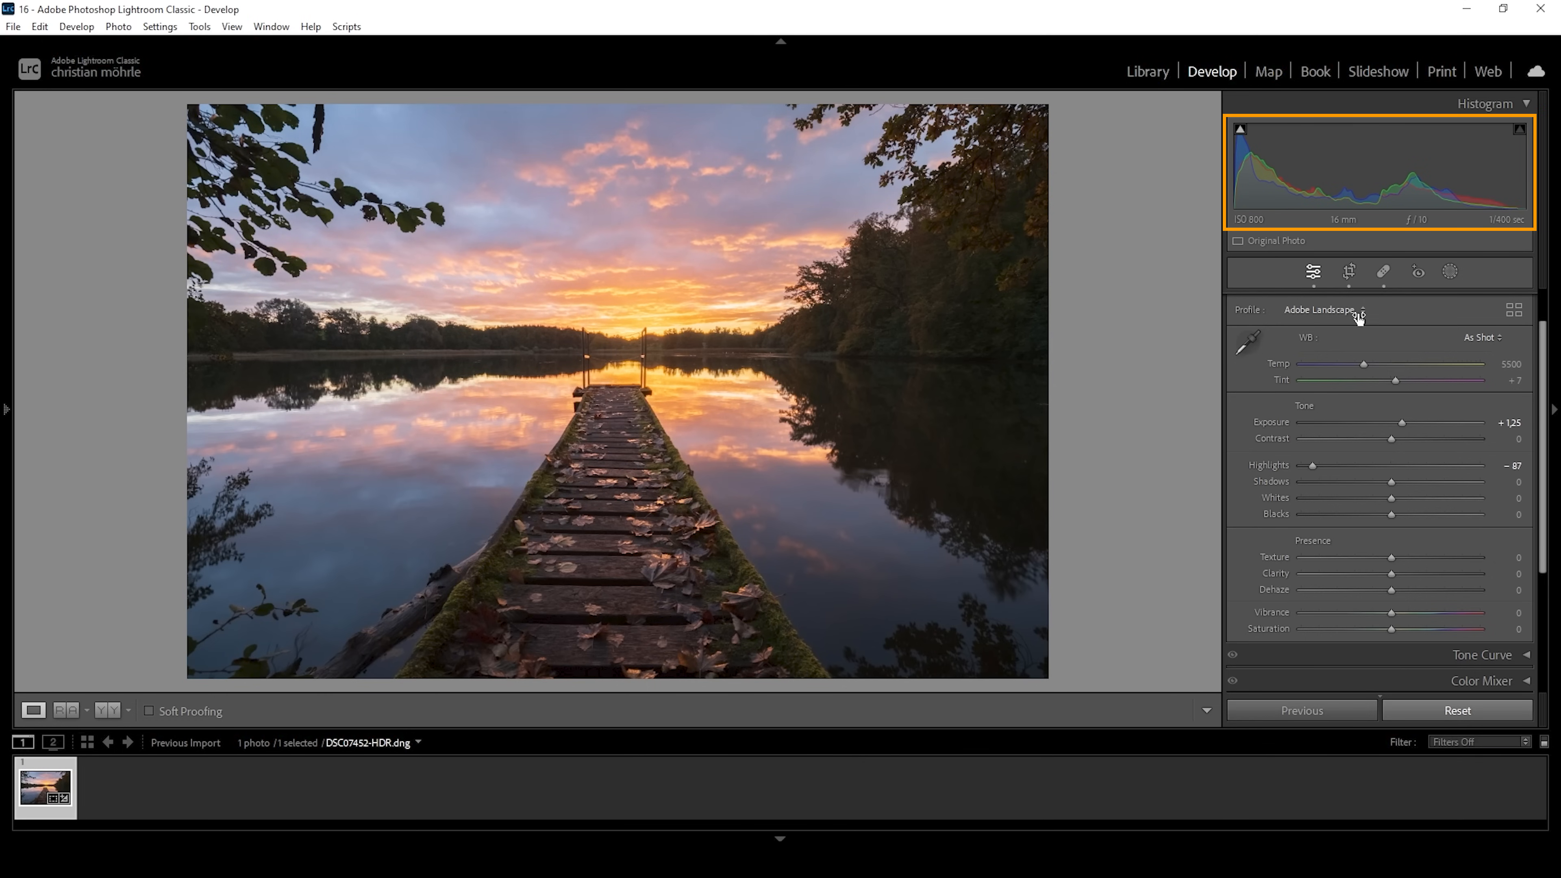
mouse_move(842, 227)
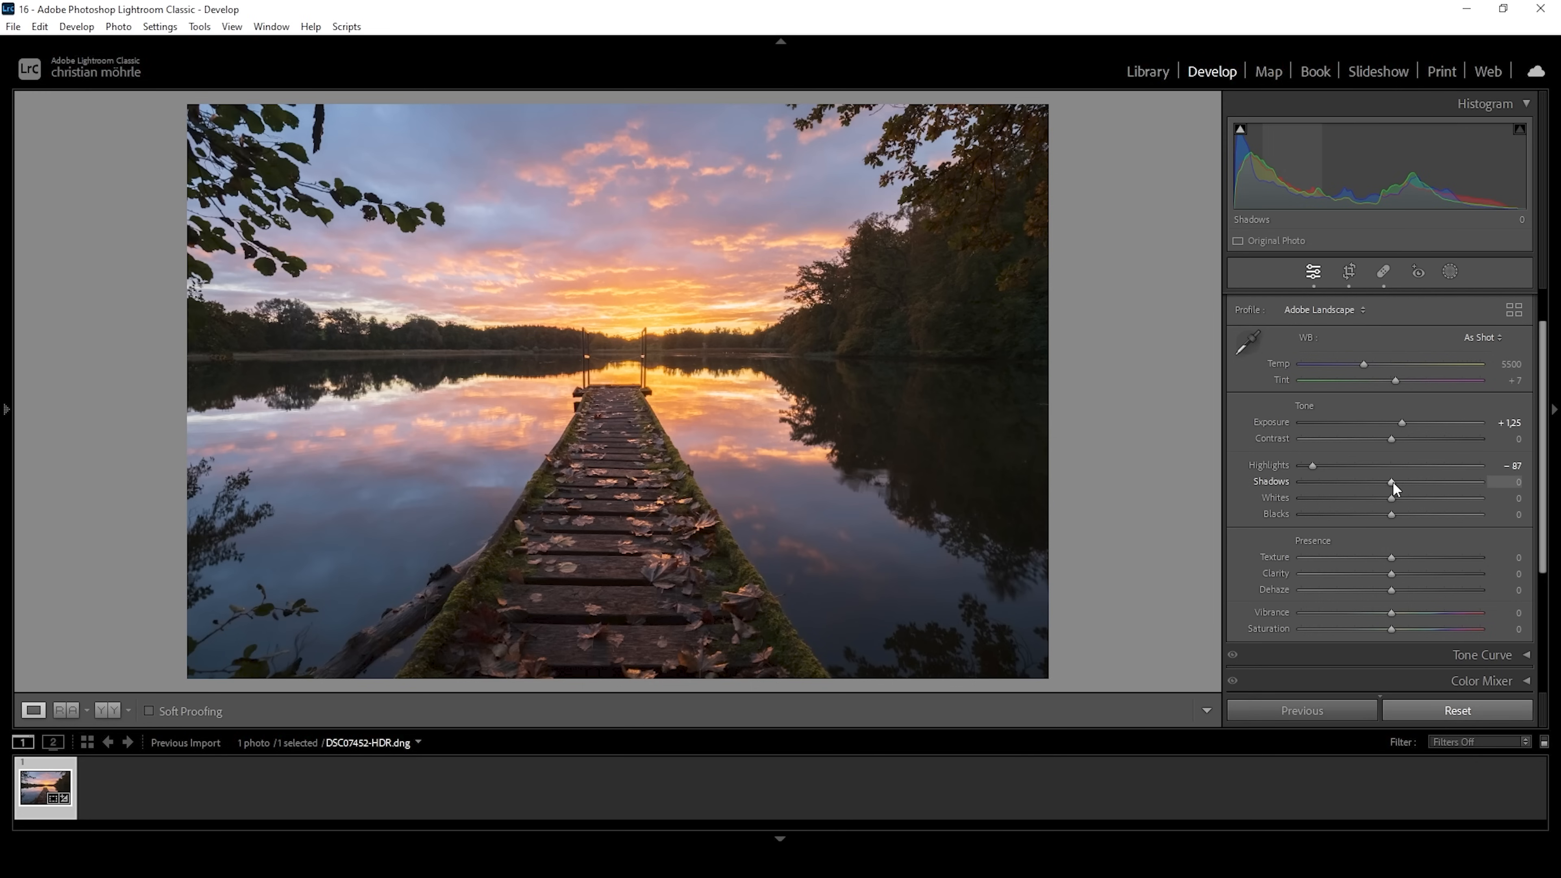
Lift the shadows to +21 and the blacks to +23.
left_click_drag(1391, 480, 1404, 481)
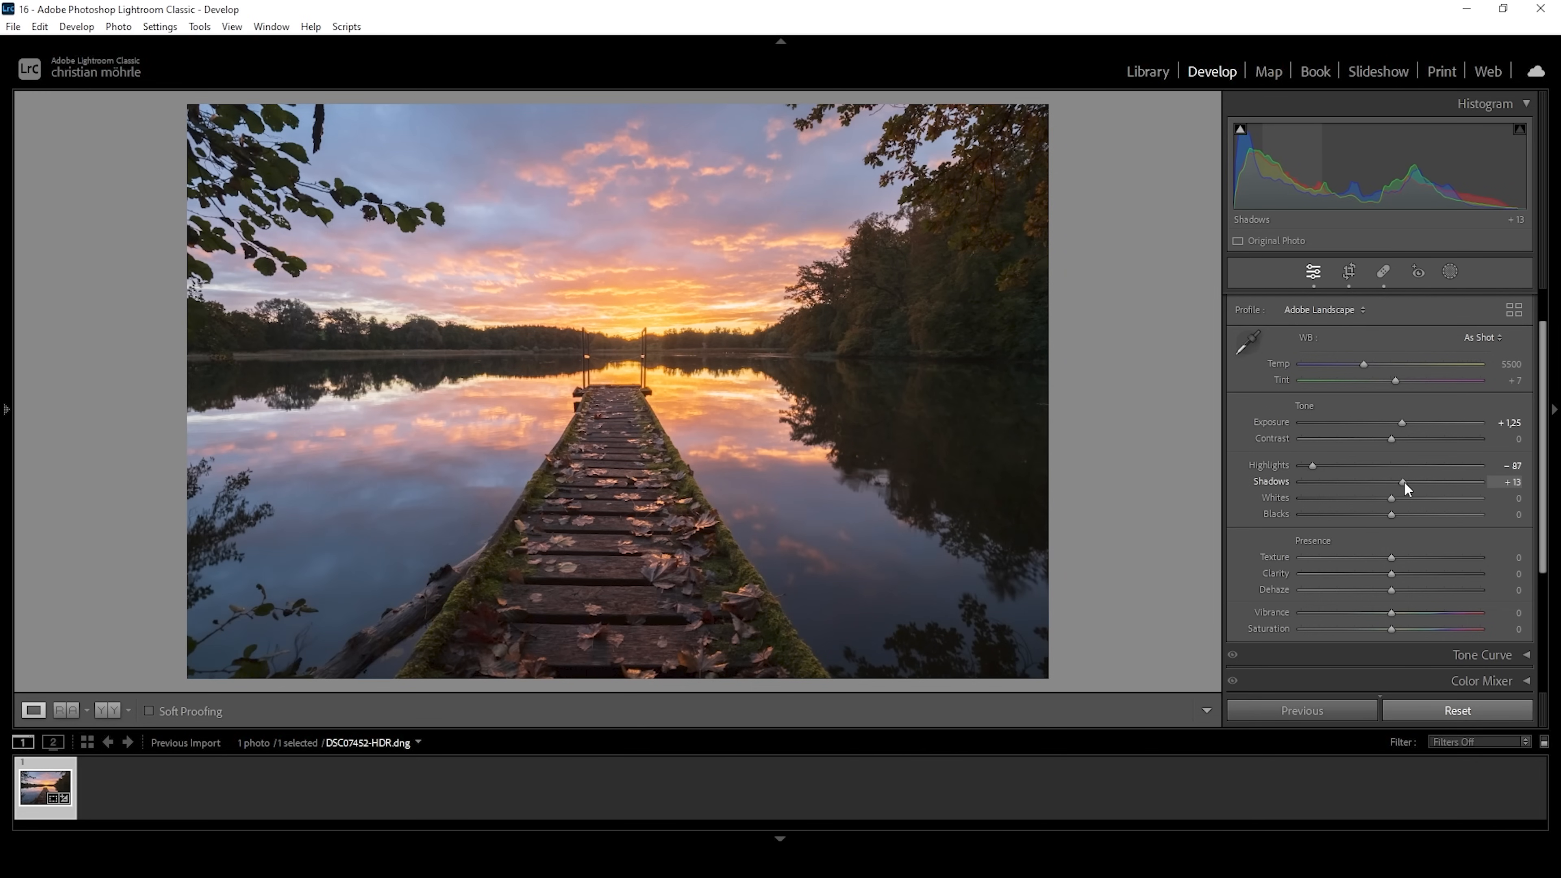
left_click_drag(1402, 482, 1419, 482)
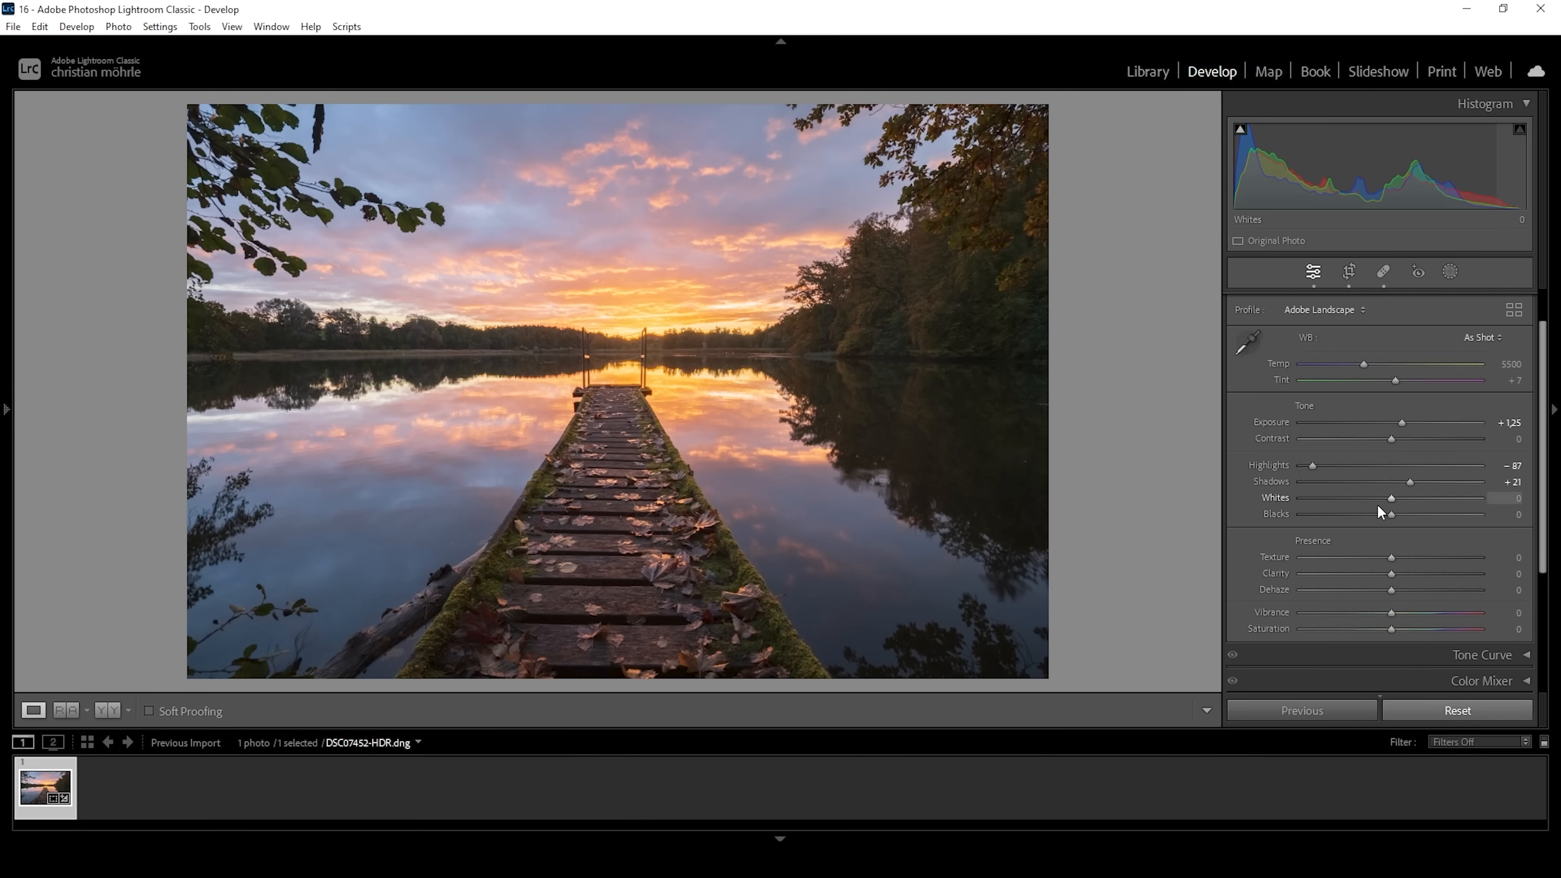
left_click_drag(1390, 514, 1404, 514)
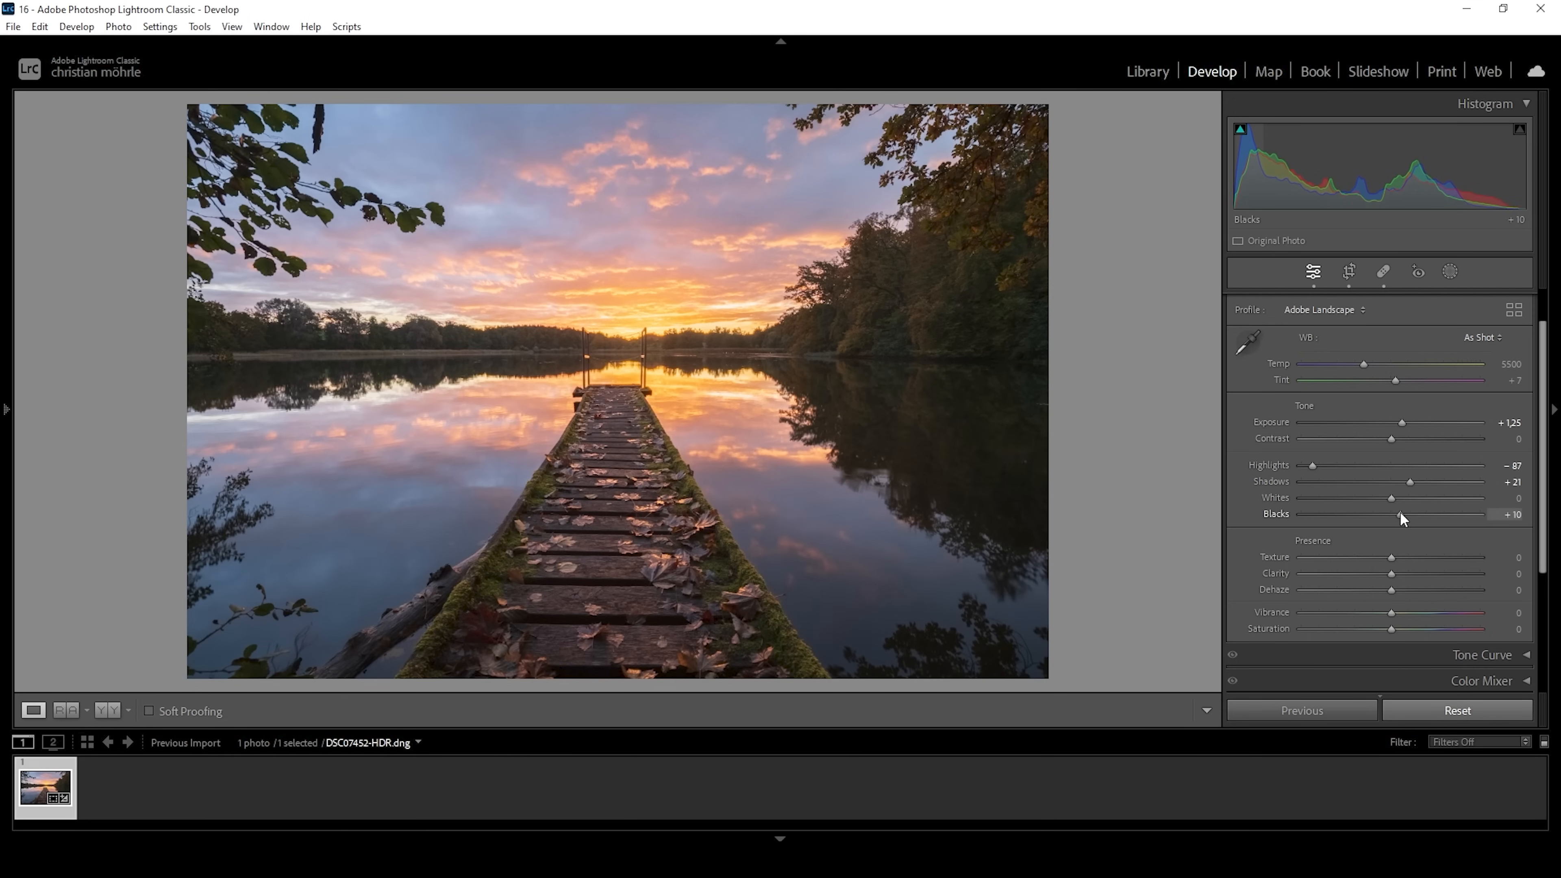
left_click_drag(1400, 514, 1441, 514)
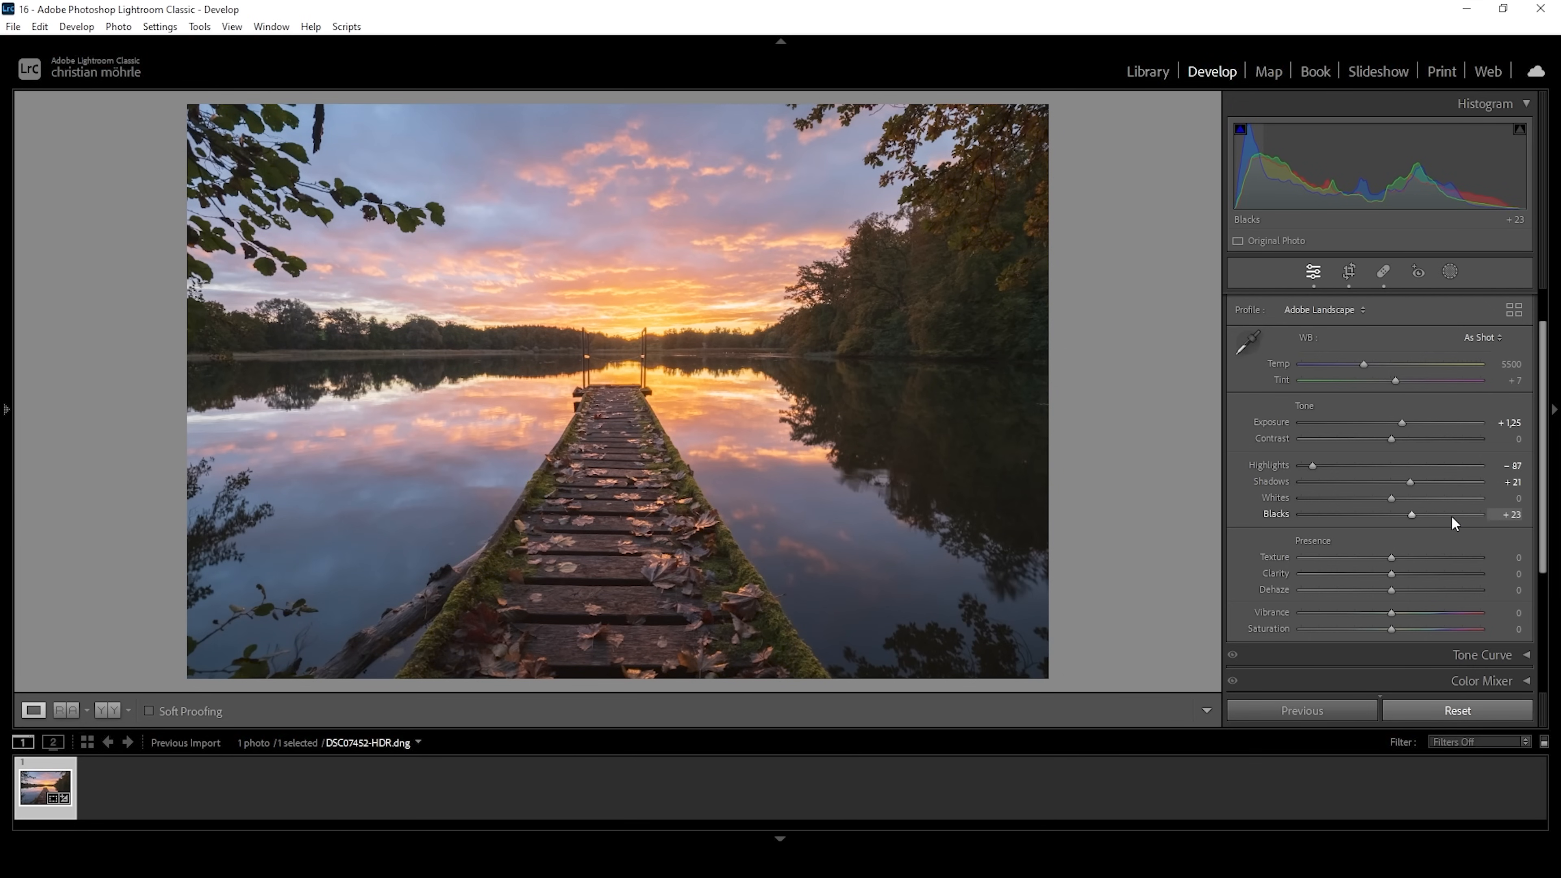
mouse_move(1184, 571)
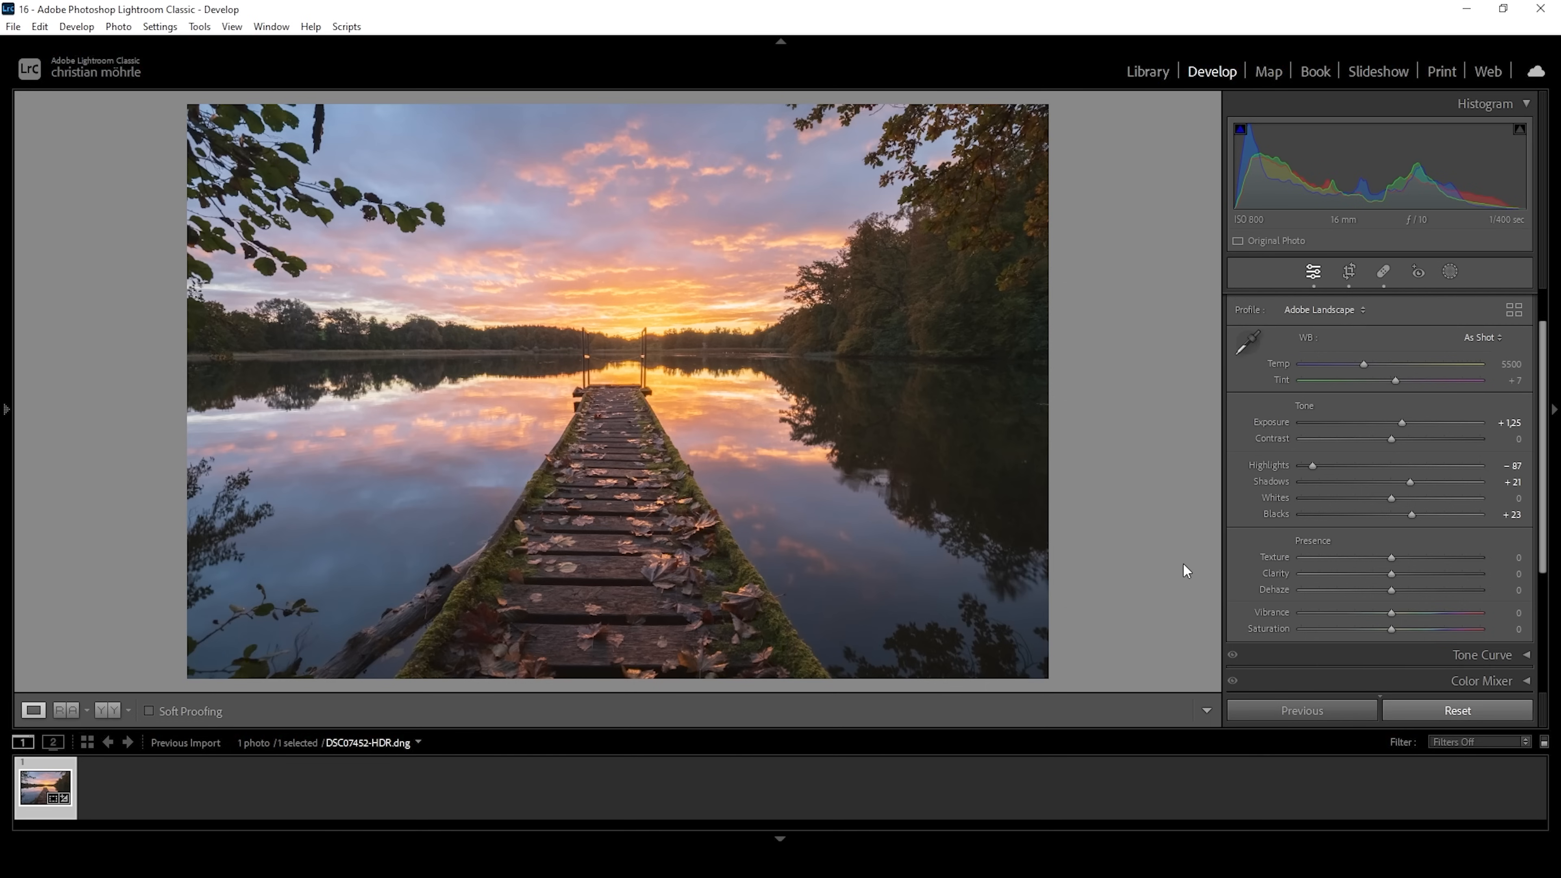
mouse_move(1404, 547)
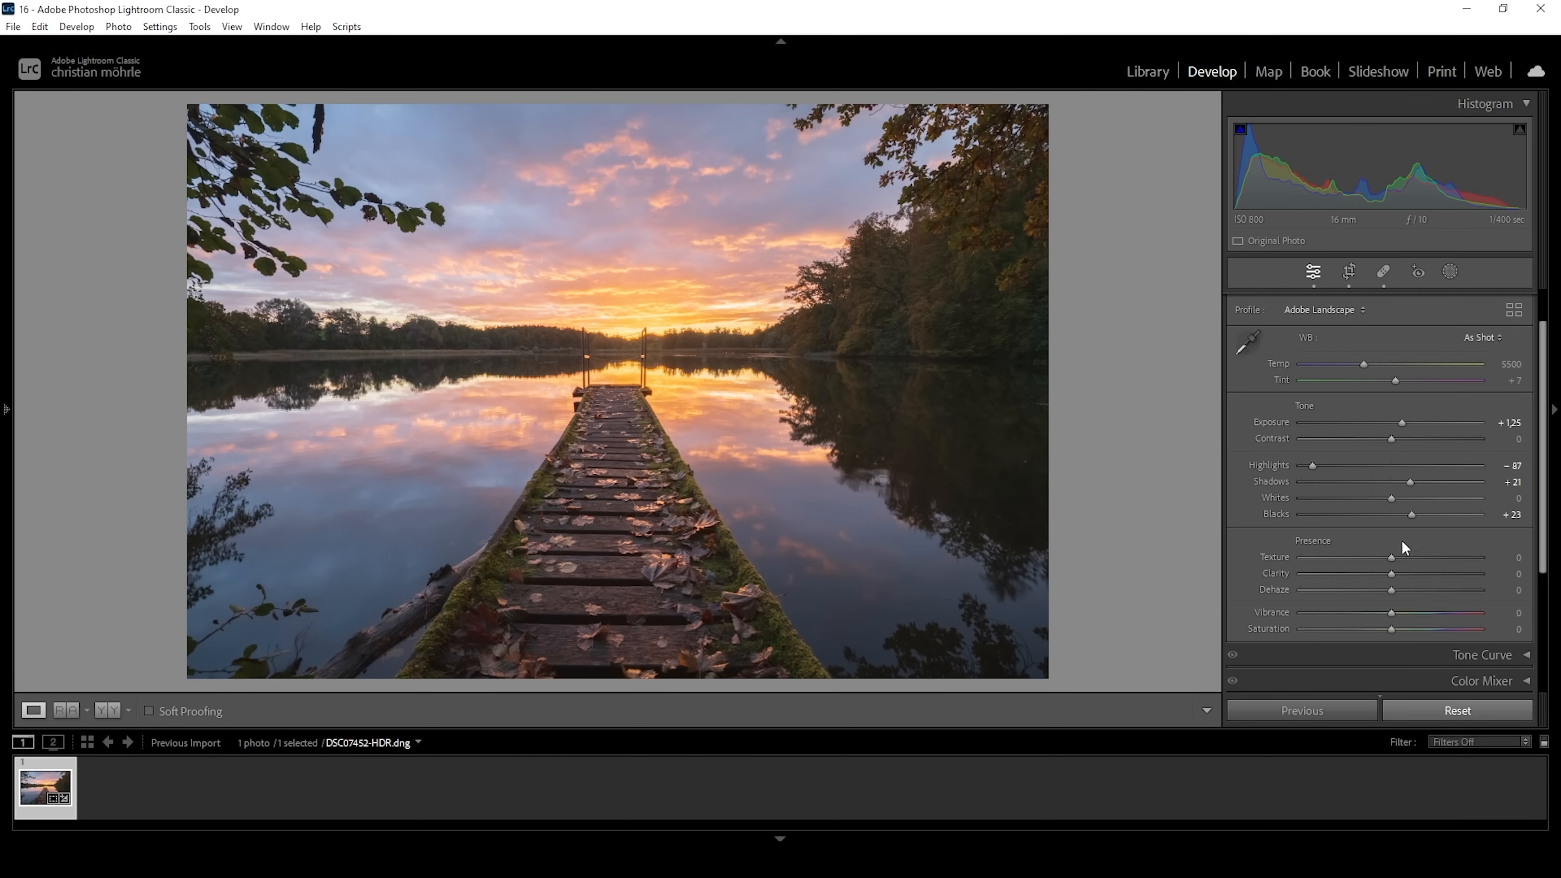
mouse_move(127, 736)
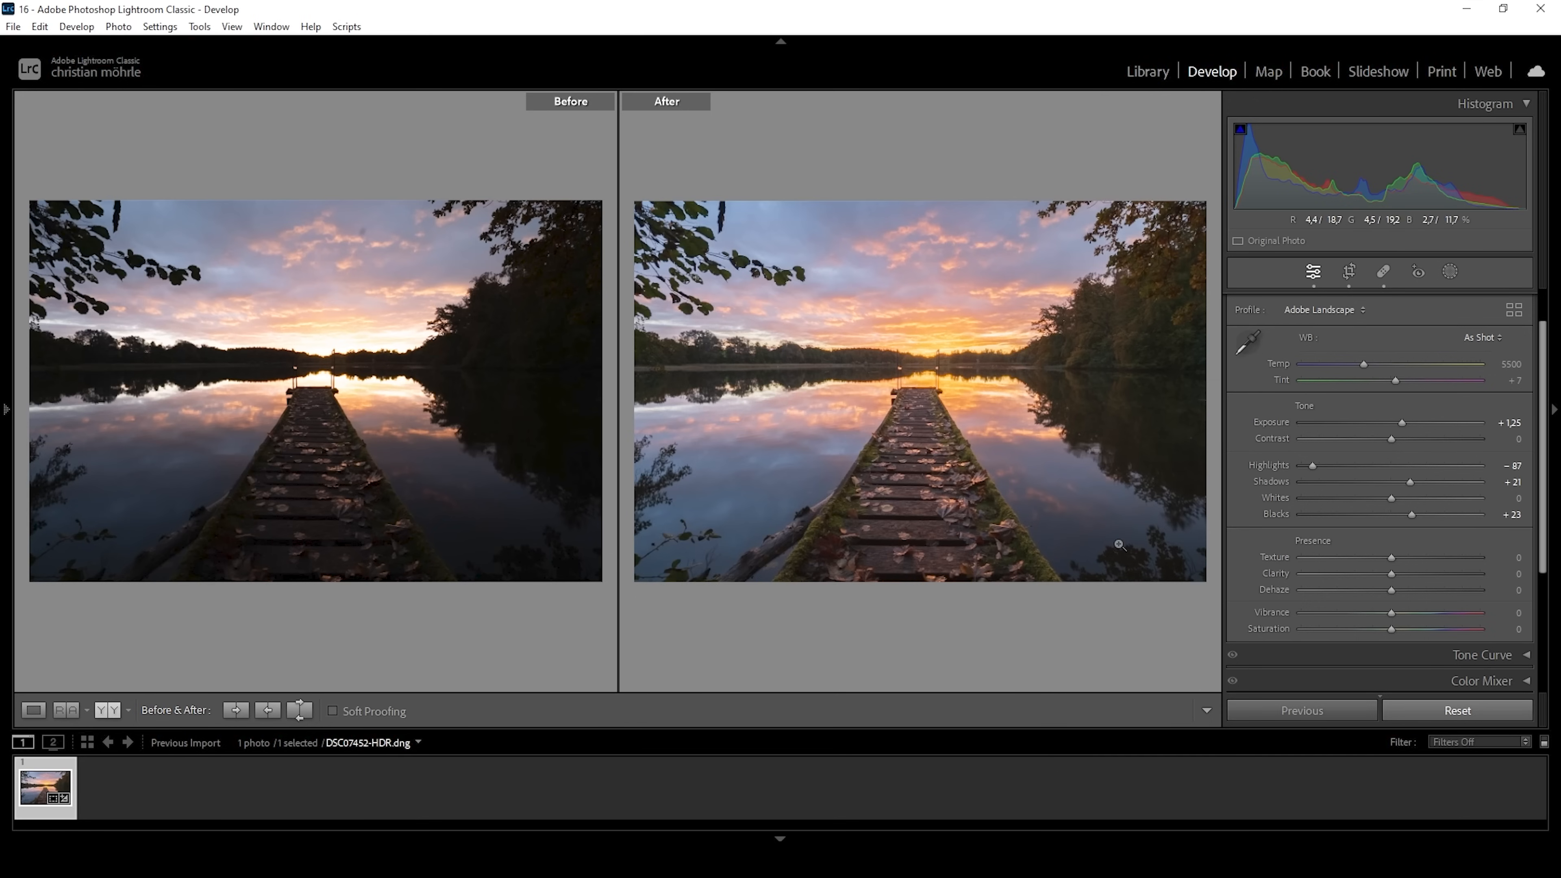
mouse_move(1069, 305)
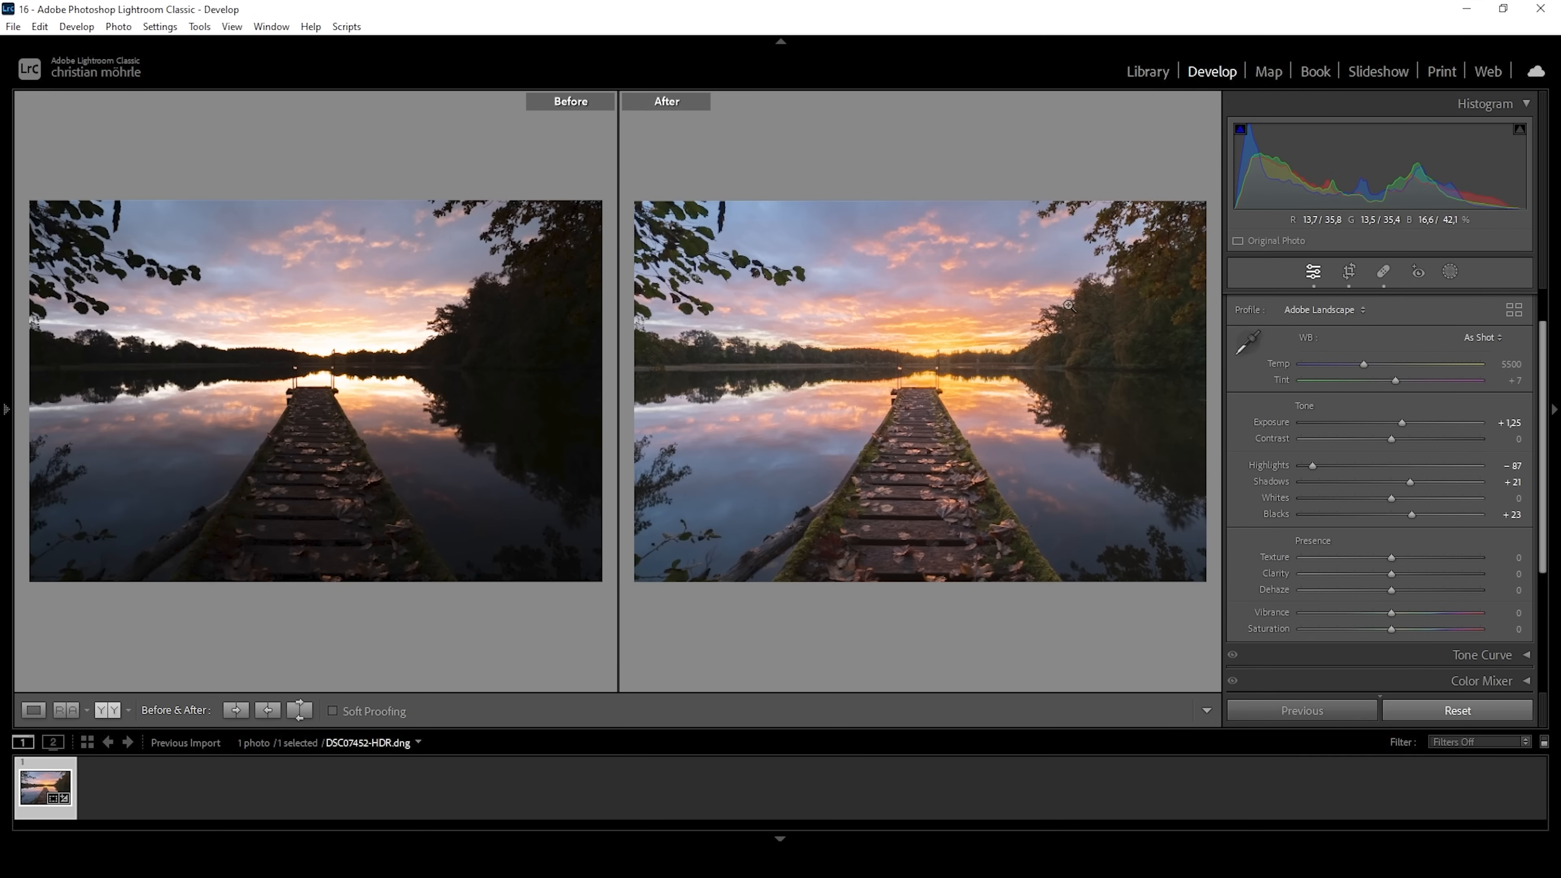
left_click(31, 710)
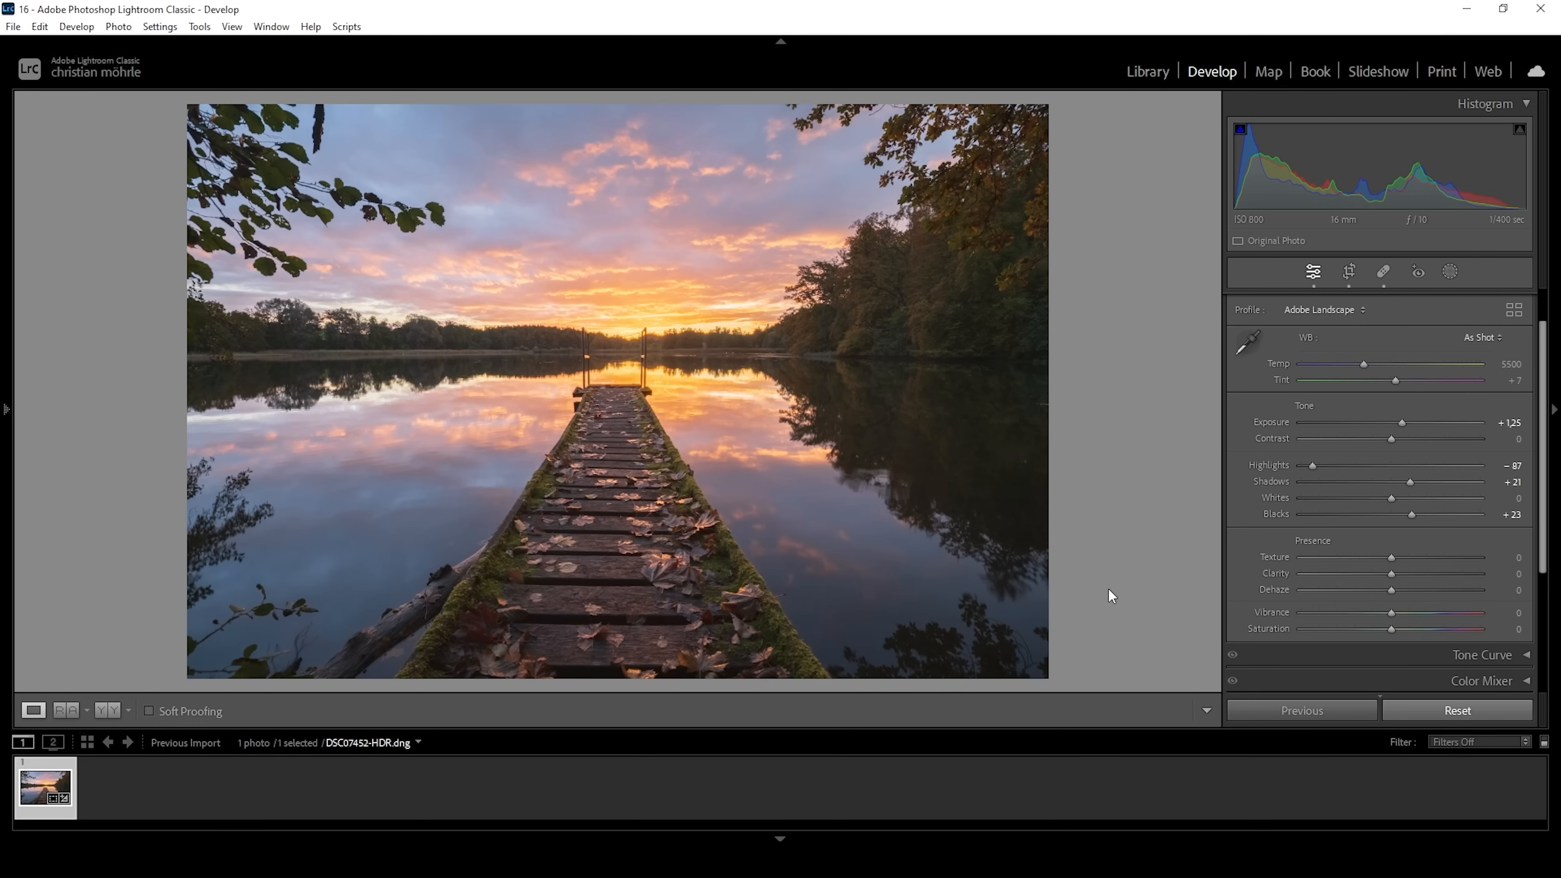
mouse_move(1042, 518)
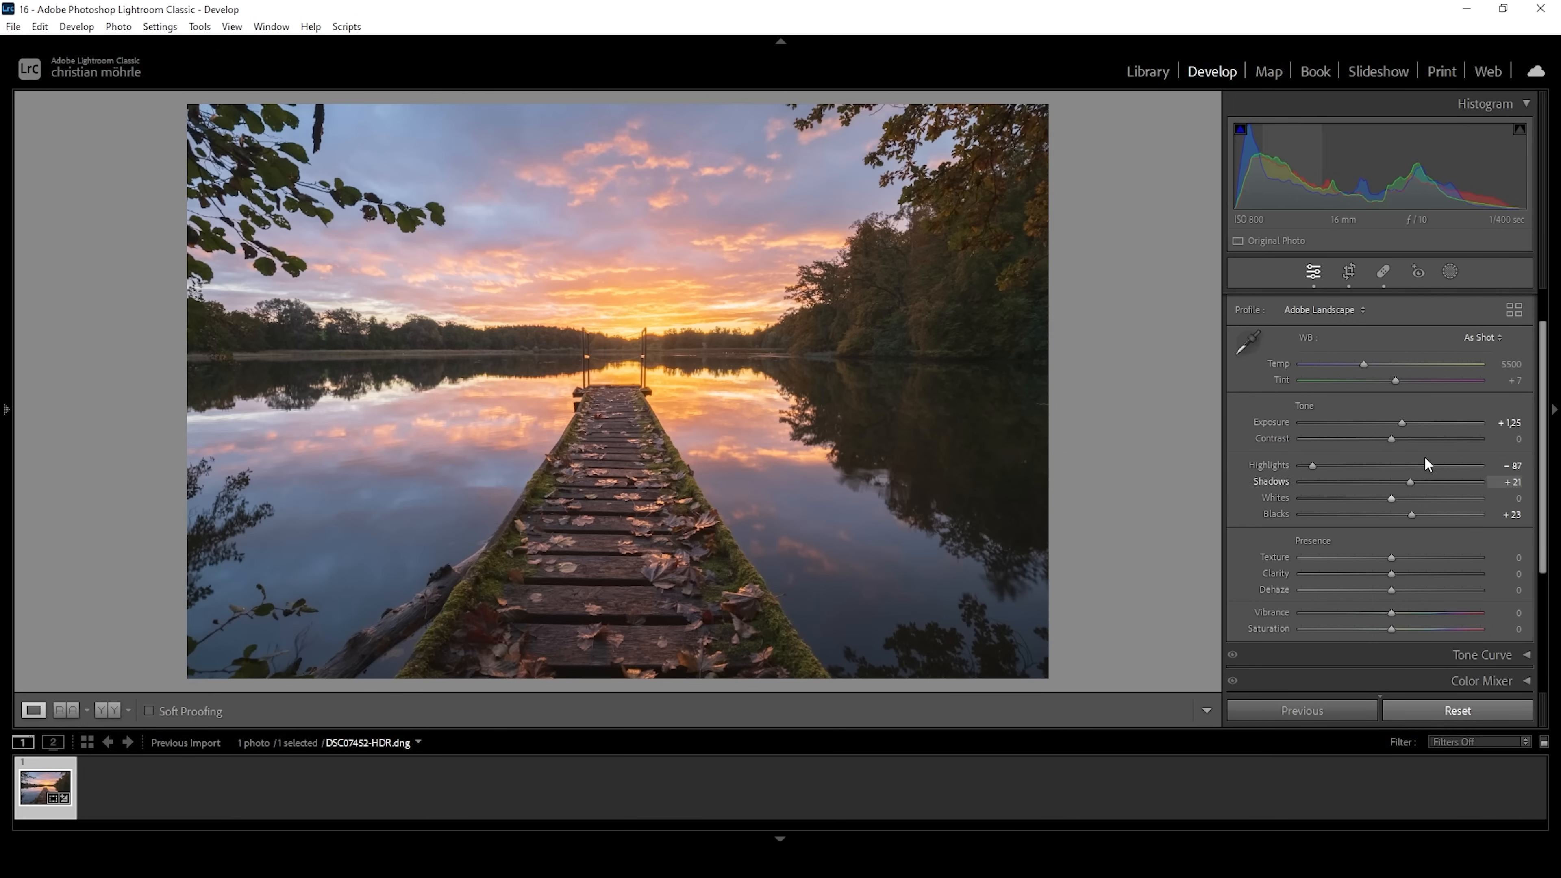
mouse_move(1304, 420)
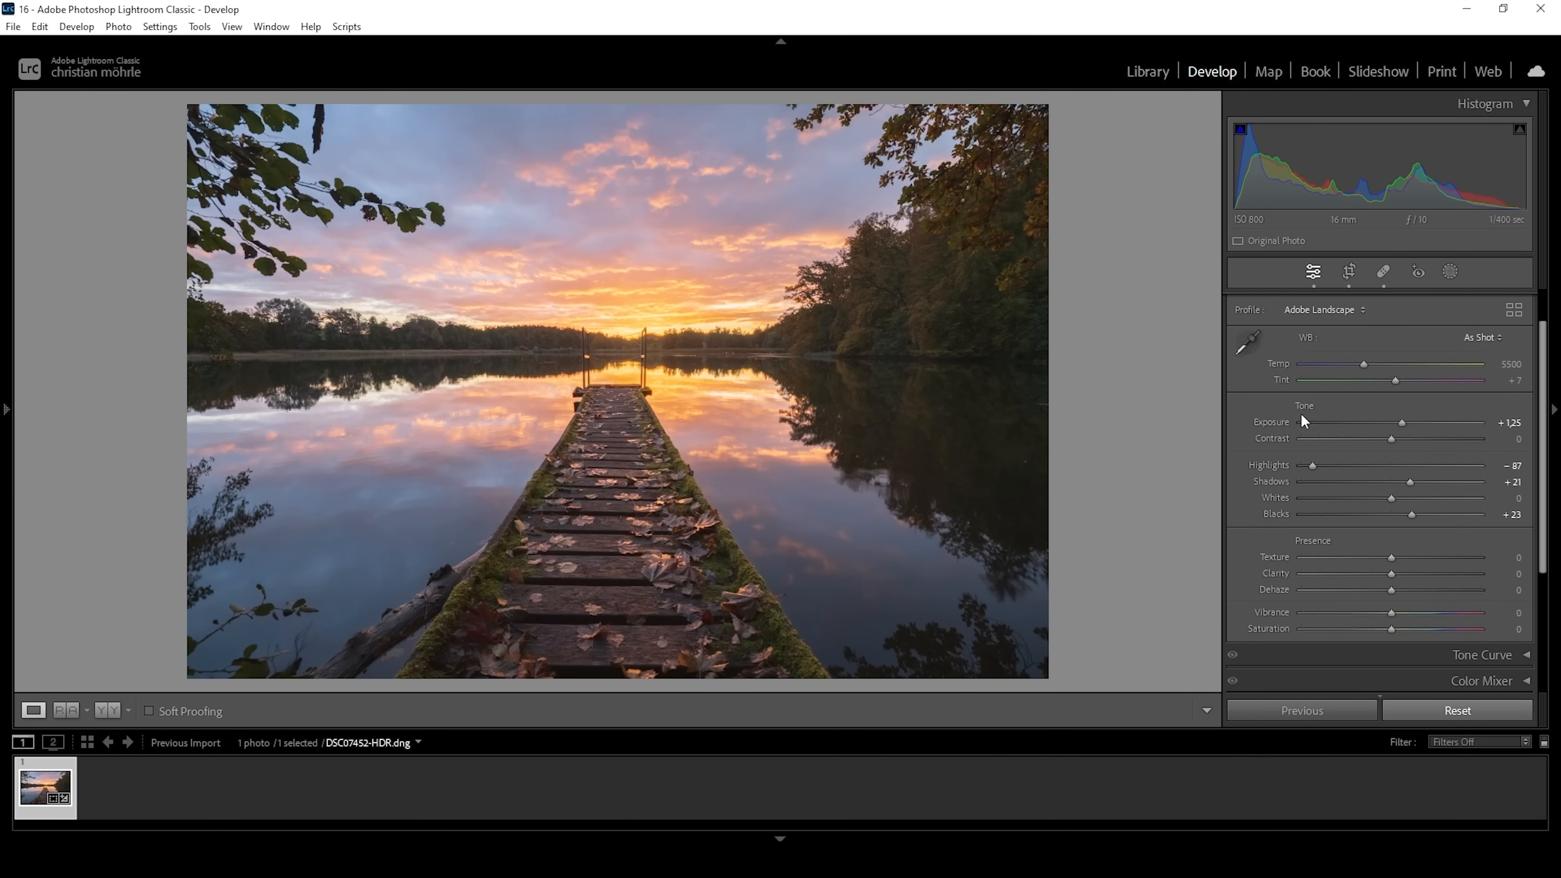
mouse_move(1287, 408)
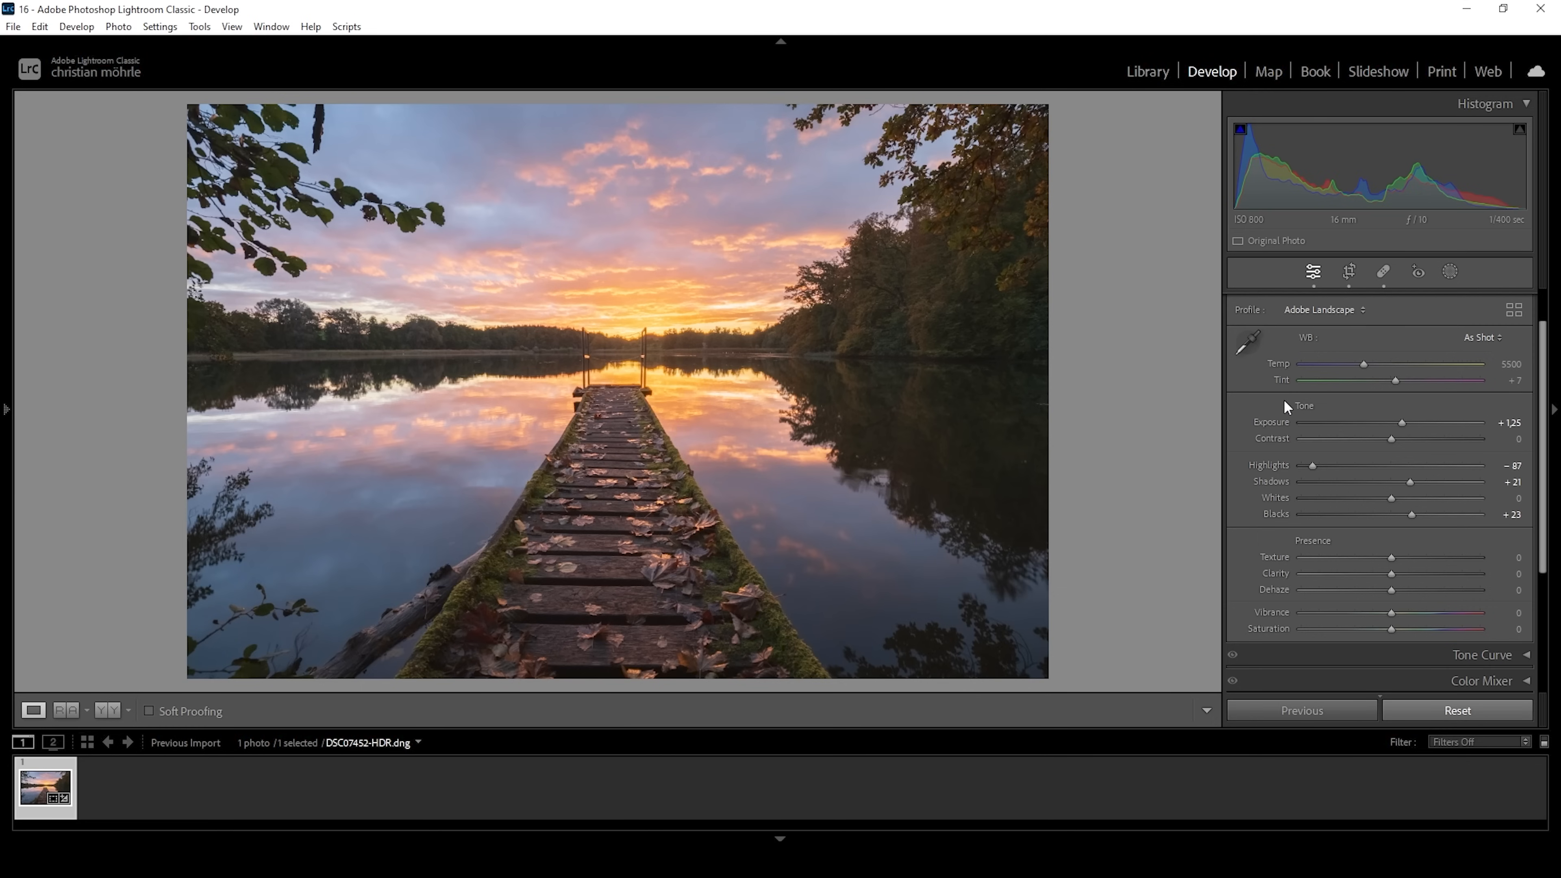
mouse_move(1437, 316)
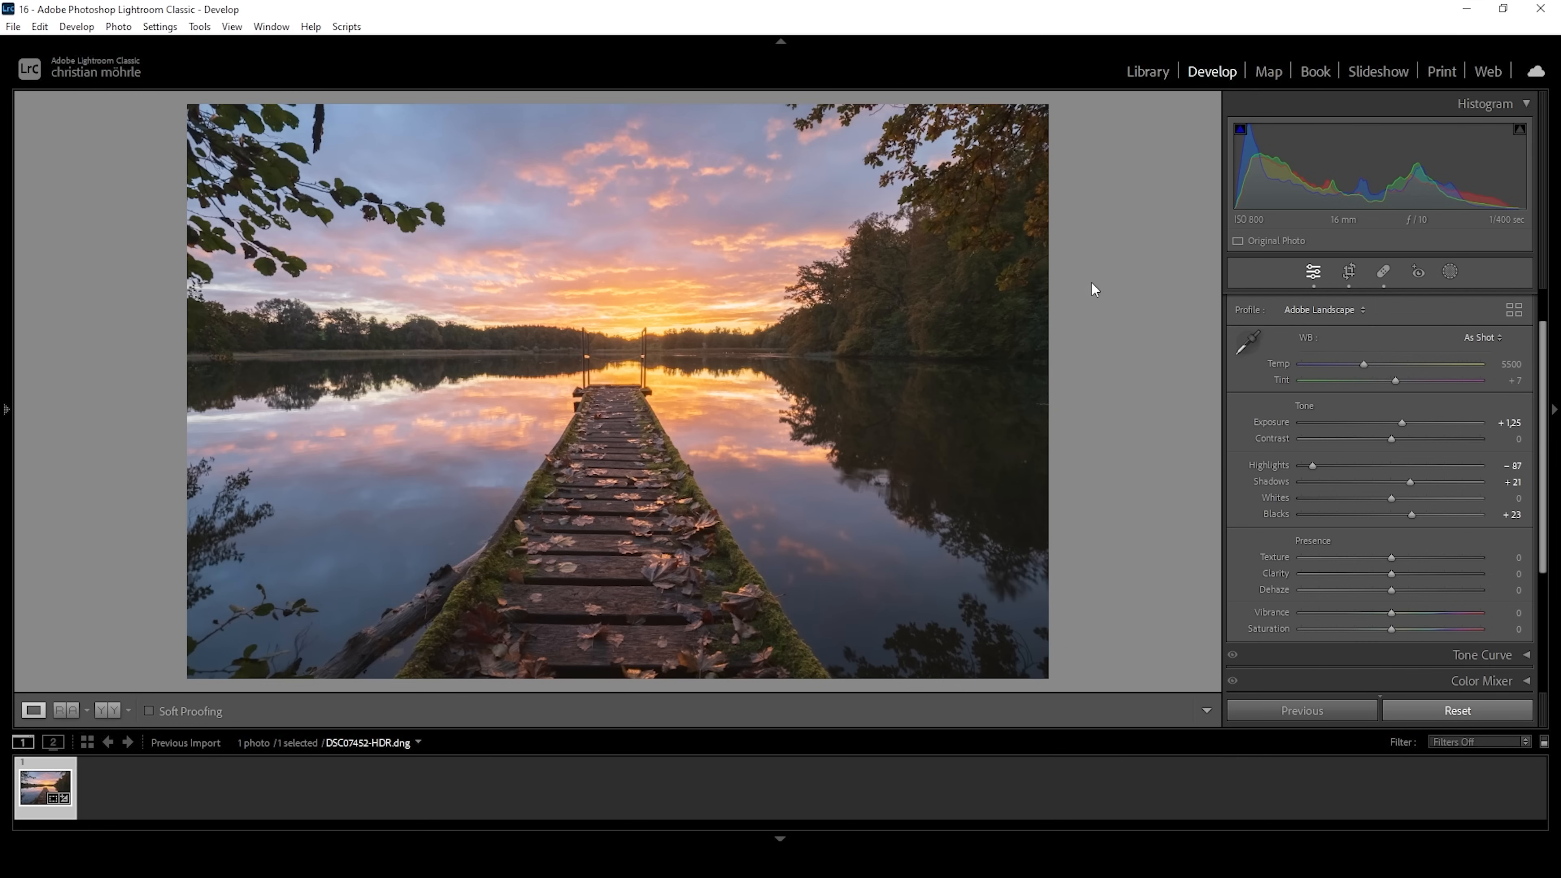
mouse_move(1359, 363)
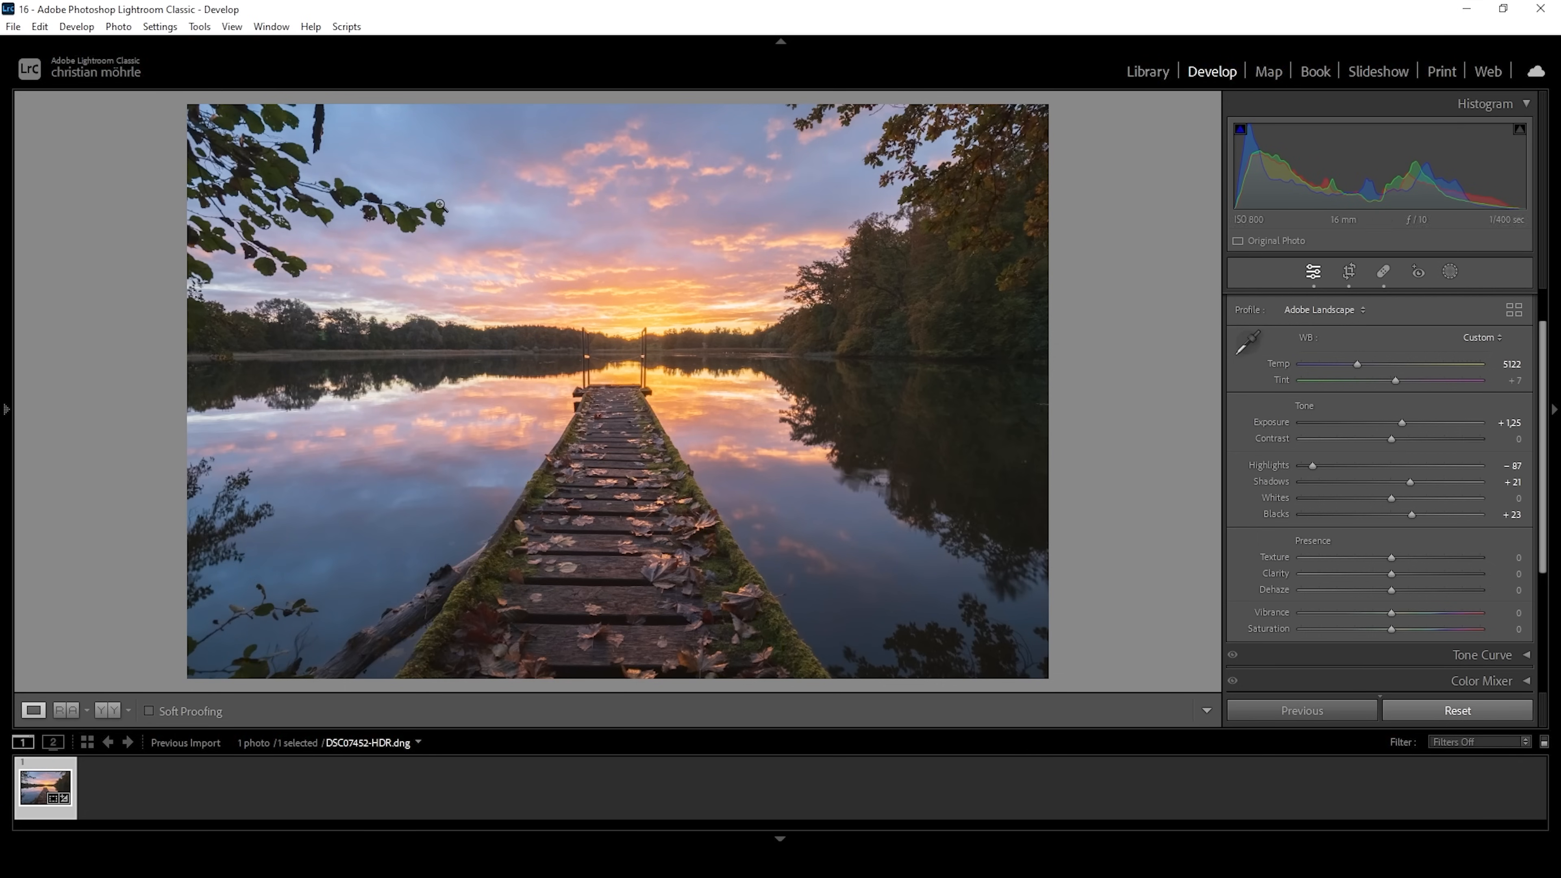
mouse_move(718, 192)
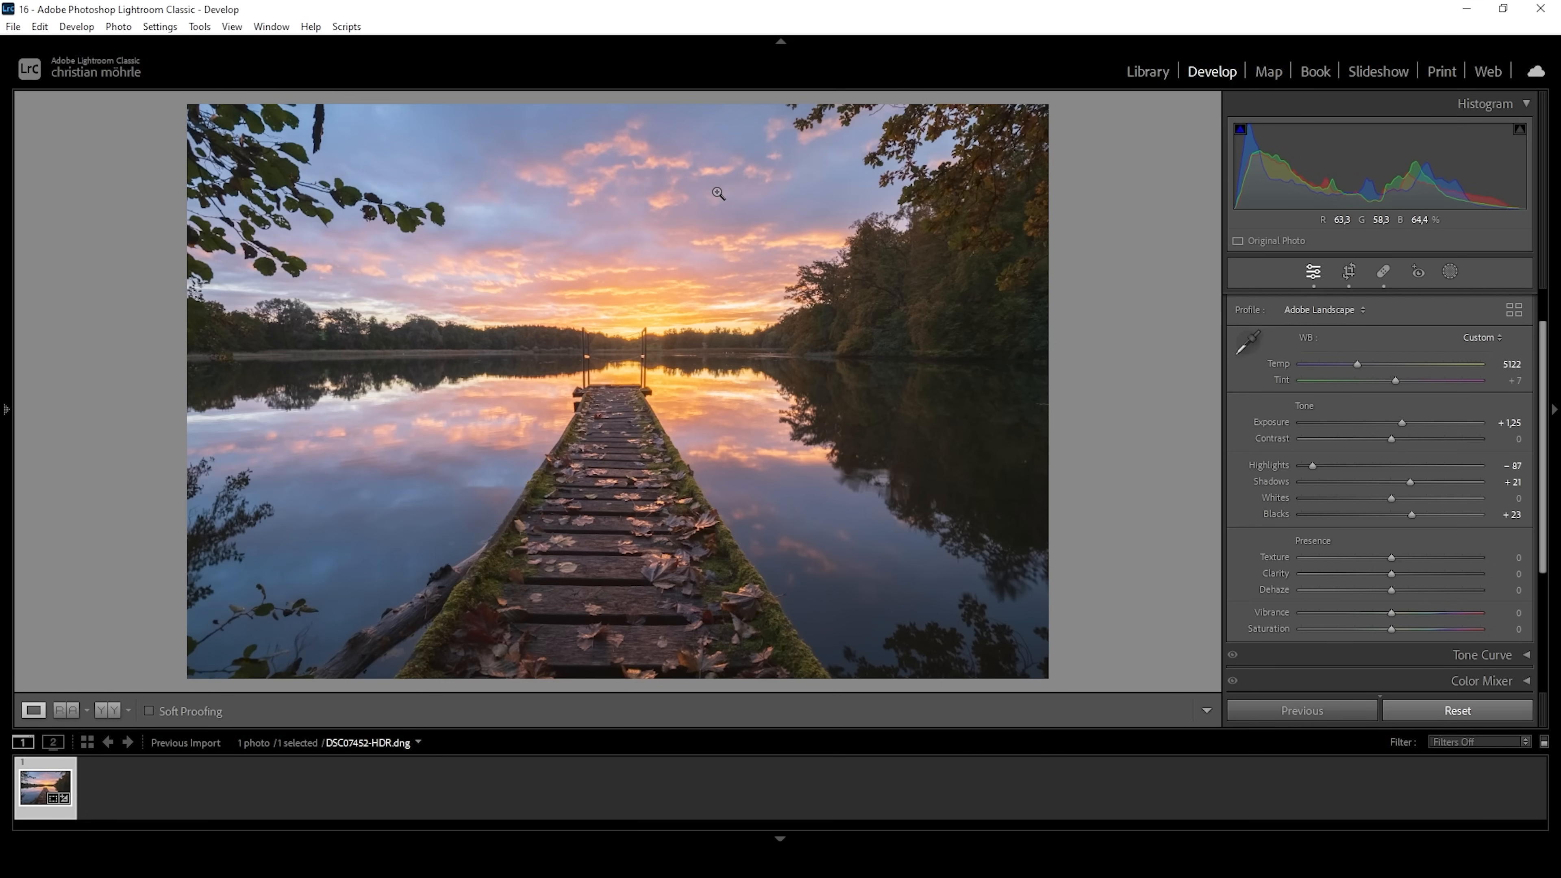
mouse_move(1193, 262)
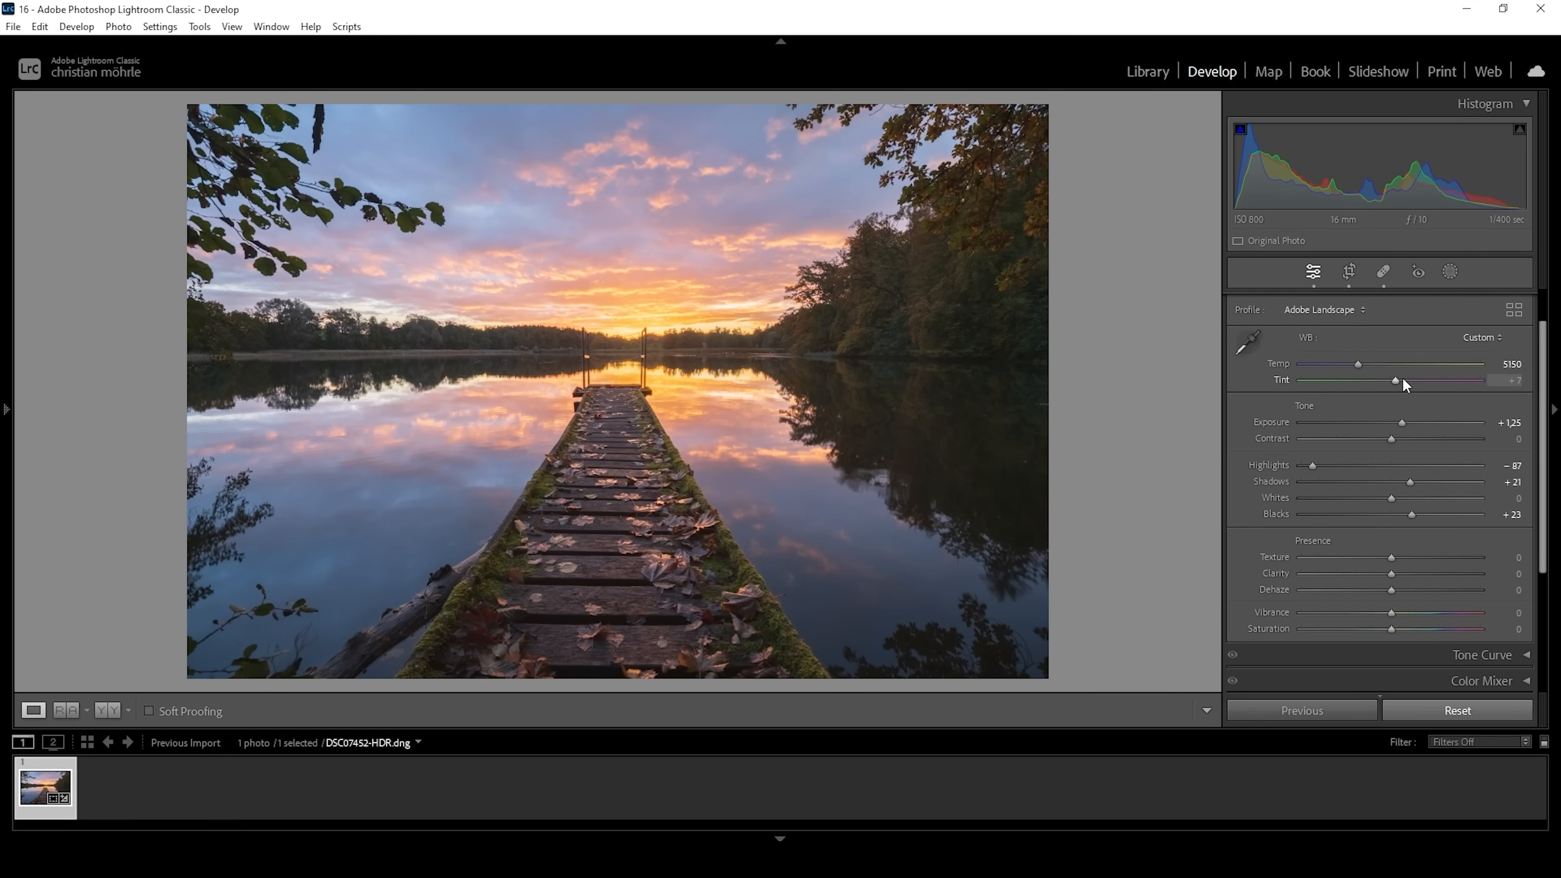
Shift the tint to +14 magenta and add texture +4.
left_click_drag(1396, 380, 1425, 380)
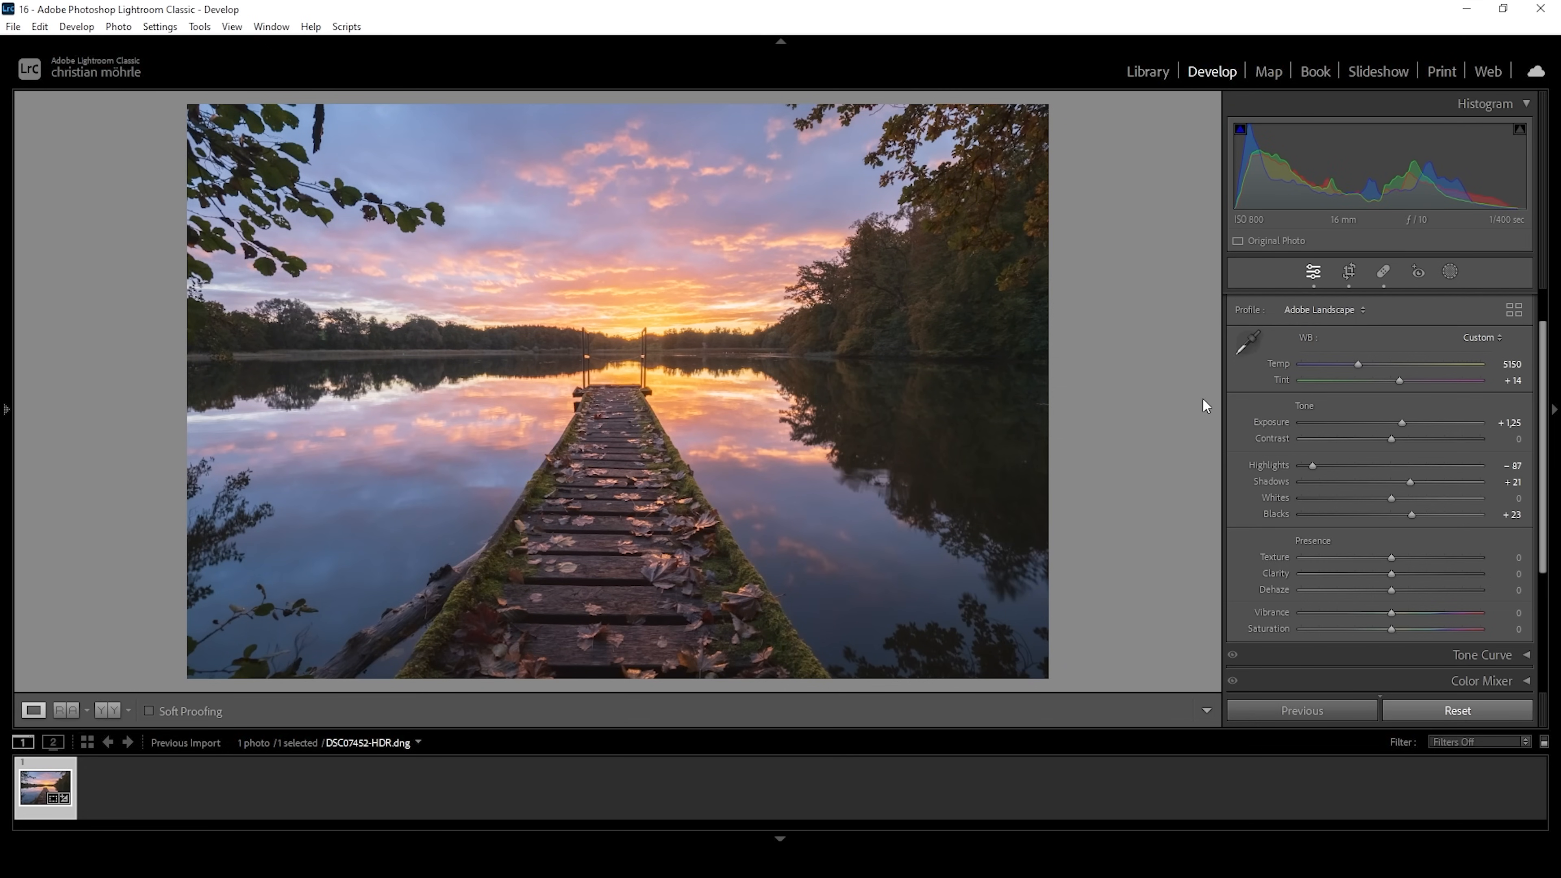
mouse_move(1201, 406)
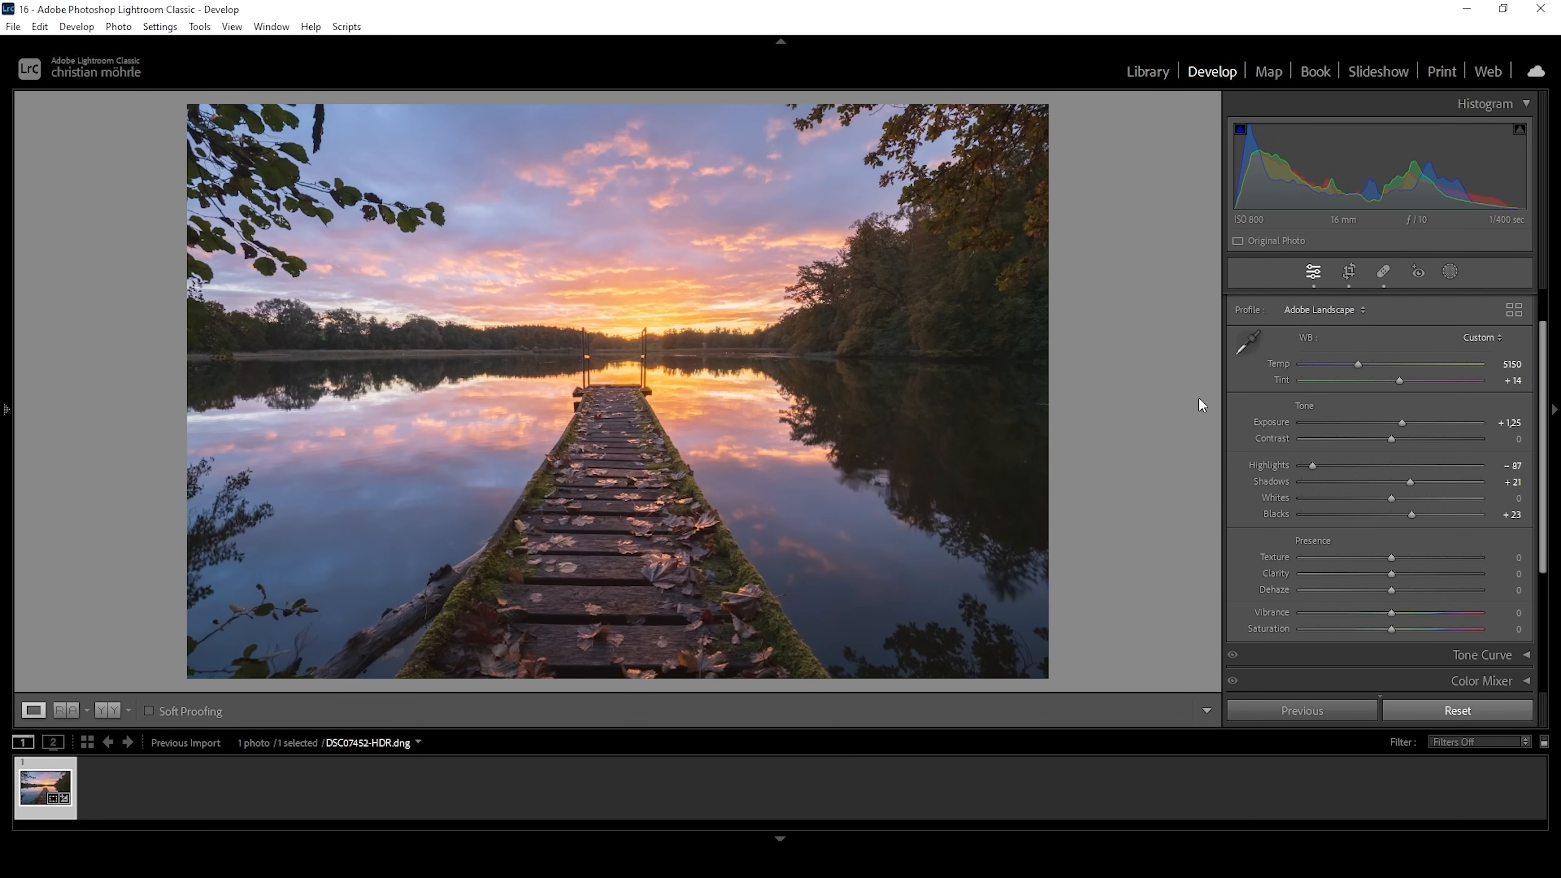
left_click_drag(1393, 558, 1393, 558)
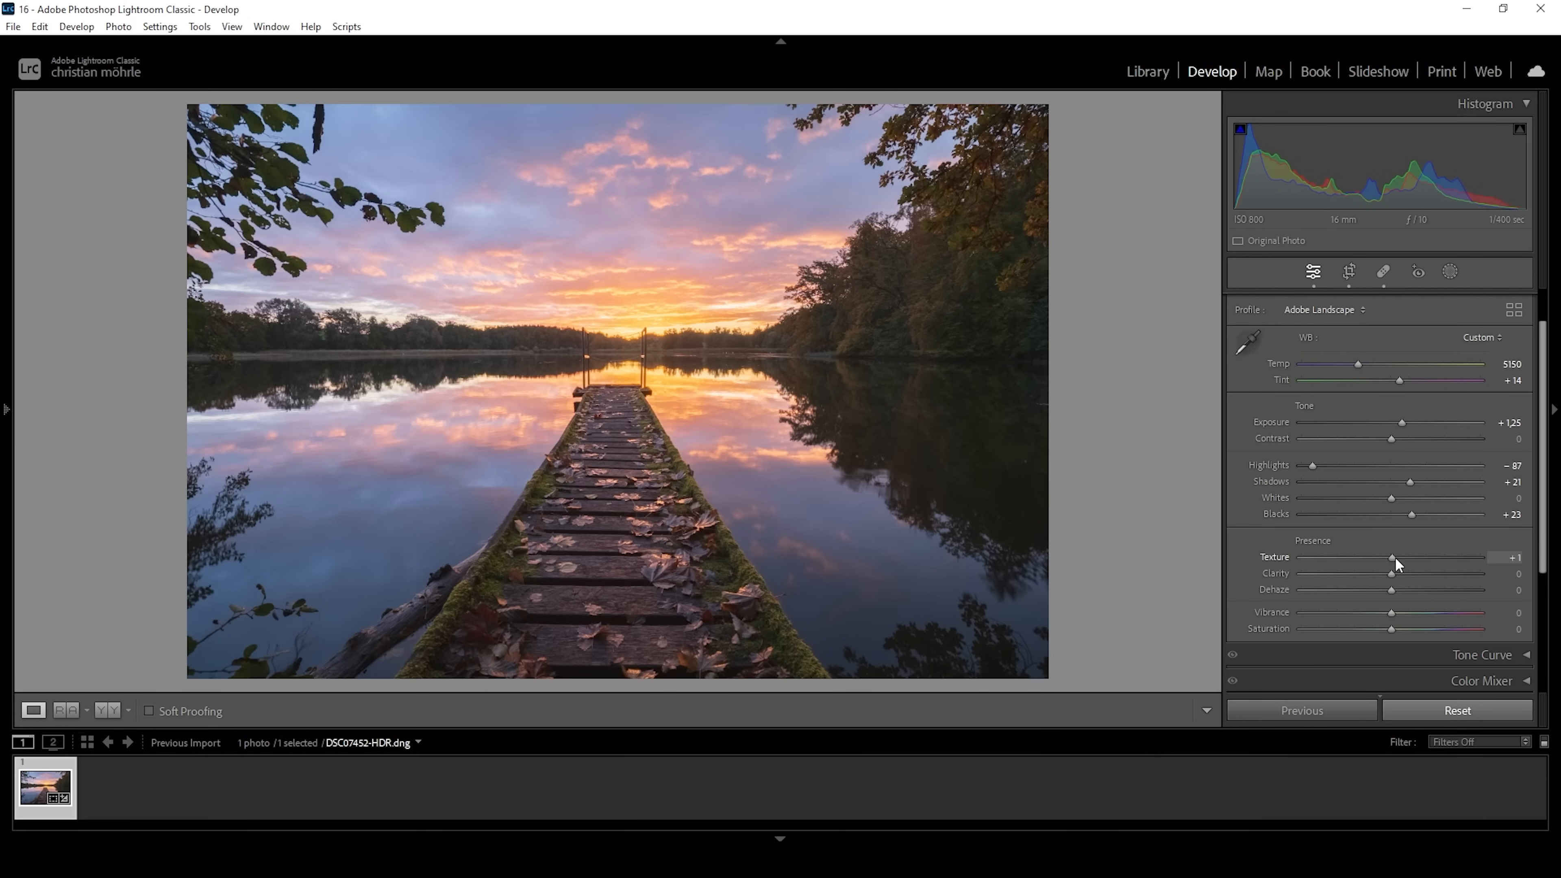
left_click_drag(1393, 557, 1395, 558)
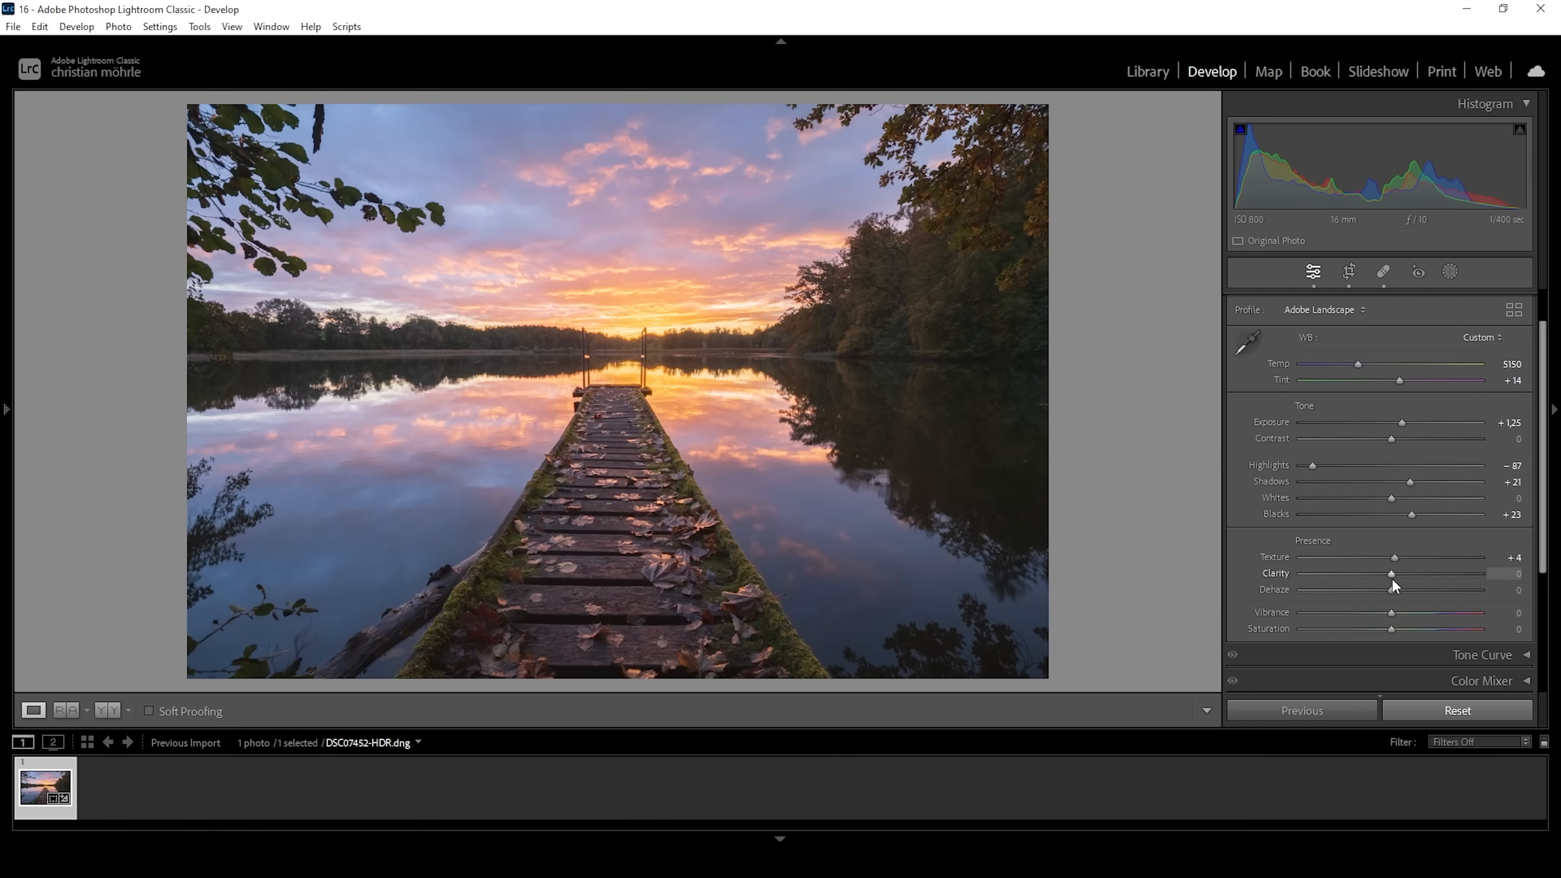
Soften clarity to -8 and dehaze to -6, and raise vibrance to +5.
left_click_drag(1394, 581, 1380, 581)
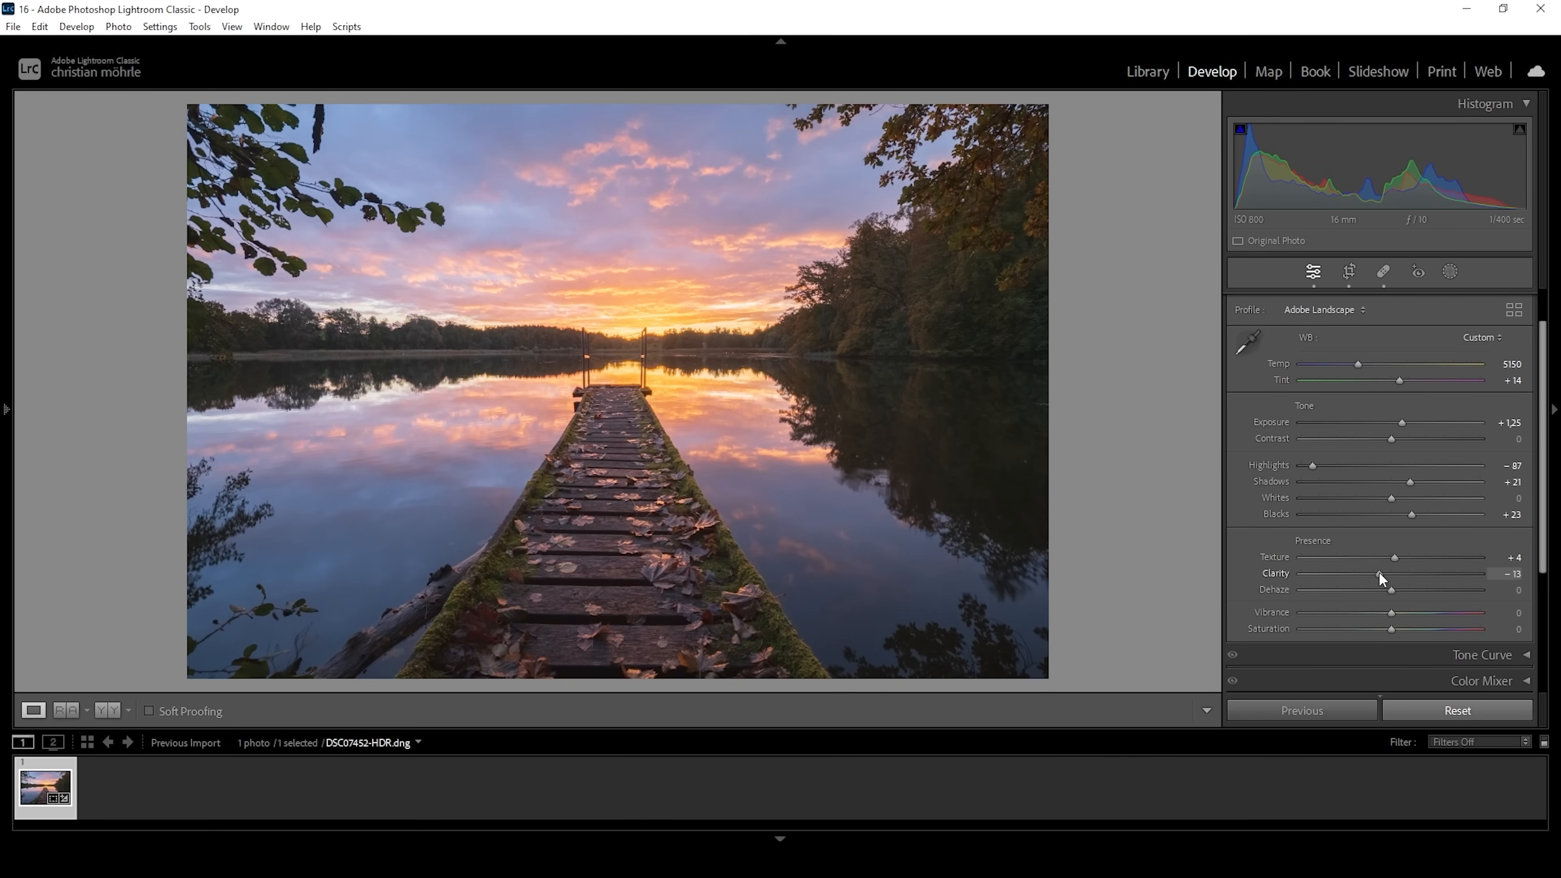
left_click_drag(1414, 589, 1384, 588)
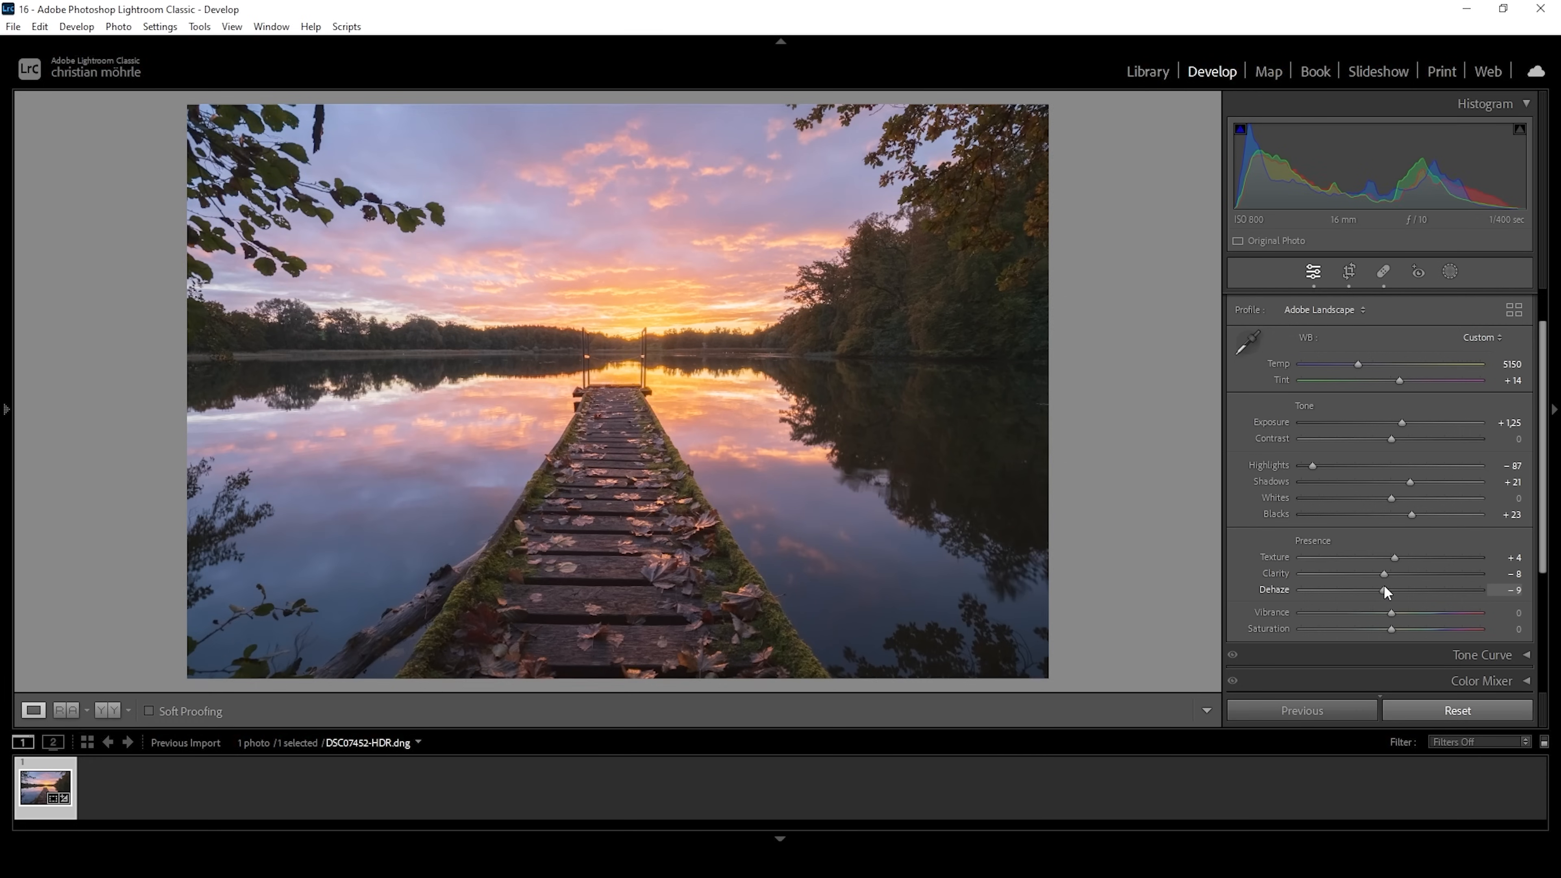
left_click_drag(1383, 589, 1389, 589)
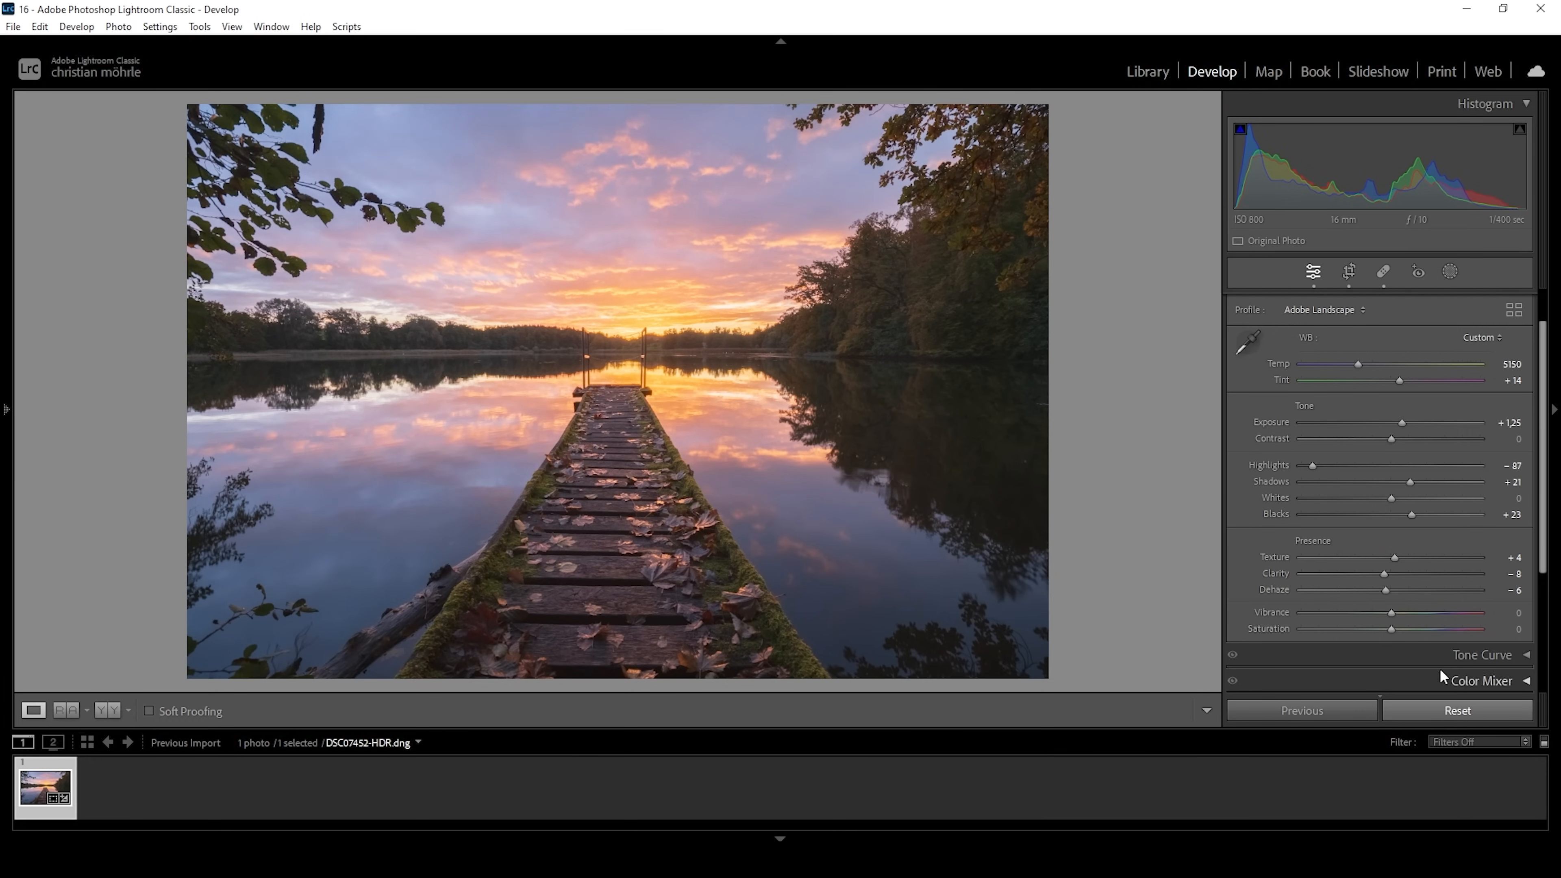
left_click_drag(1392, 612, 1396, 612)
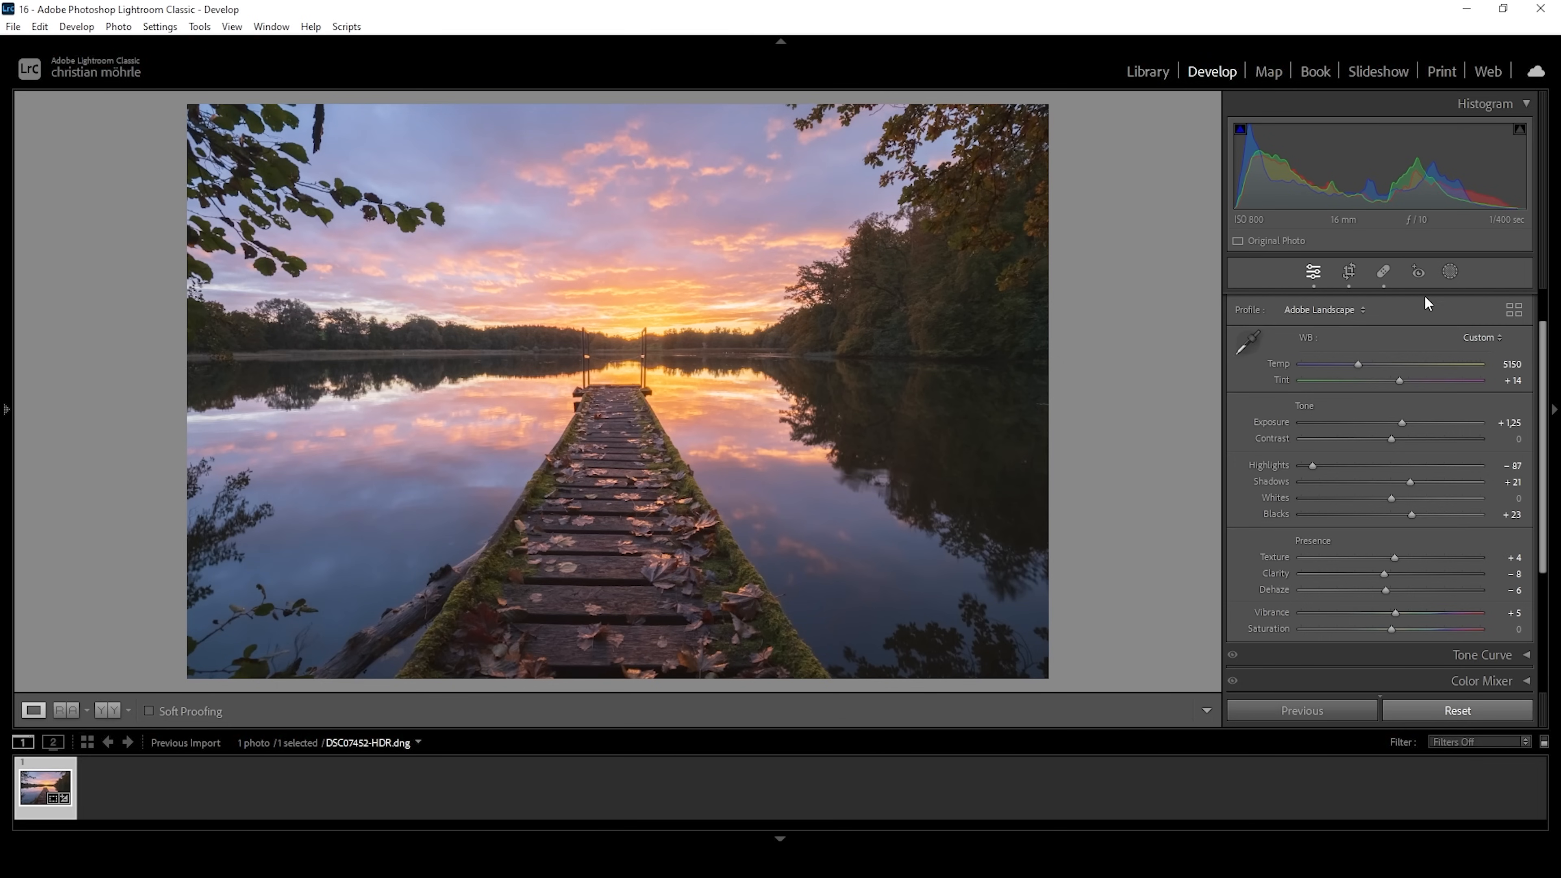
Create a linear gradient mask drawn from the top of the sky down to the horizon.
left_click(1450, 272)
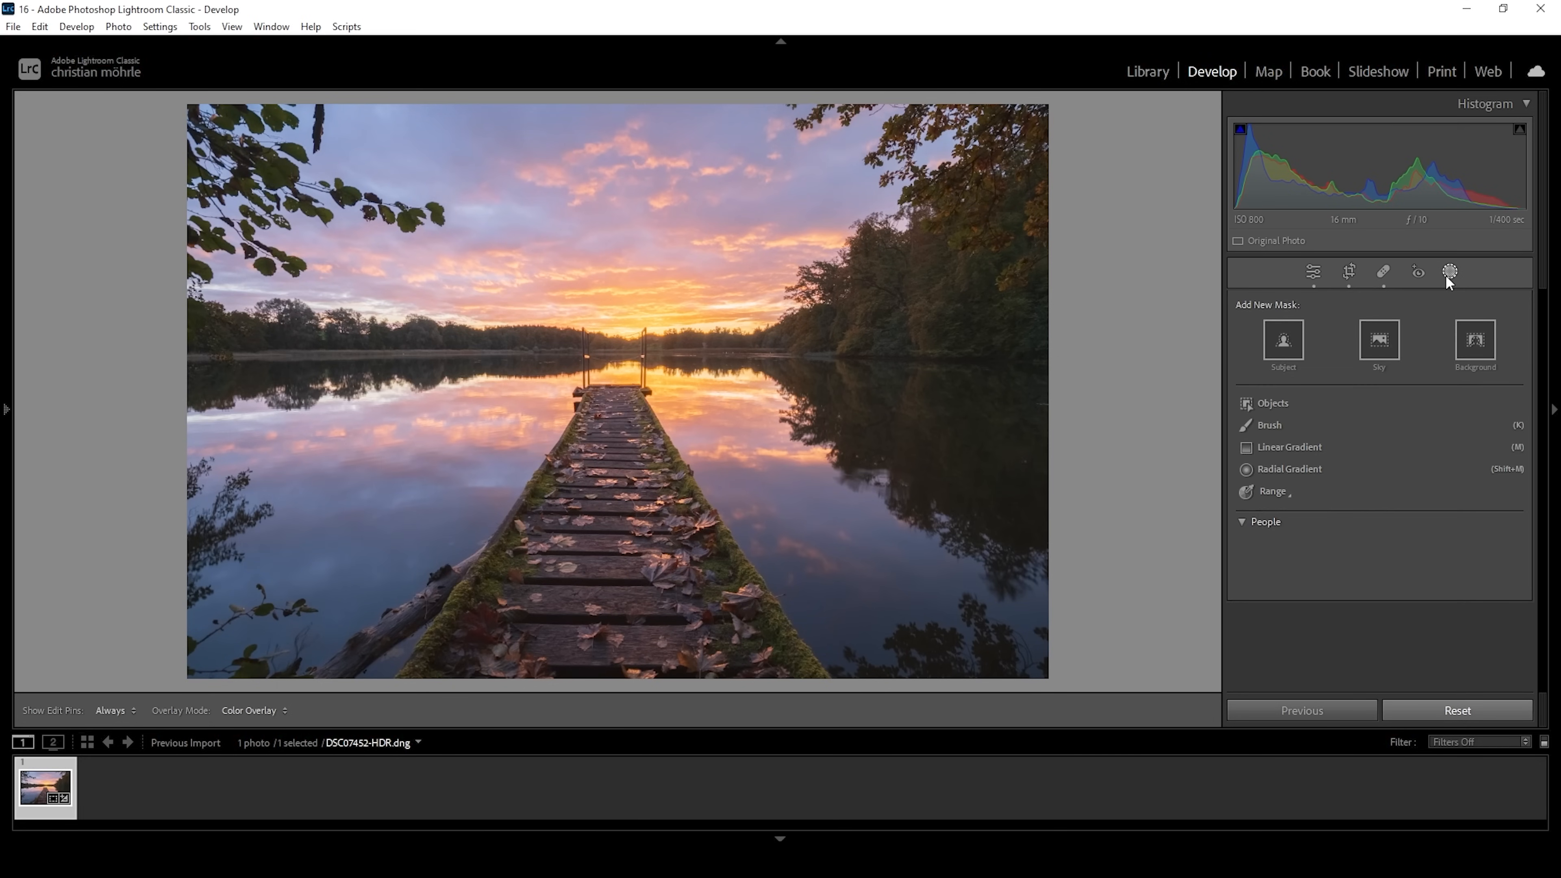
left_click(1264, 521)
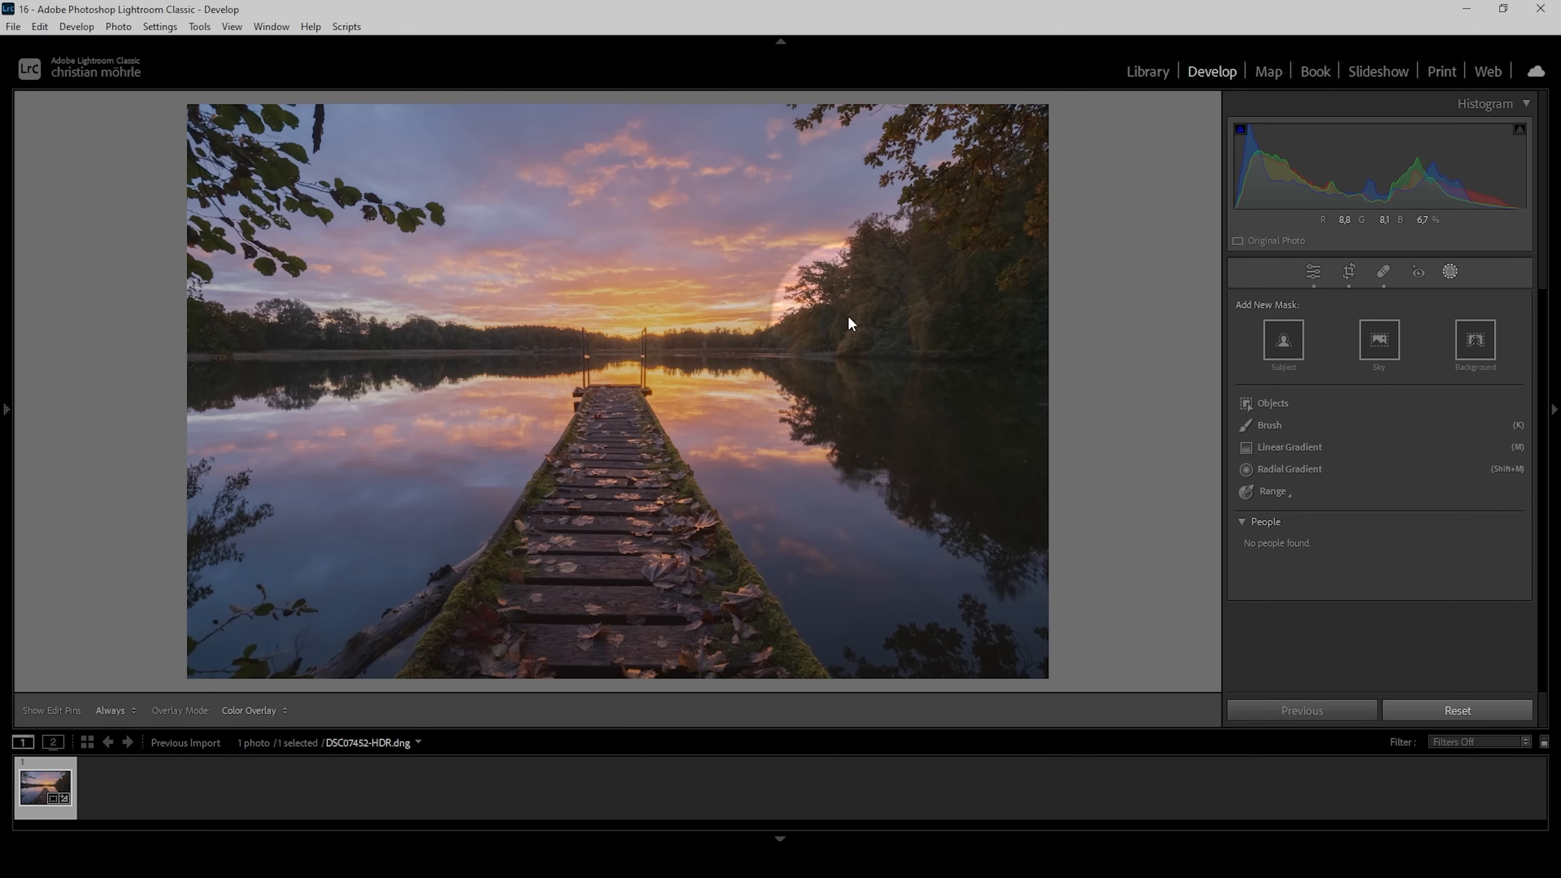
left_click_drag(852, 324, 633, 333)
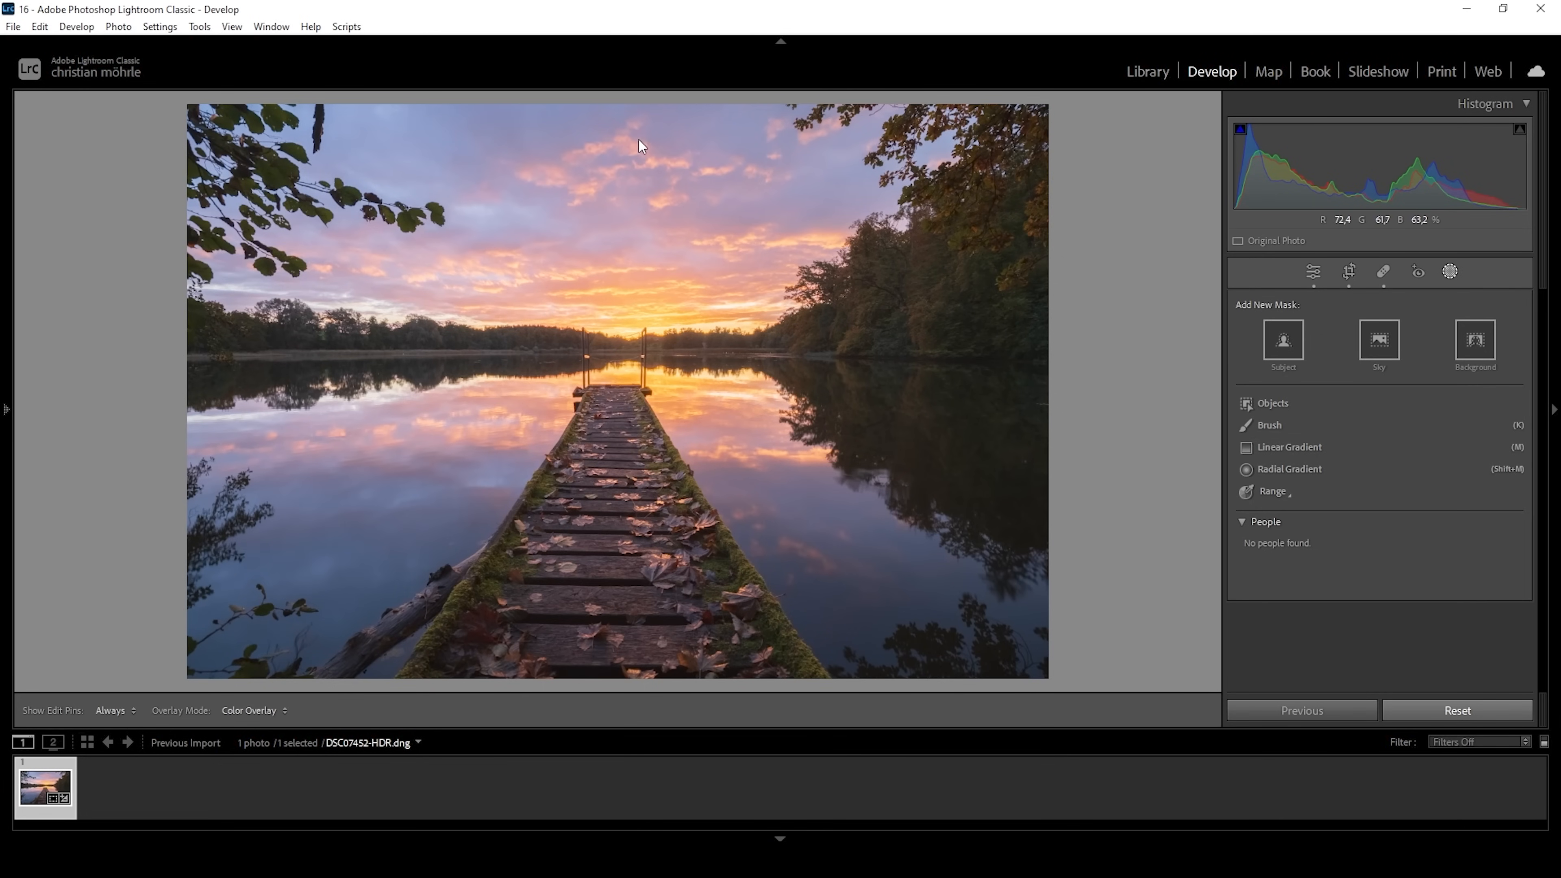
mouse_move(749, 451)
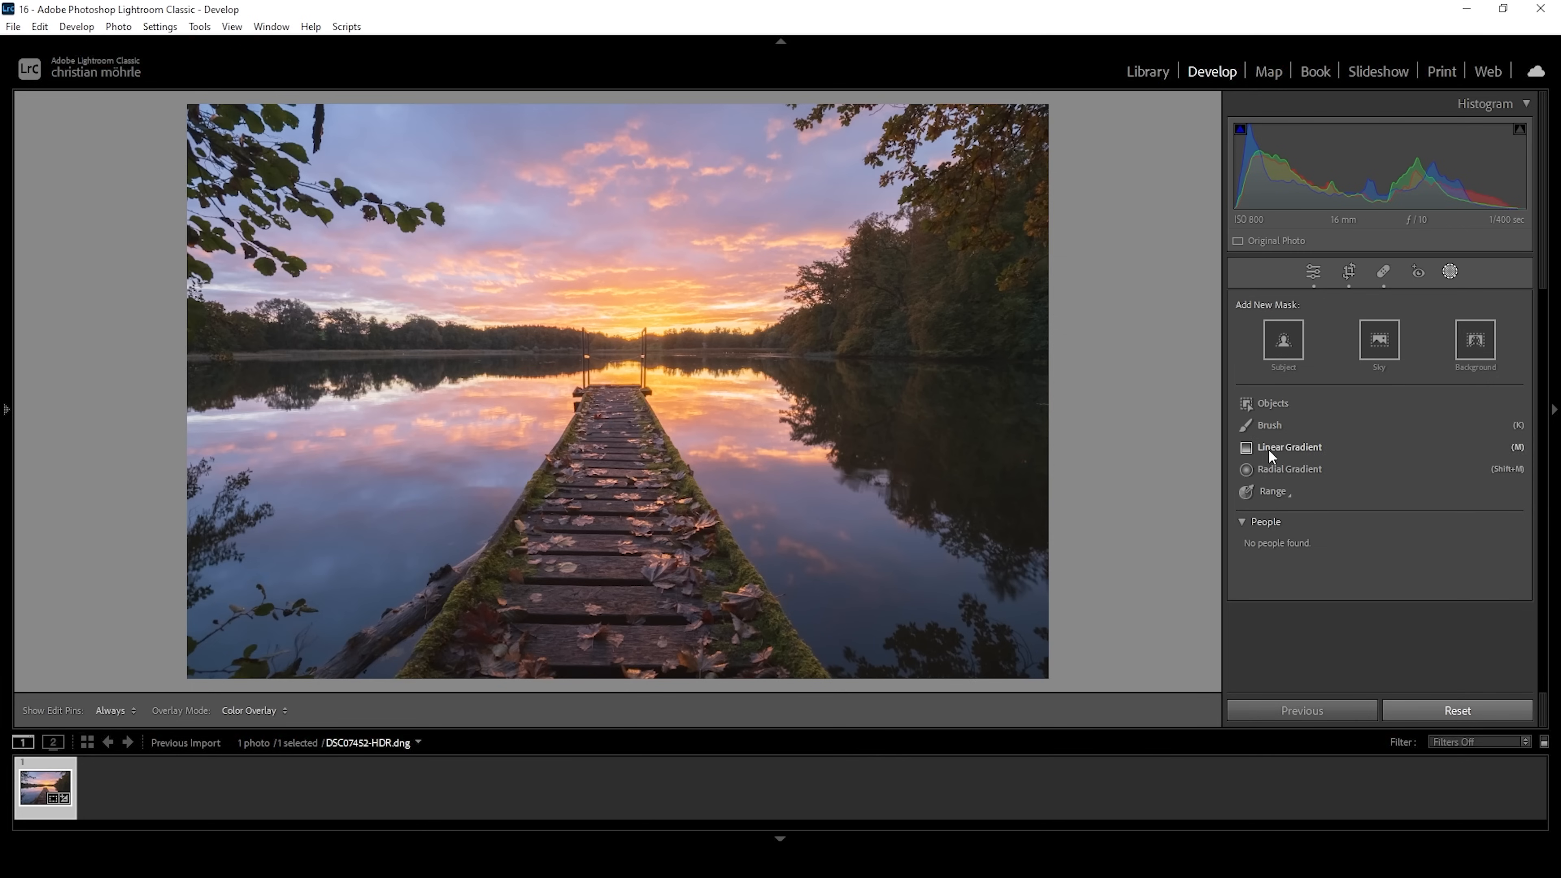
left_click(1289, 447)
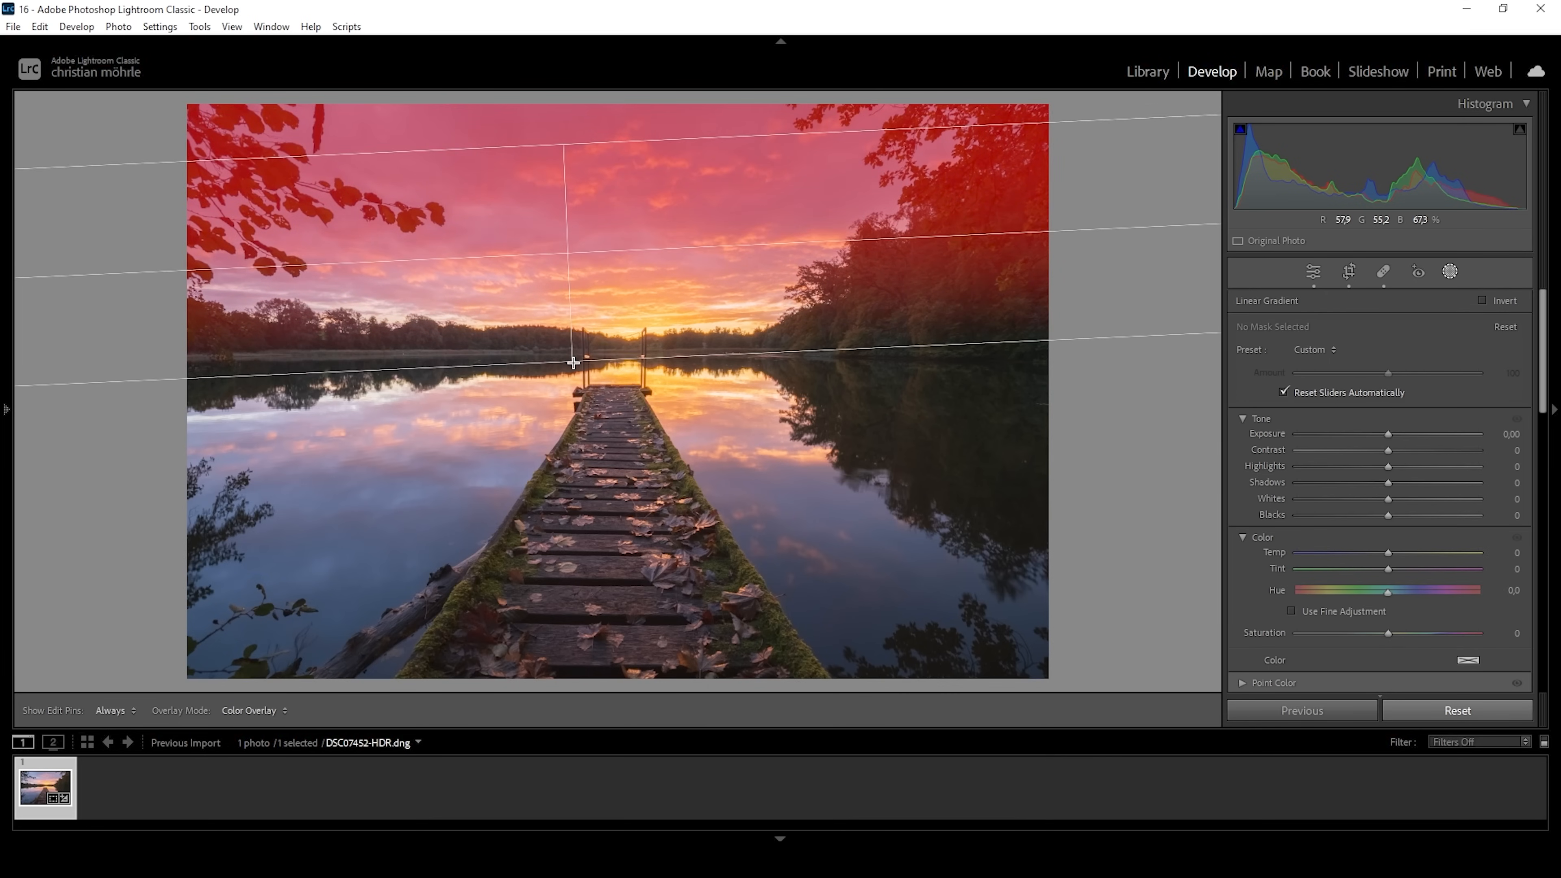
left_click_drag(564, 144, 564, 365)
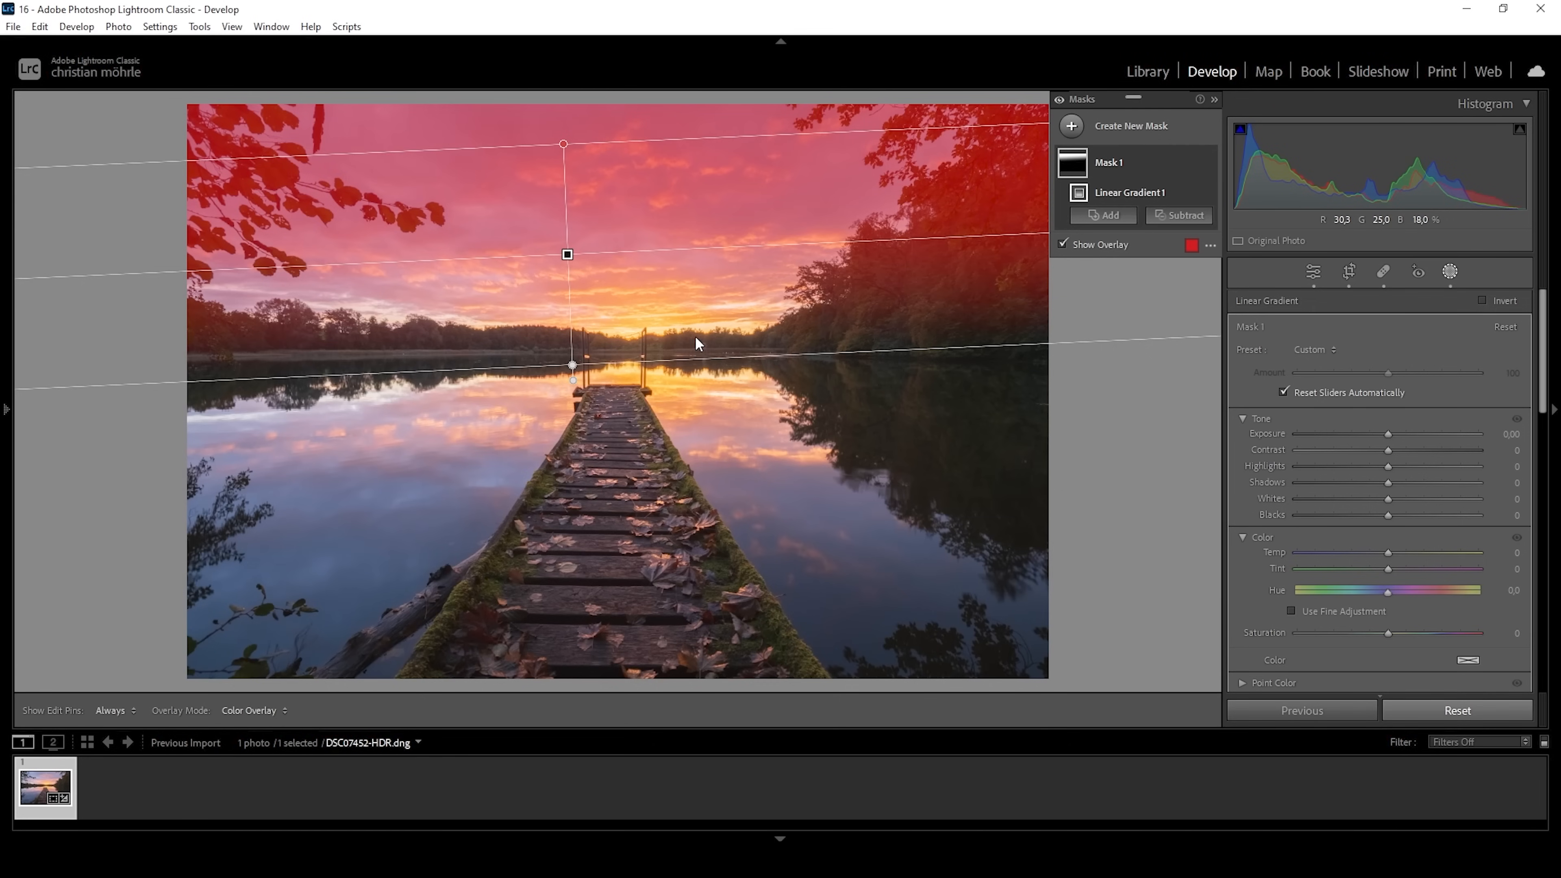
mouse_move(680, 271)
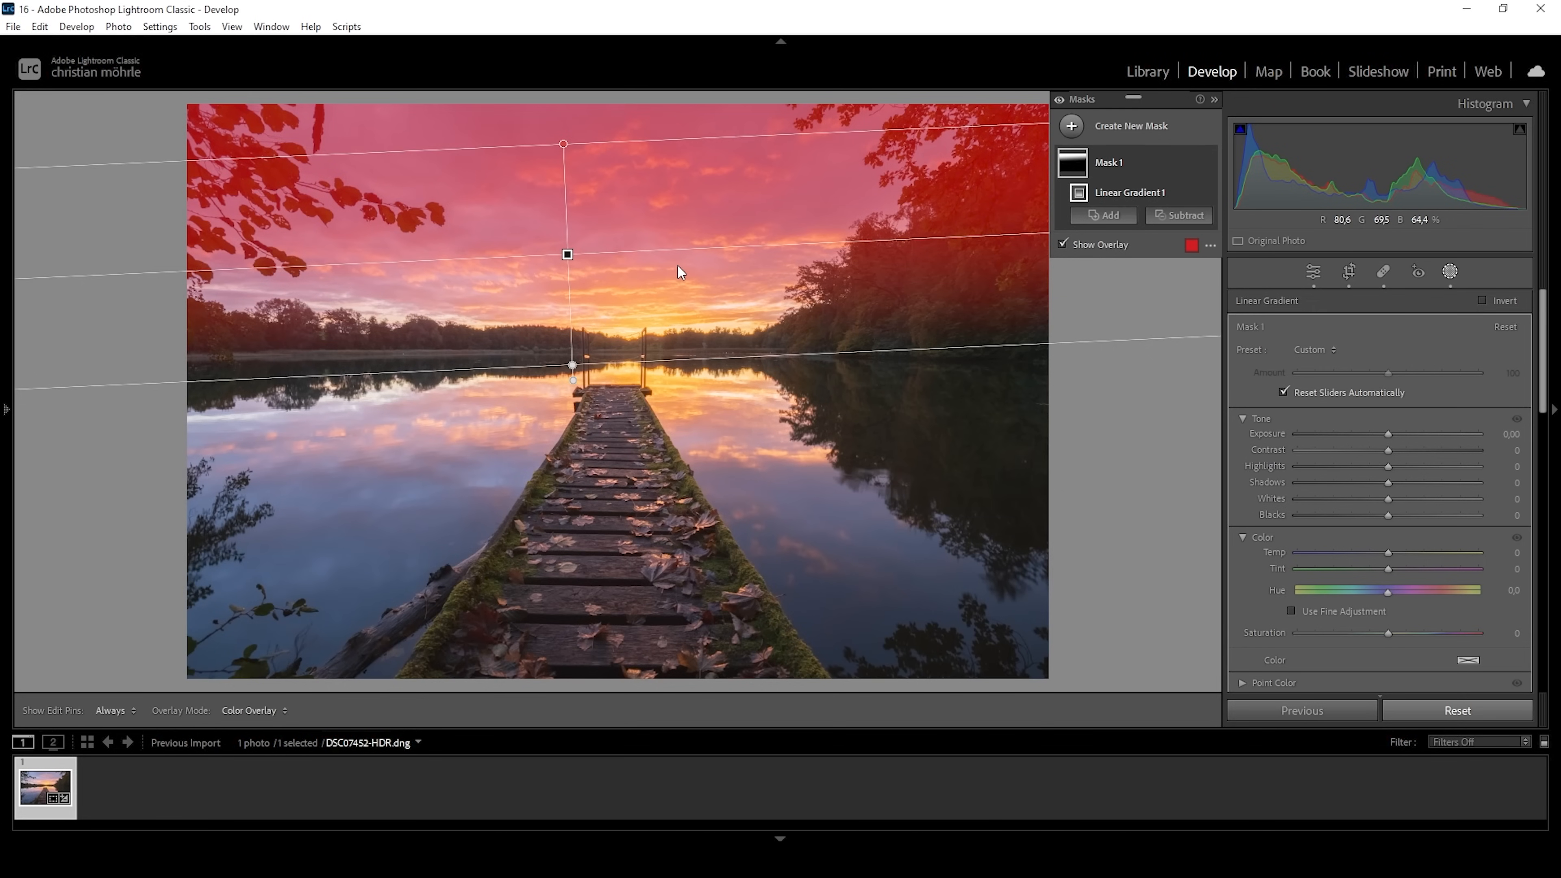
mouse_move(367, 147)
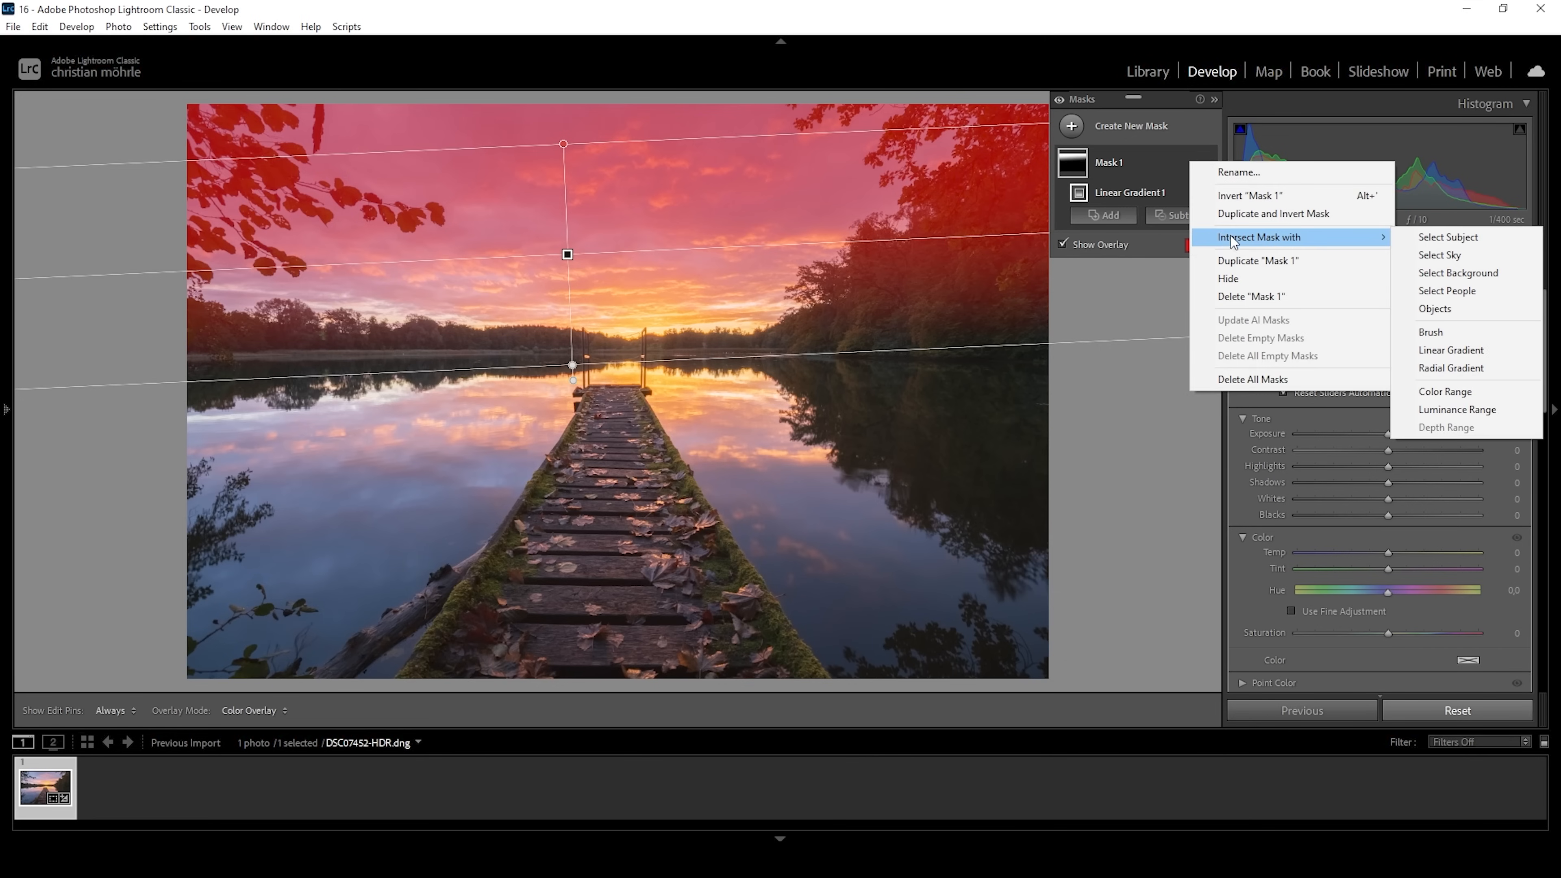
mouse_move(1438, 254)
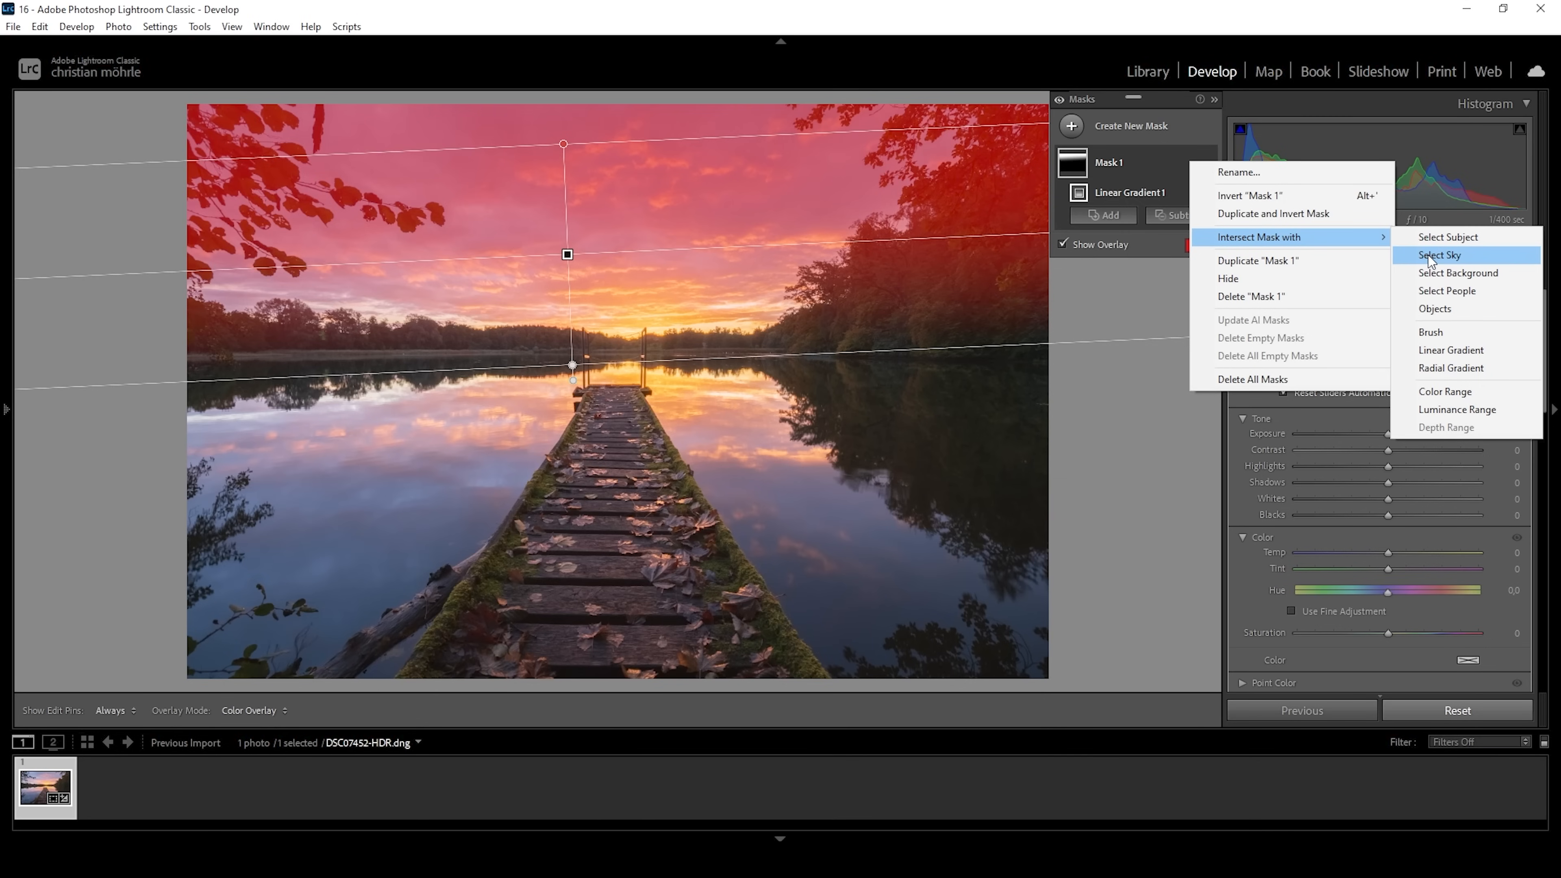
Intersect the gradient mask with a Select Sky selection.
left_click(1437, 255)
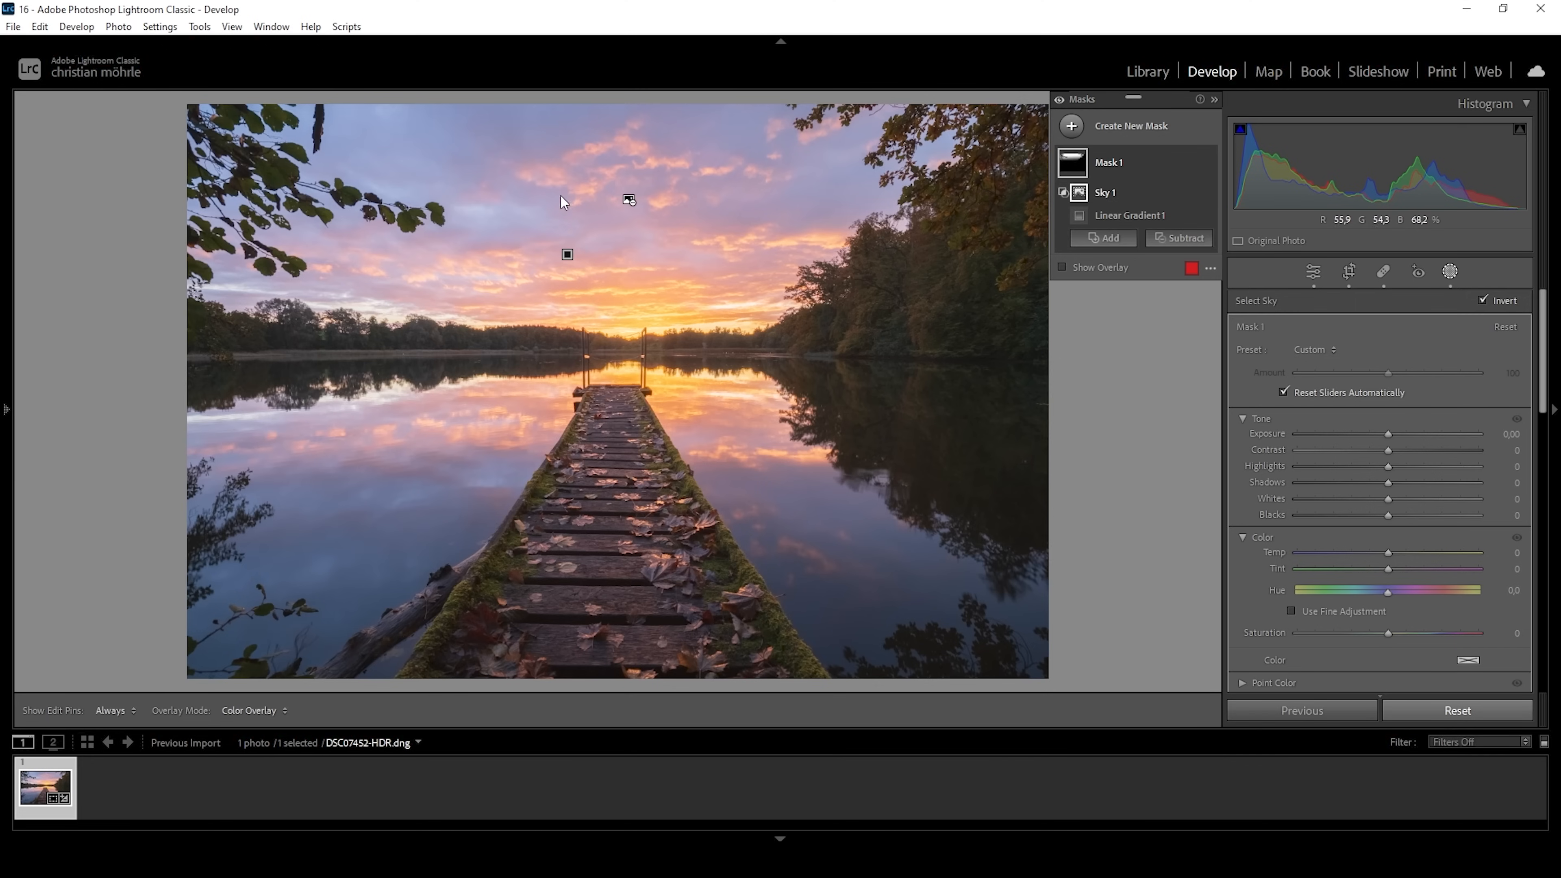
mouse_move(470, 134)
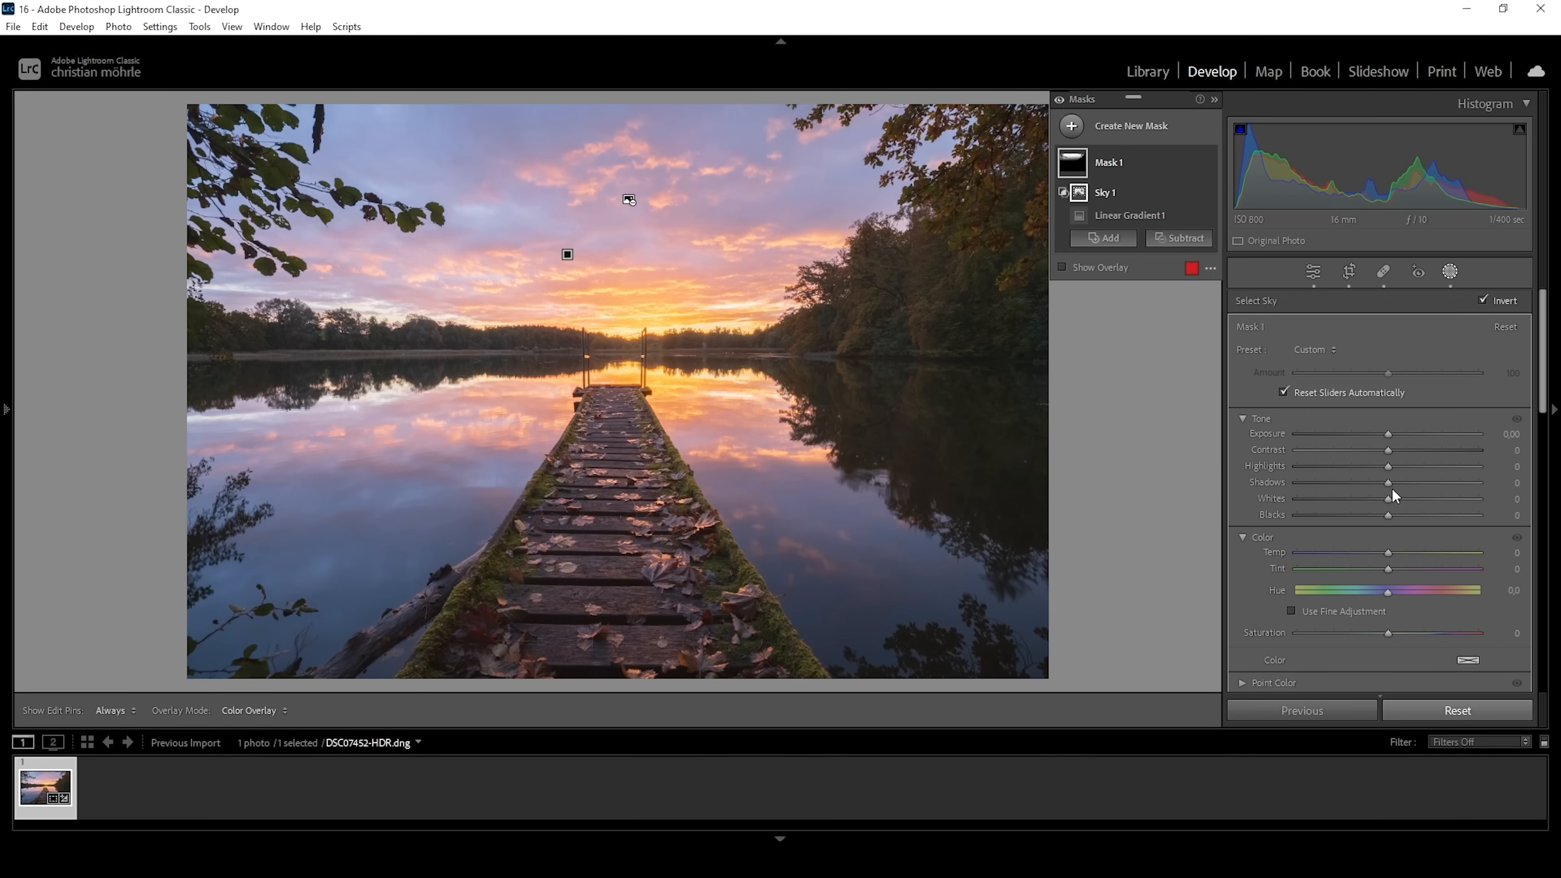
Within the mask, push shadows to -100 and blacks to -76.
left_click_drag(1388, 482, 1297, 482)
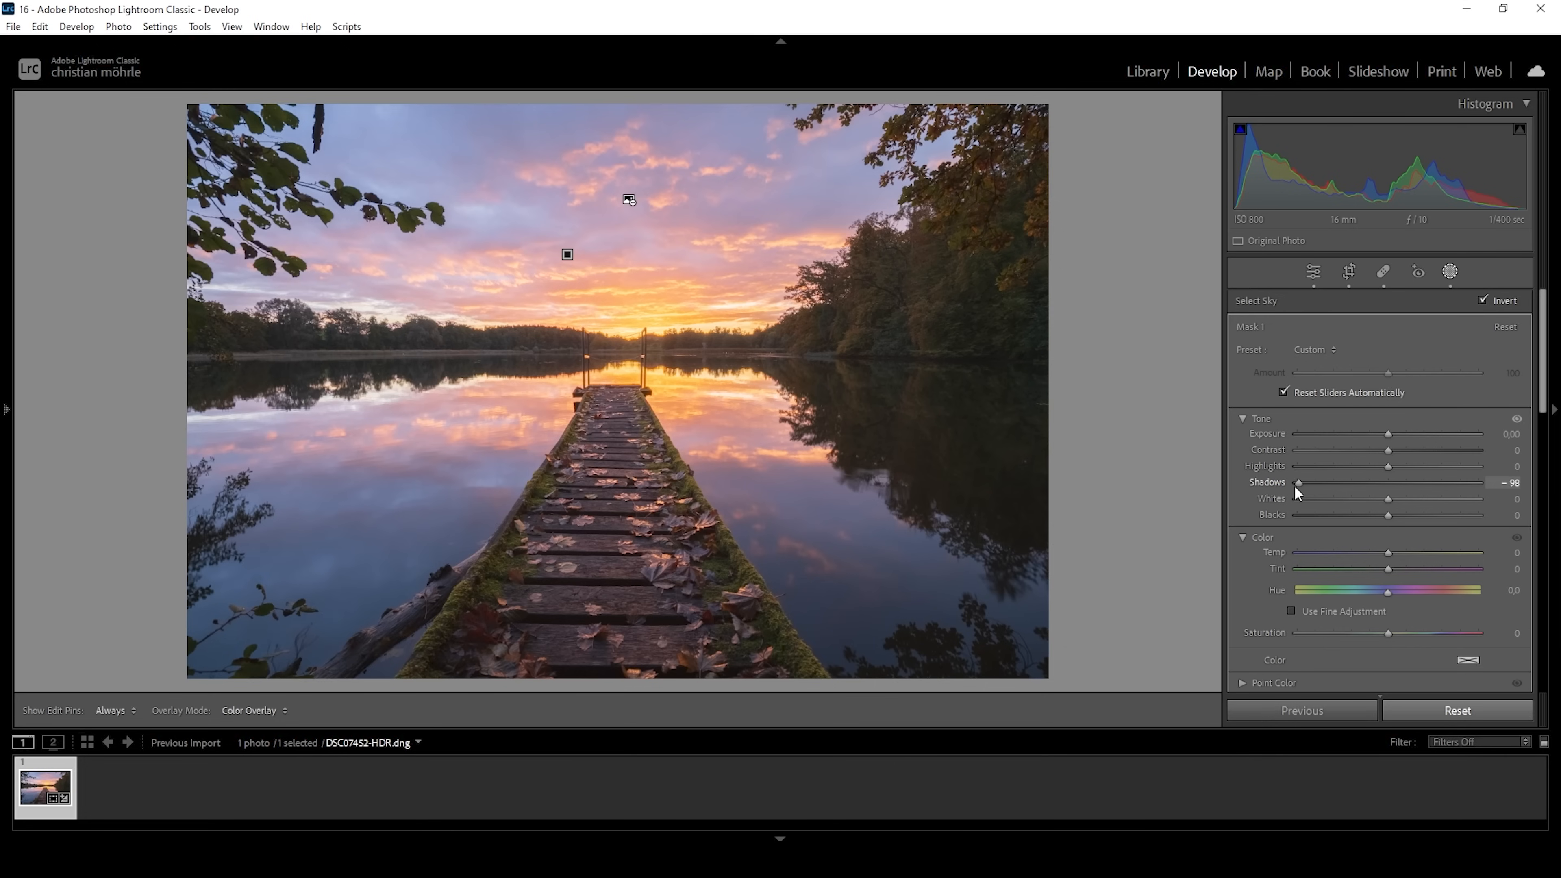
left_click_drag(1301, 482, 1297, 483)
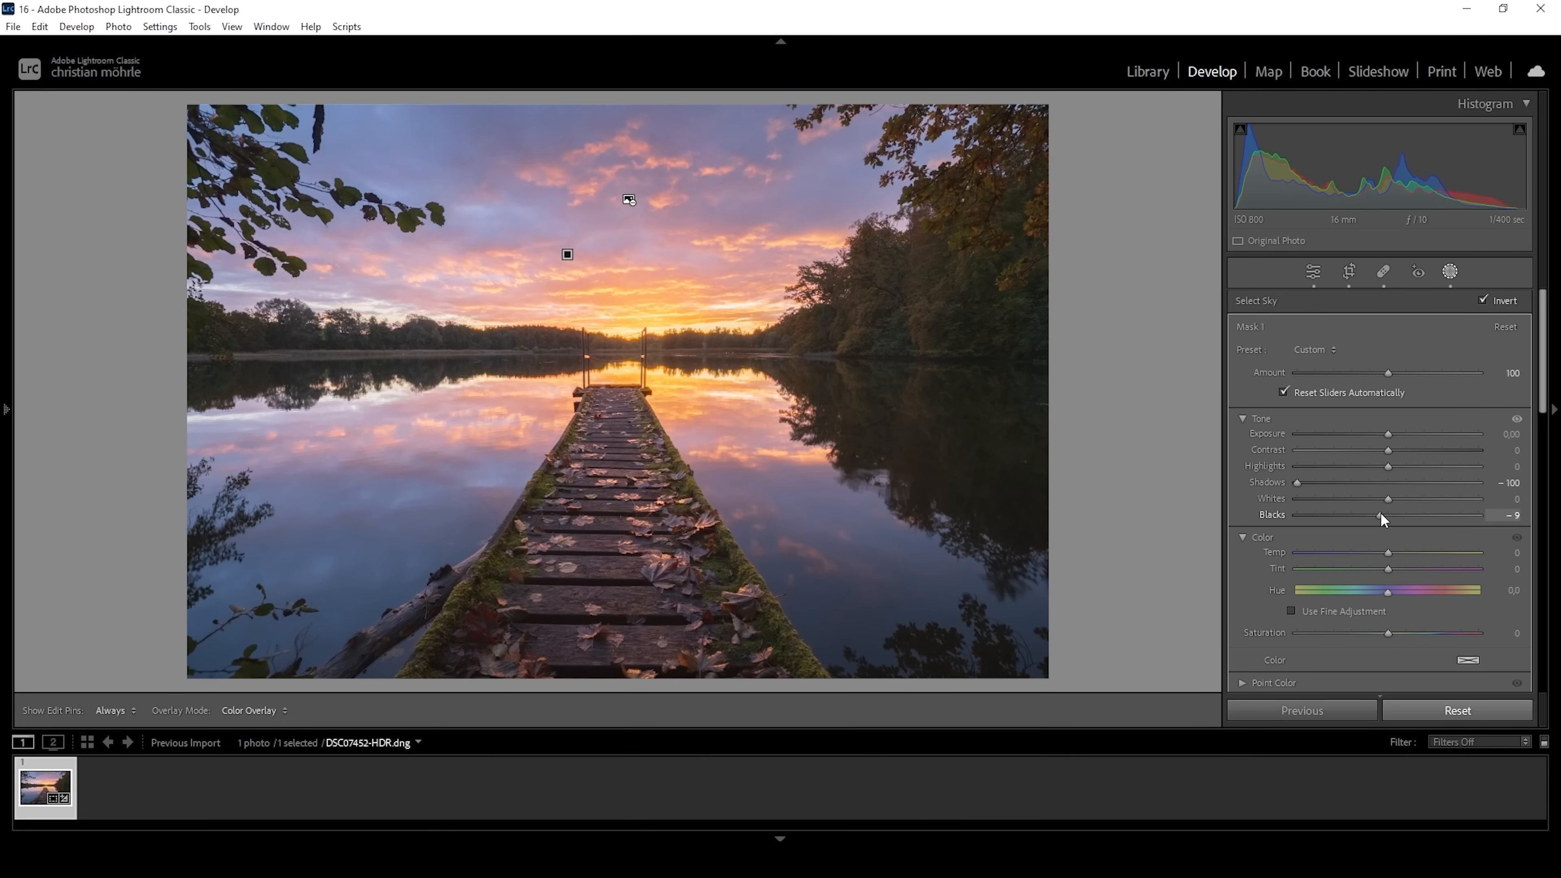
left_click_drag(1384, 515, 1365, 515)
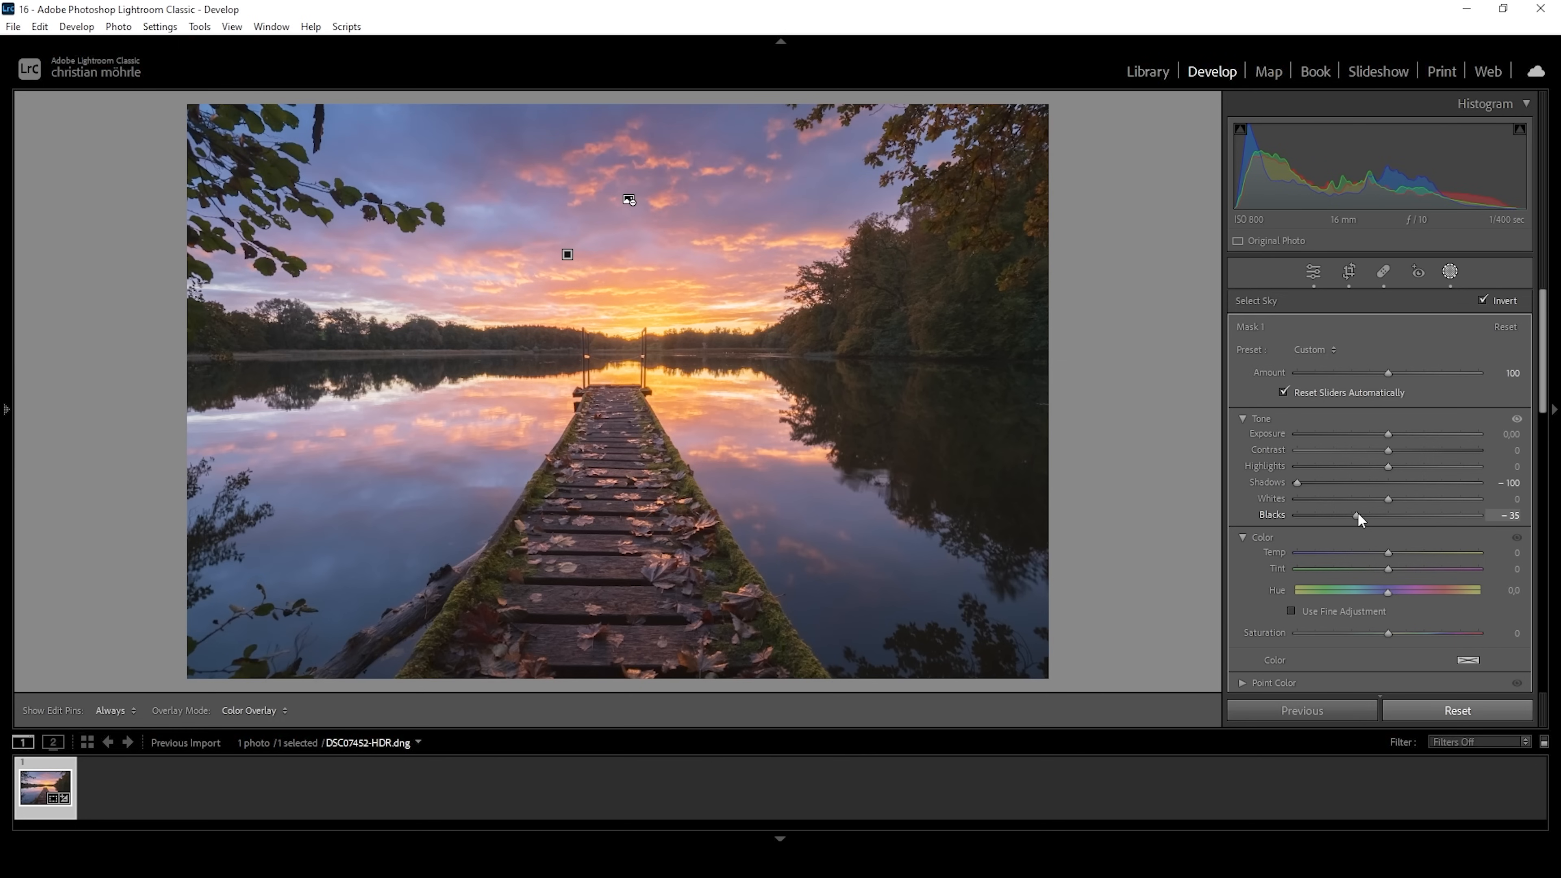
left_click_drag(1387, 514, 1327, 515)
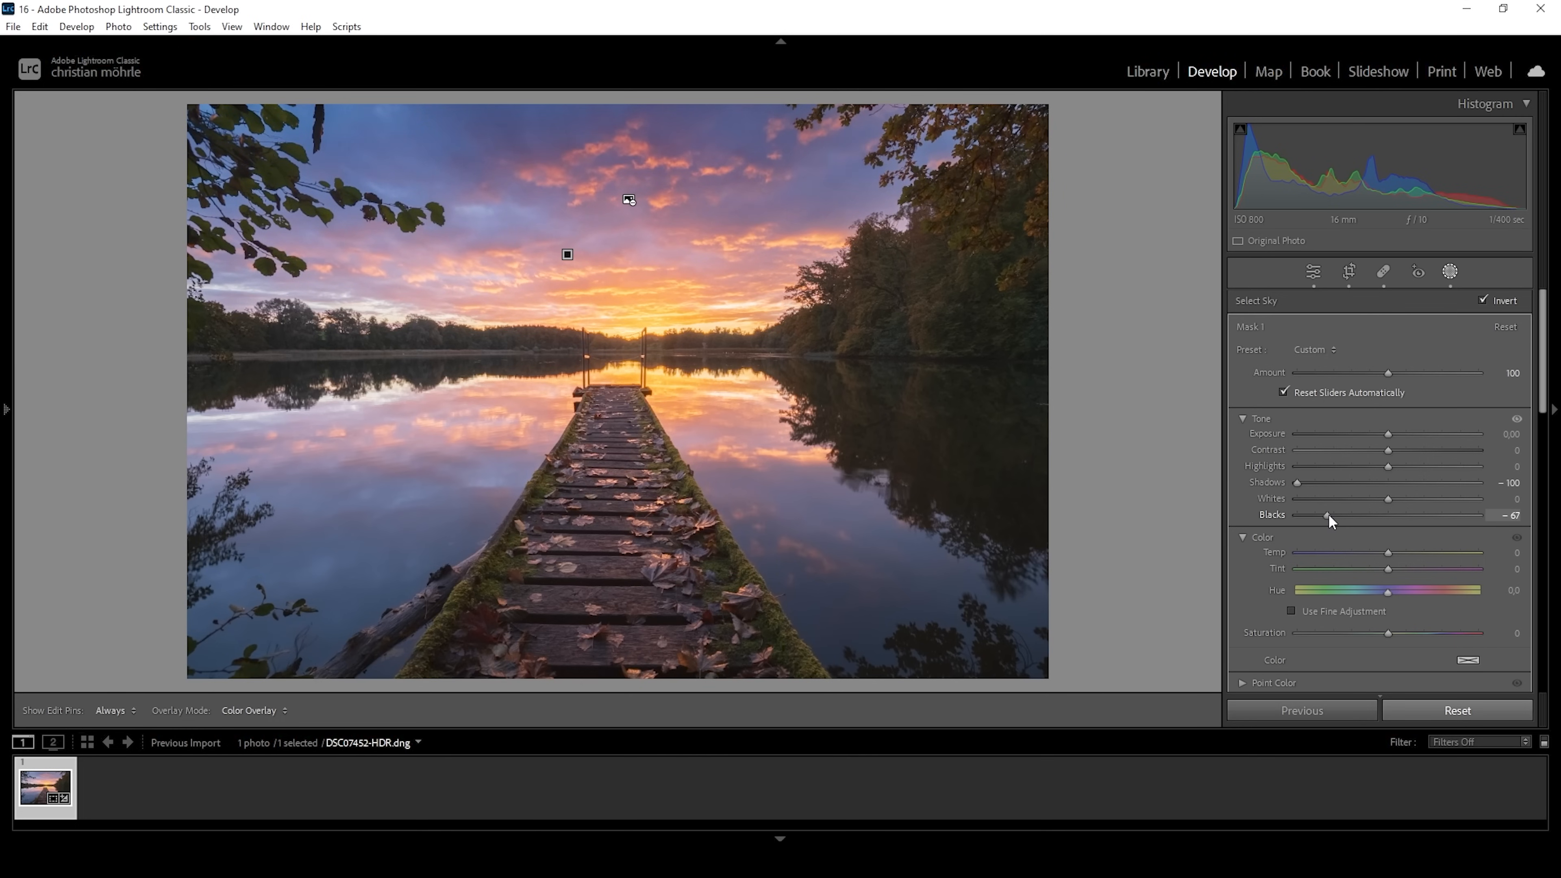
left_click_drag(1326, 515, 1334, 514)
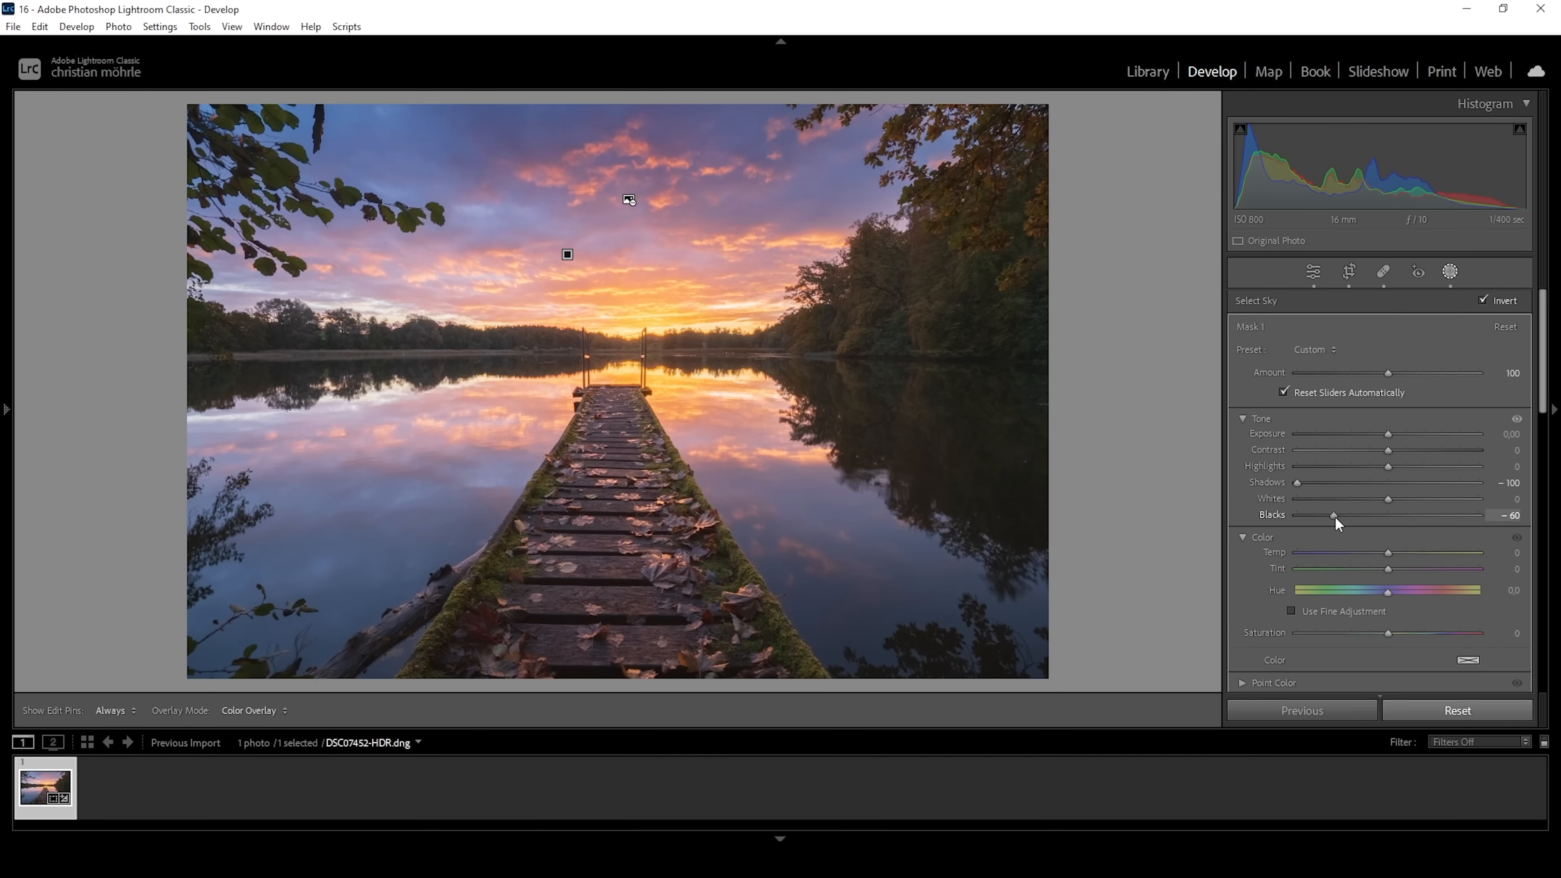
left_click_drag(1335, 515, 1319, 515)
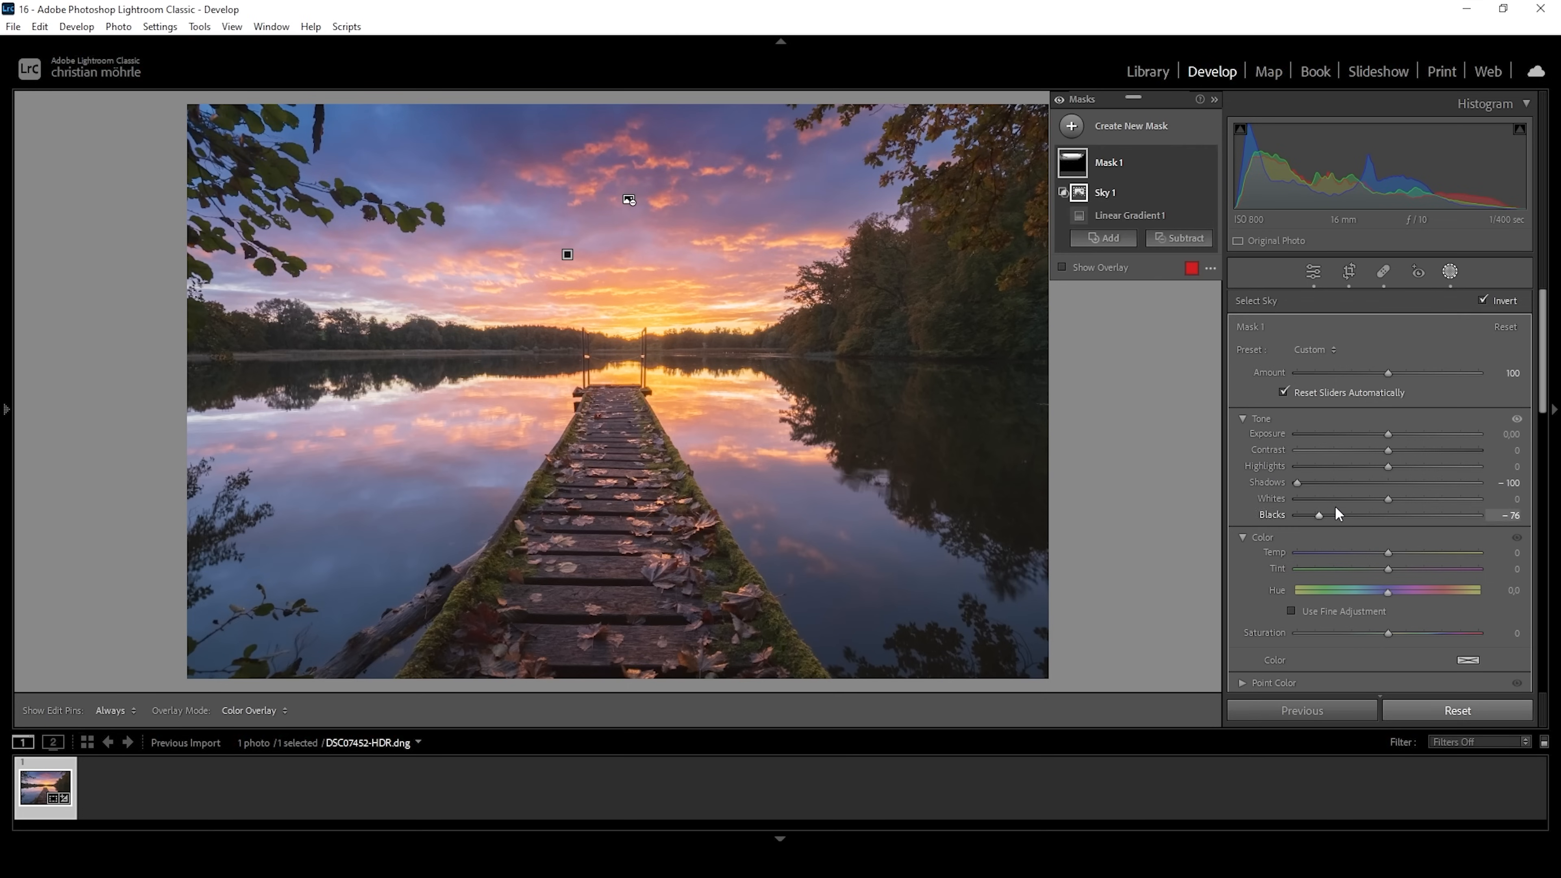
Raise the masked contrast to +23 and drop saturation to -26.
left_click_drag(1387, 449, 1405, 448)
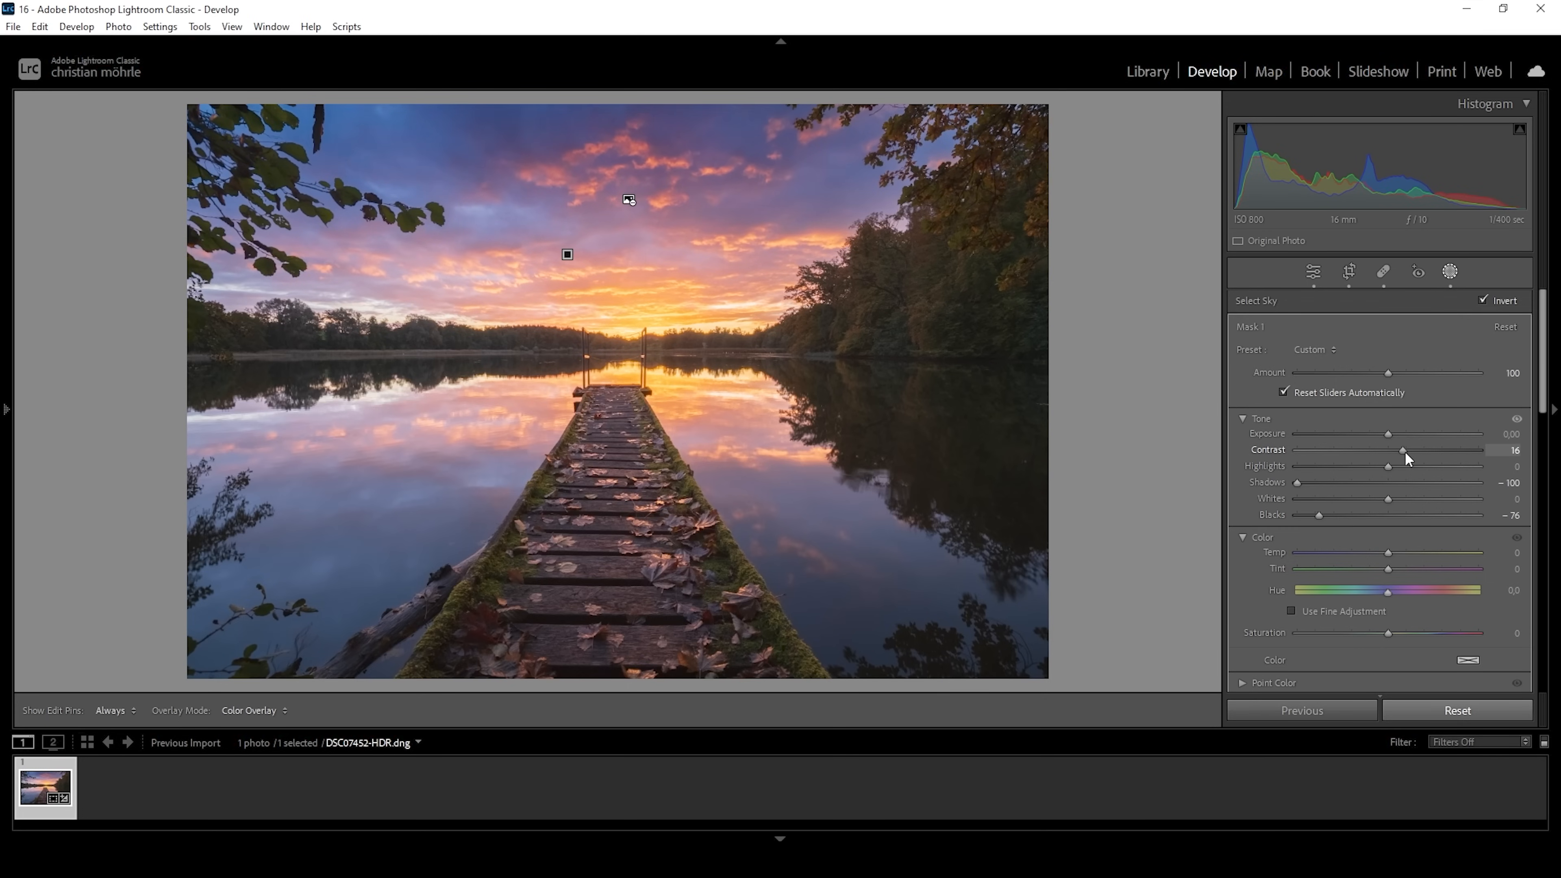
left_click_drag(1389, 450, 1409, 450)
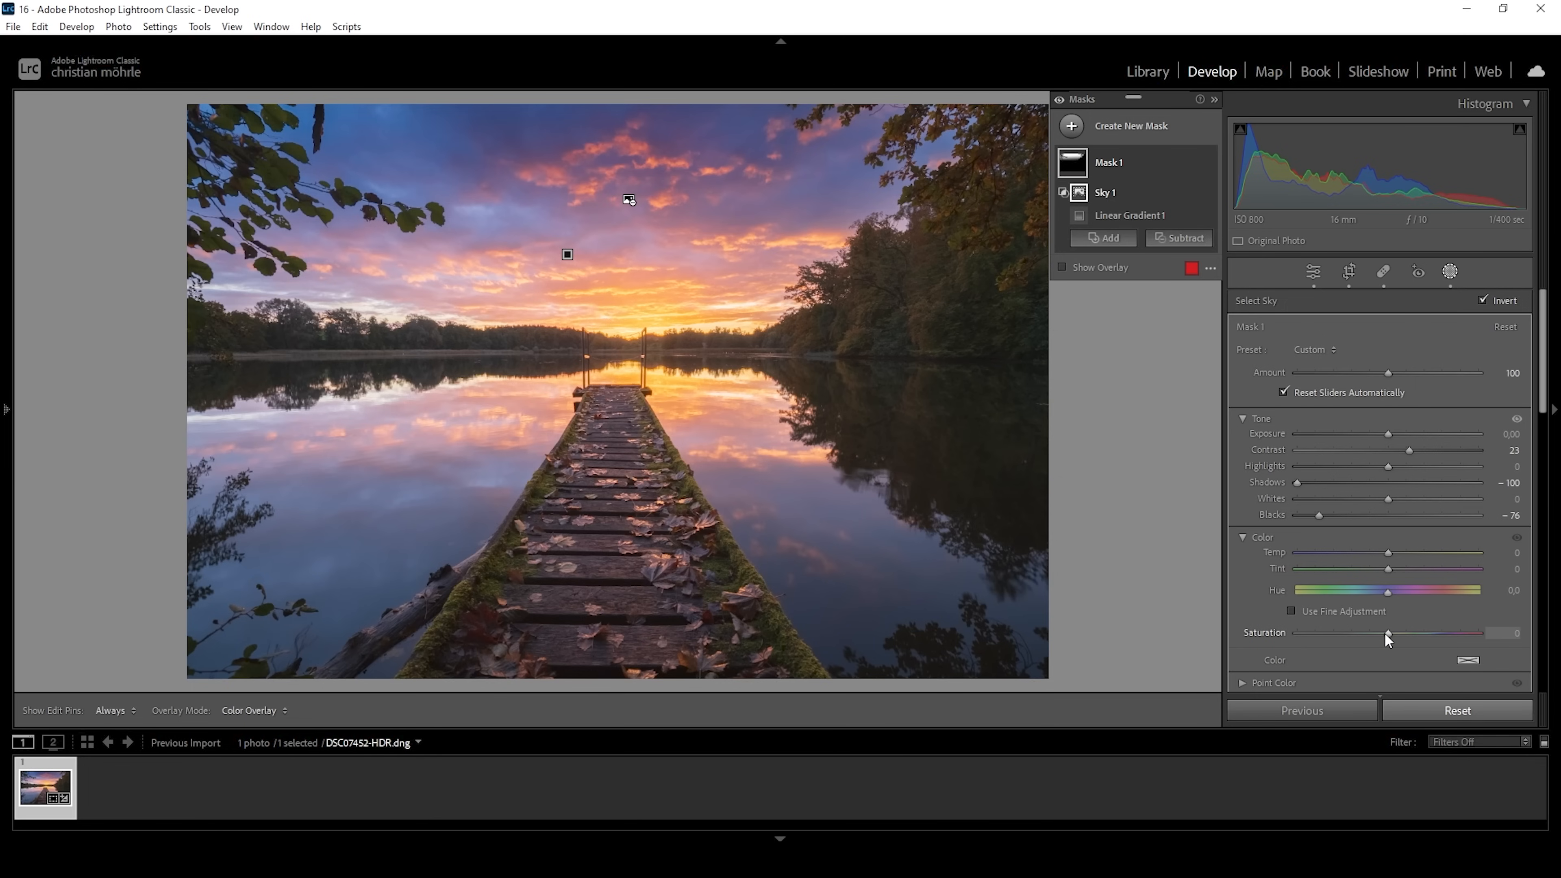
left_click_drag(1388, 633, 1371, 634)
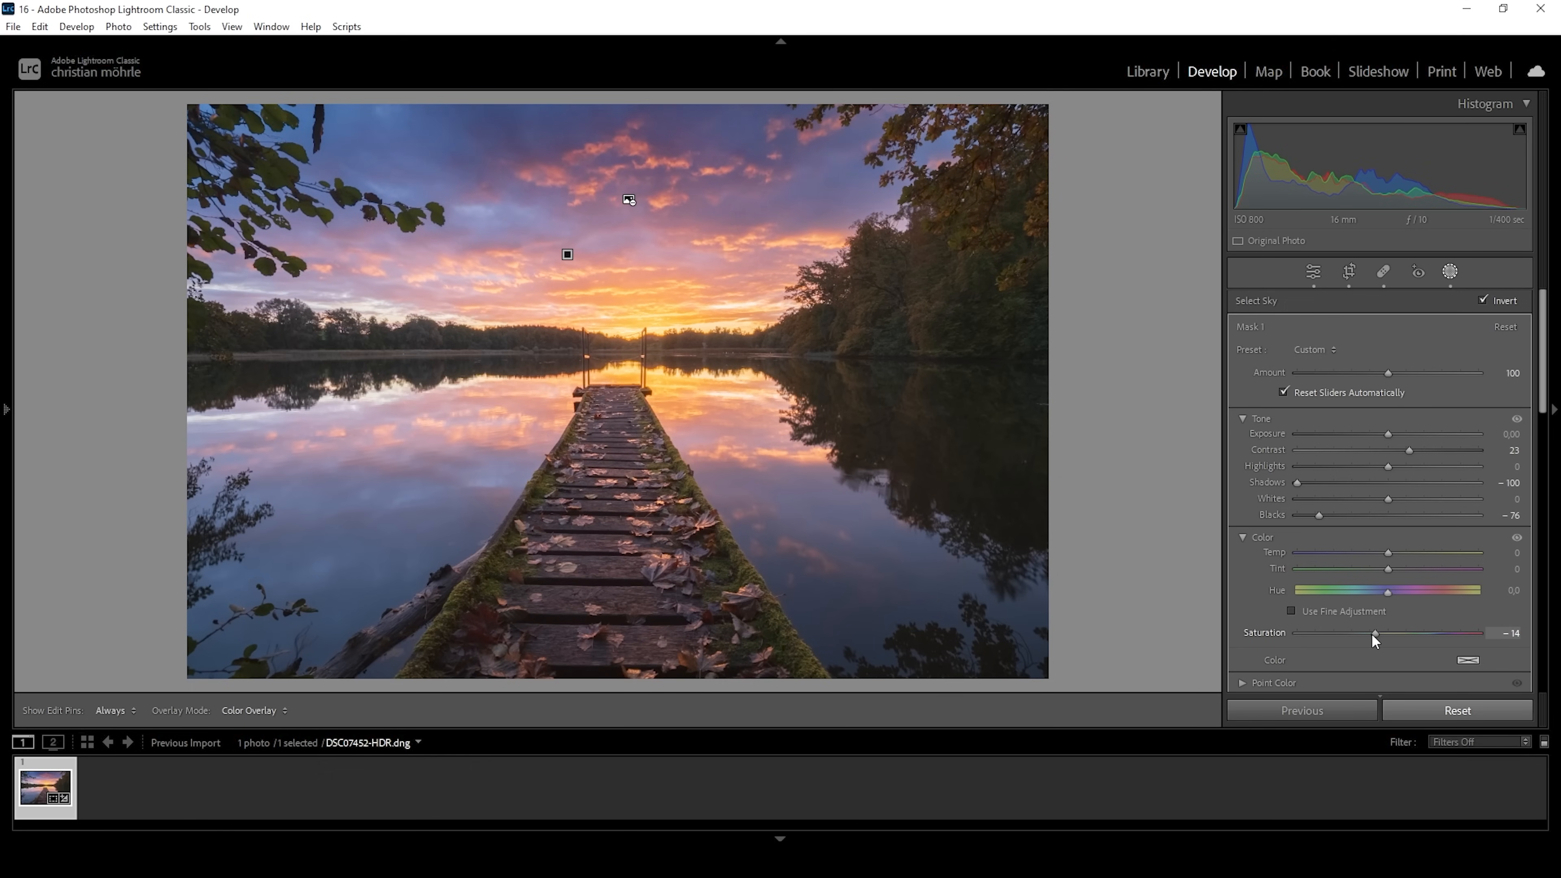
left_click_drag(1389, 633, 1364, 633)
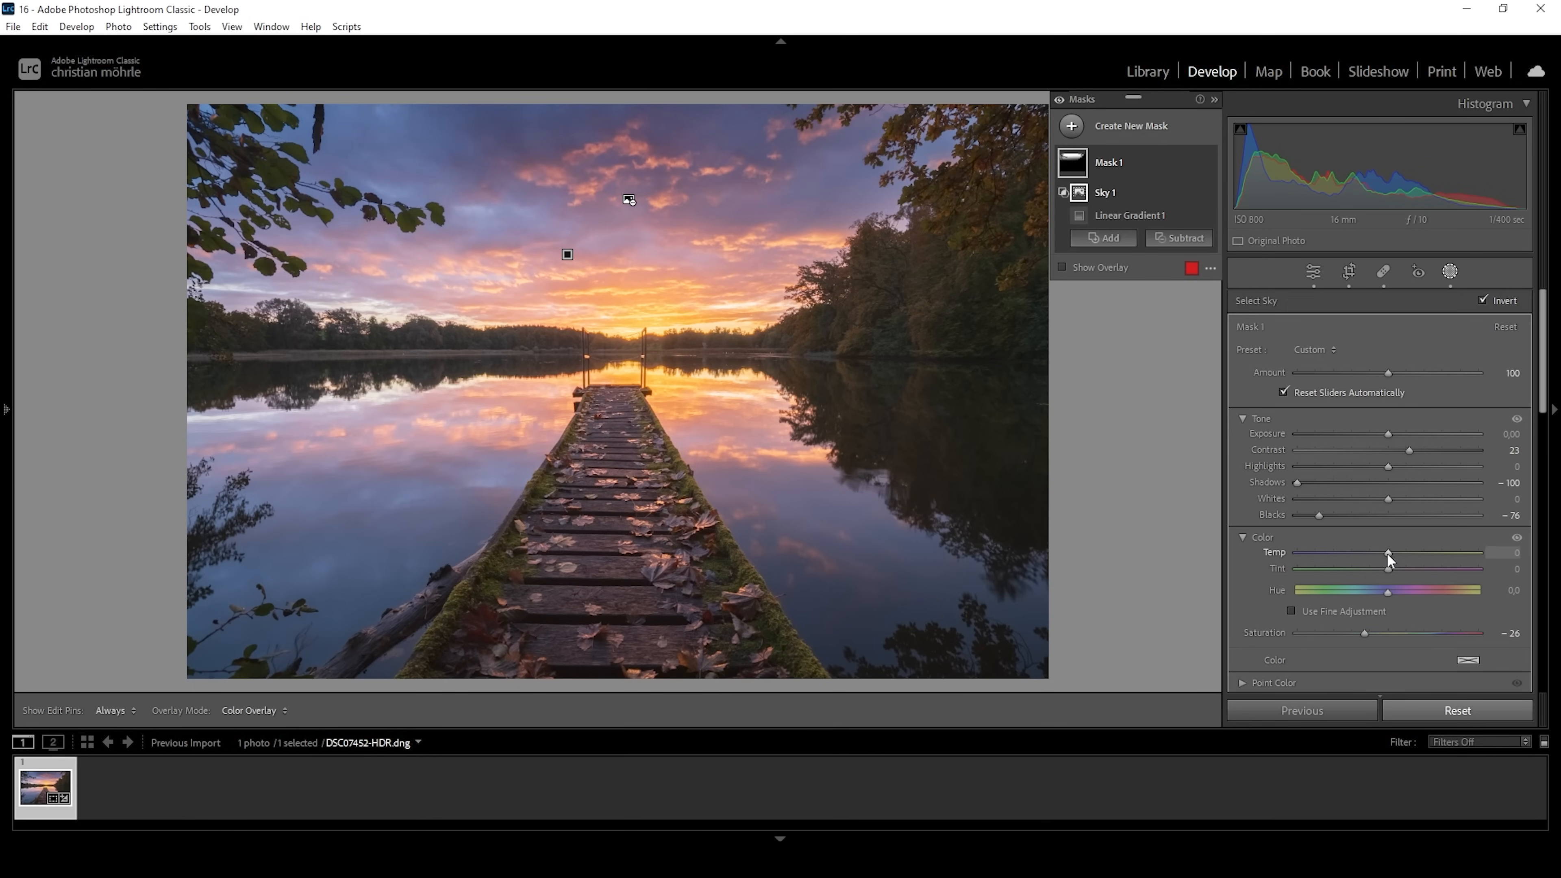
Cool the masked area to temp -4 and shift tint to -9 green.
left_click_drag(1388, 552, 1380, 553)
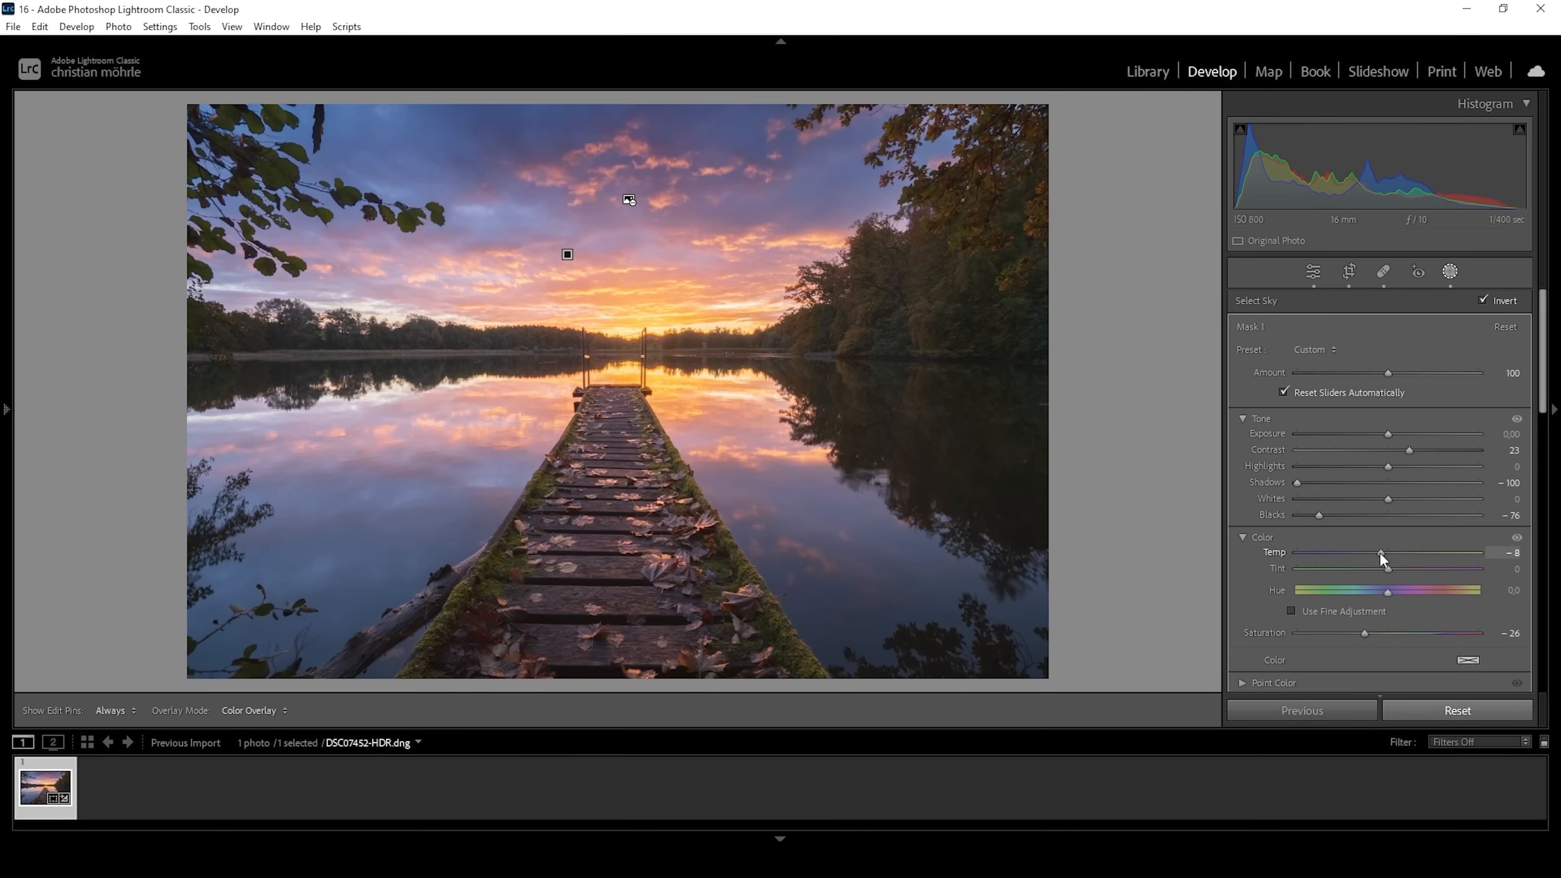
left_click_drag(1380, 552, 1384, 553)
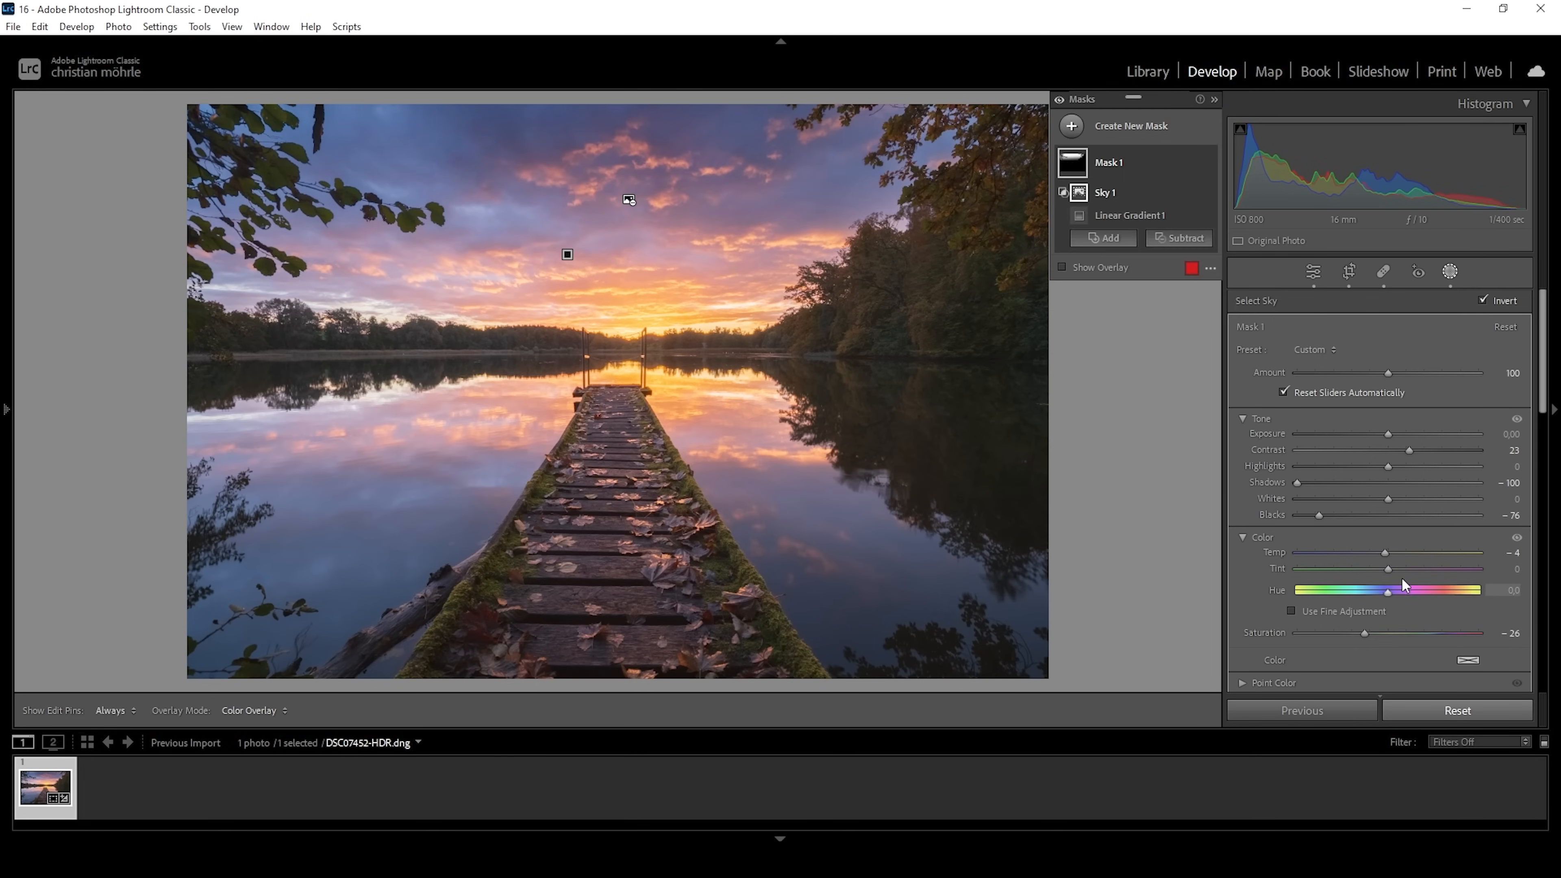
left_click_drag(1389, 568, 1387, 568)
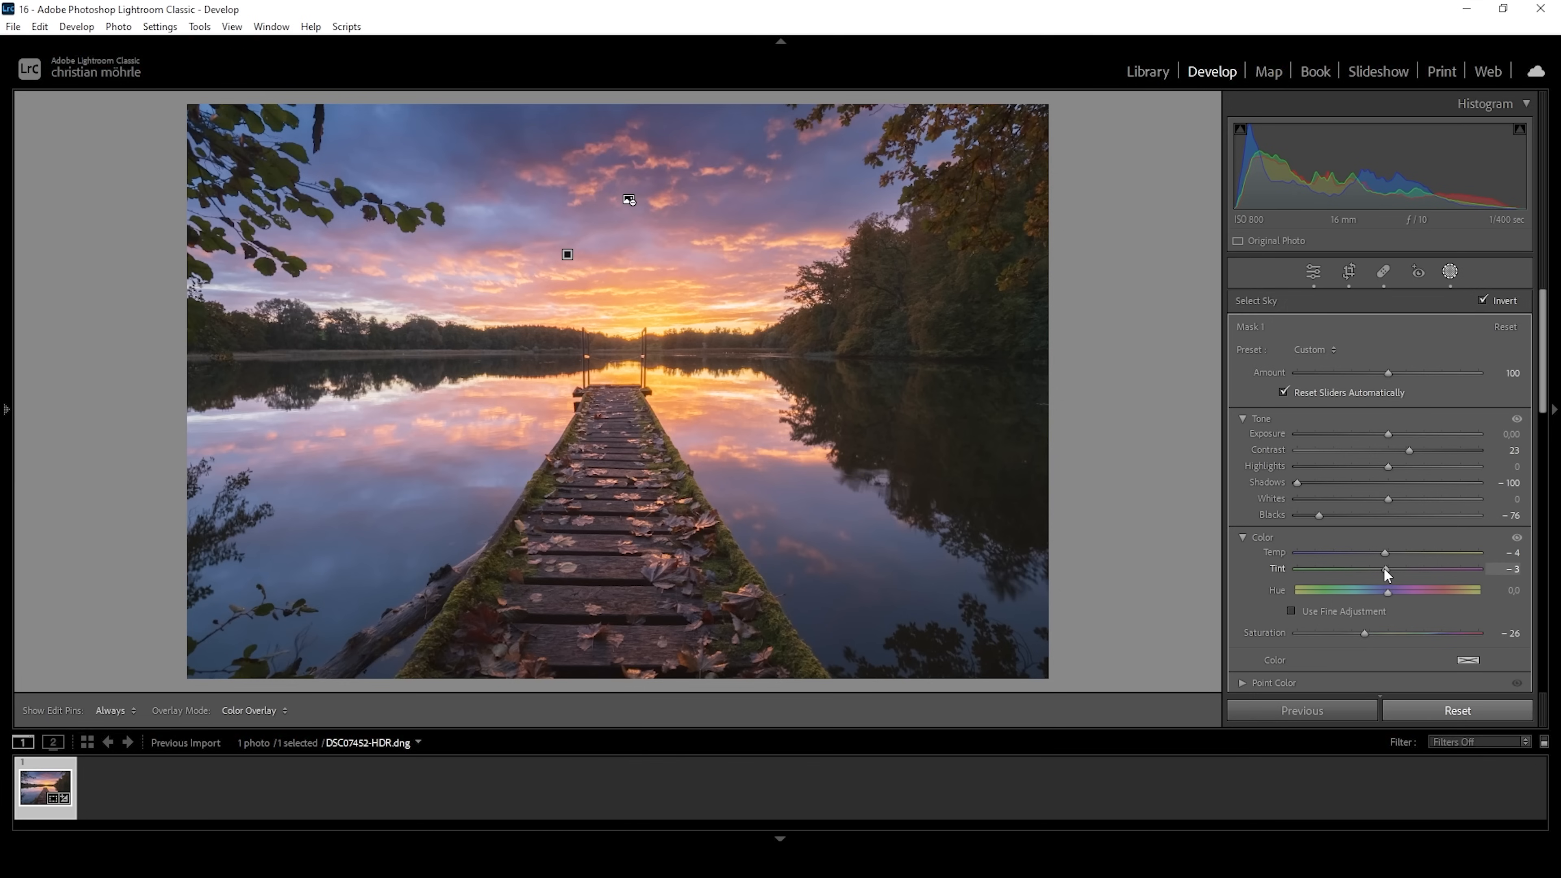
left_click_drag(1387, 569, 1378, 569)
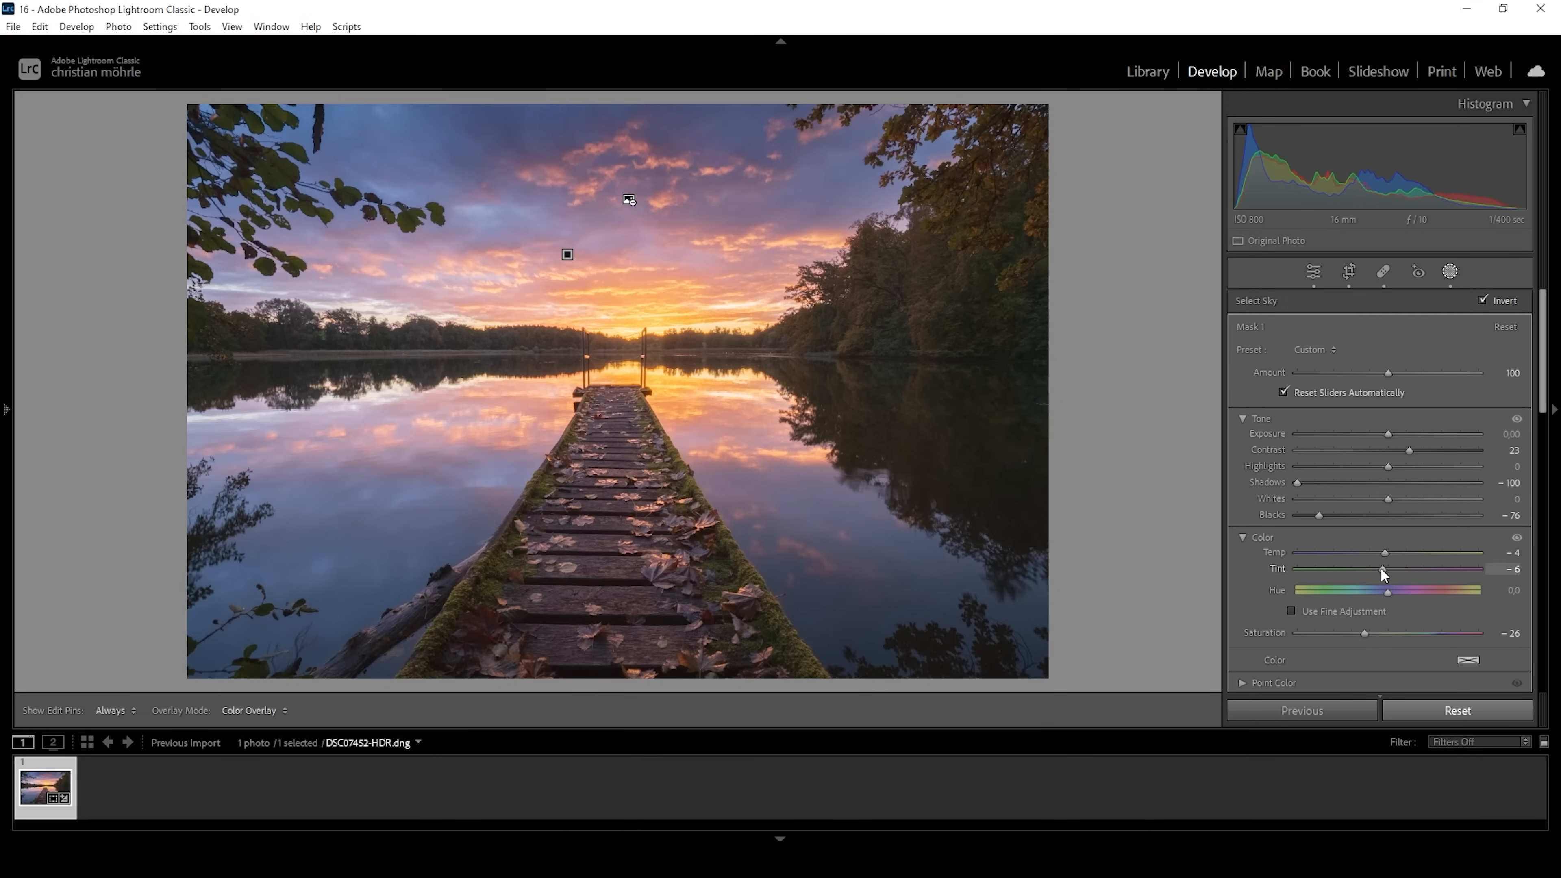
left_click_drag(1389, 568, 1382, 568)
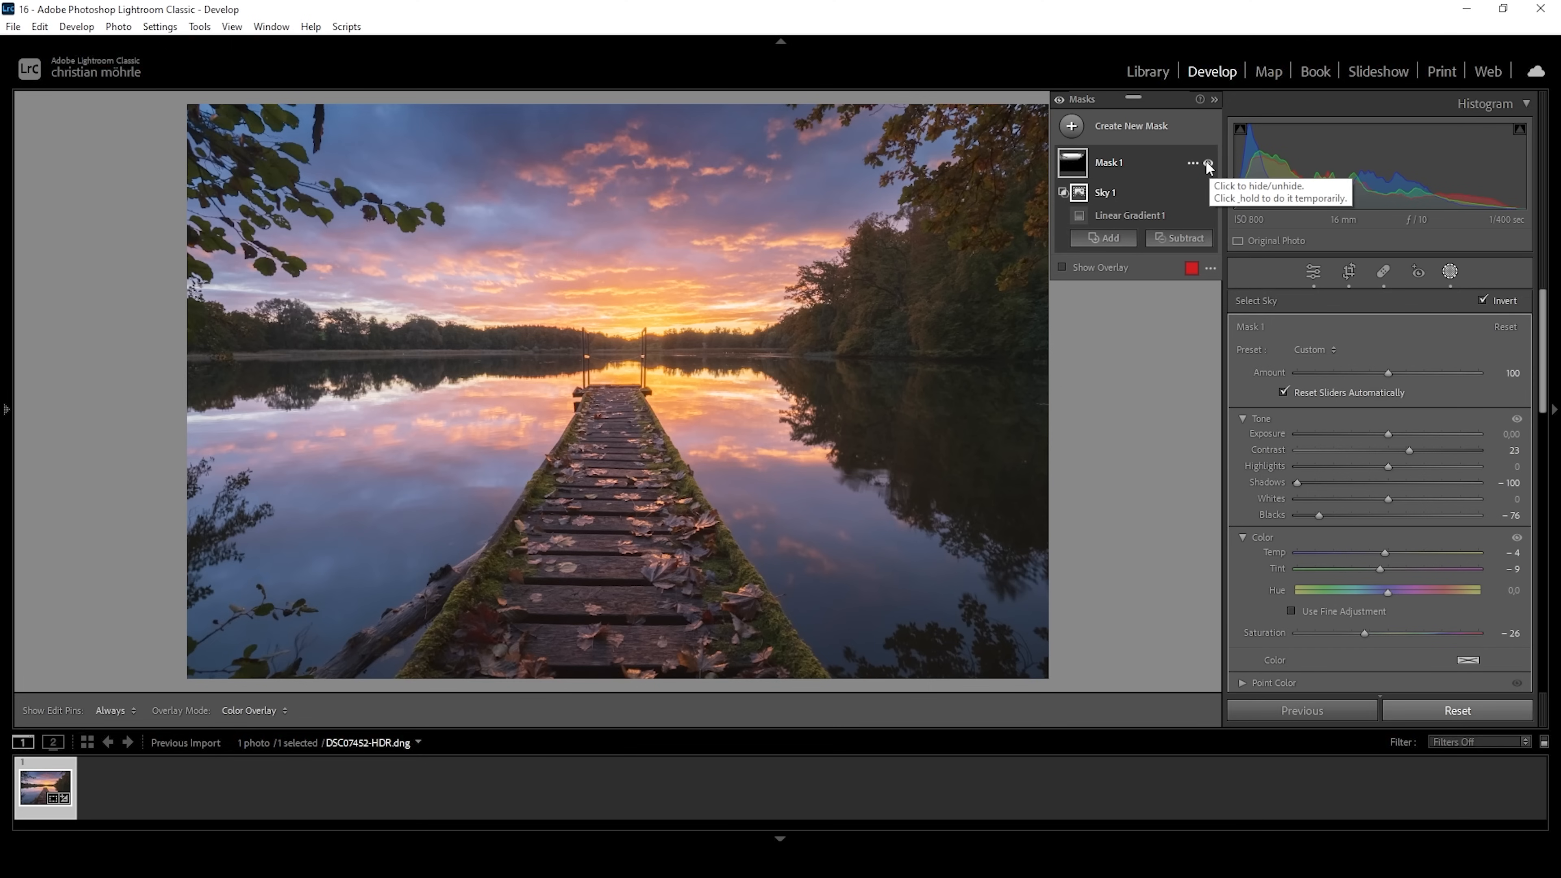
left_click(1207, 163)
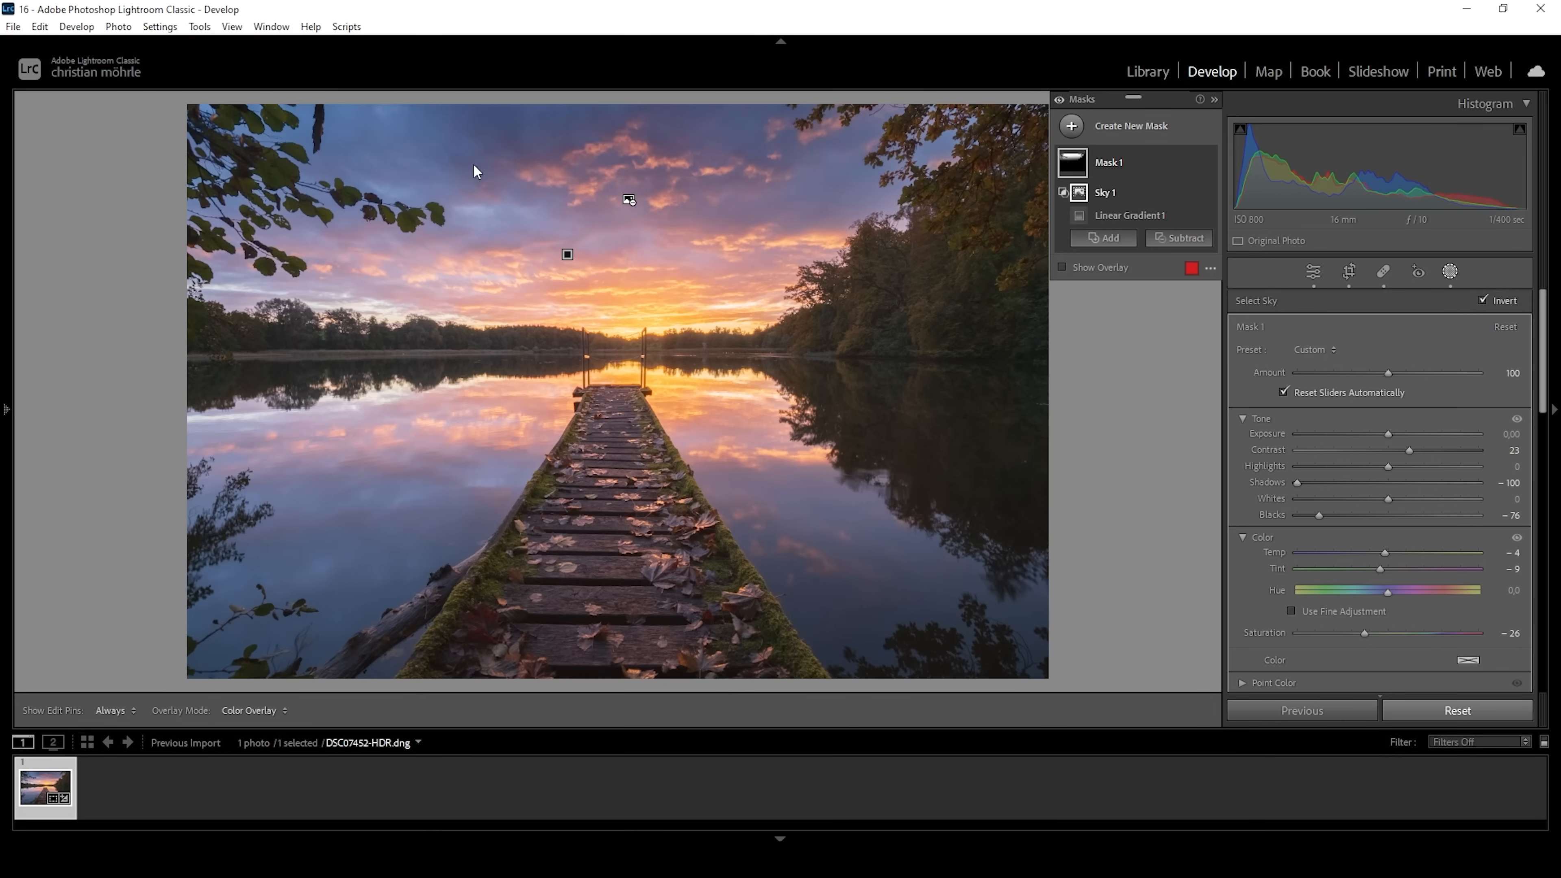
mouse_move(932, 241)
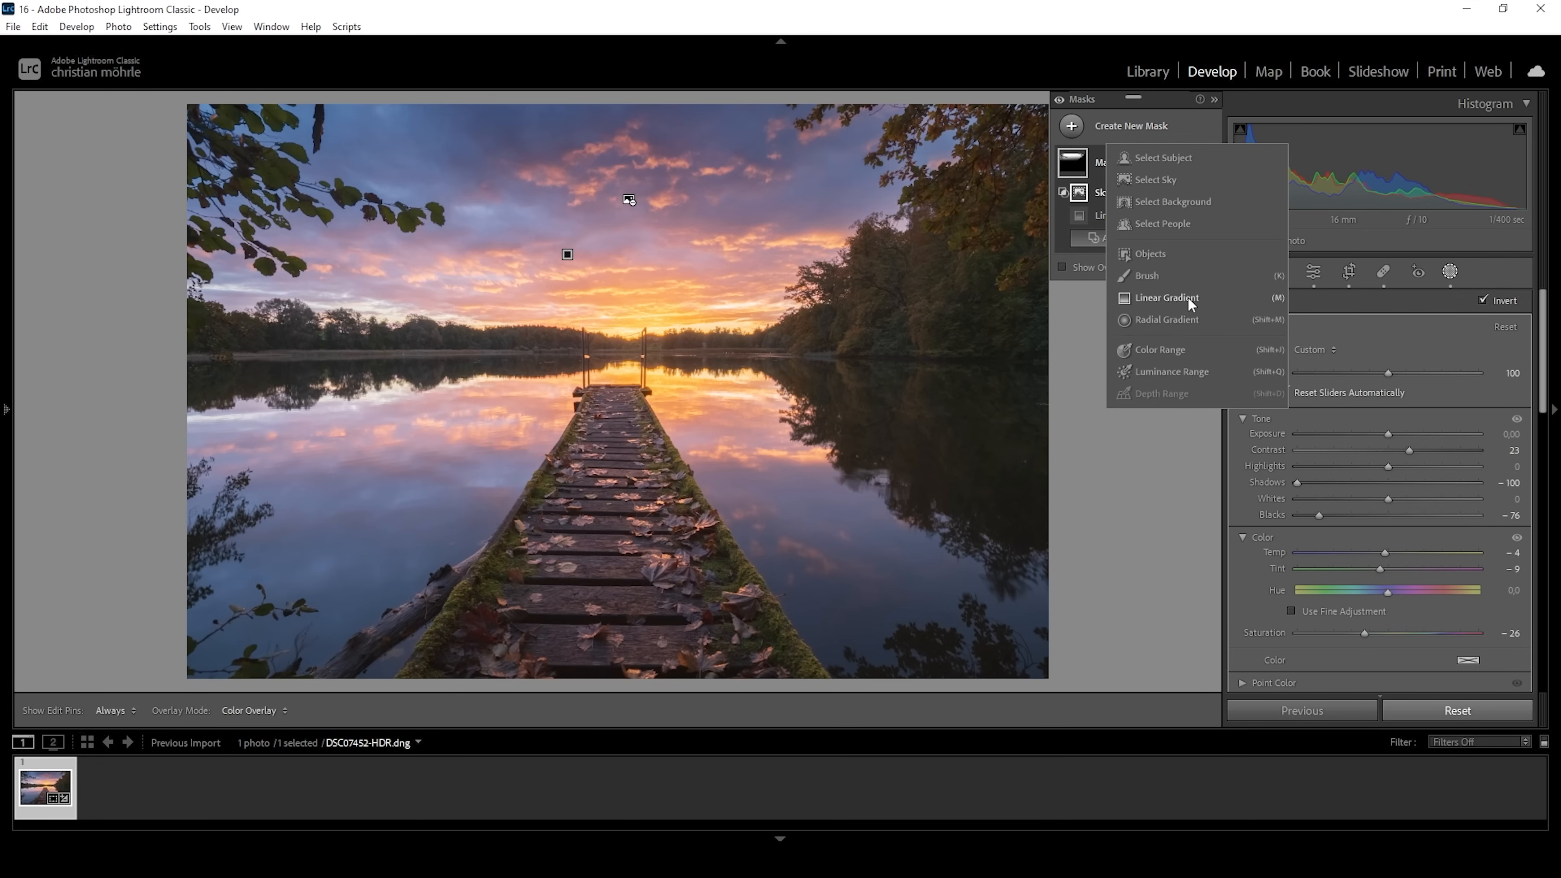
Add a second linear gradient over the top of the sky at exposure -0.18 and toggle it to compare.
left_click(1165, 298)
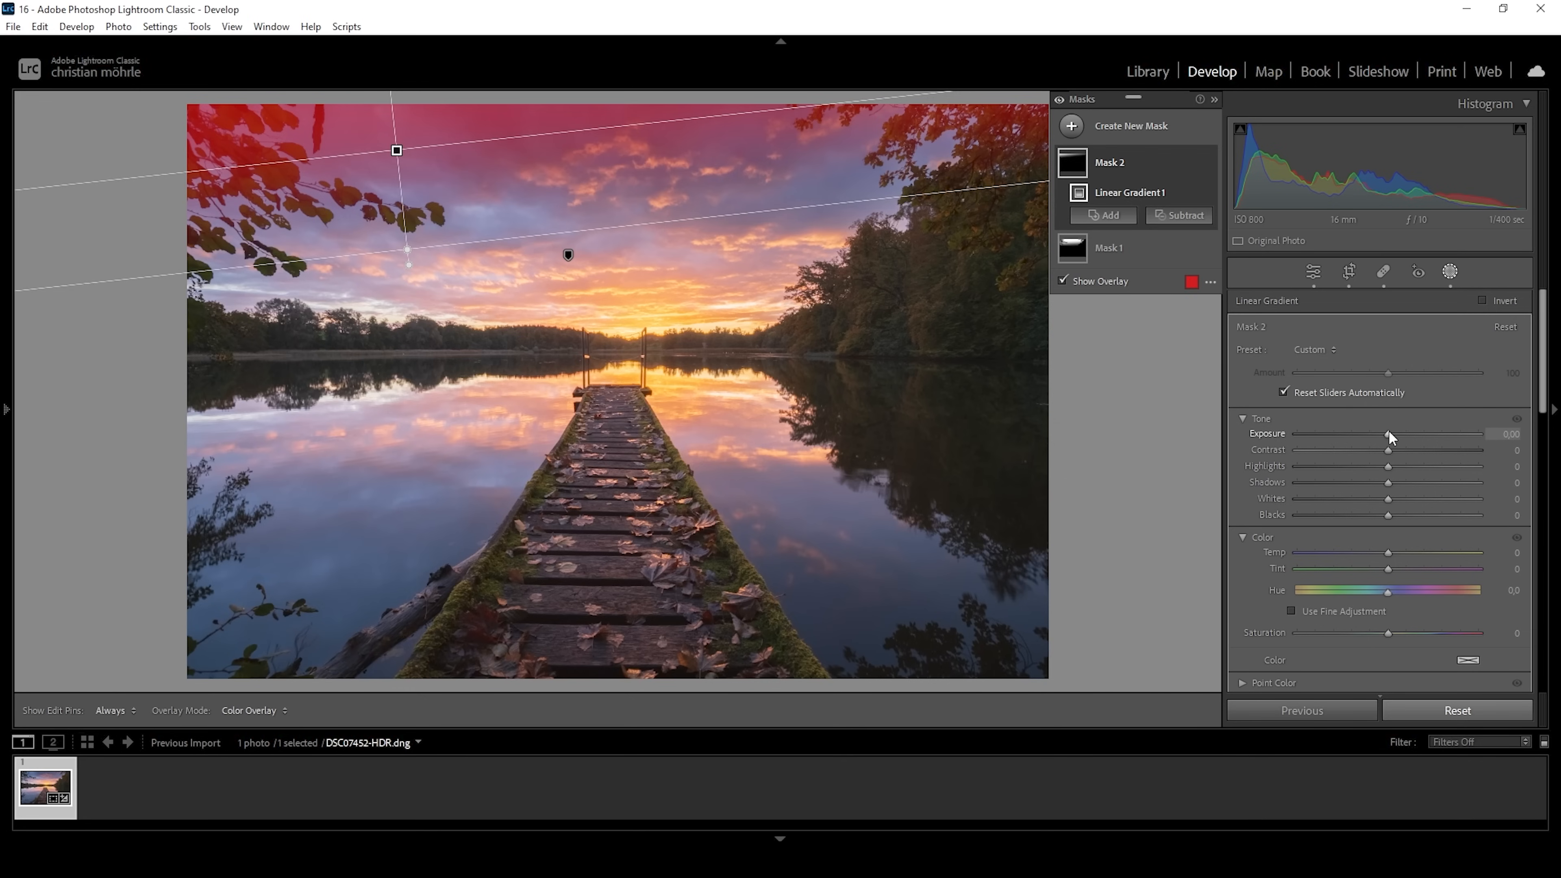
left_click_drag(1414, 435, 1387, 435)
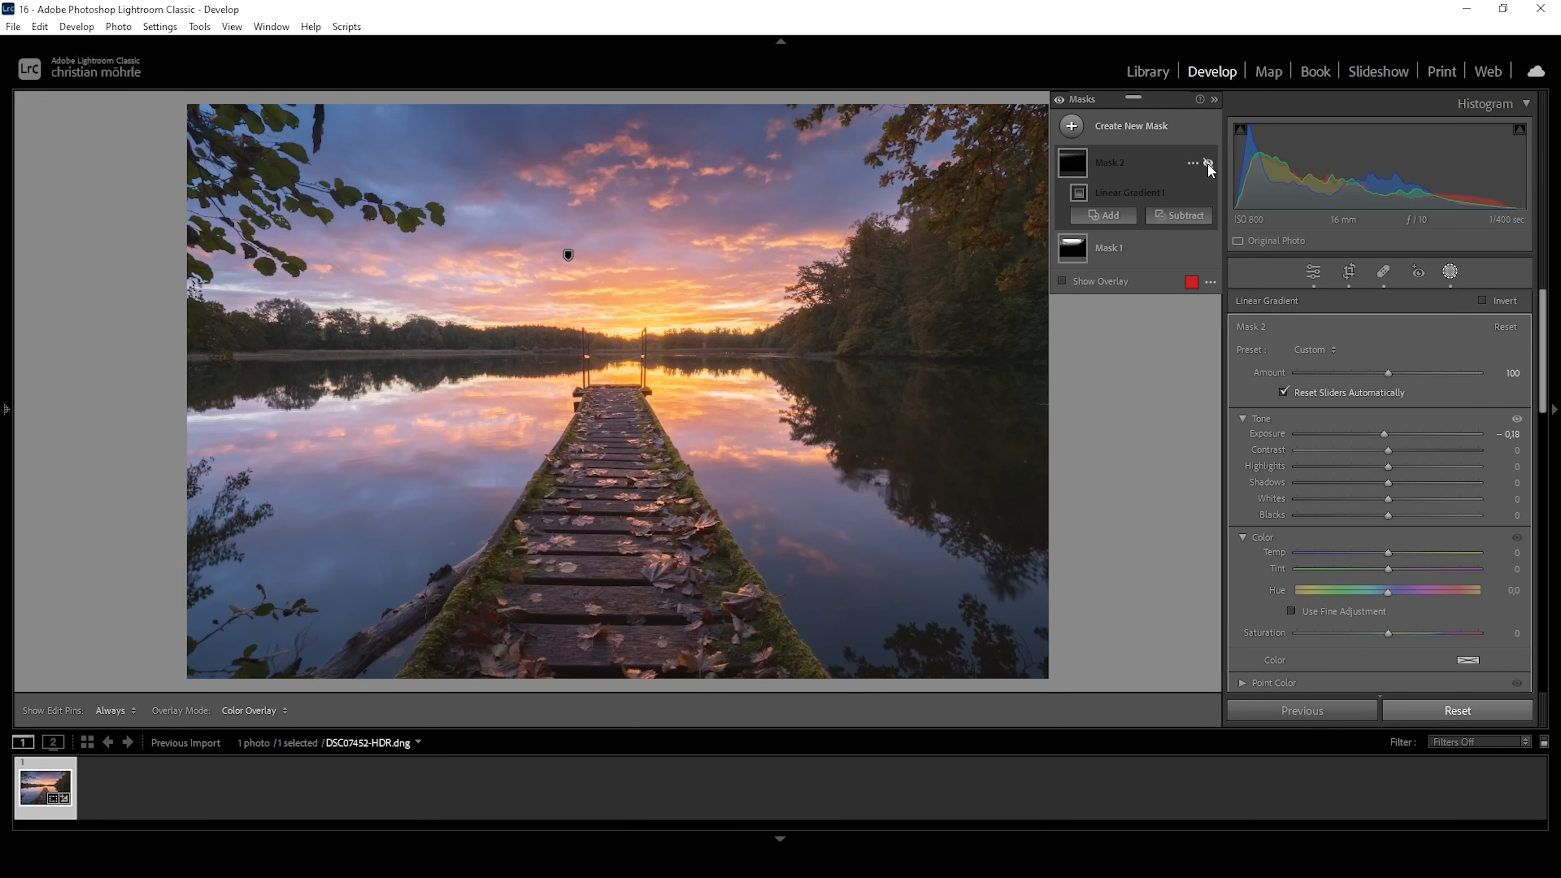
left_click(1207, 163)
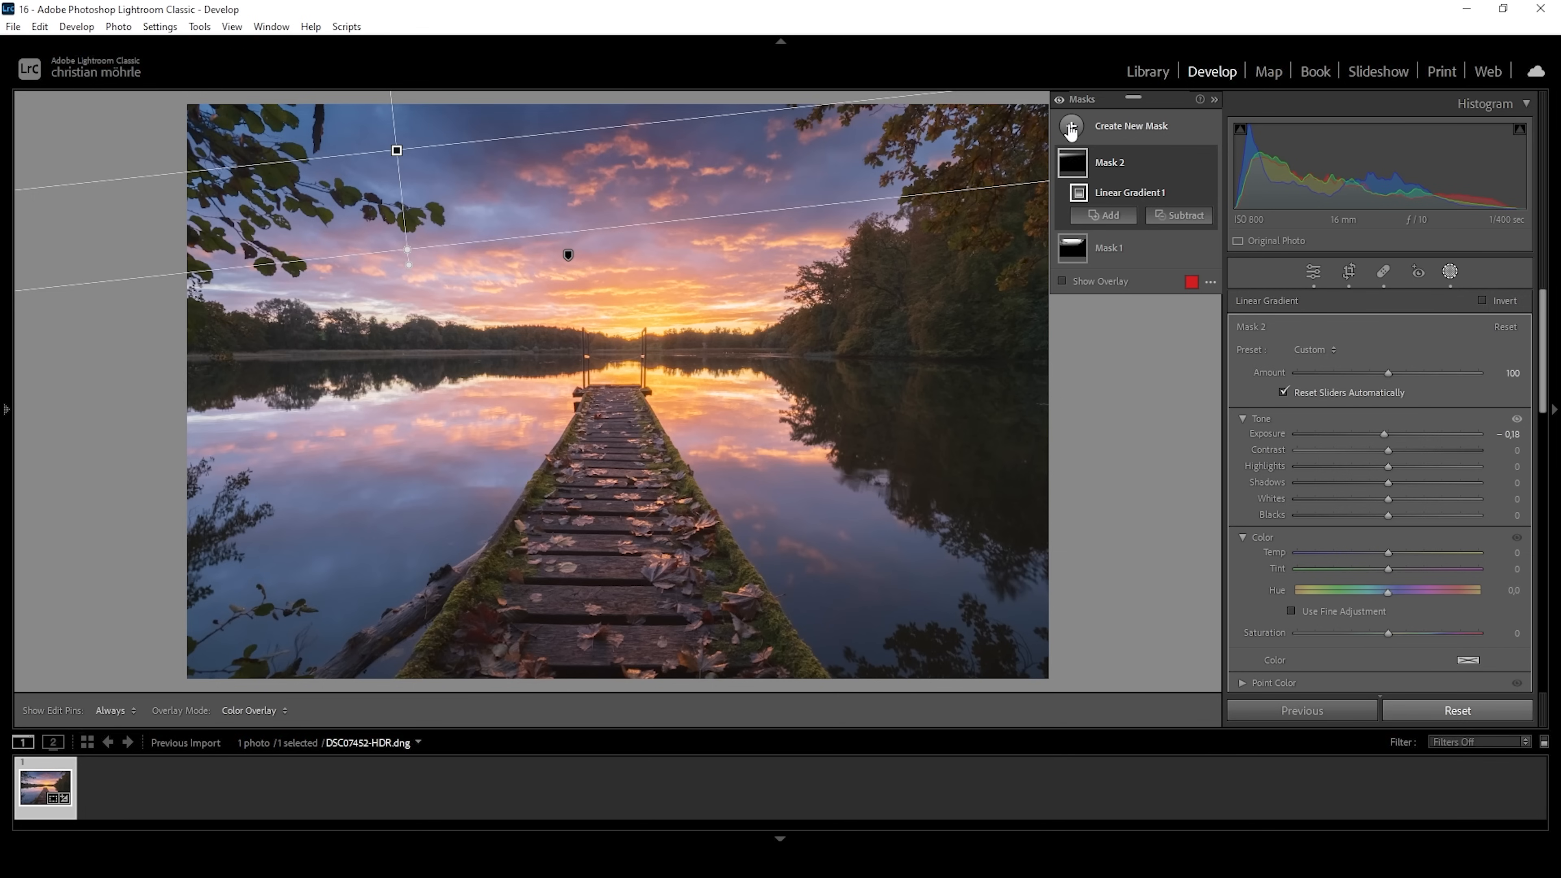
Add a third linear gradient from the bottom up to the horizon with whites at -100.
left_click(1073, 125)
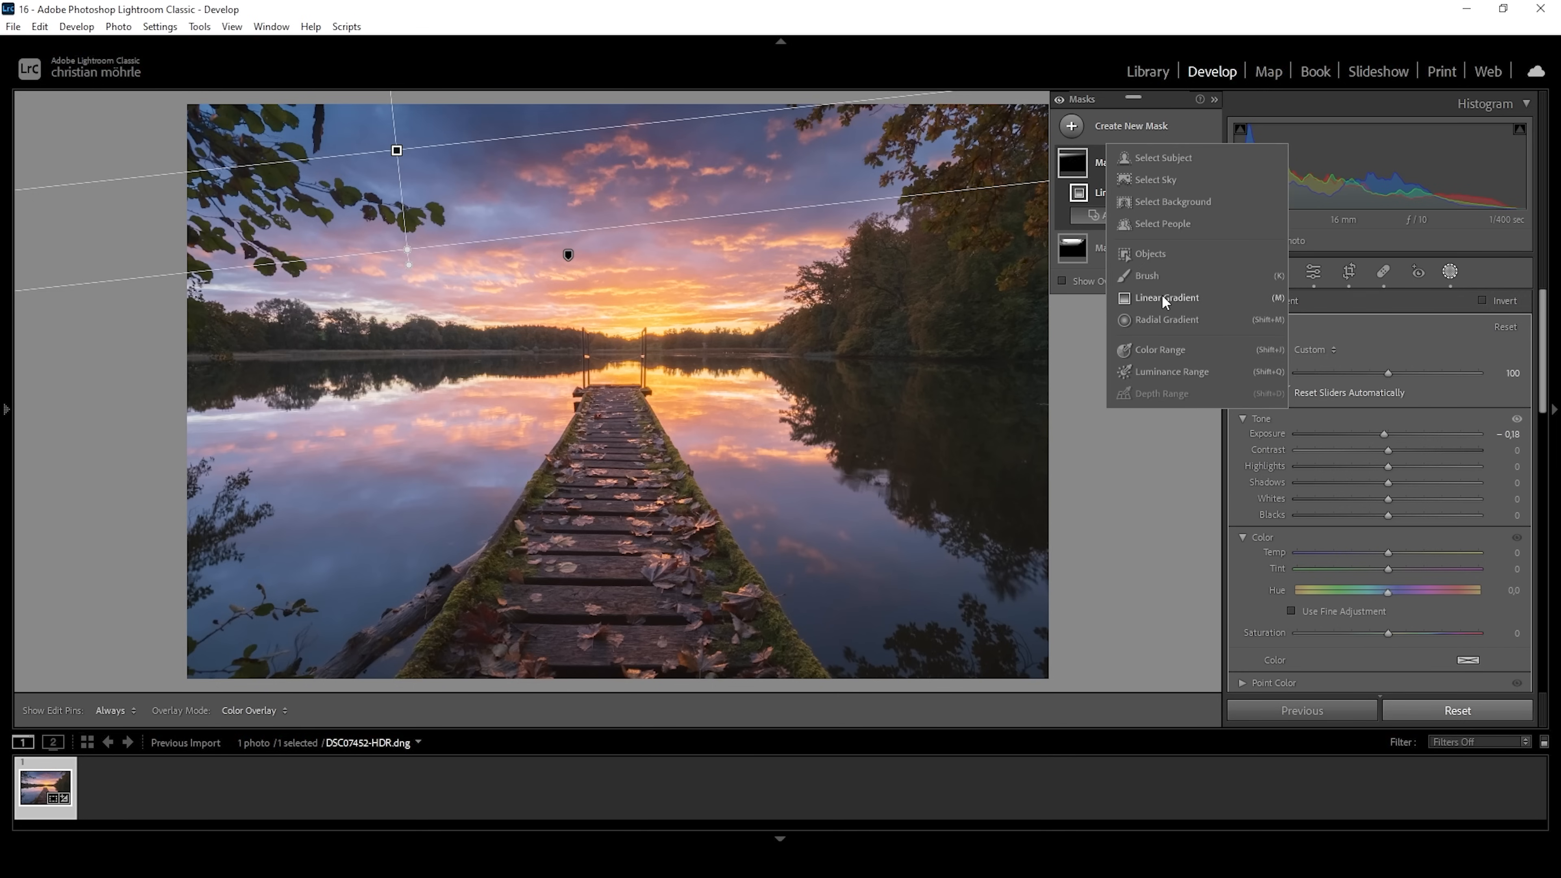
left_click(1165, 297)
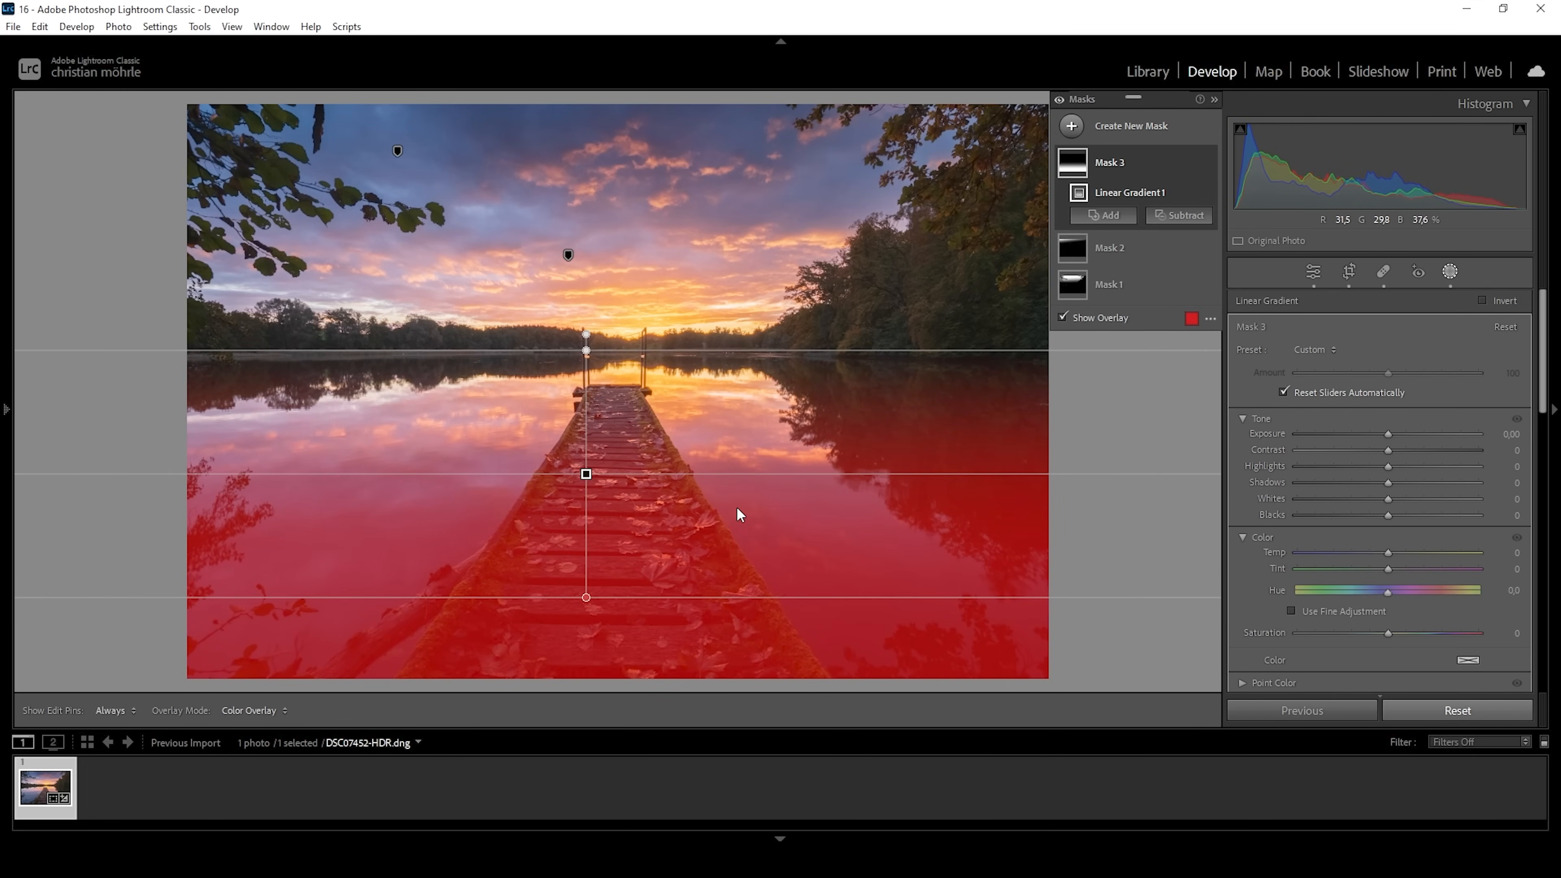
left_click_drag(1414, 434, 1389, 434)
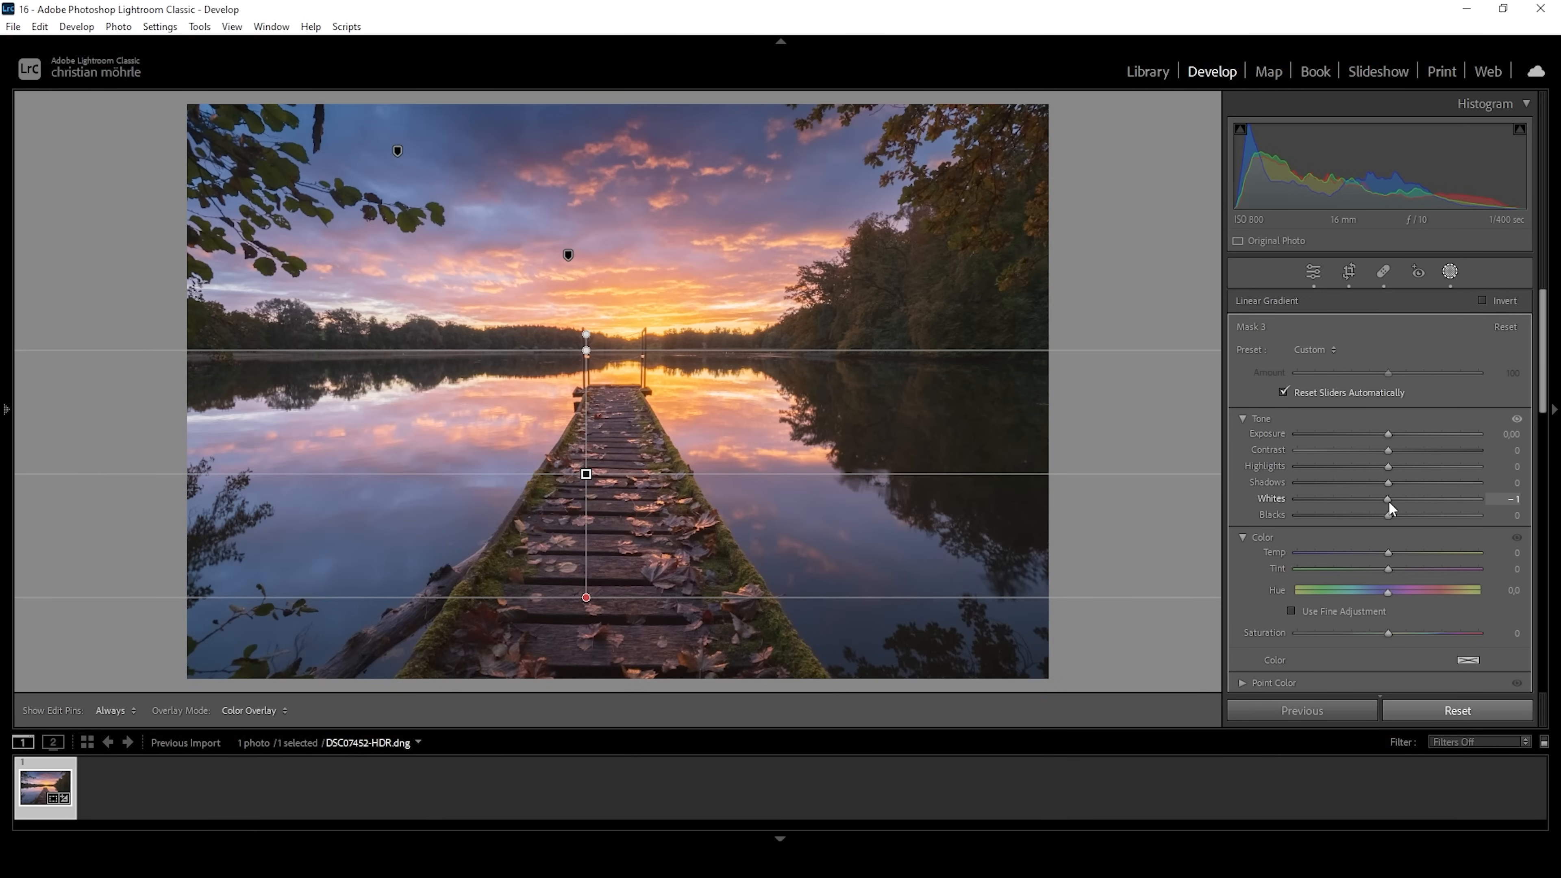
left_click_drag(1388, 498, 1334, 498)
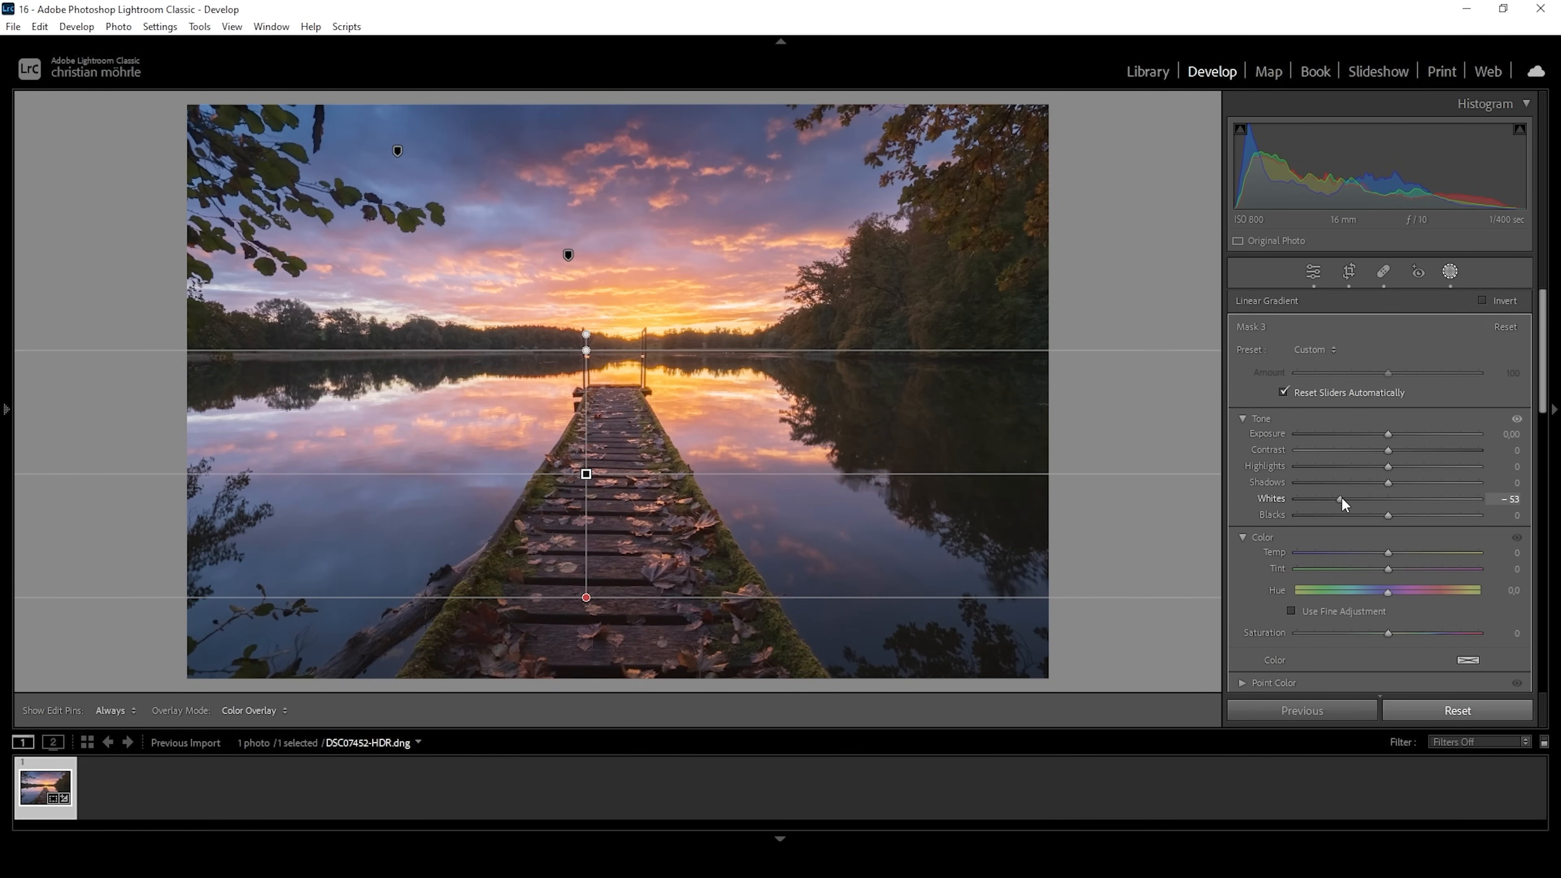
left_click_drag(1388, 498, 1309, 497)
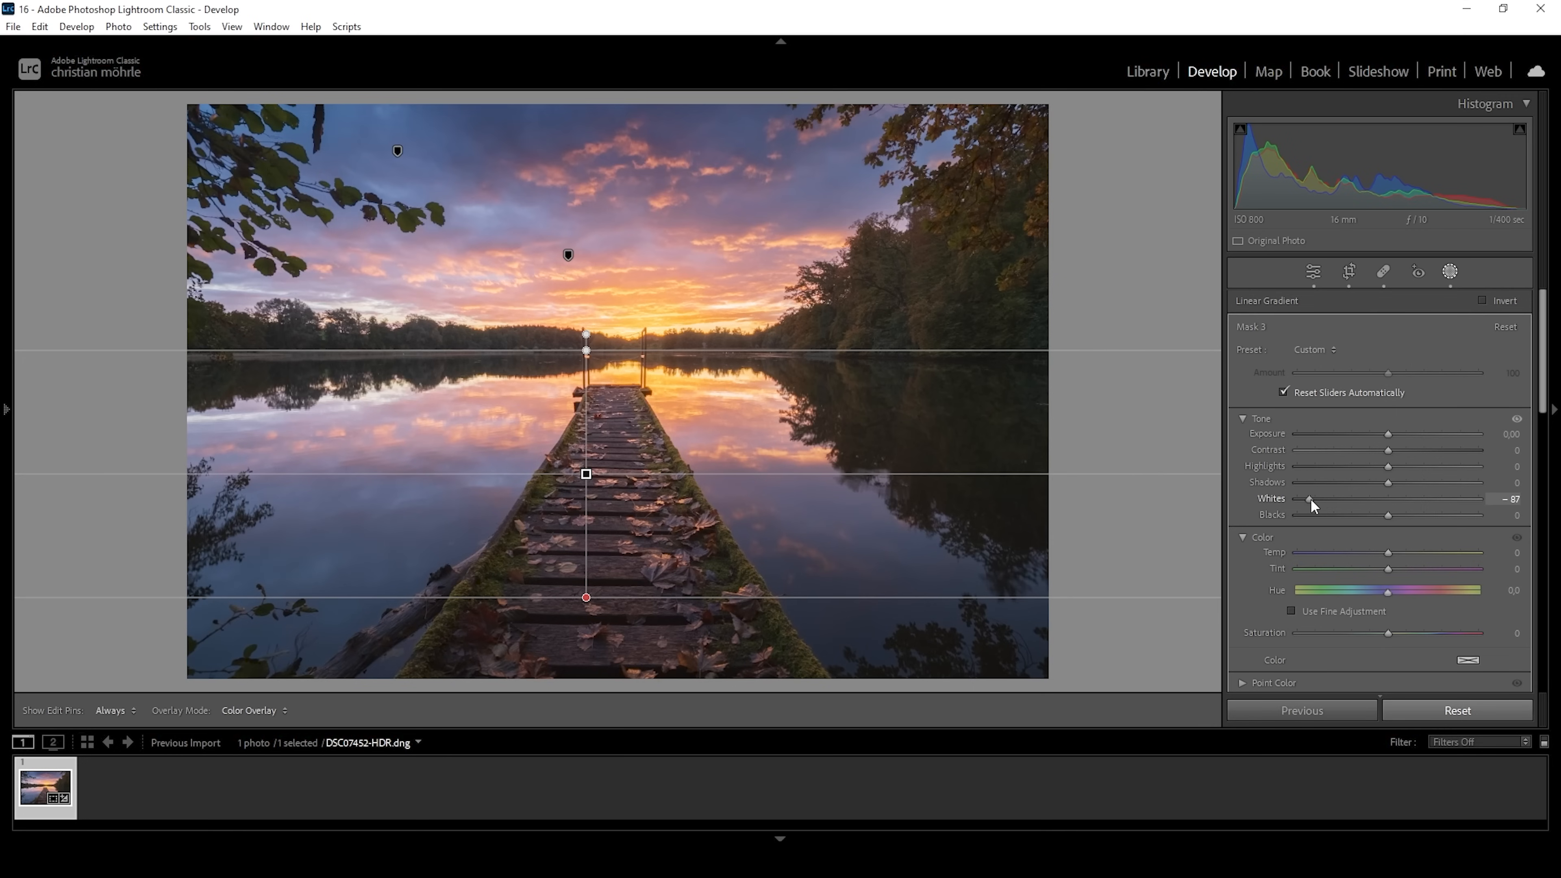
left_click_drag(1309, 498, 1298, 499)
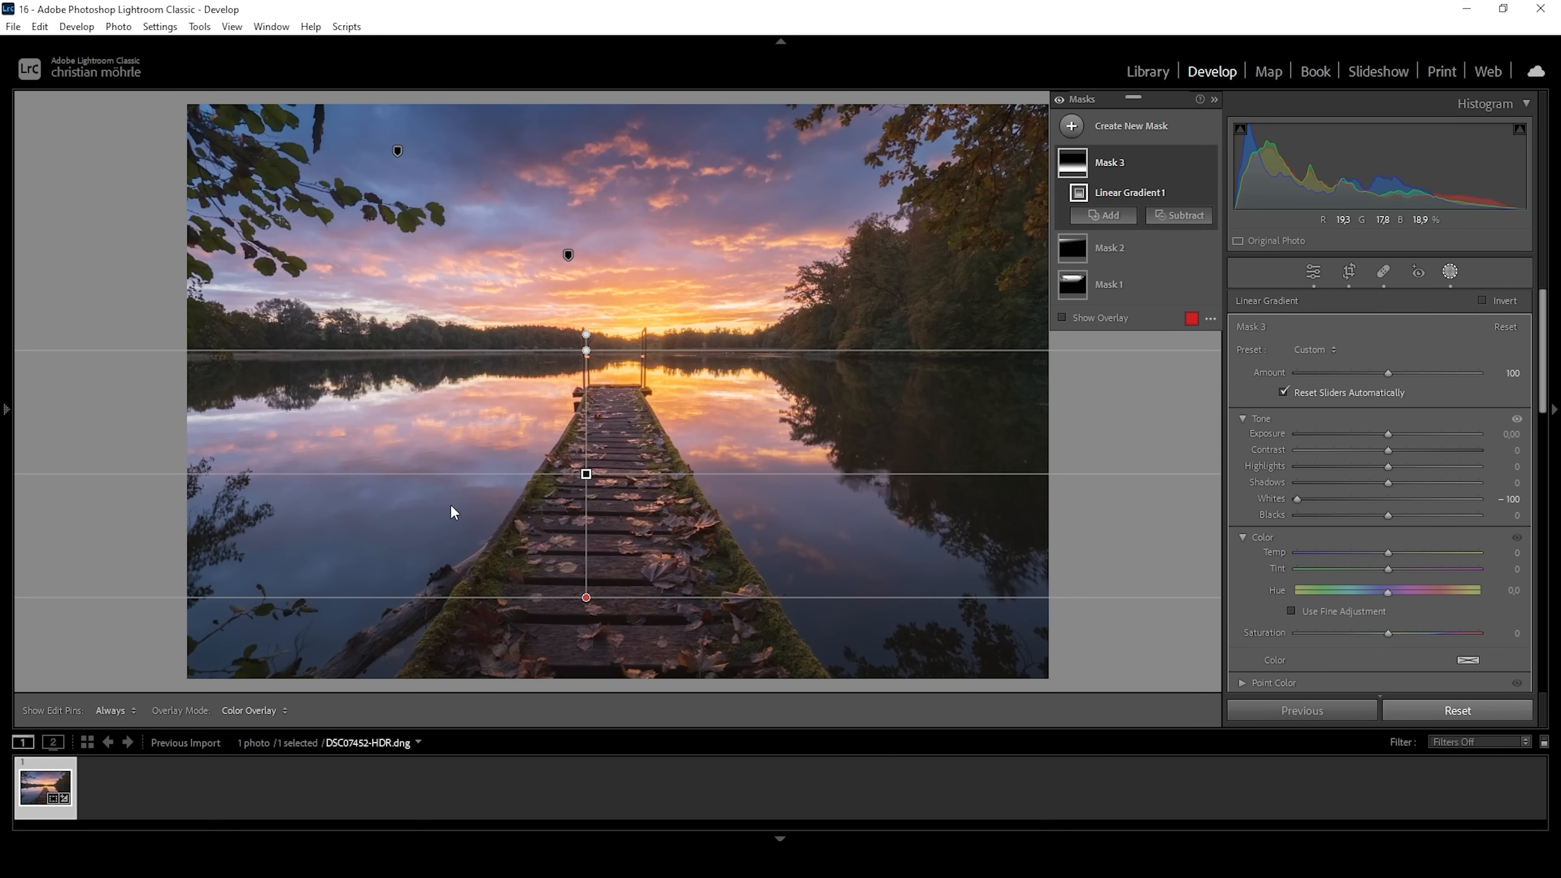
mouse_move(615, 554)
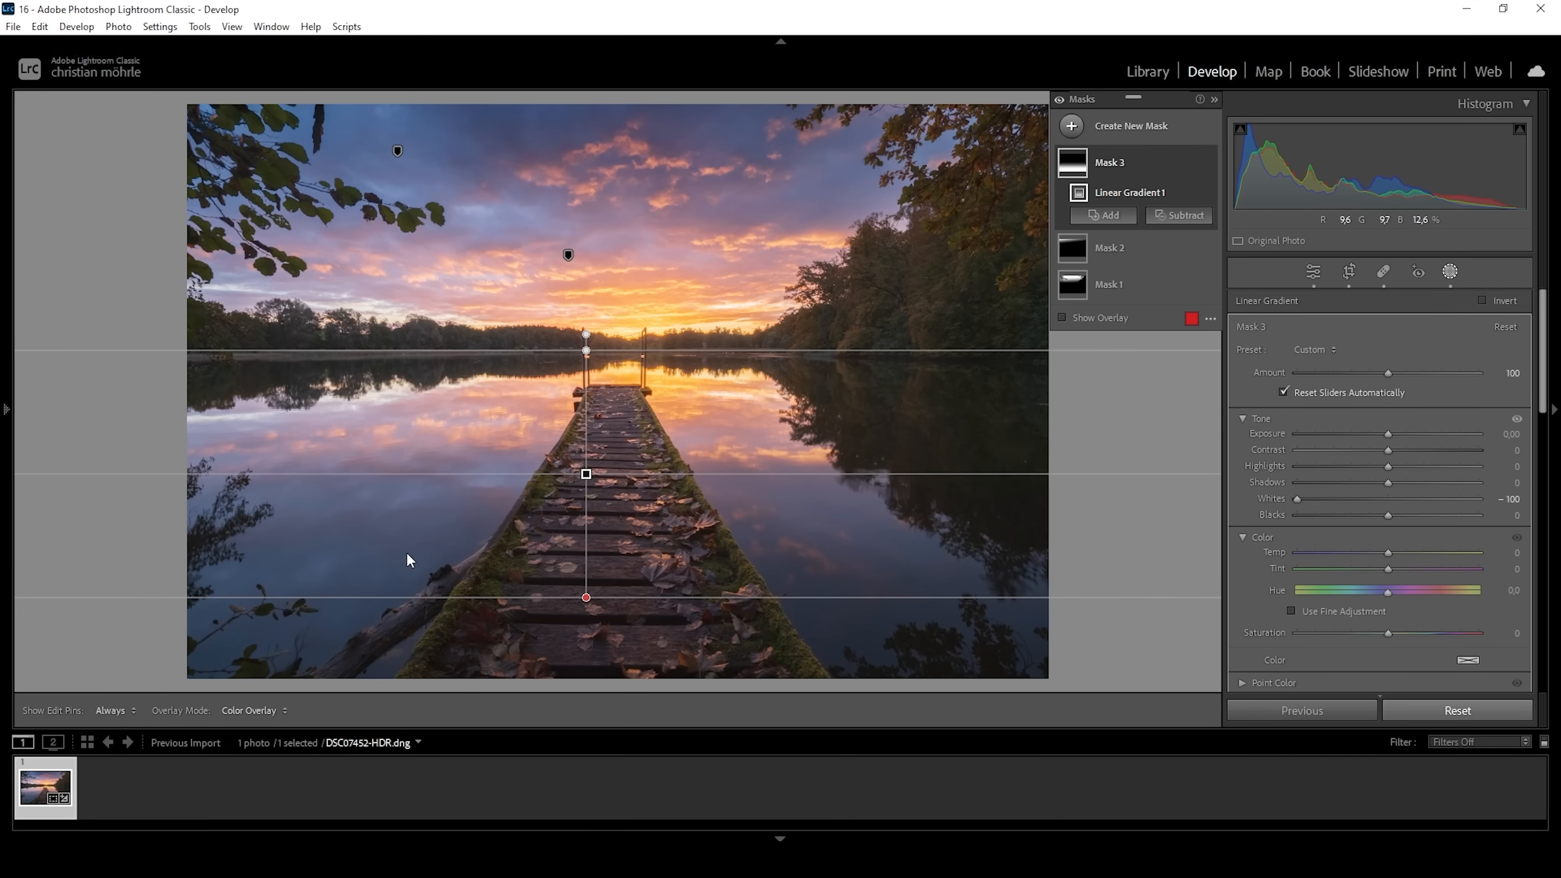
mouse_move(733, 386)
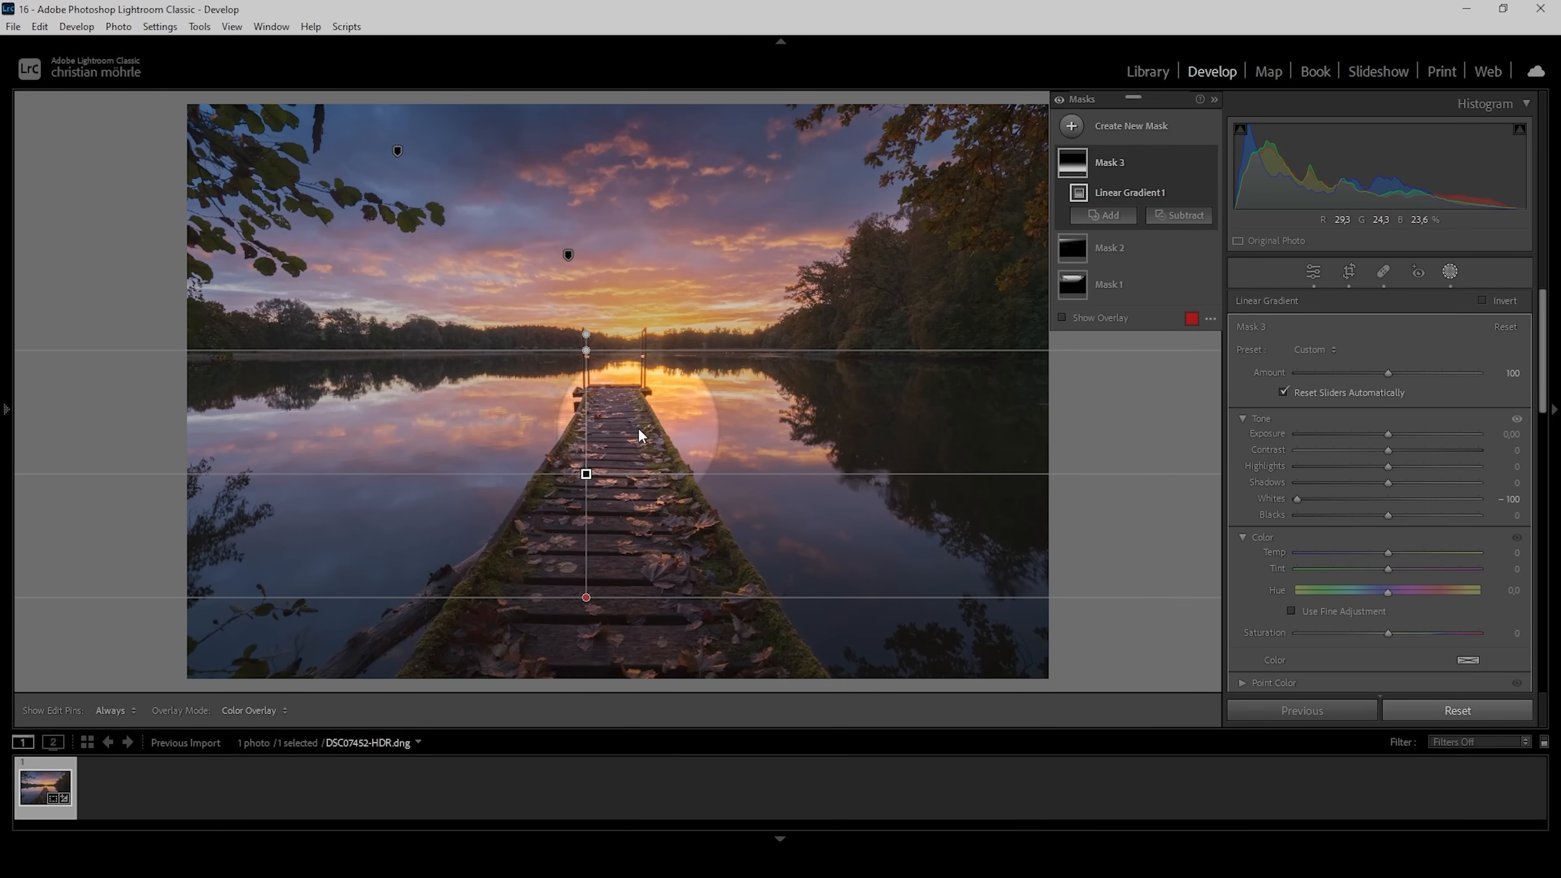
mouse_move(612, 498)
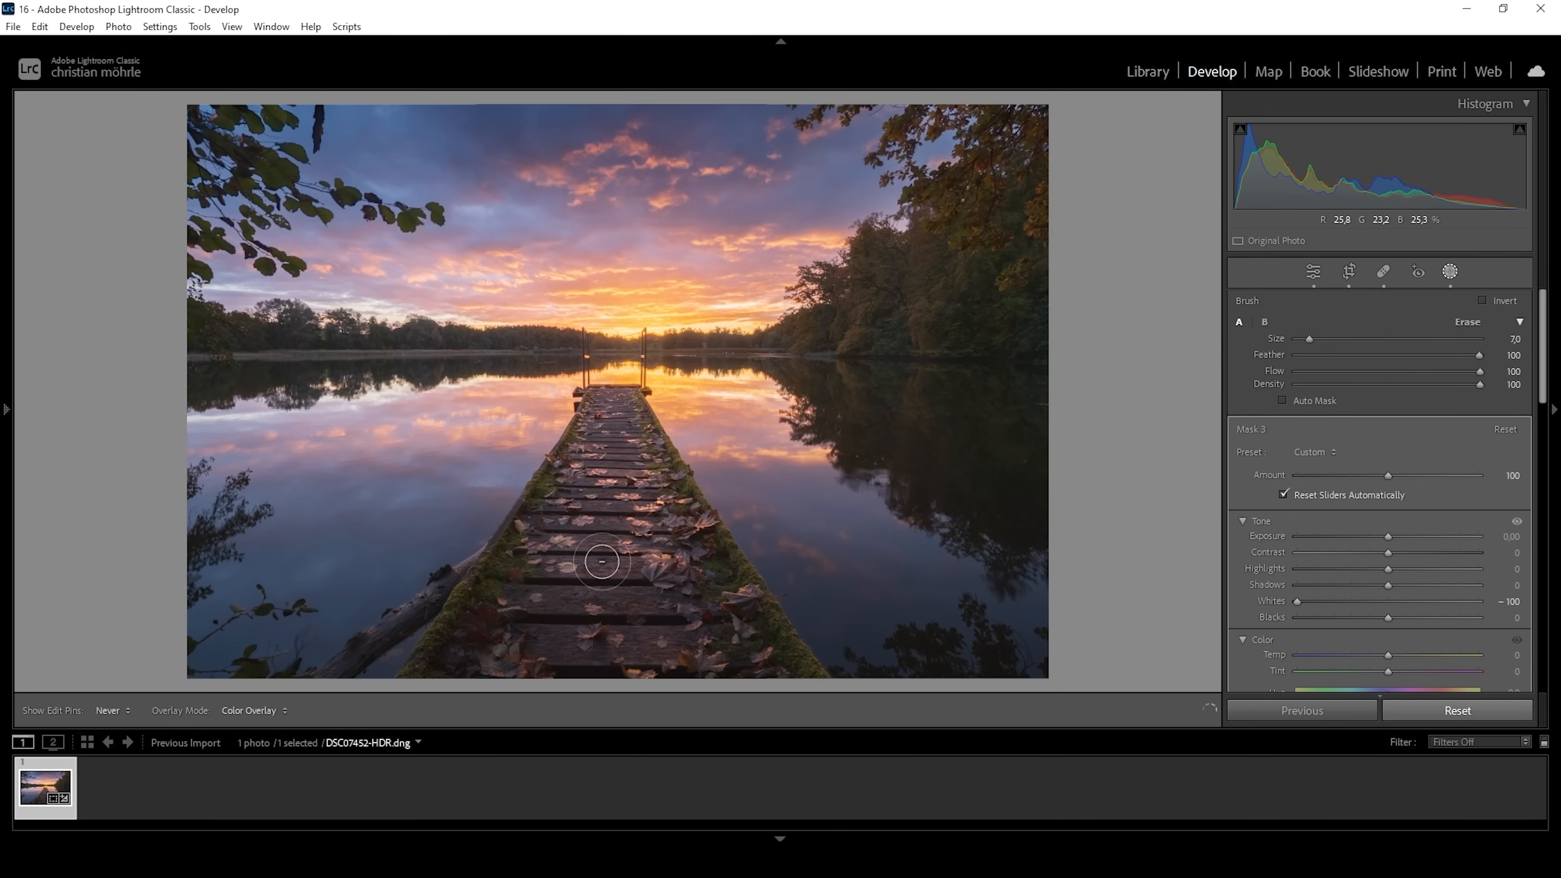
Brush over the pier to subtract it from the lower gradient mask.
left_click_drag(600, 562, 596, 458)
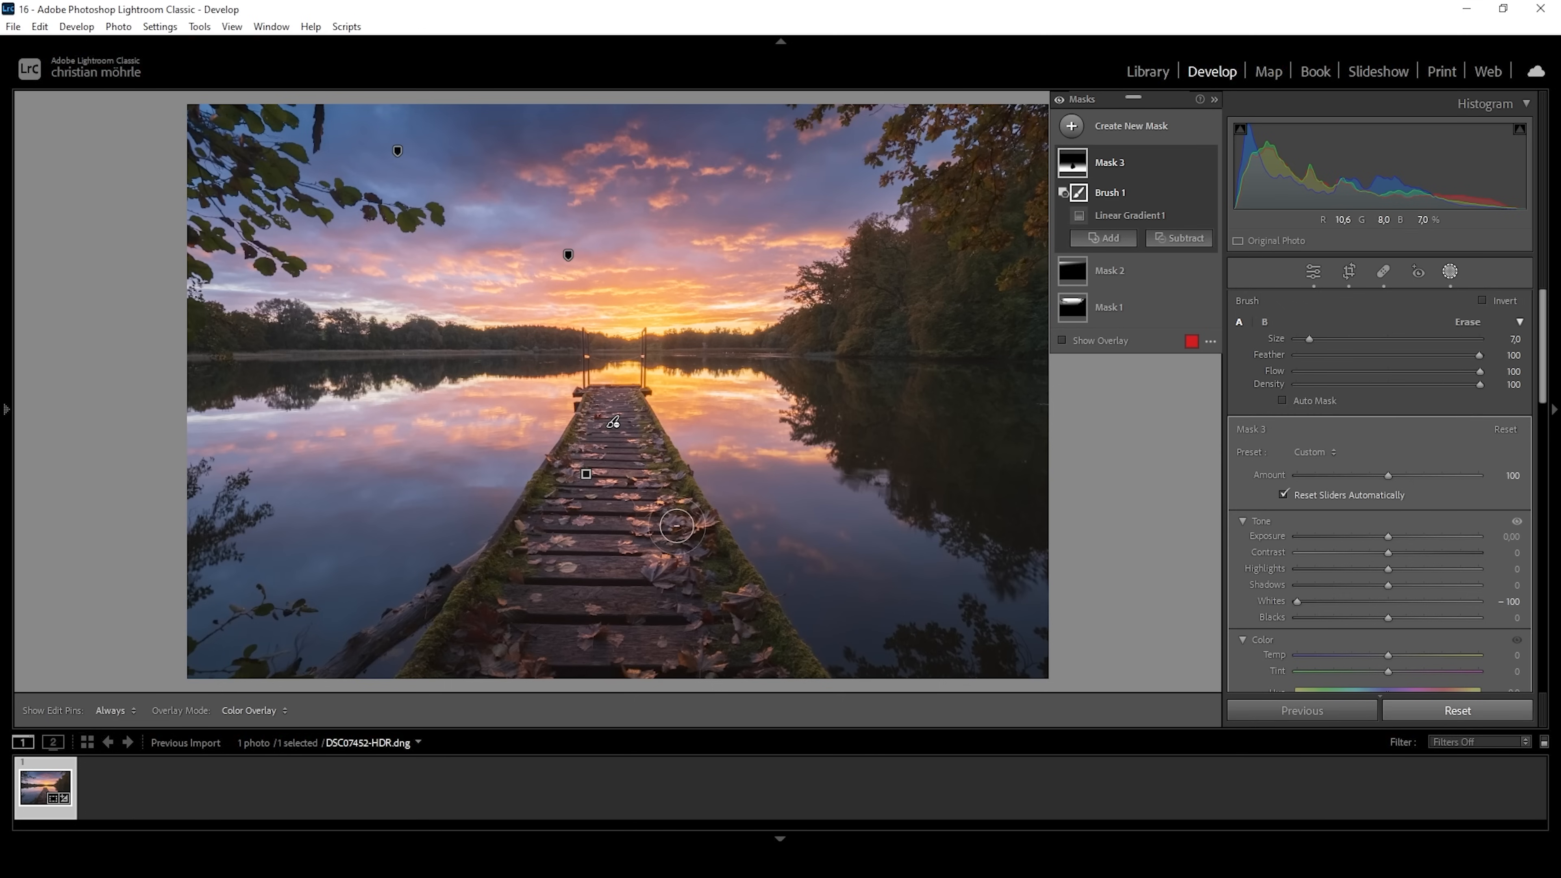
mouse_move(622, 460)
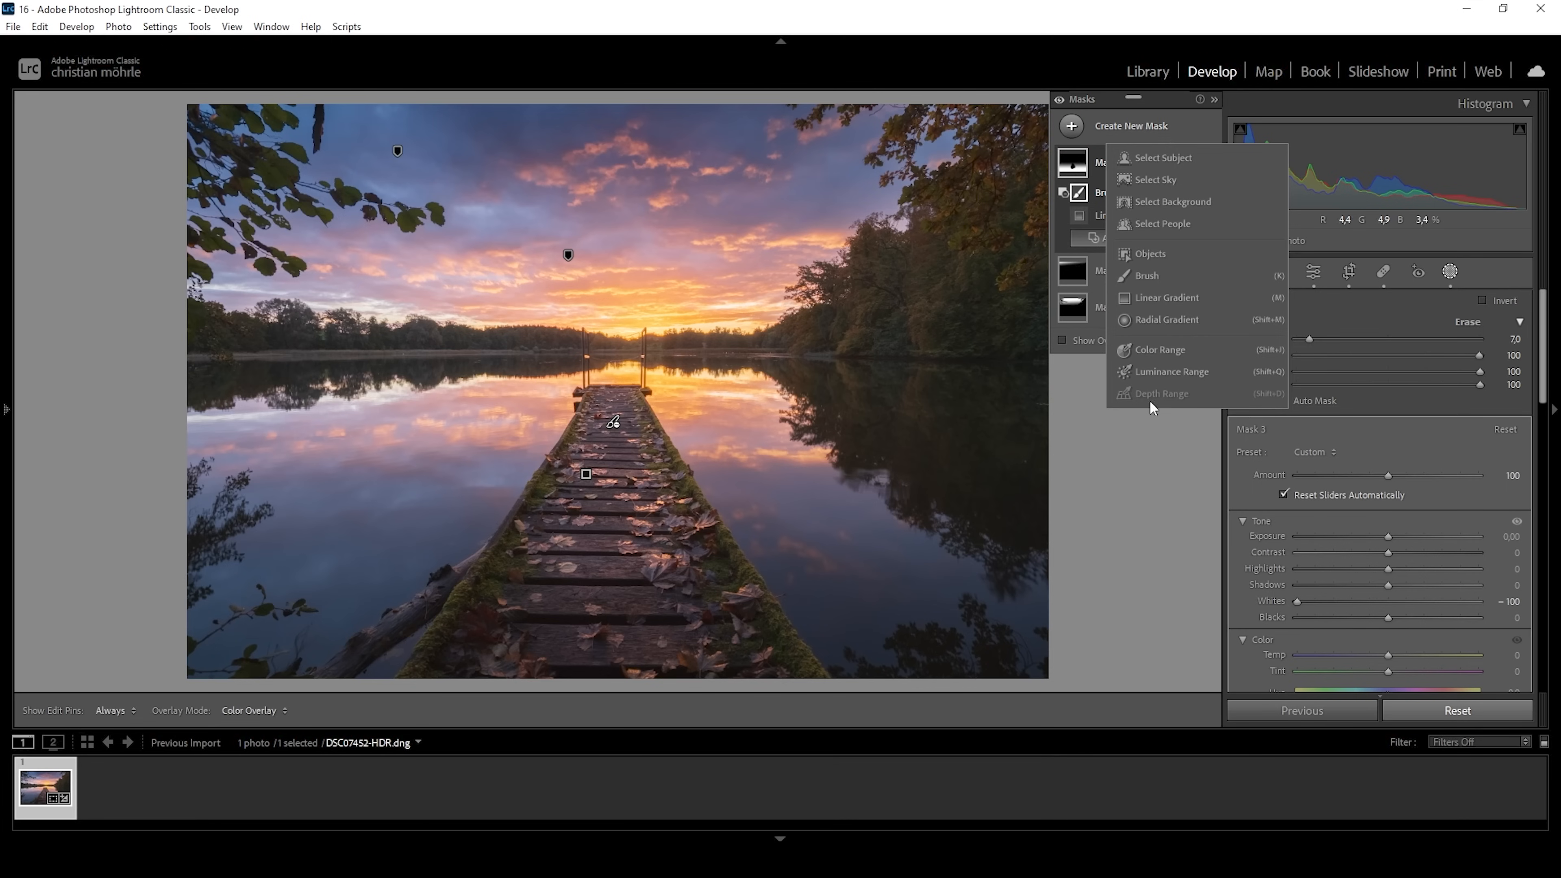
Add a radial gradient mask over the sunset at the horizon and raise its contrast.
left_click(1167, 319)
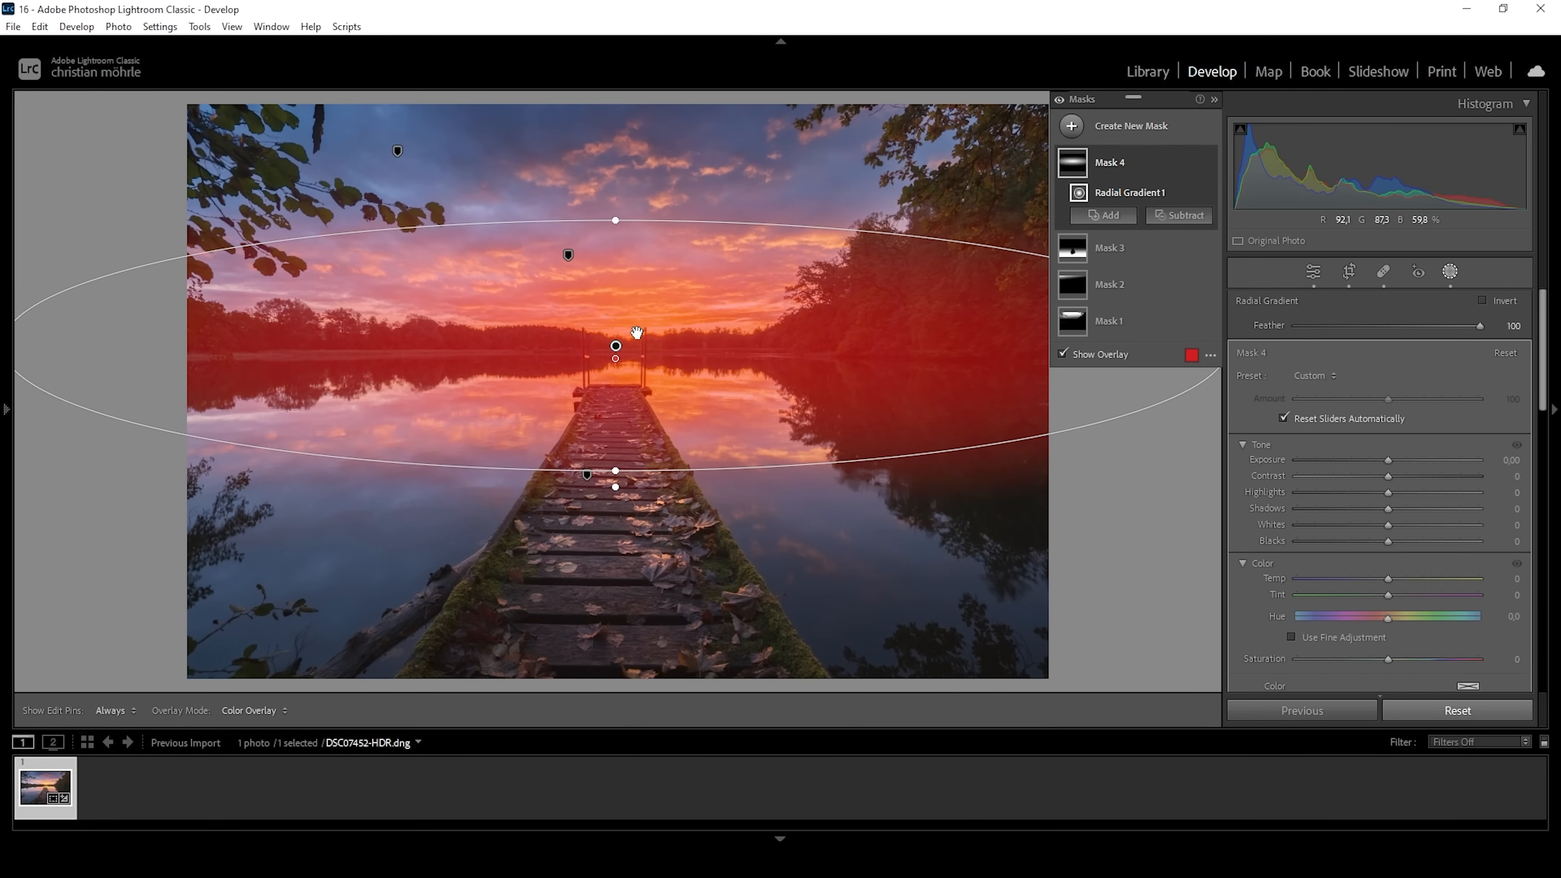
left_click_drag(615, 346, 617, 351)
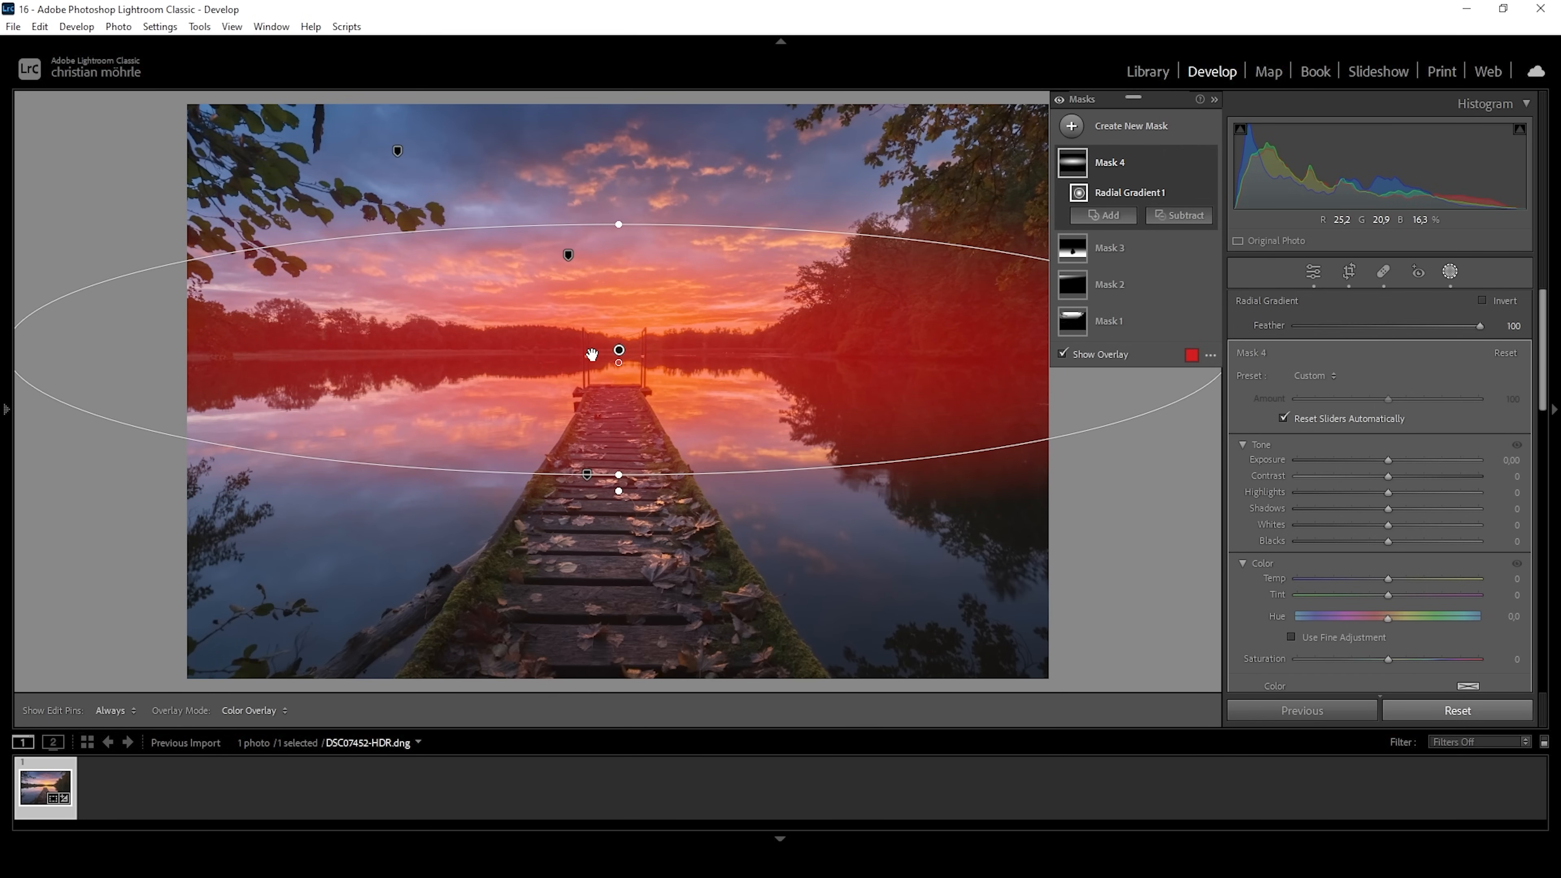
mouse_move(1391, 481)
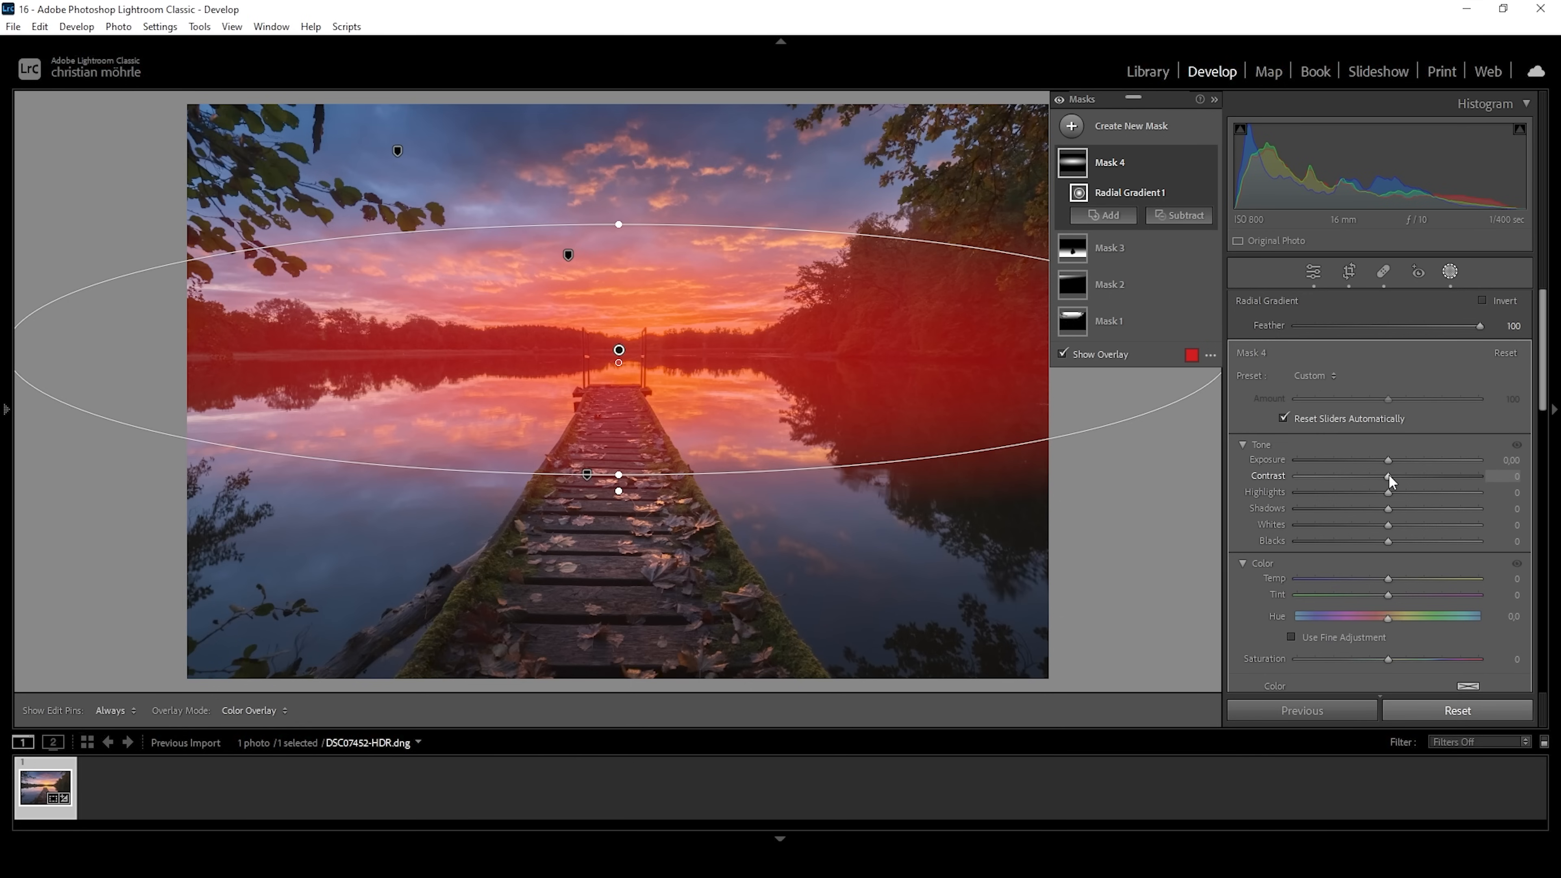
left_click_drag(1389, 483, 1402, 482)
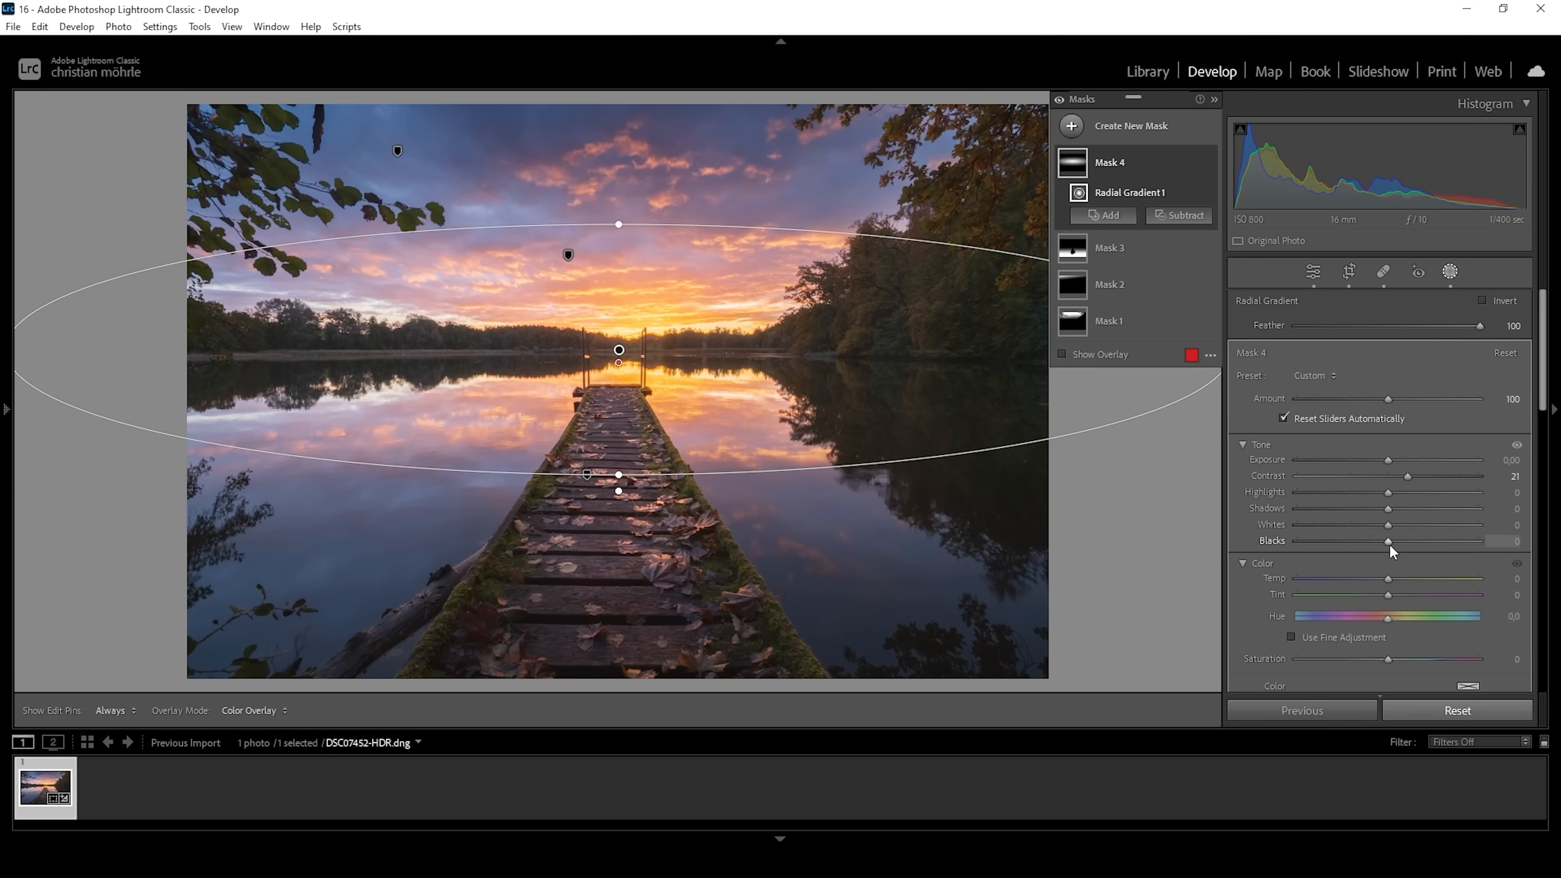
Lift the horizon mask's blacks to +15.
left_click_drag(1387, 541, 1398, 541)
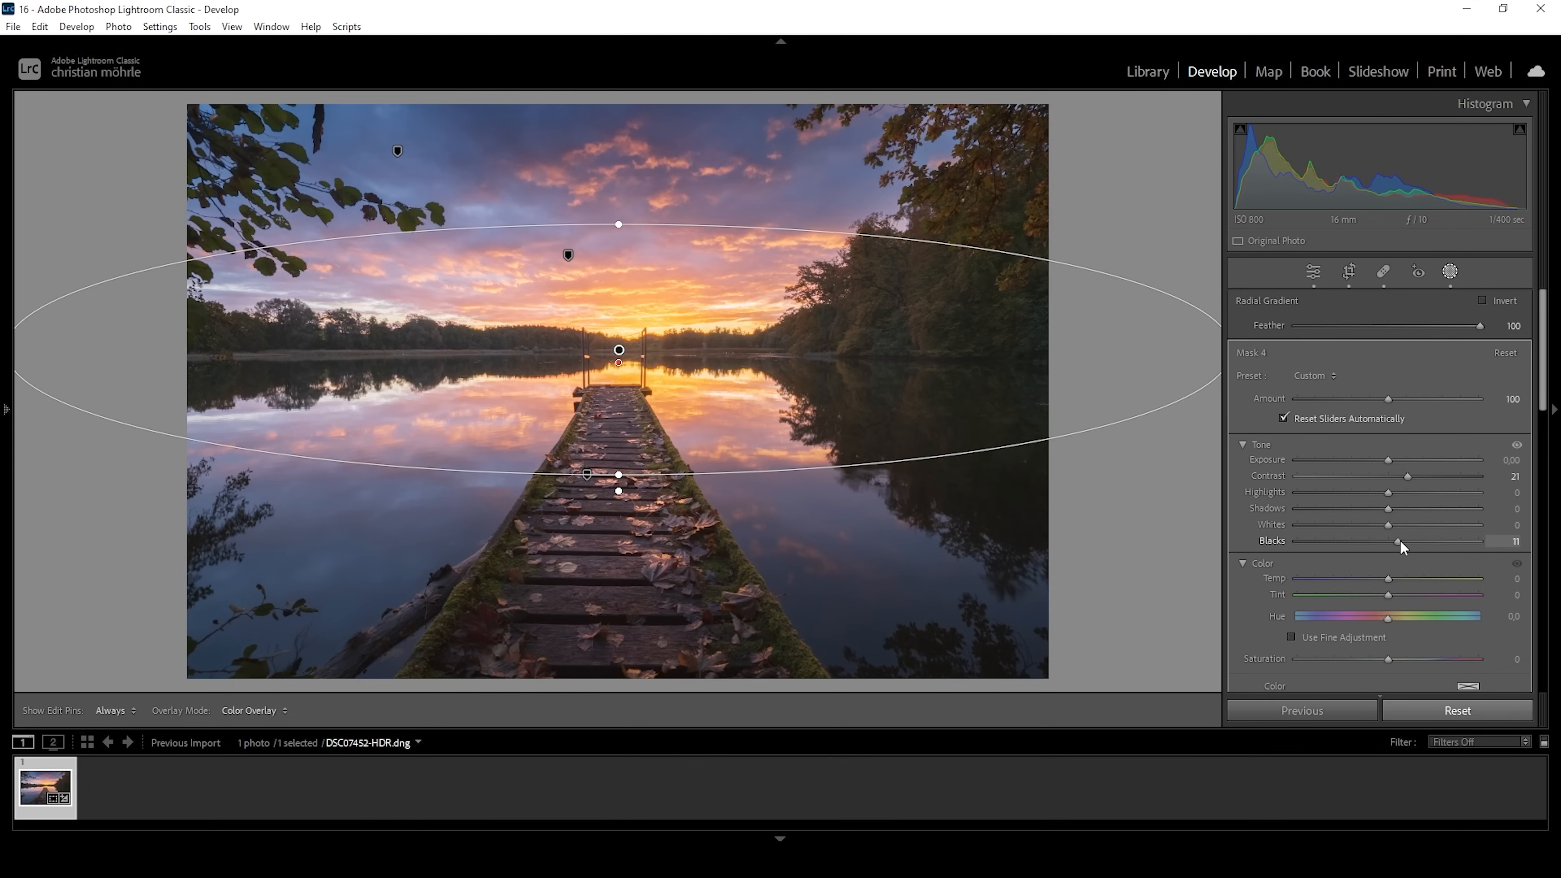
left_click_drag(1397, 541, 1402, 541)
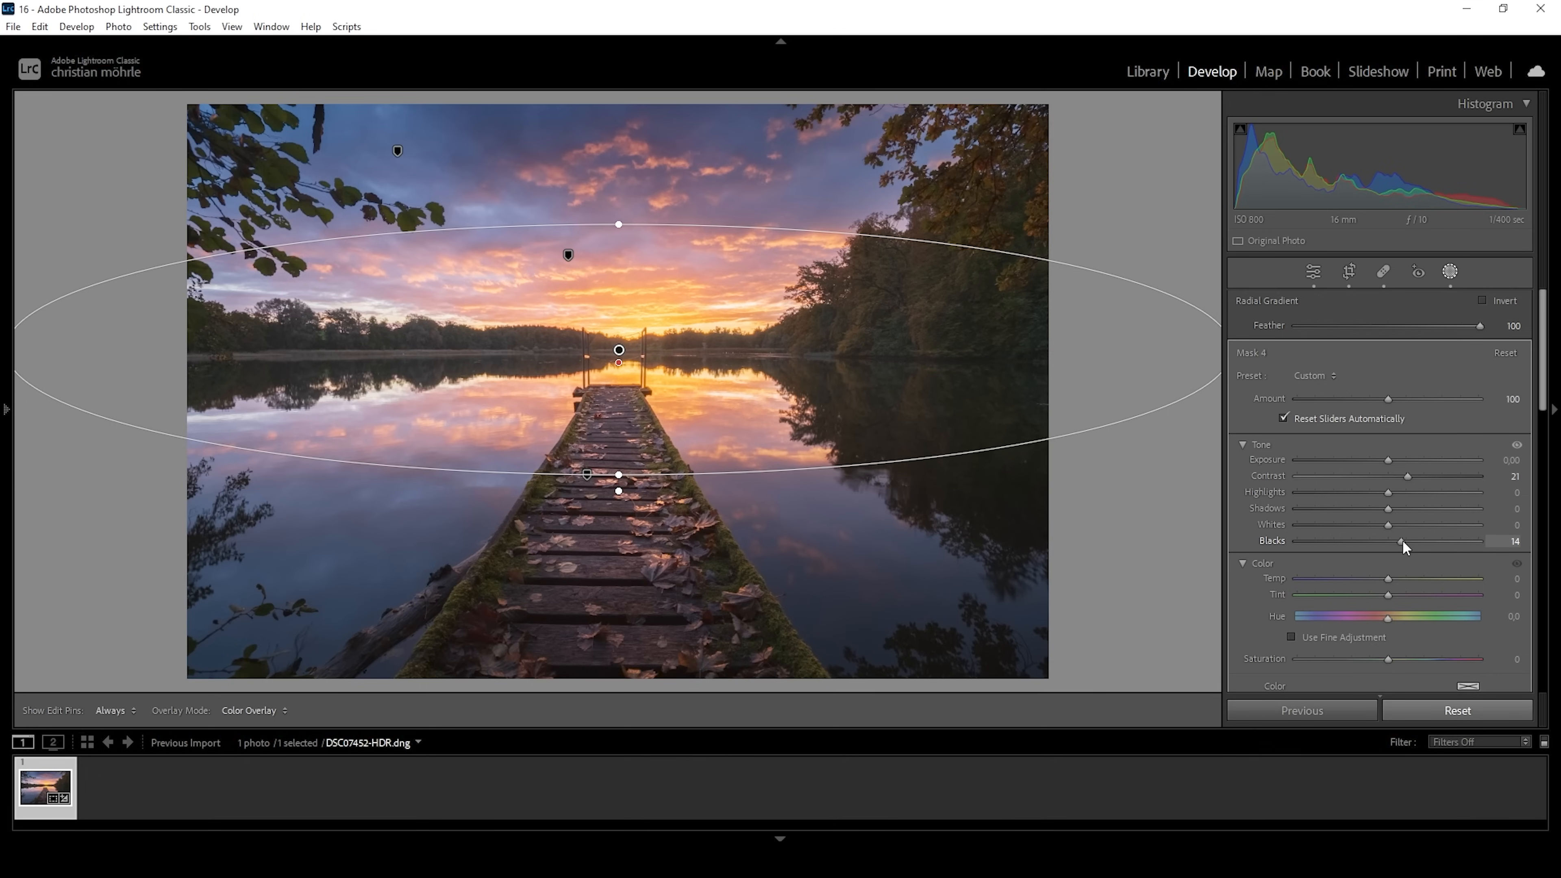
left_click_drag(1398, 541, 1406, 541)
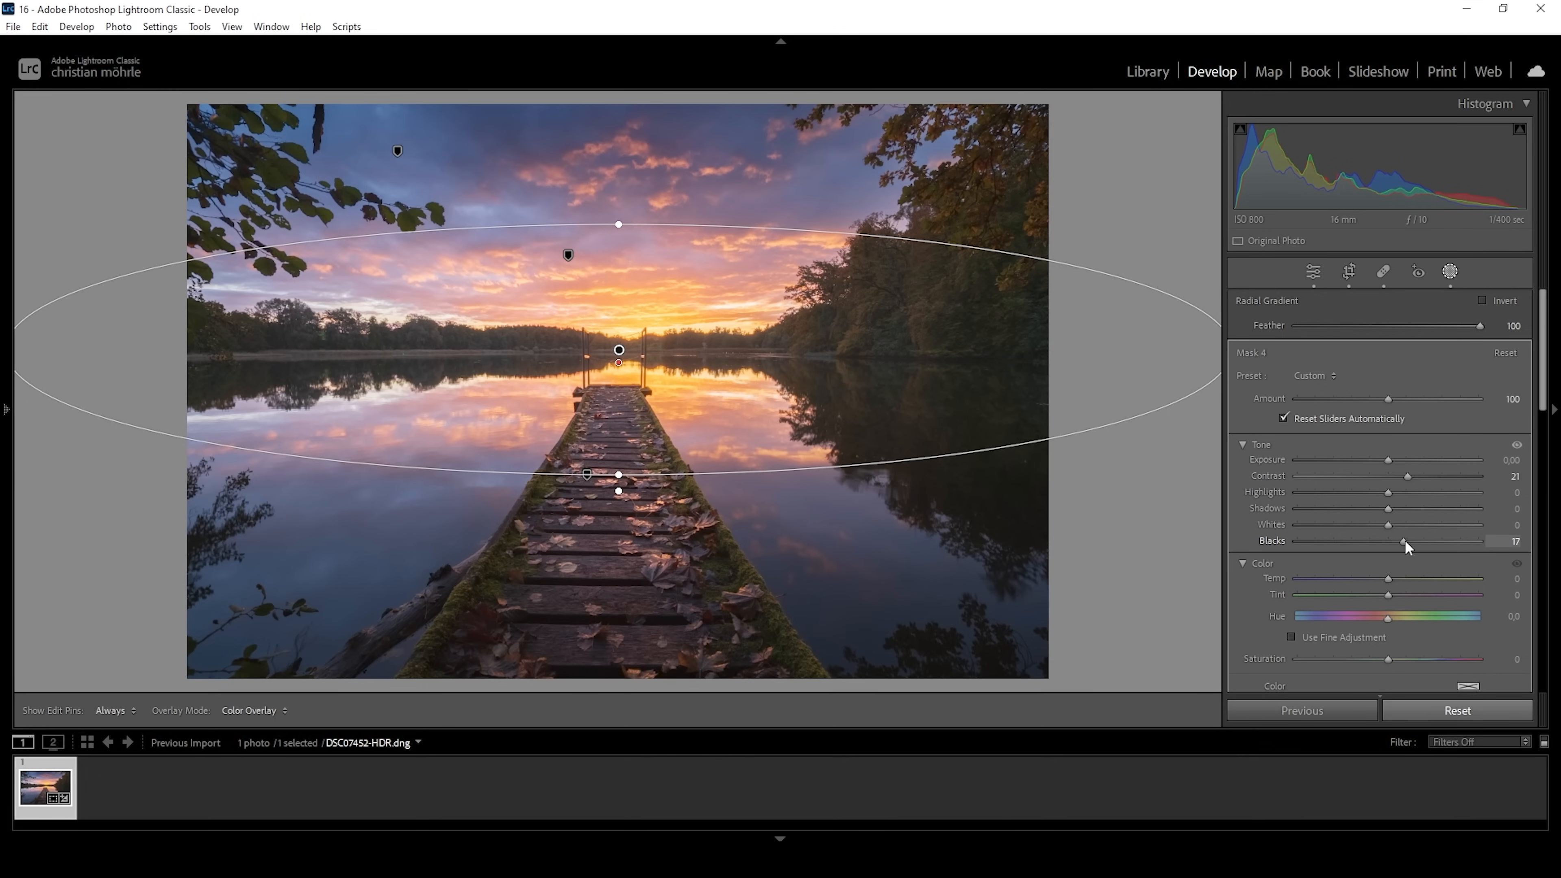
left_click_drag(1404, 541, 1399, 541)
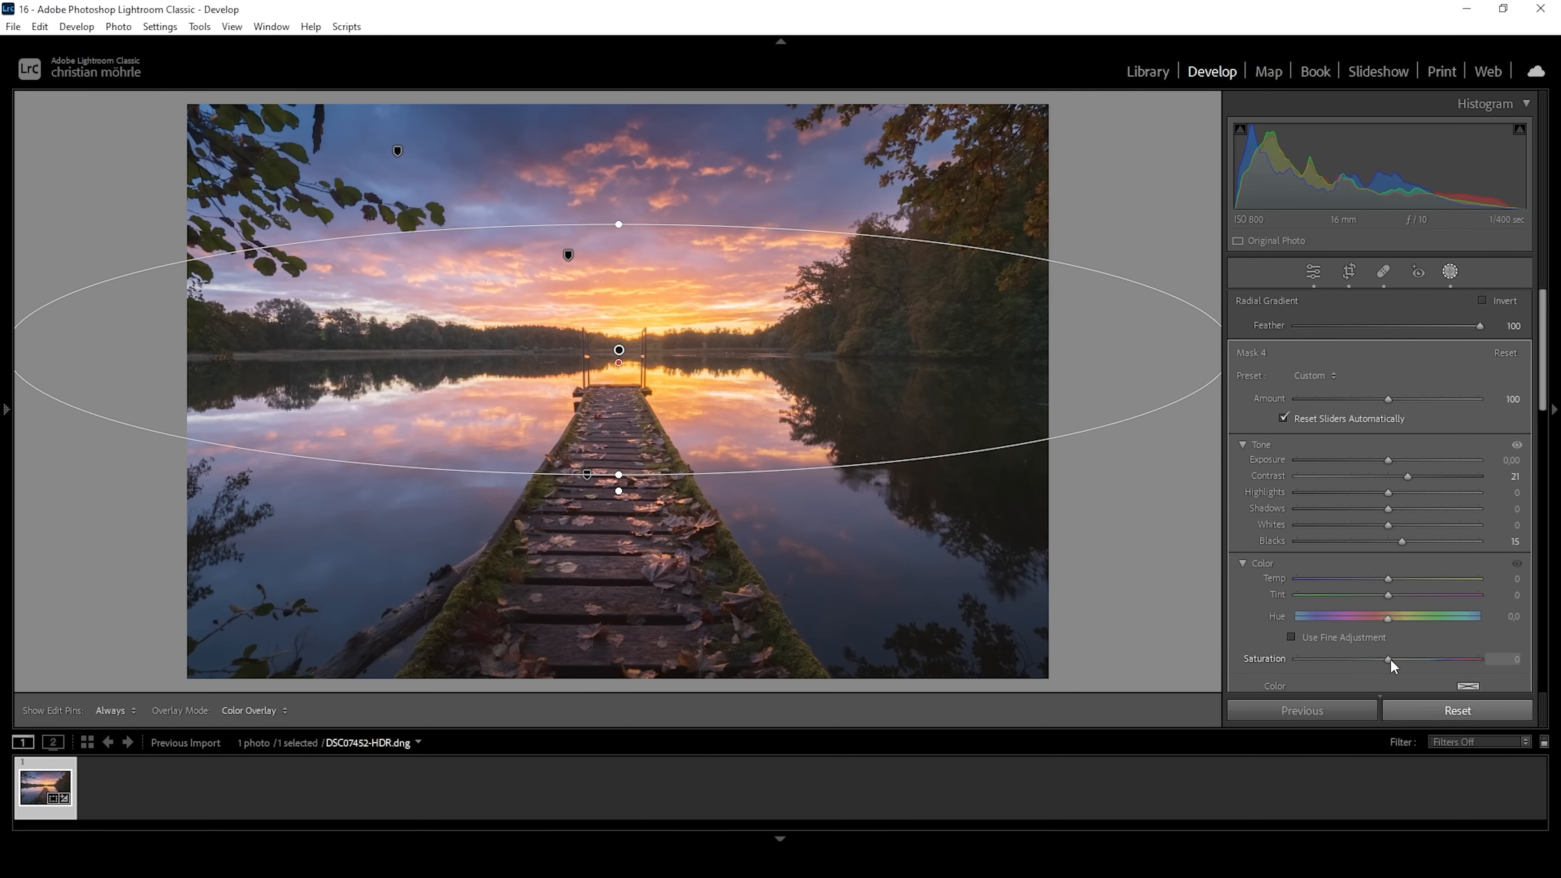
Give the horizon mask saturation +16 and warm it to temp +16, nudging the tint.
left_click_drag(1389, 660, 1407, 659)
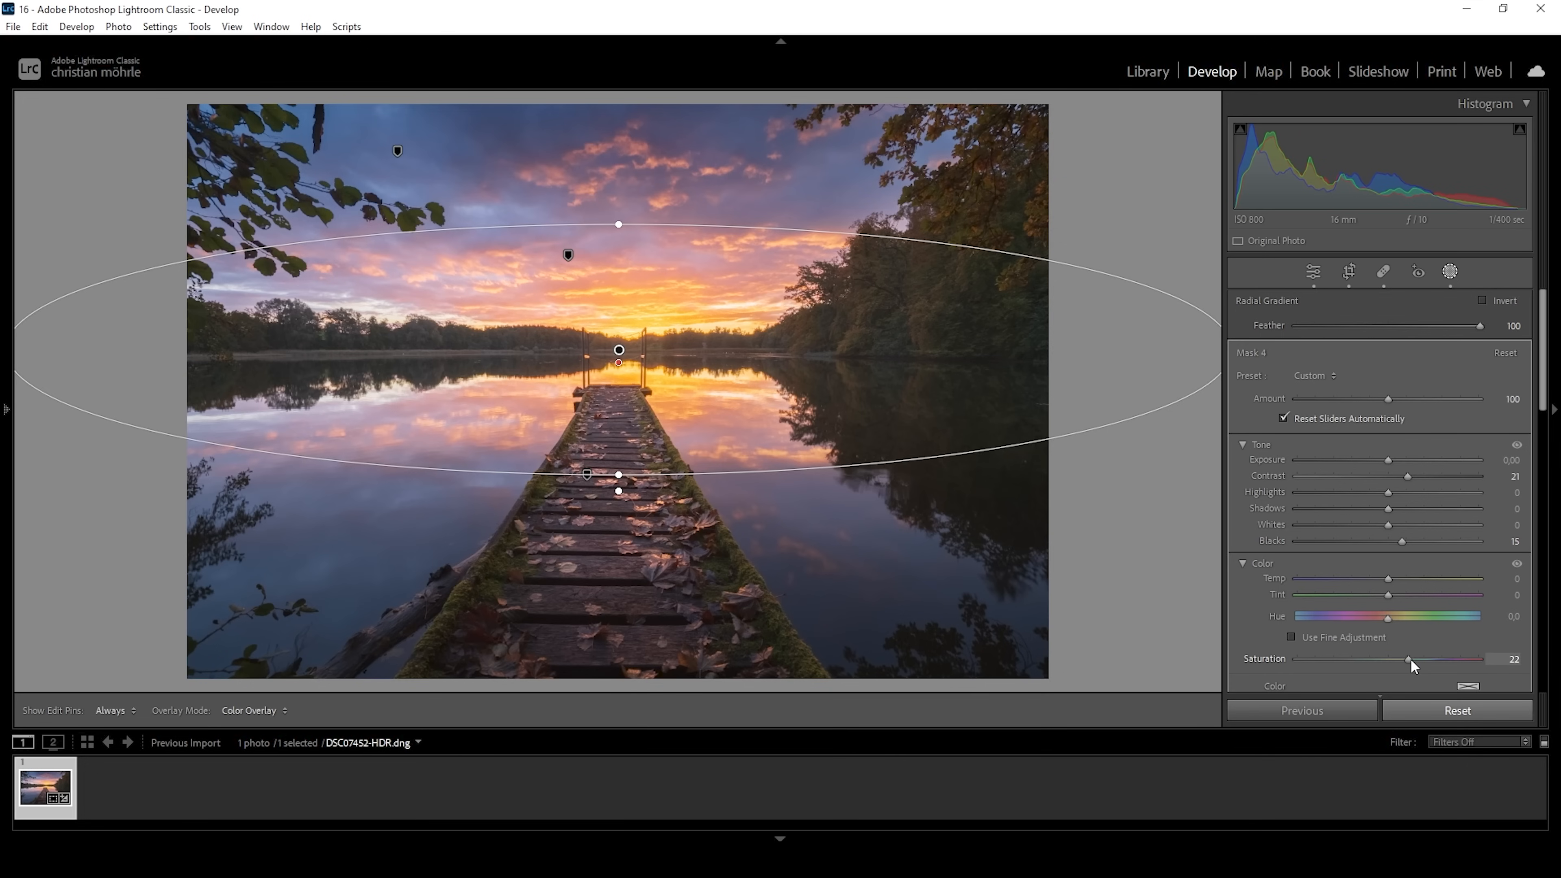
left_click_drag(1423, 661, 1404, 661)
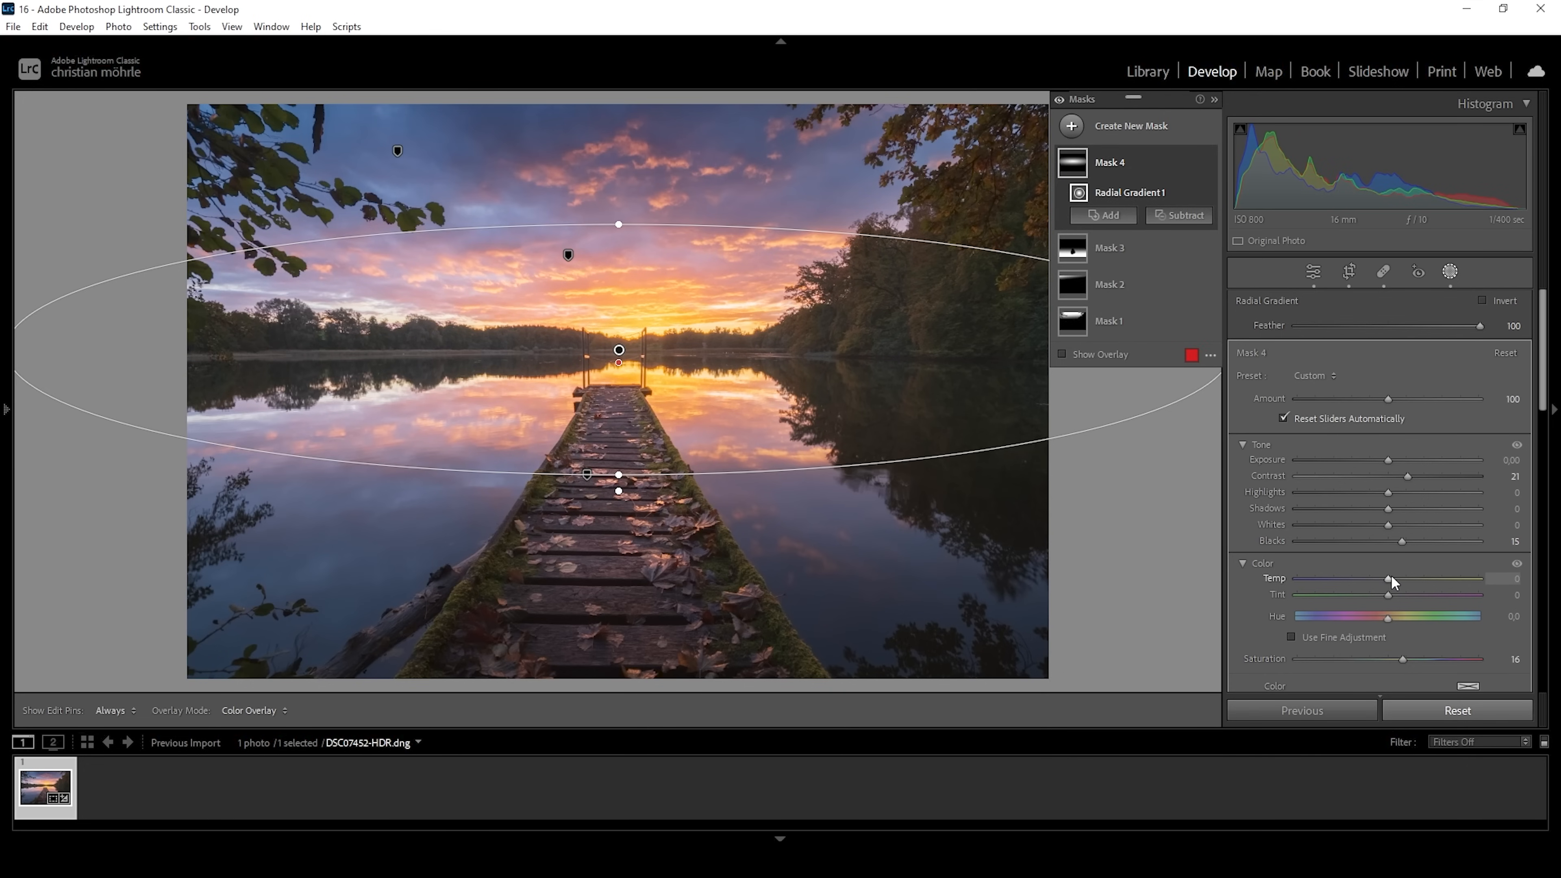
left_click_drag(1387, 578, 1411, 578)
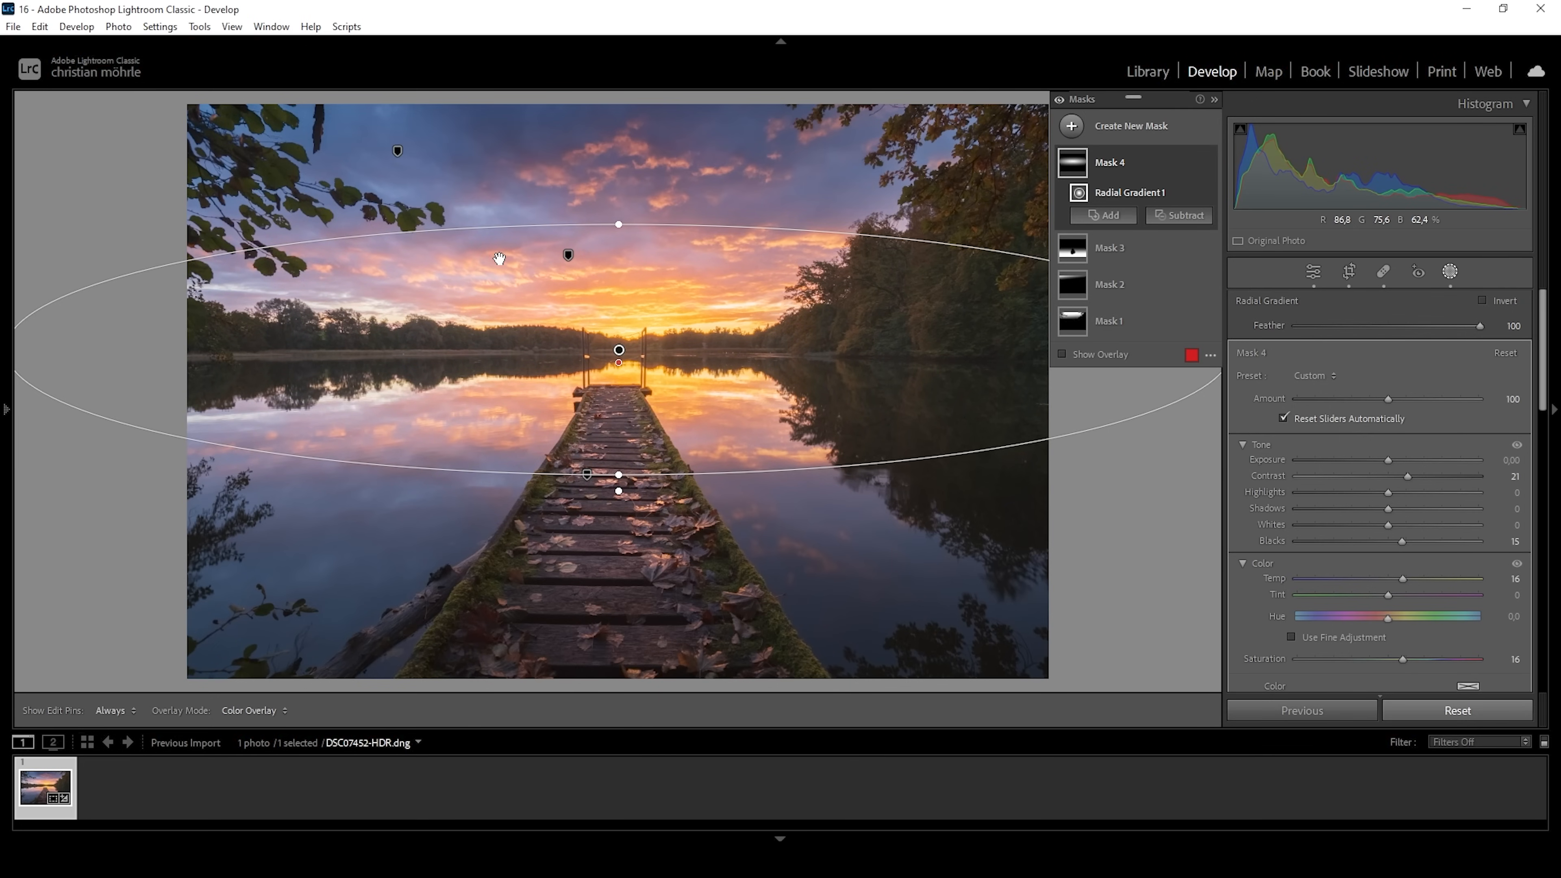
mouse_move(271, 369)
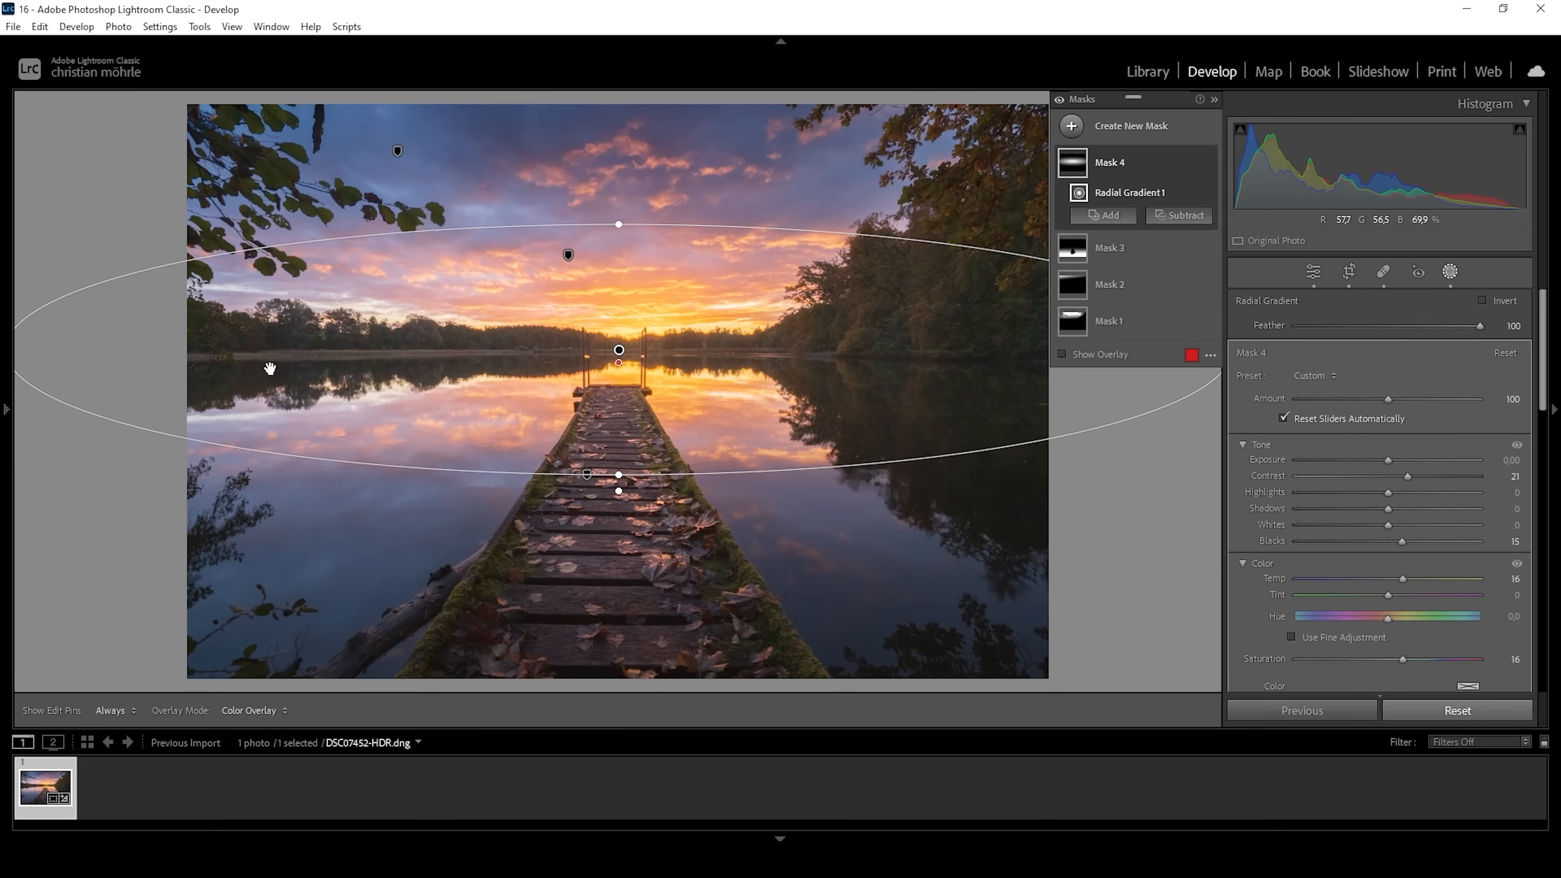
mouse_move(768, 115)
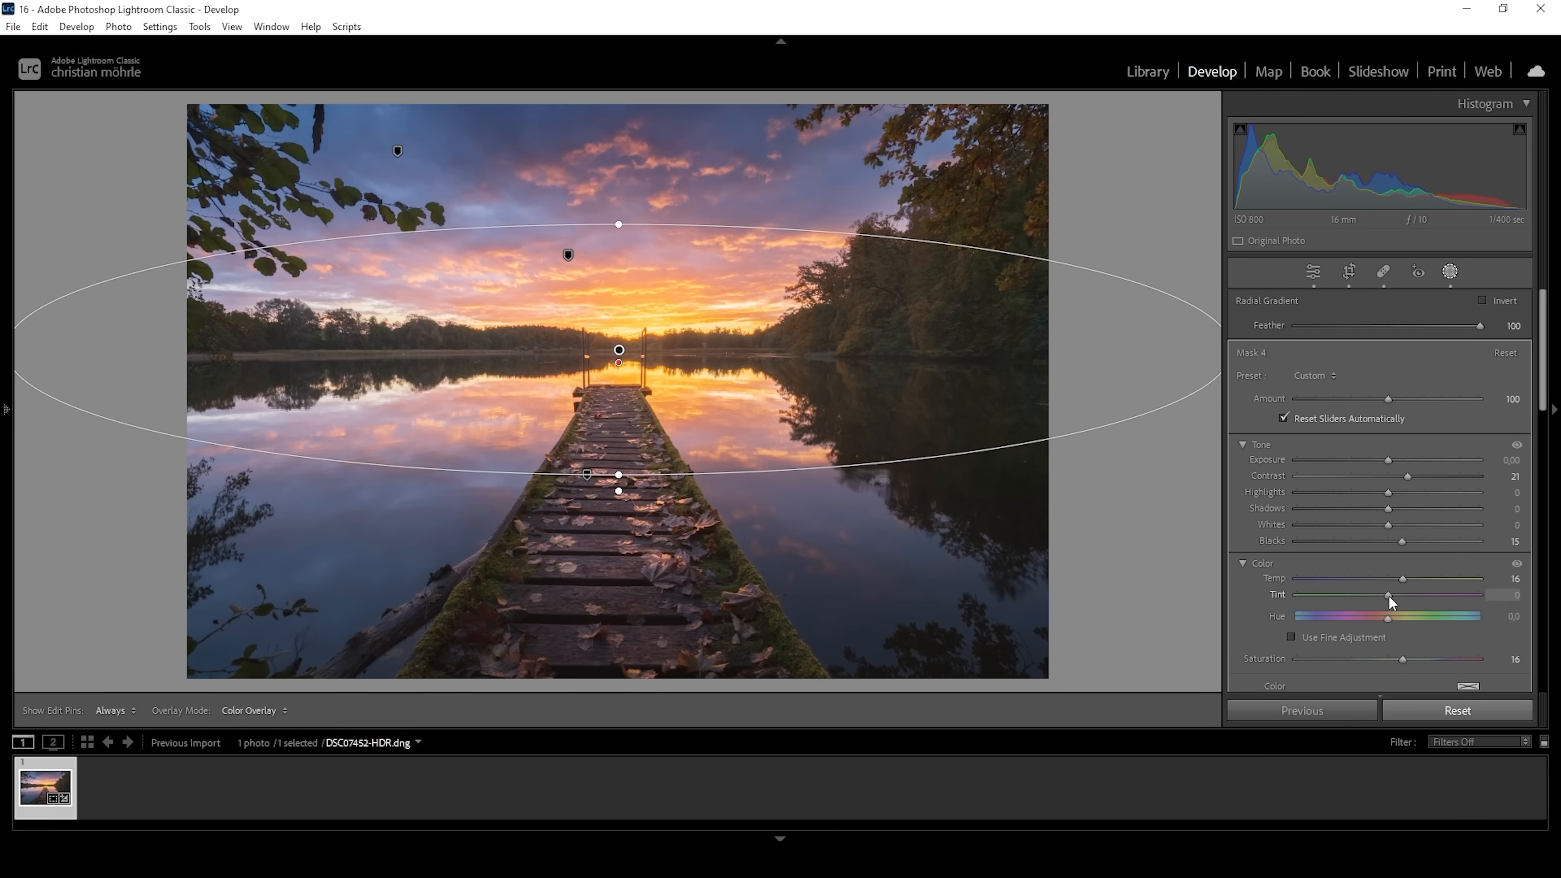
left_click_drag(1387, 595, 1392, 594)
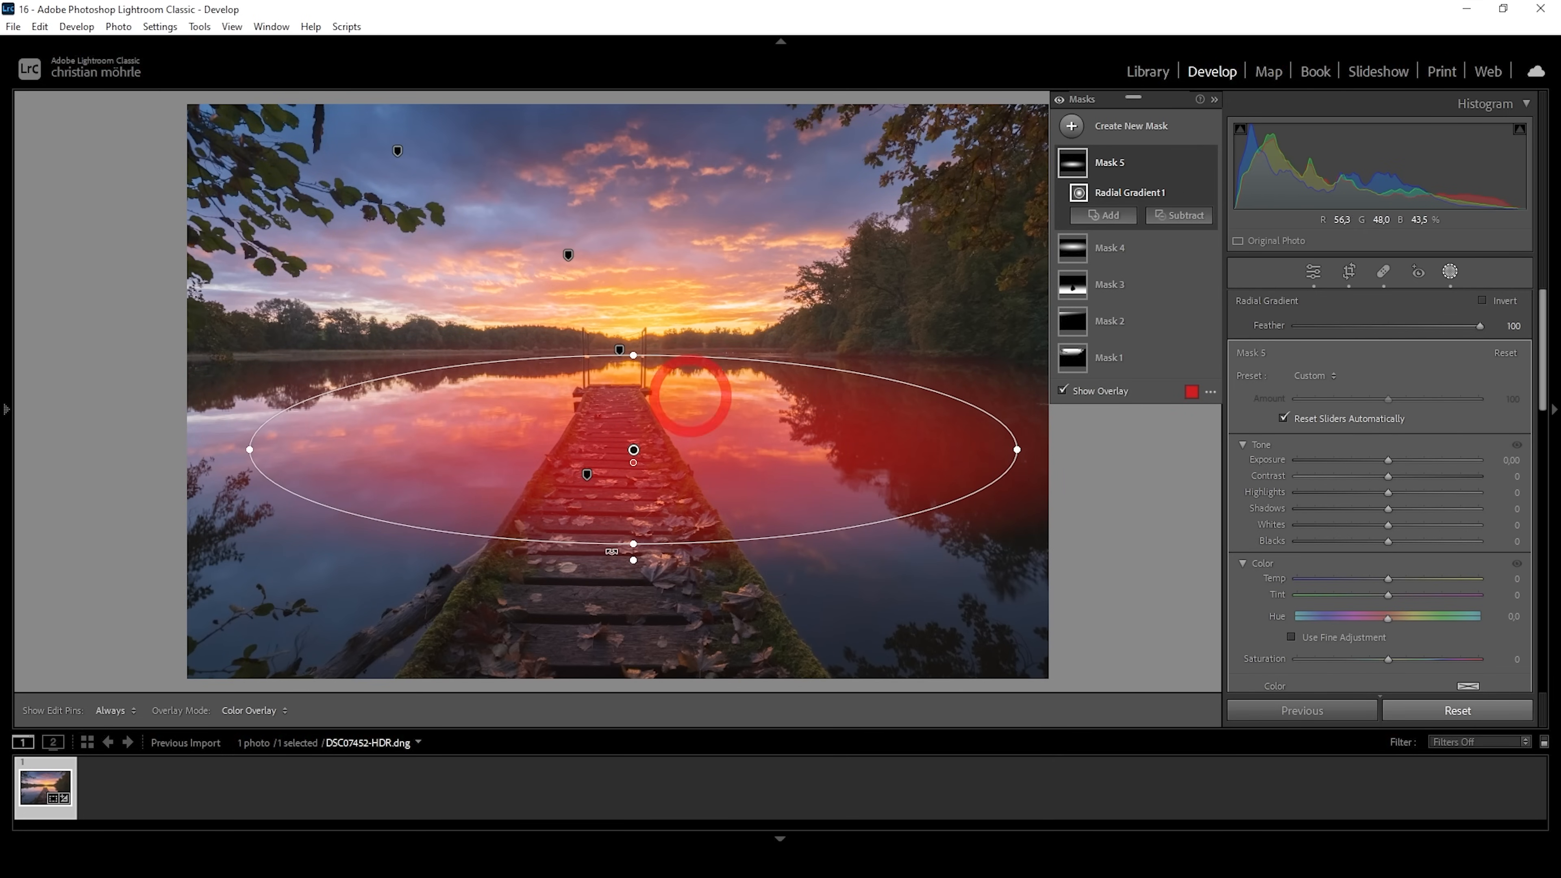
Reposition the radial mask over the pier reflection and set its Clarity to +16.
left_click_drag(691, 393, 643, 455)
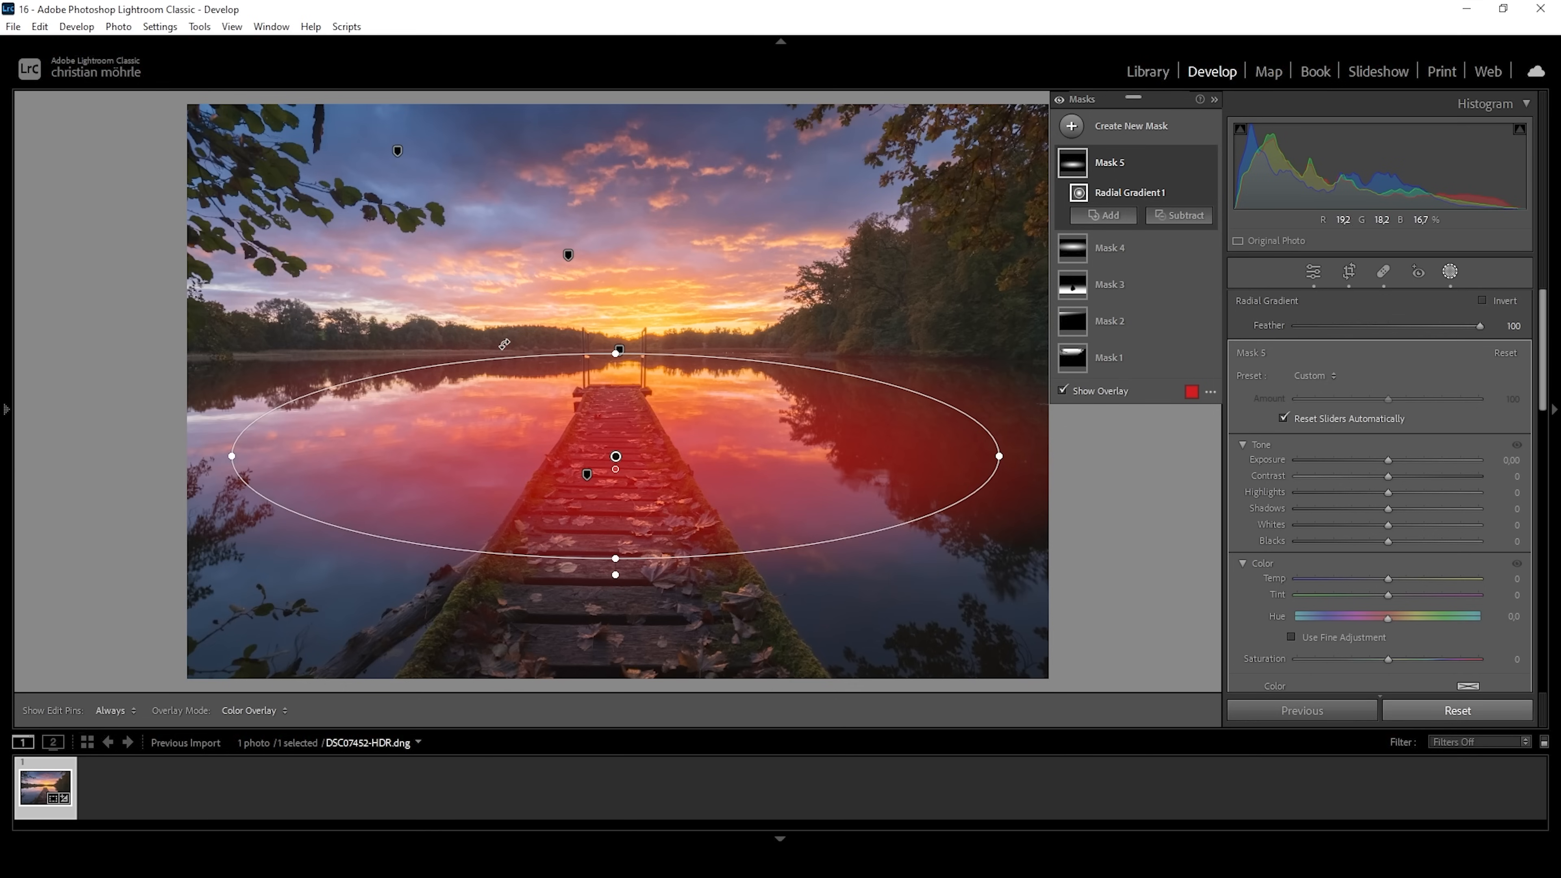
scroll("down", 3)
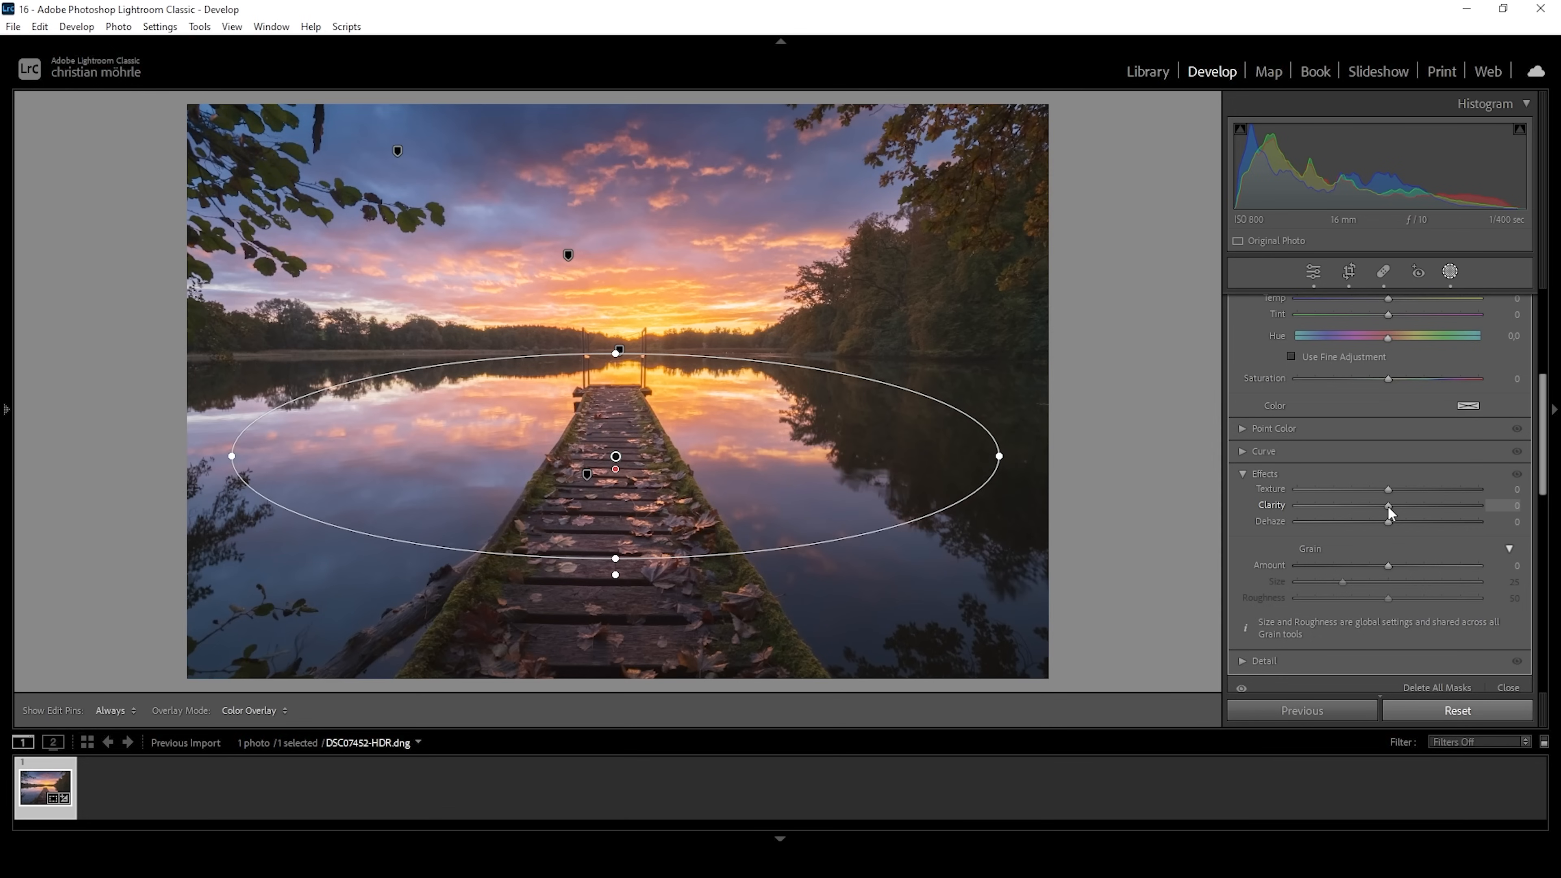
left_click_drag(1388, 511, 1404, 510)
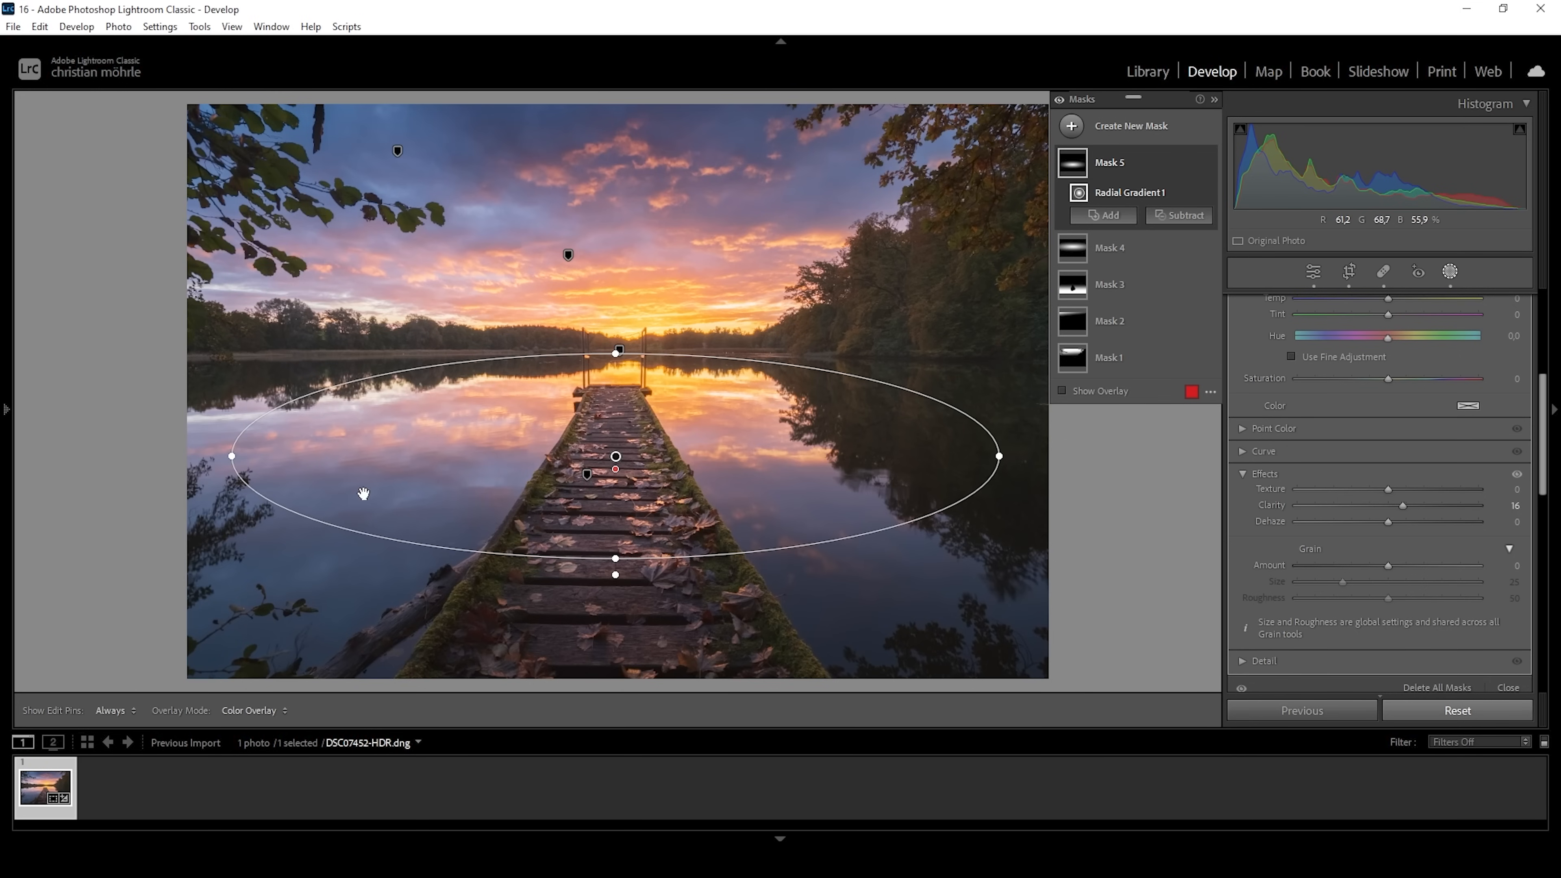
mouse_move(1001, 320)
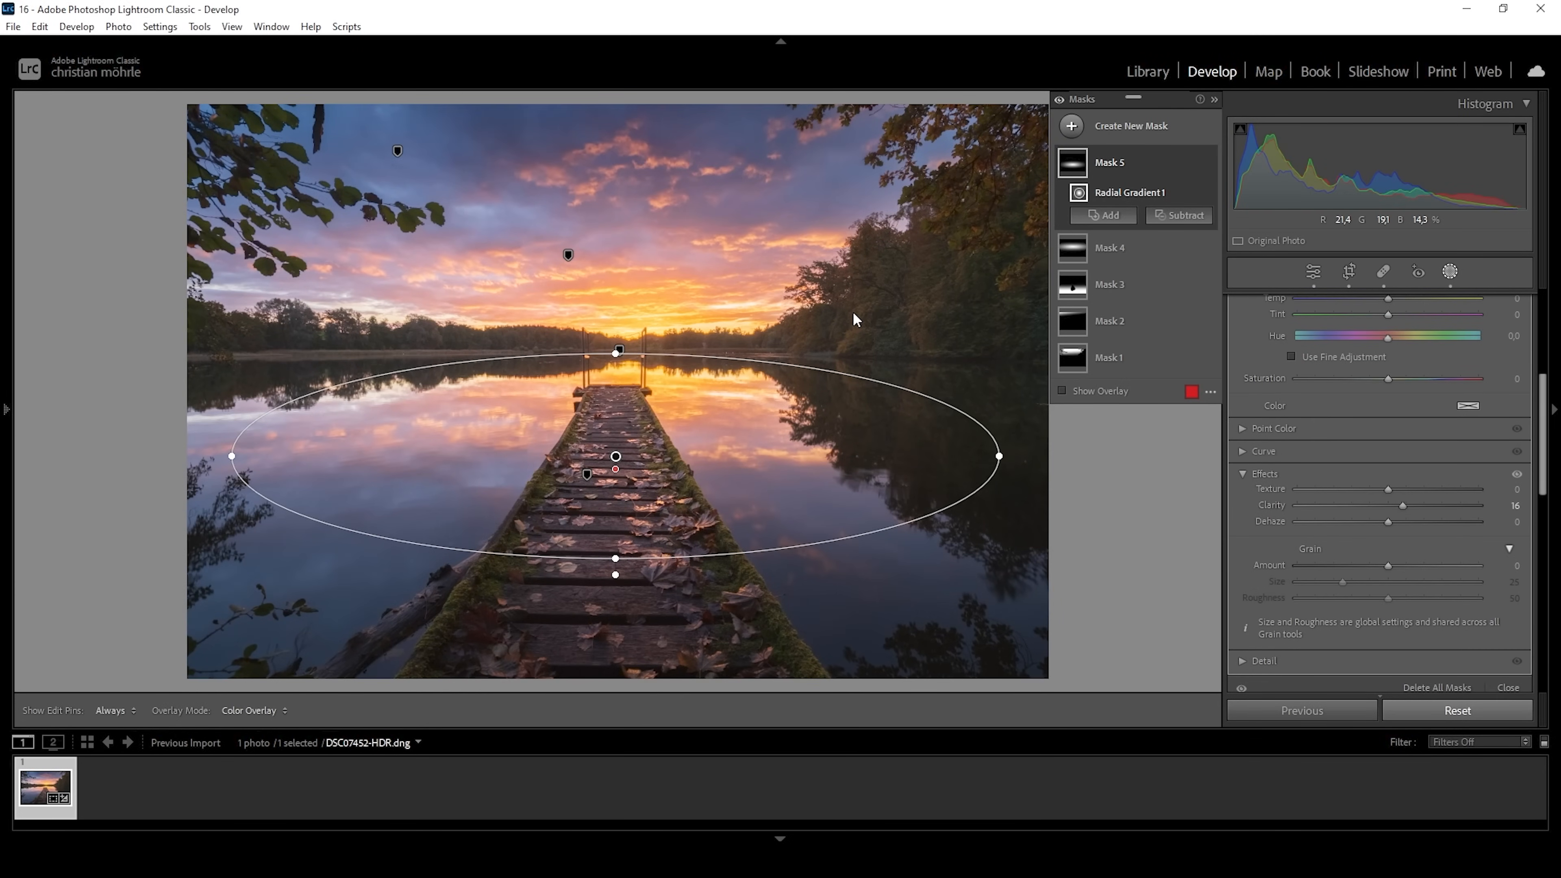
Create Radial Gradient Mask 6 over the right-hand trees, subtract the sky, and reselect the gradient.
left_click(1130, 126)
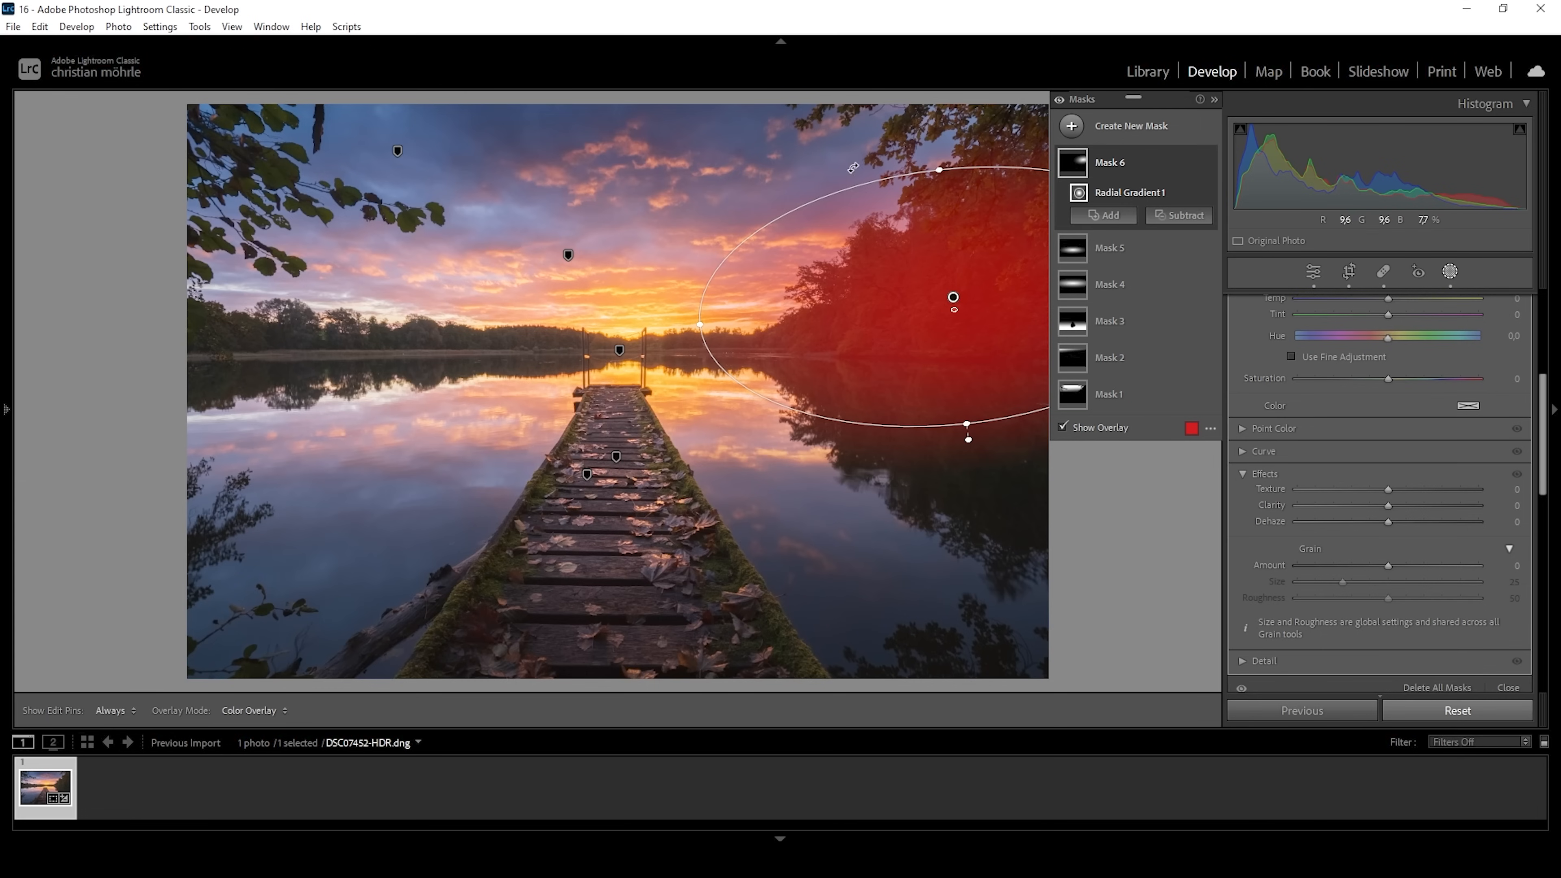
mouse_move(721, 206)
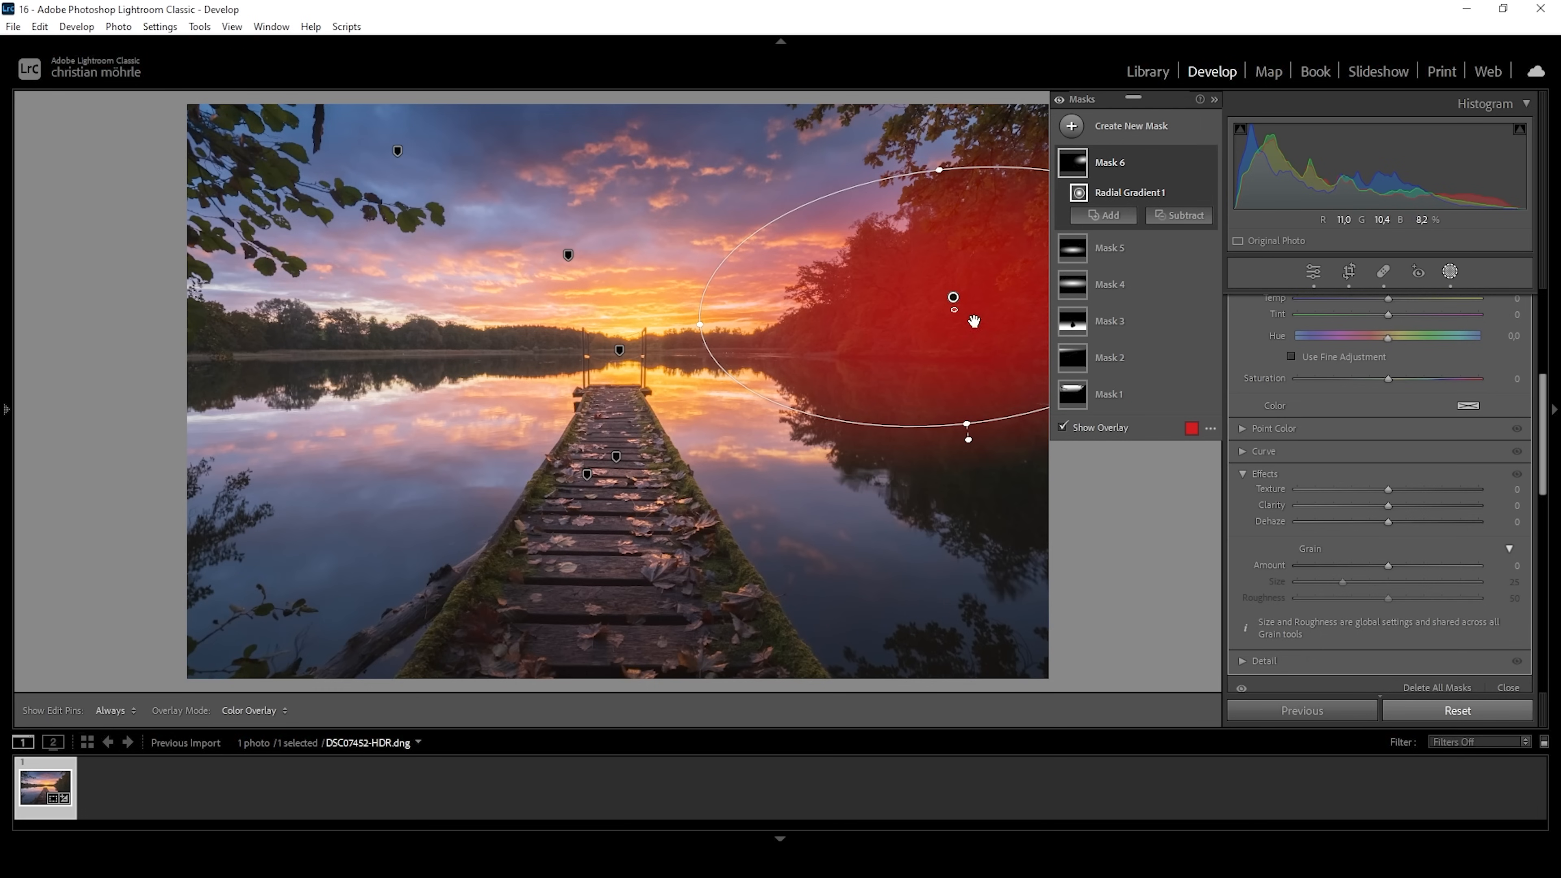
left_click(1184, 215)
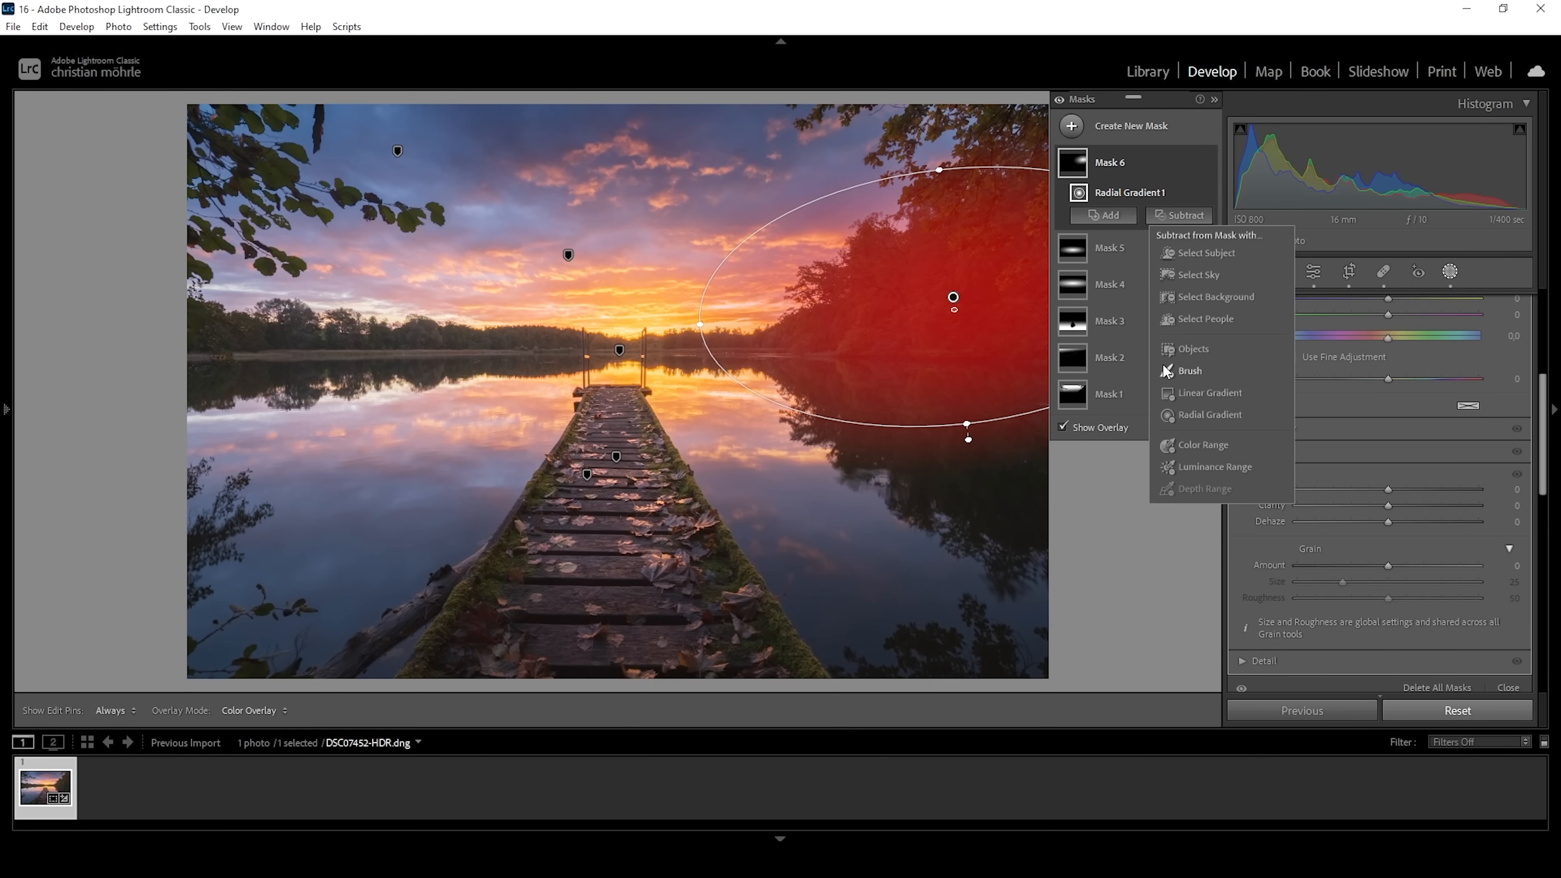
left_click(1198, 274)
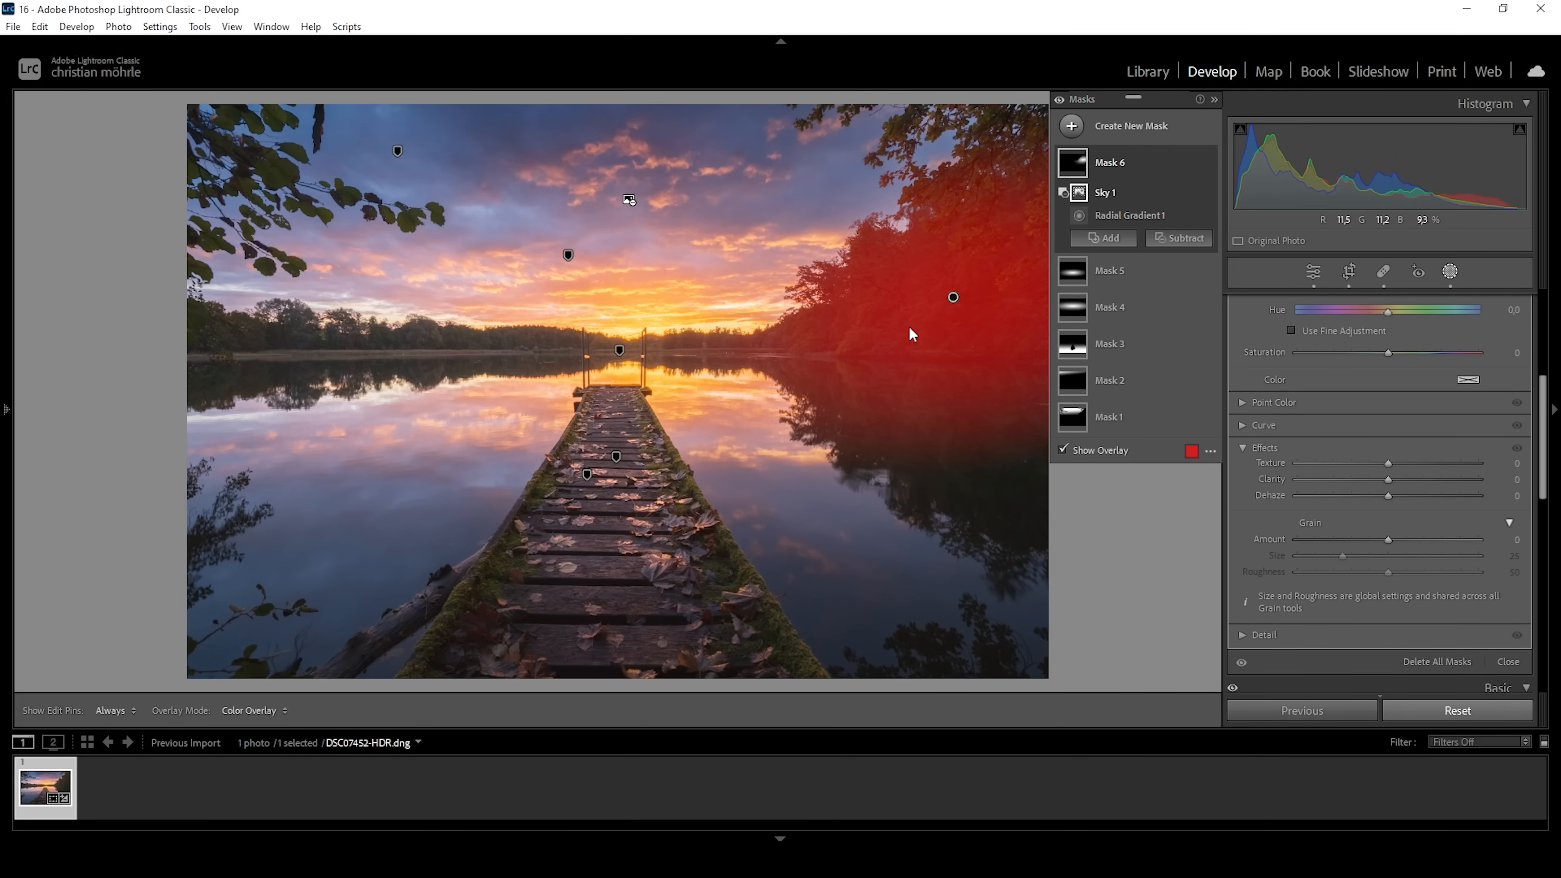
left_click(1130, 215)
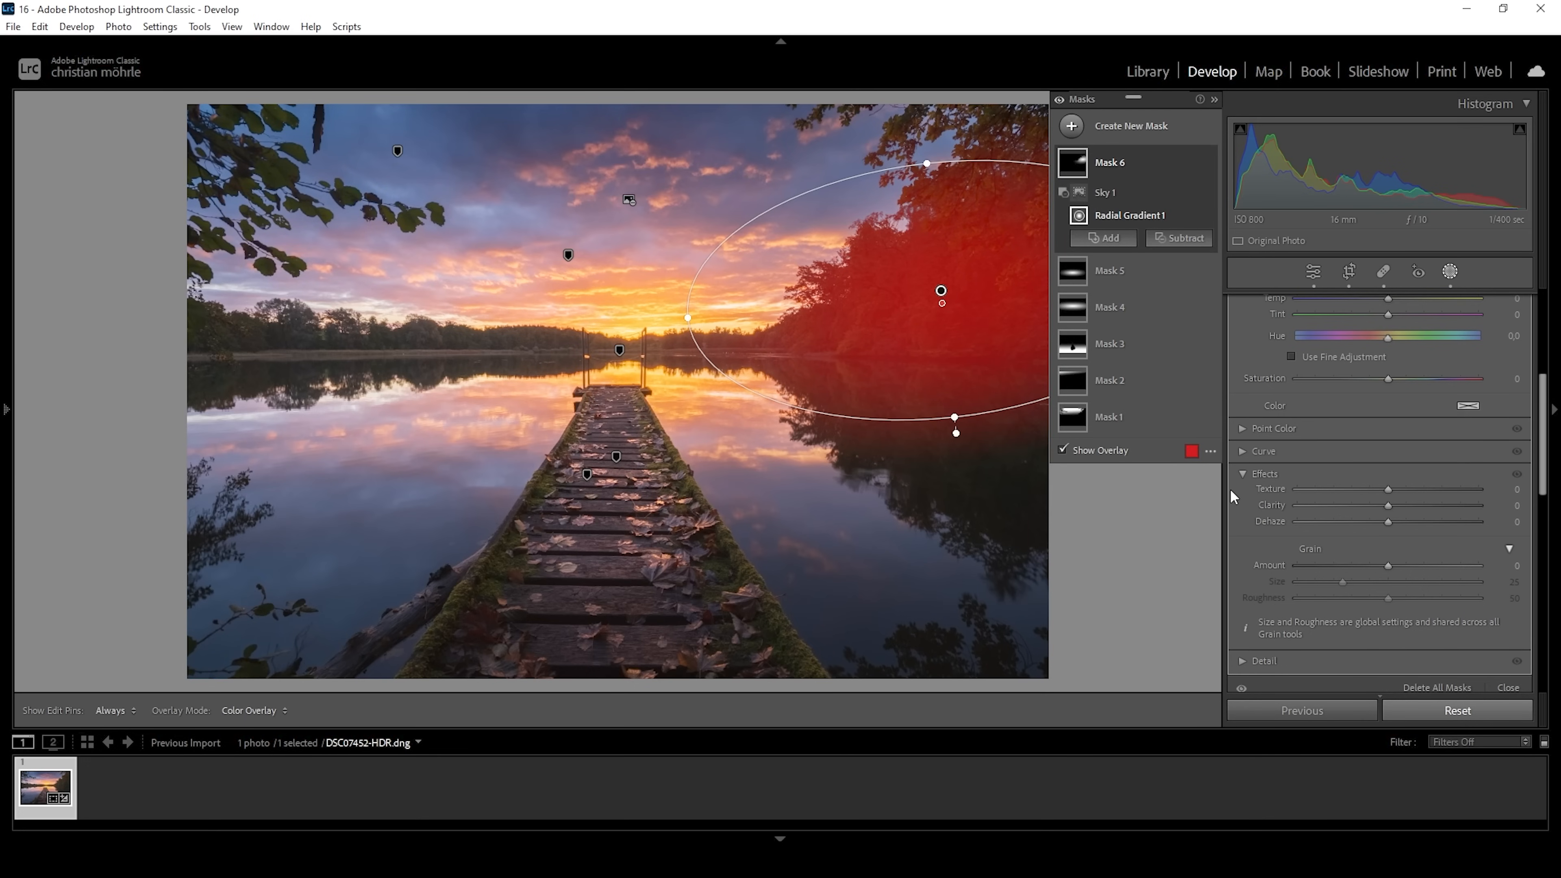
mouse_move(1249, 435)
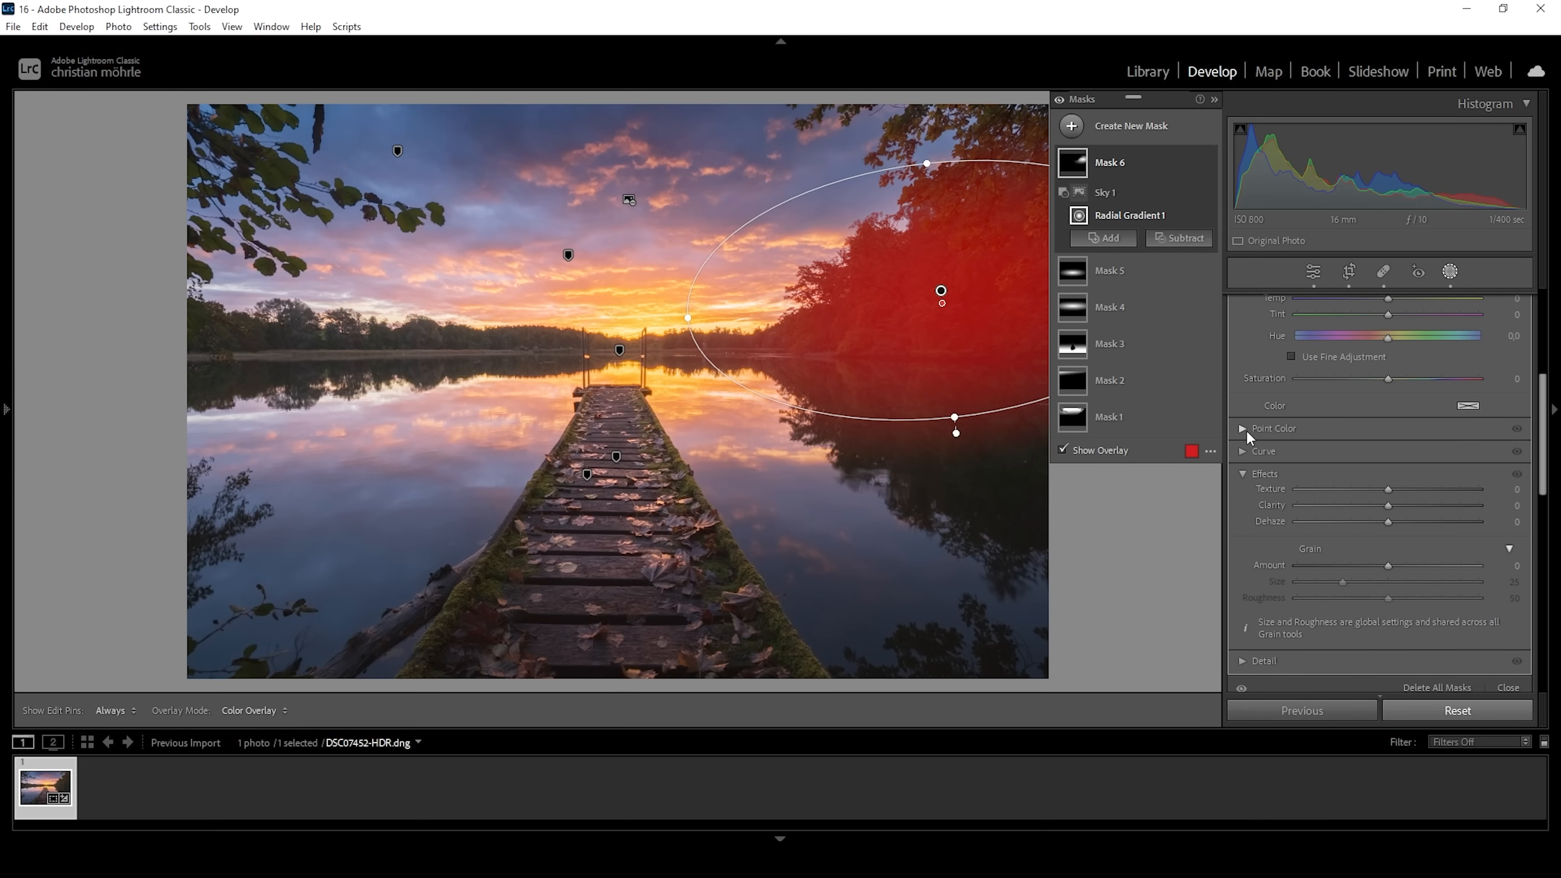
In Mask 6 Point Color, set the brown tree colour to Lum +65, Sat +29, Hue -4.
left_click(1242, 429)
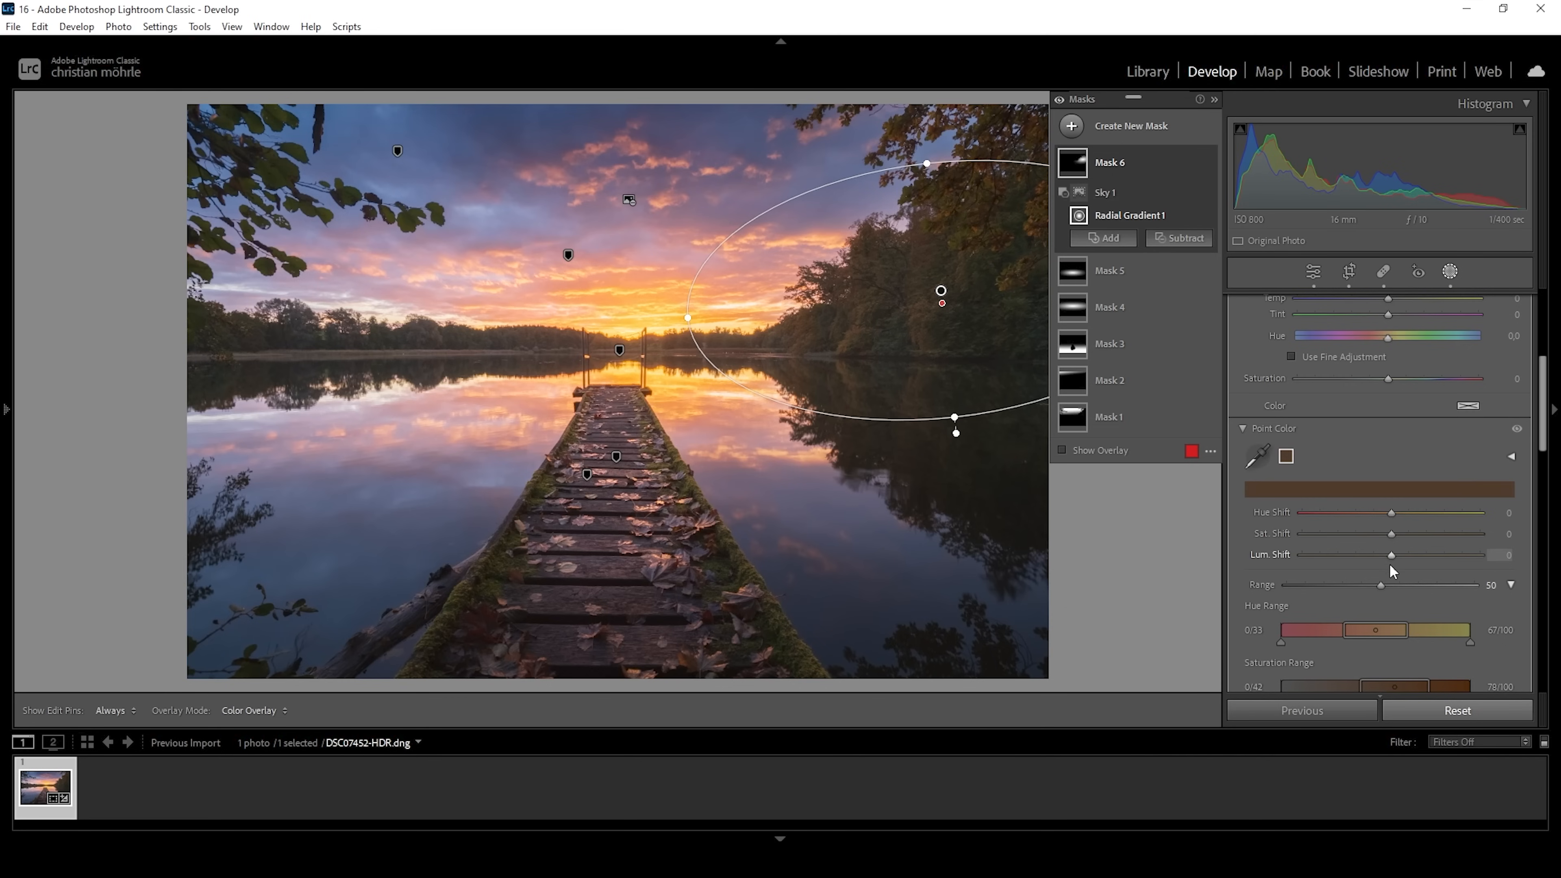
mouse_move(1394, 560)
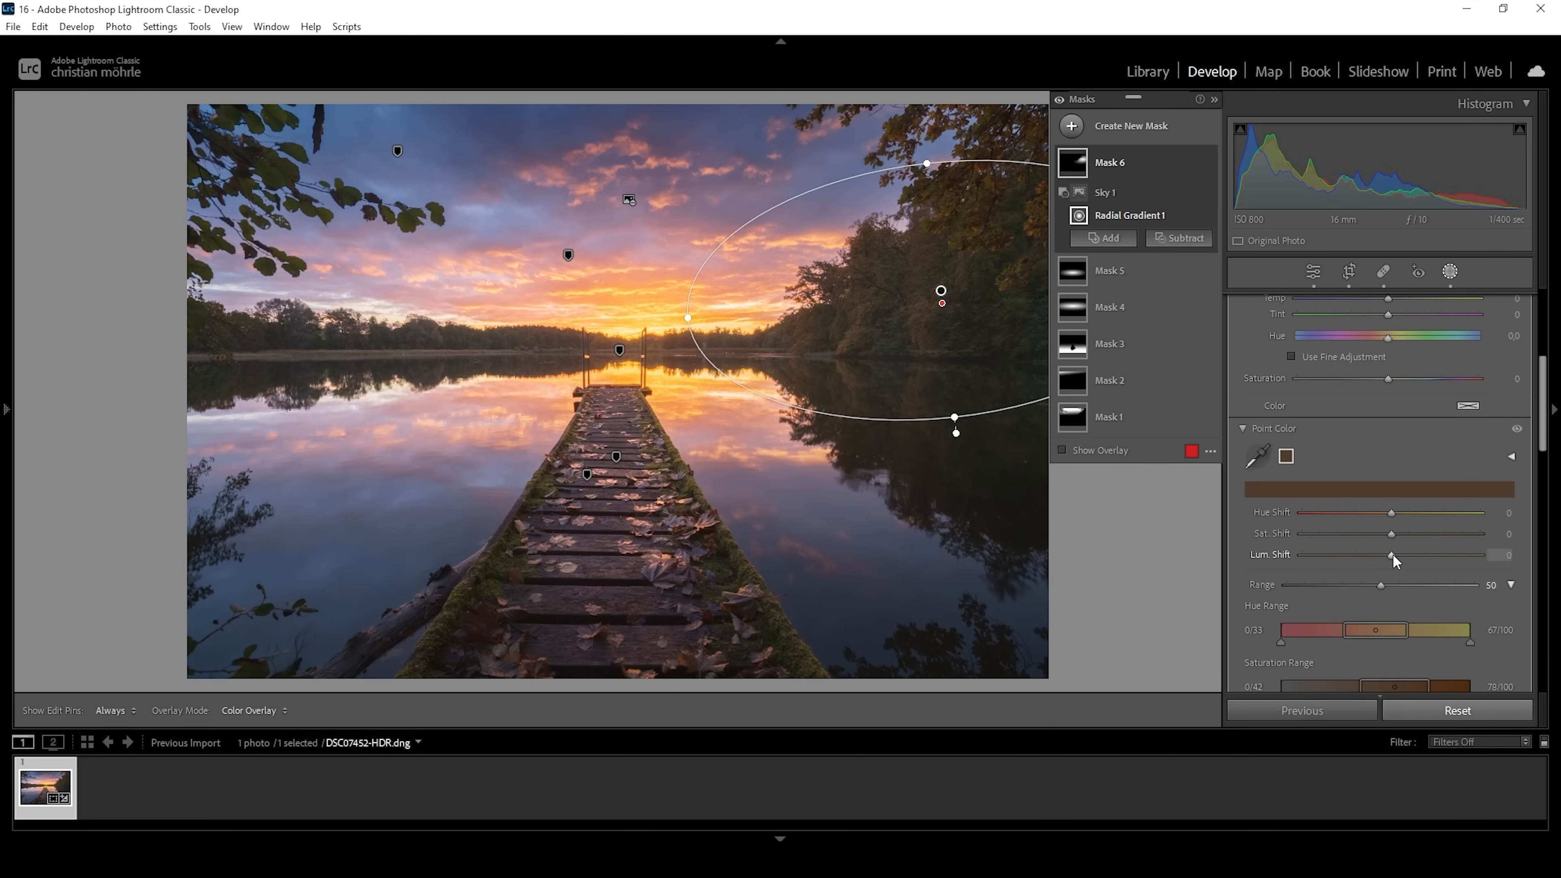
left_click_drag(1392, 555, 1422, 555)
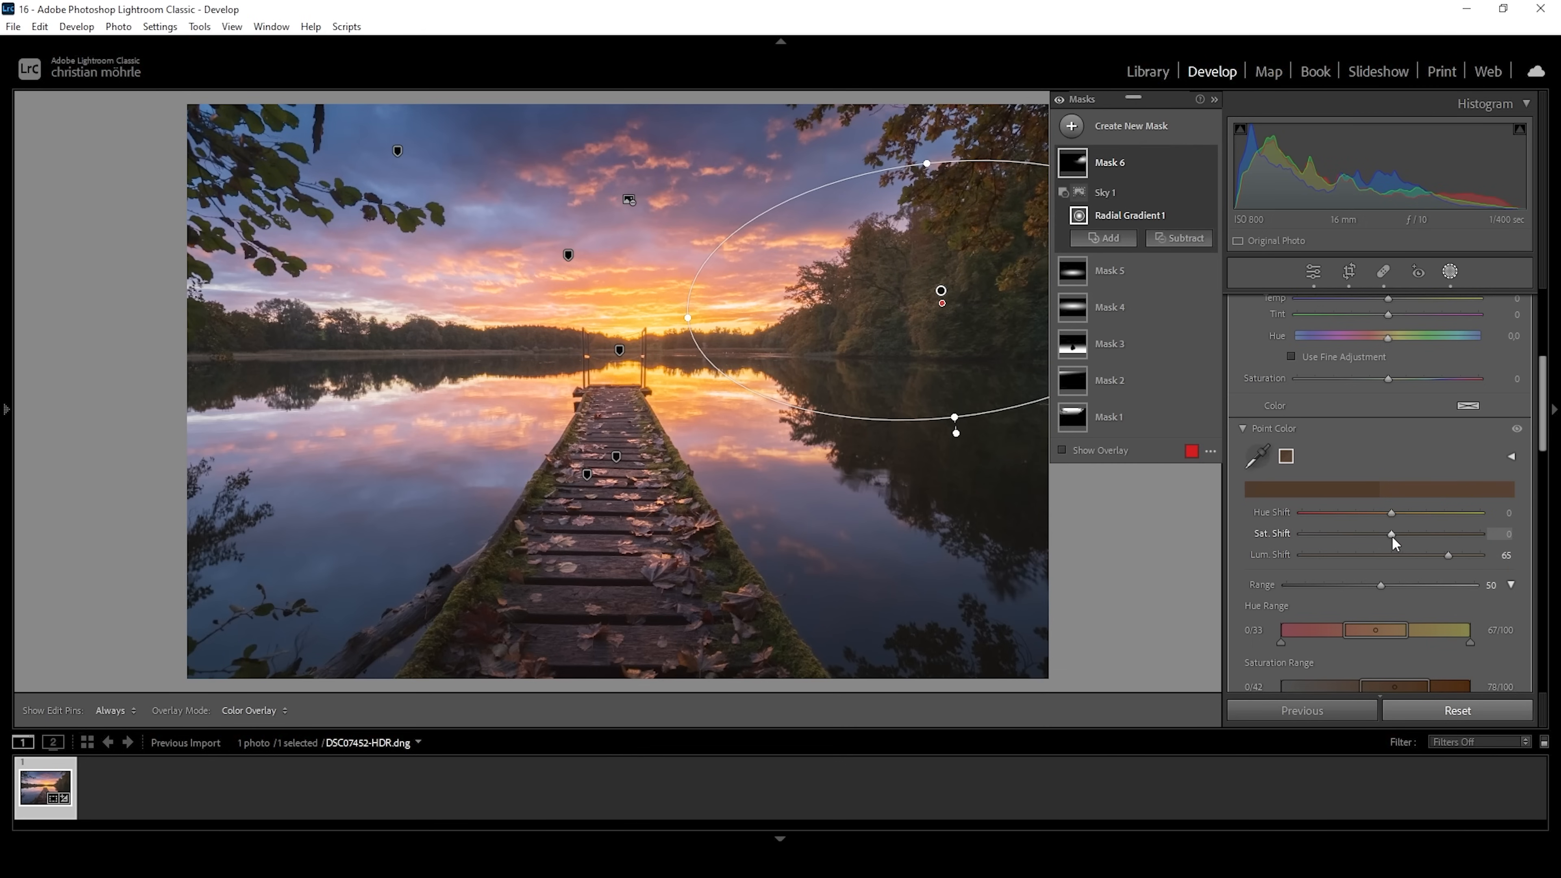
left_click_drag(1392, 533, 1422, 534)
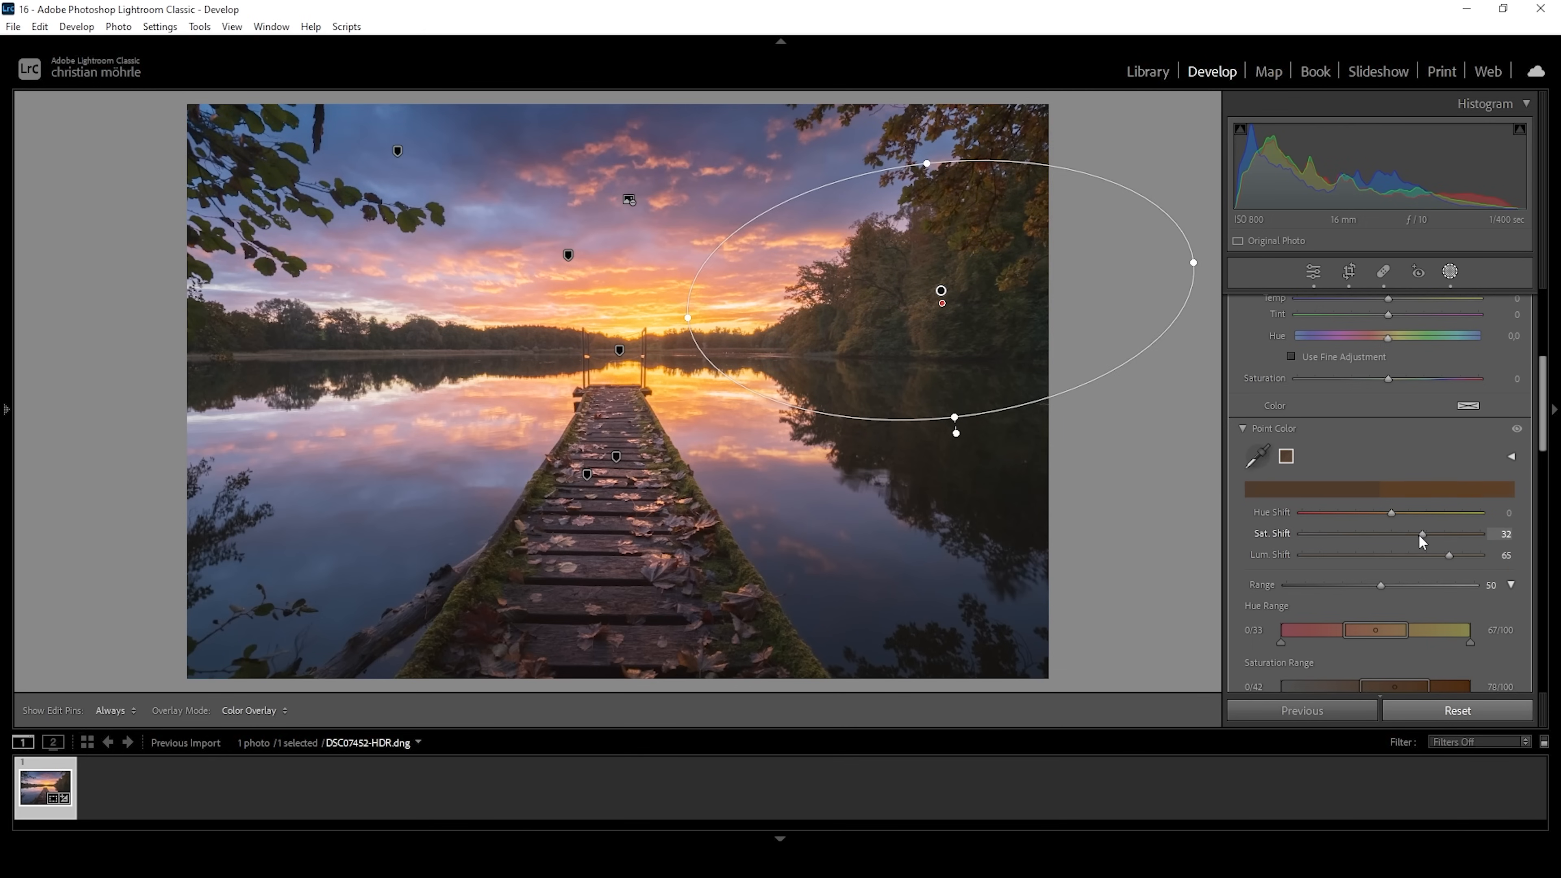
left_click_drag(1422, 533, 1417, 533)
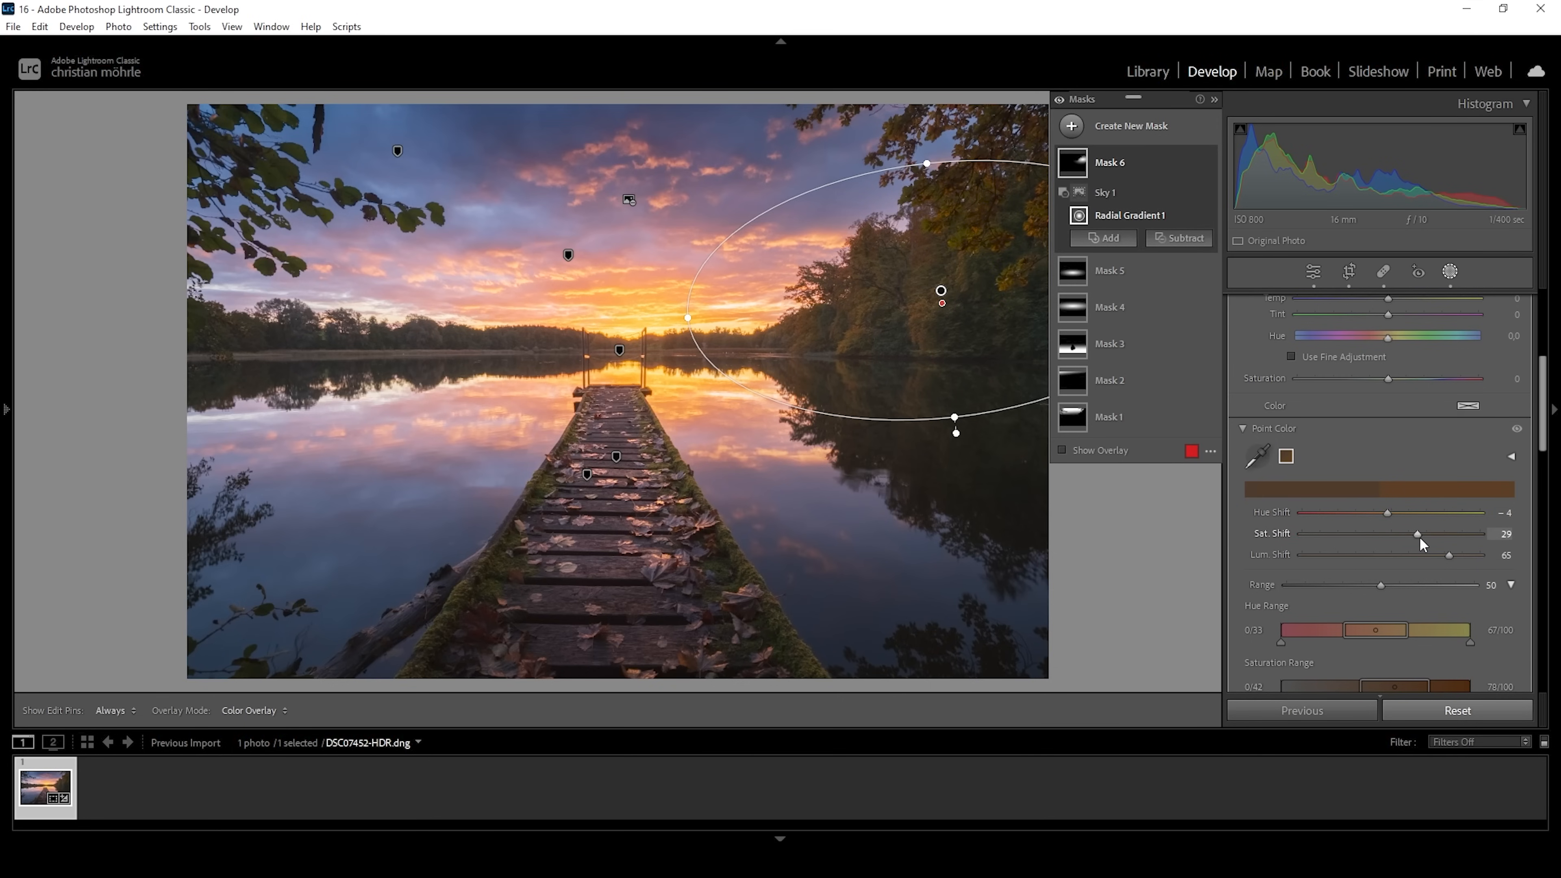
left_click_drag(1419, 535, 1404, 559)
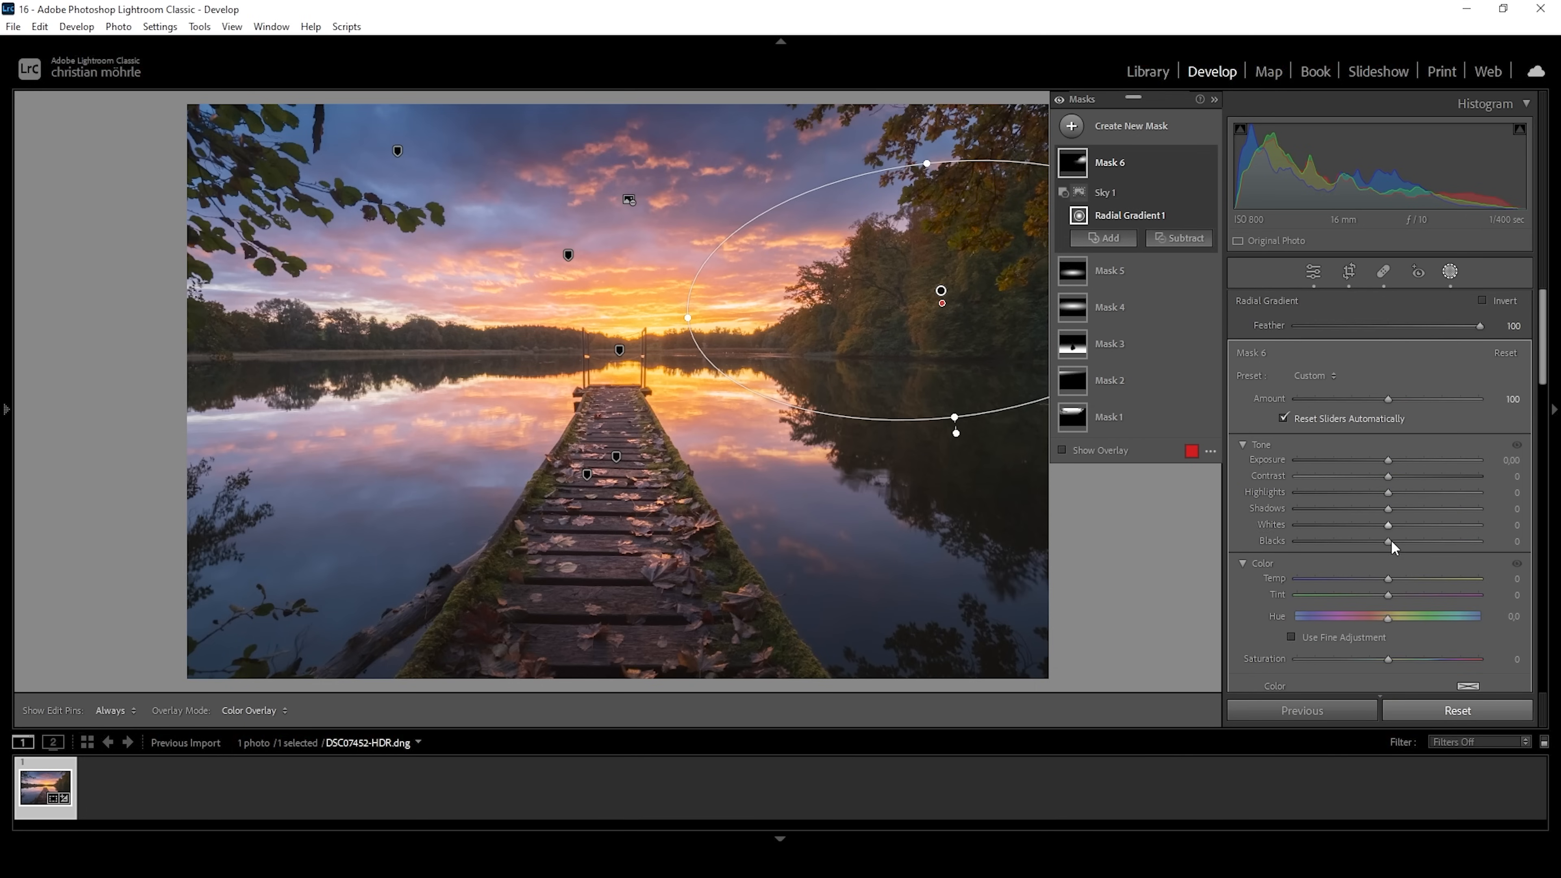
Raise Mask 6 Whites to +87, Highlights to +71 and Contrast to +20, then show the mask list.
left_click_drag(1387, 525, 1409, 524)
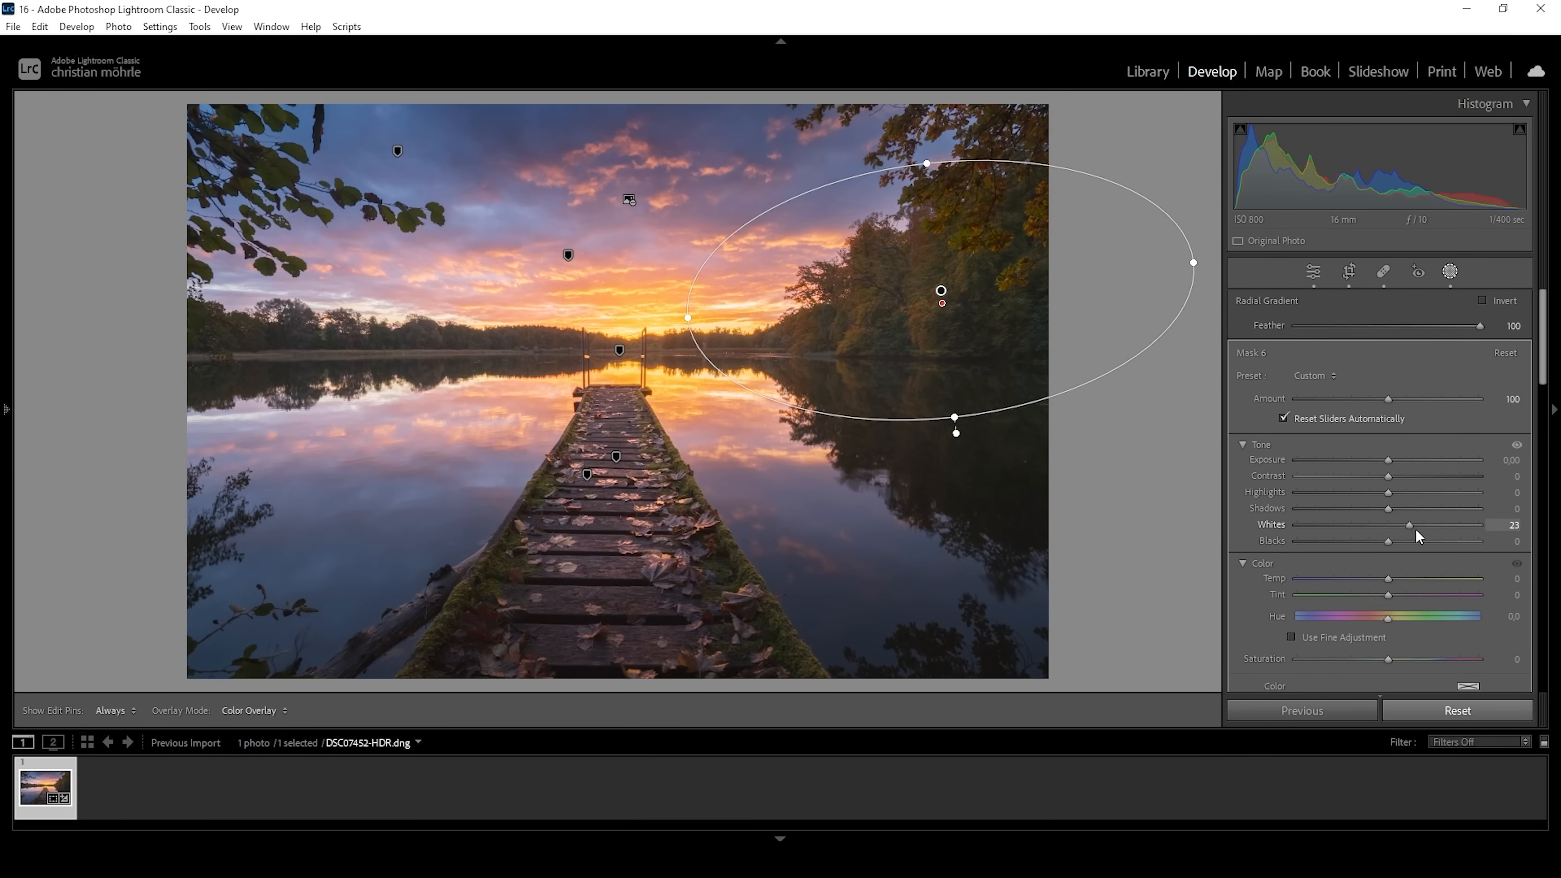
left_click_drag(1408, 525, 1450, 525)
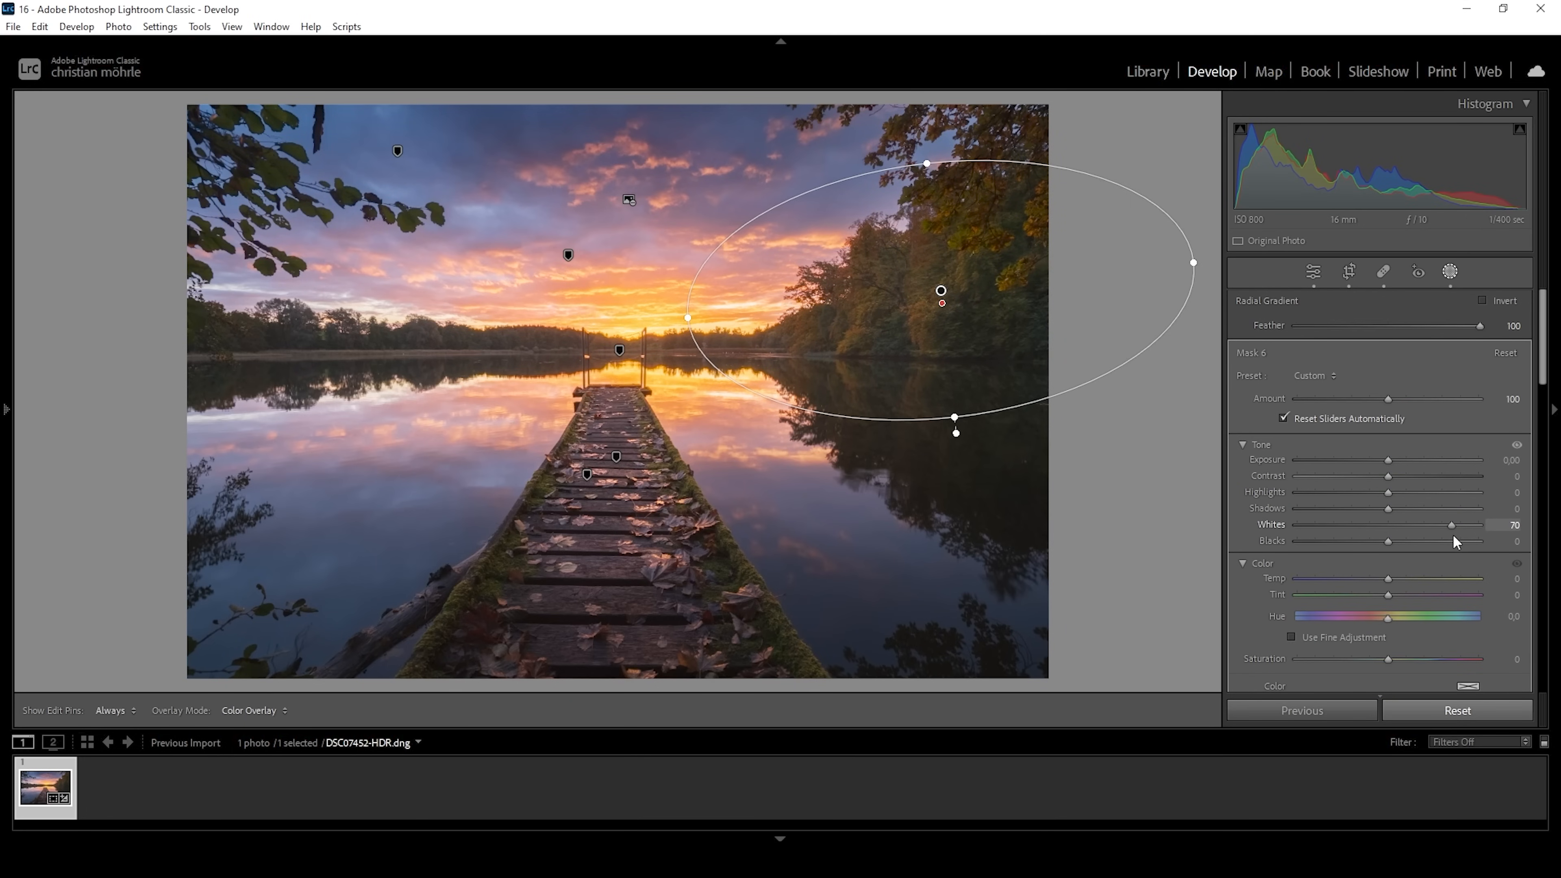
left_click(1450, 272)
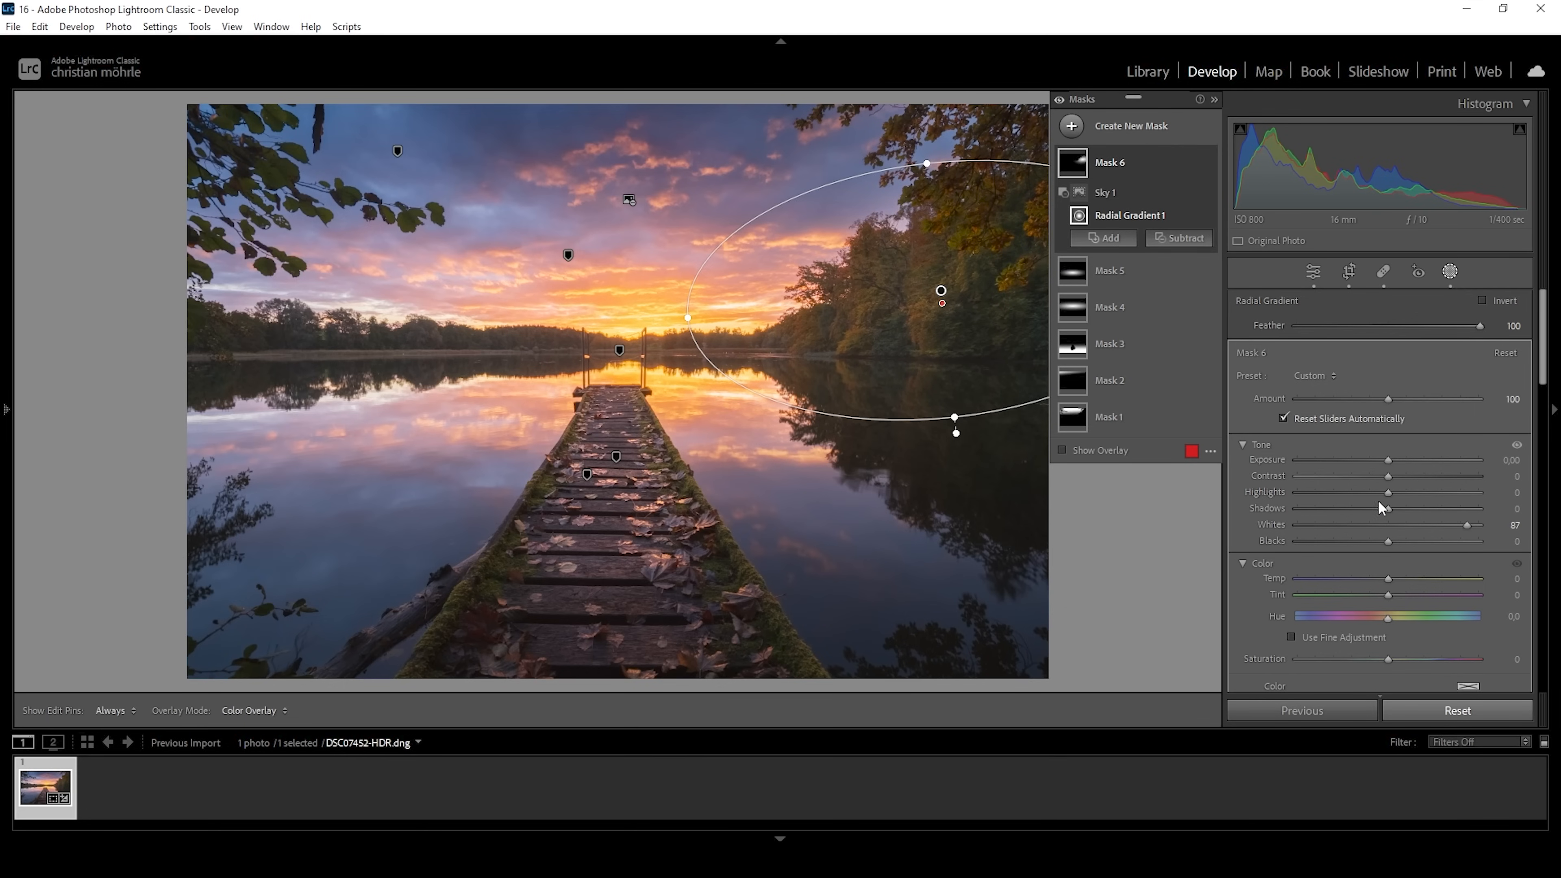
left_click_drag(1387, 492, 1449, 492)
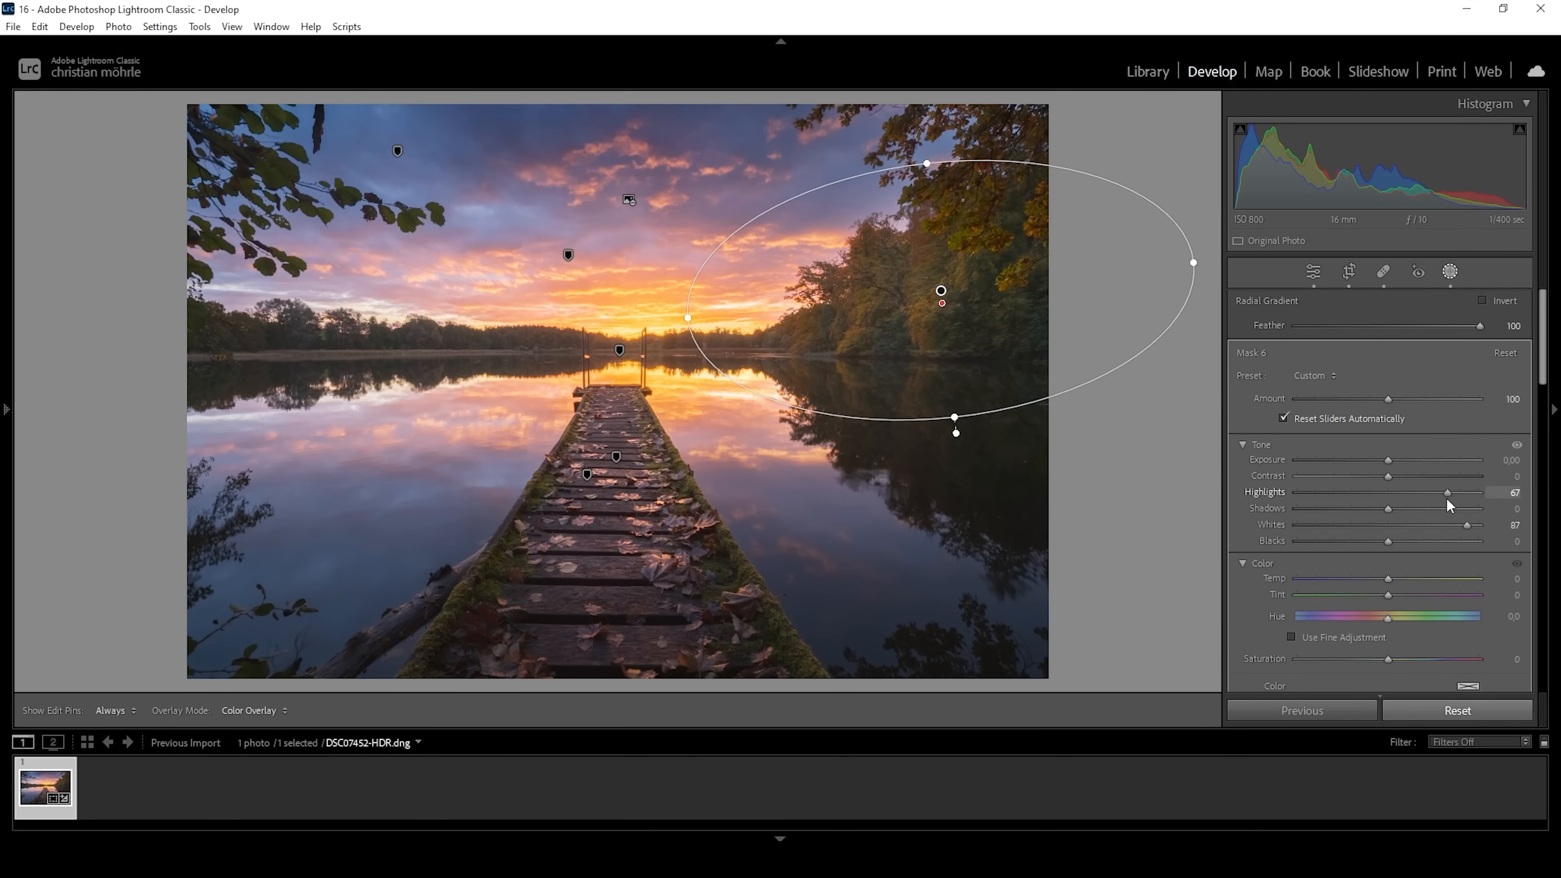
left_click_drag(1446, 491, 1451, 491)
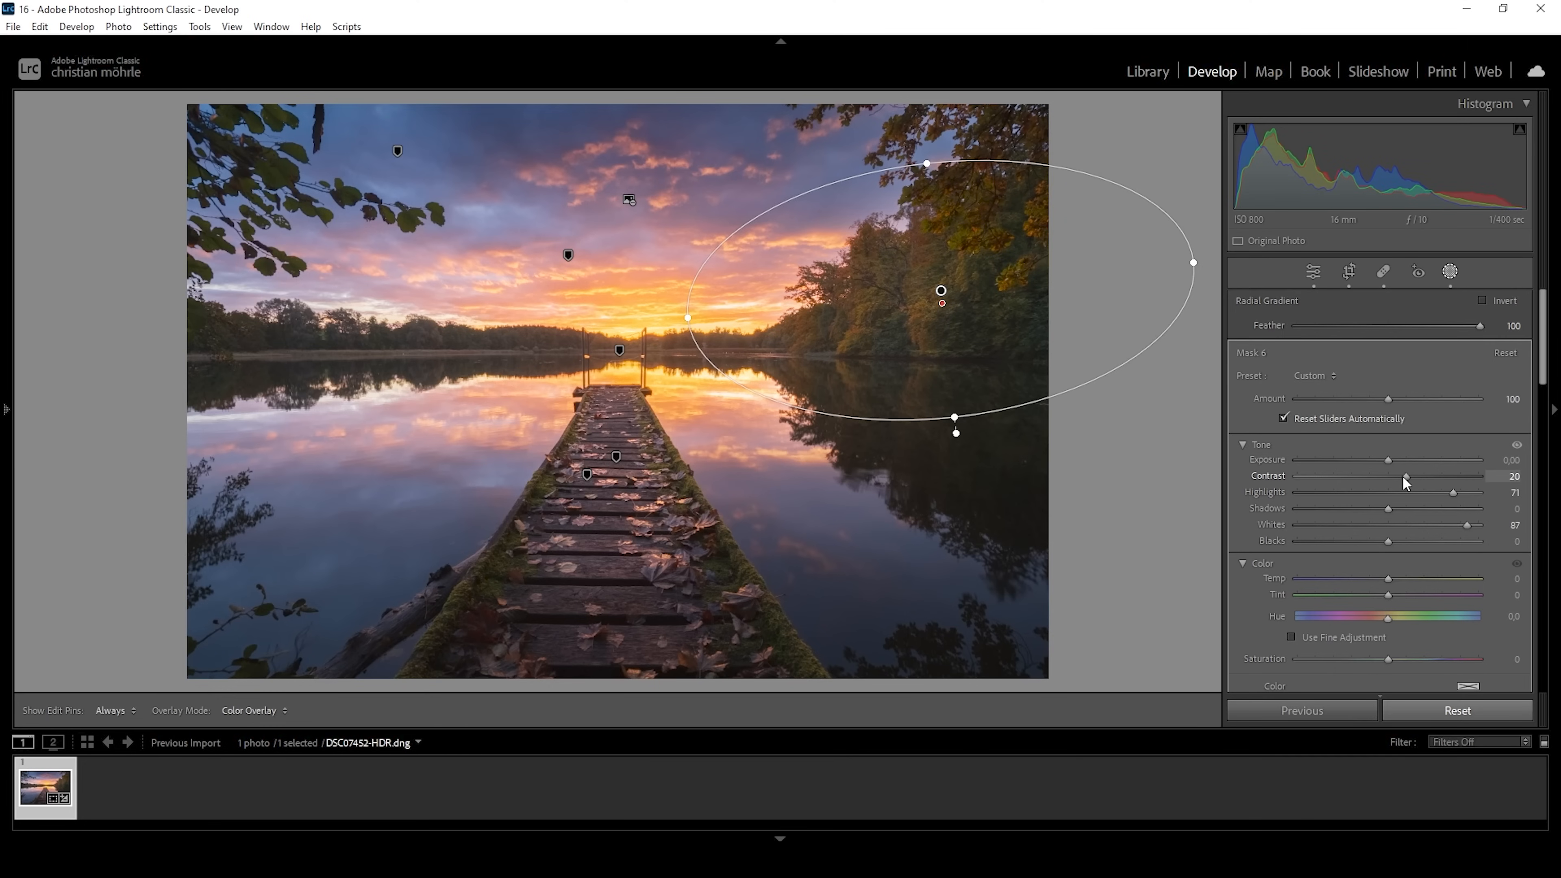
left_click(1449, 271)
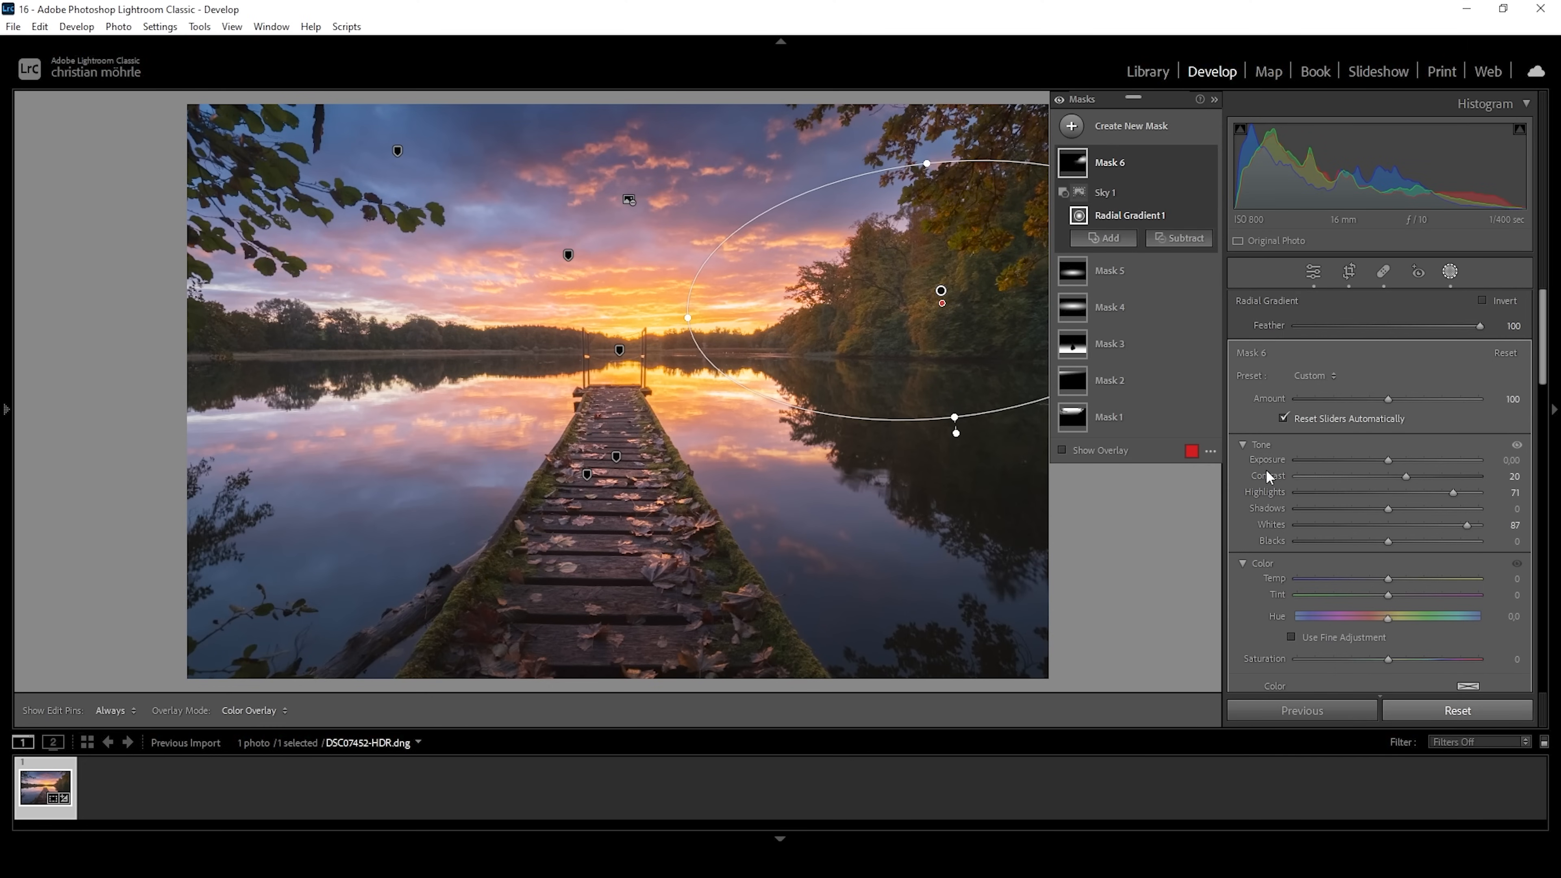
mouse_move(865, 286)
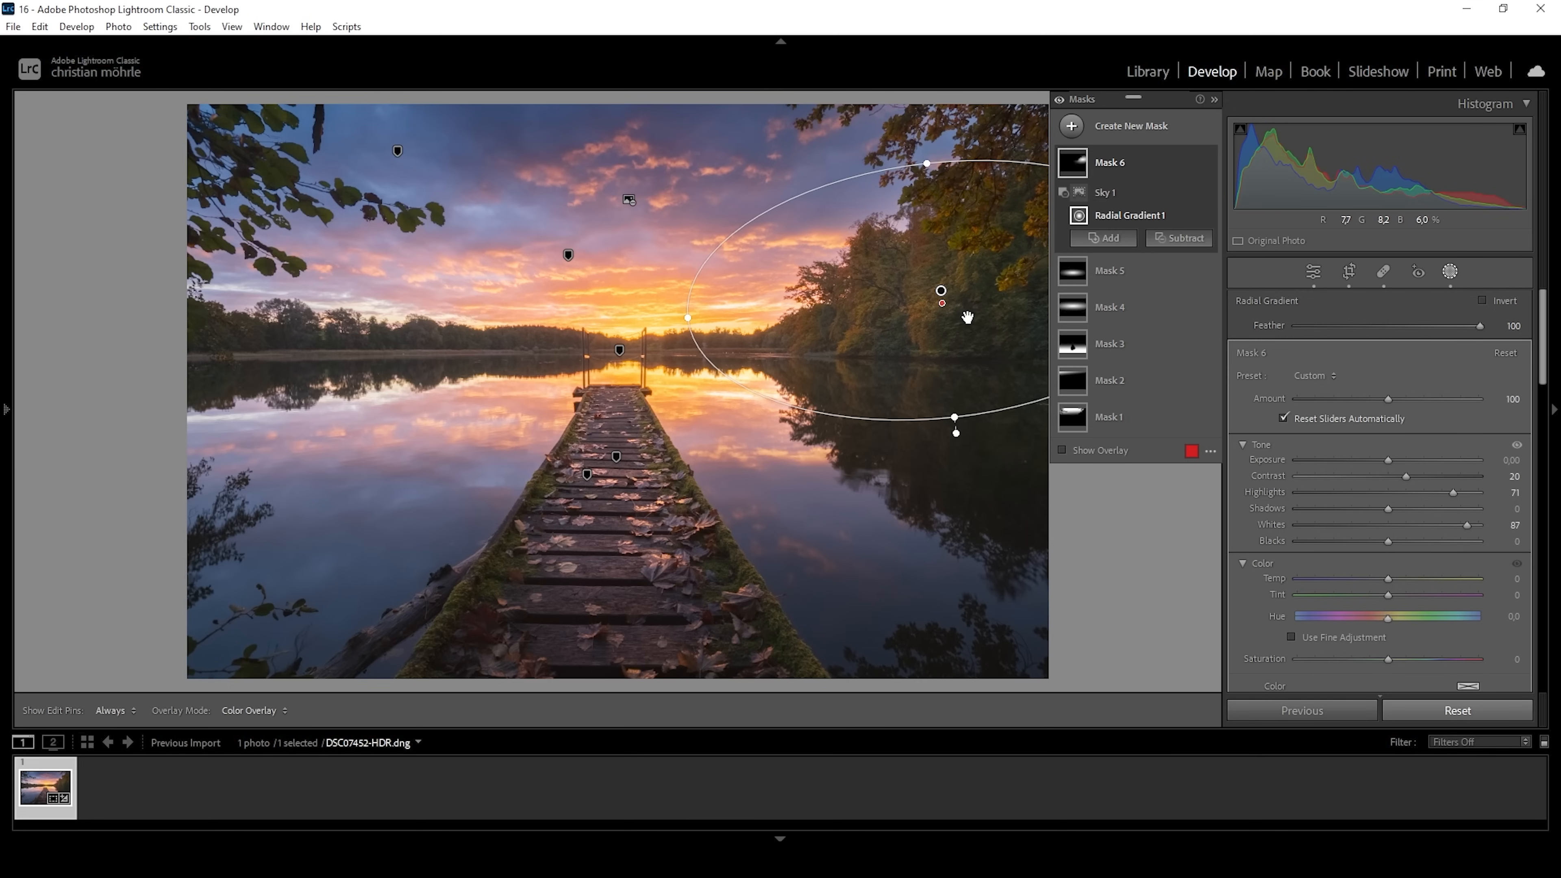
mouse_move(923, 281)
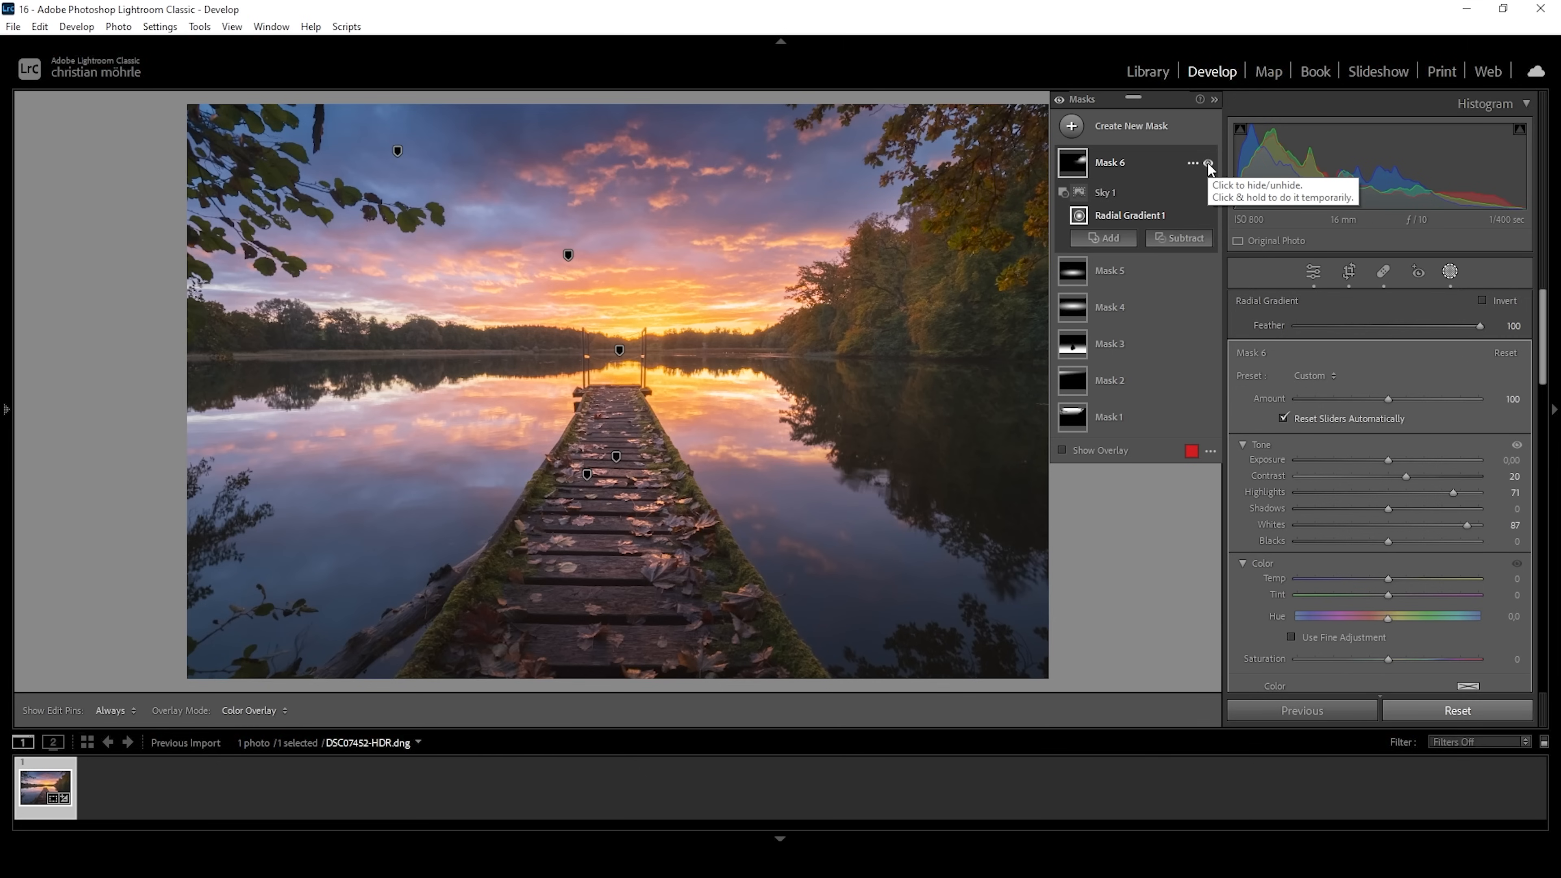
Toggle Mask 6 visibility to compare, then exit masking to the Basic panel.
left_click(1209, 164)
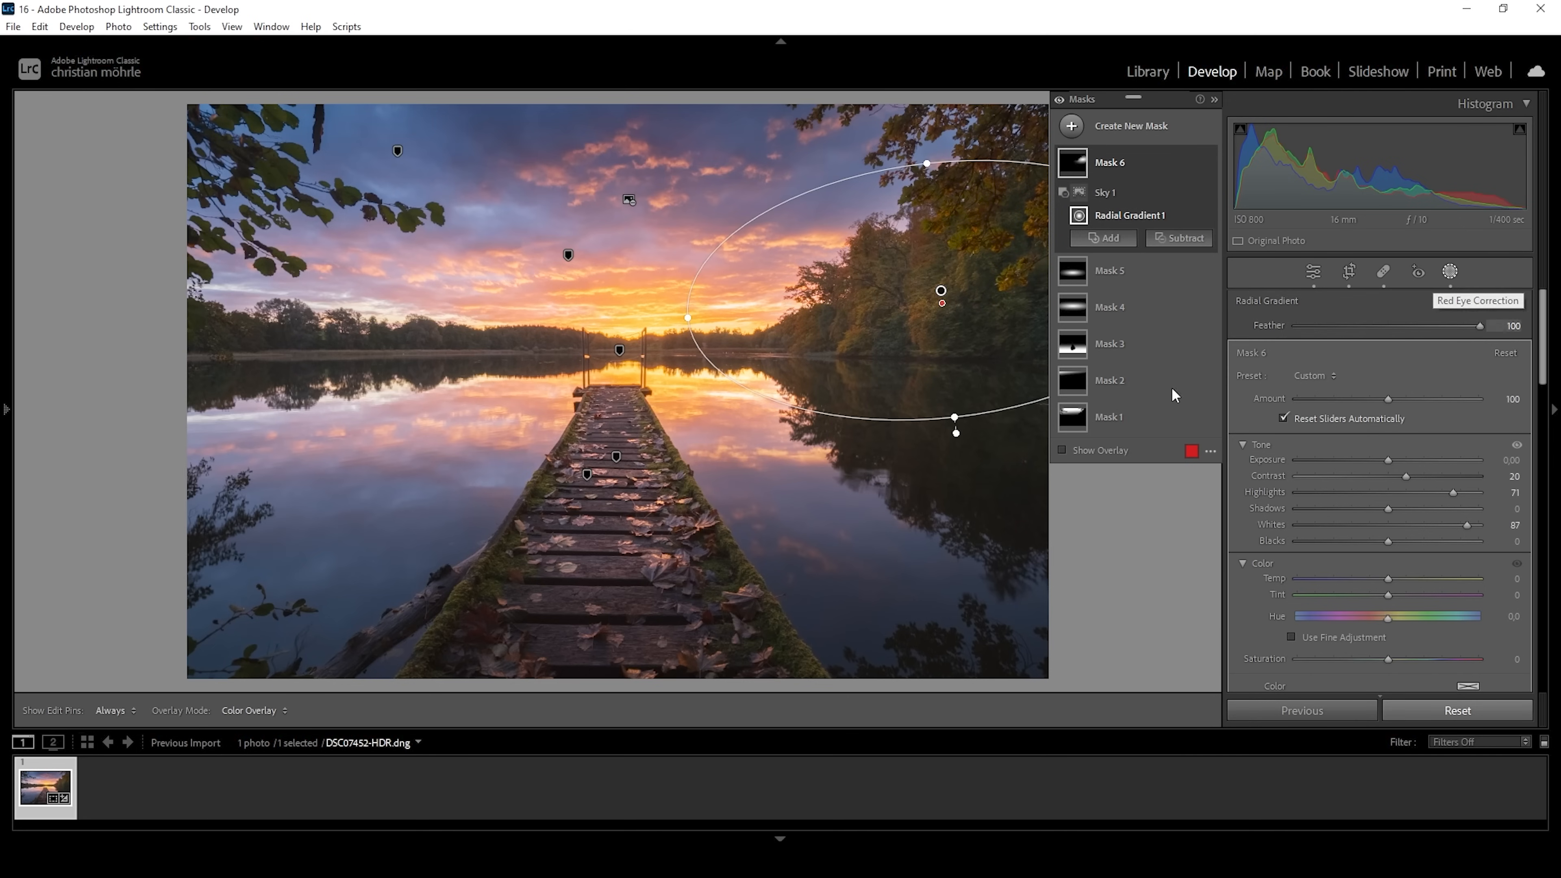
mouse_move(940, 283)
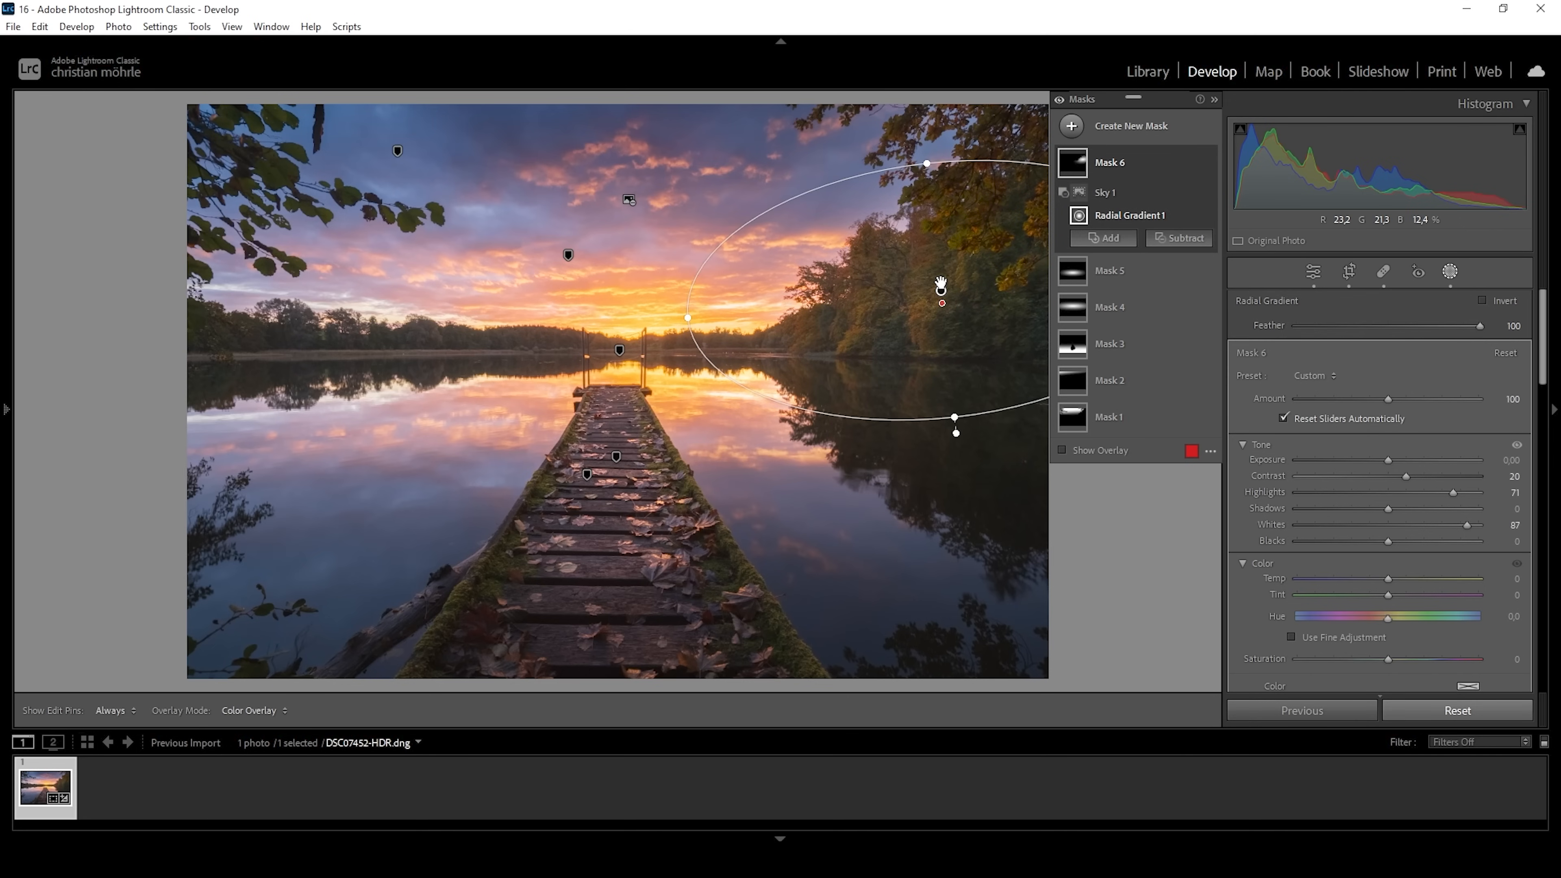
mouse_move(1149, 145)
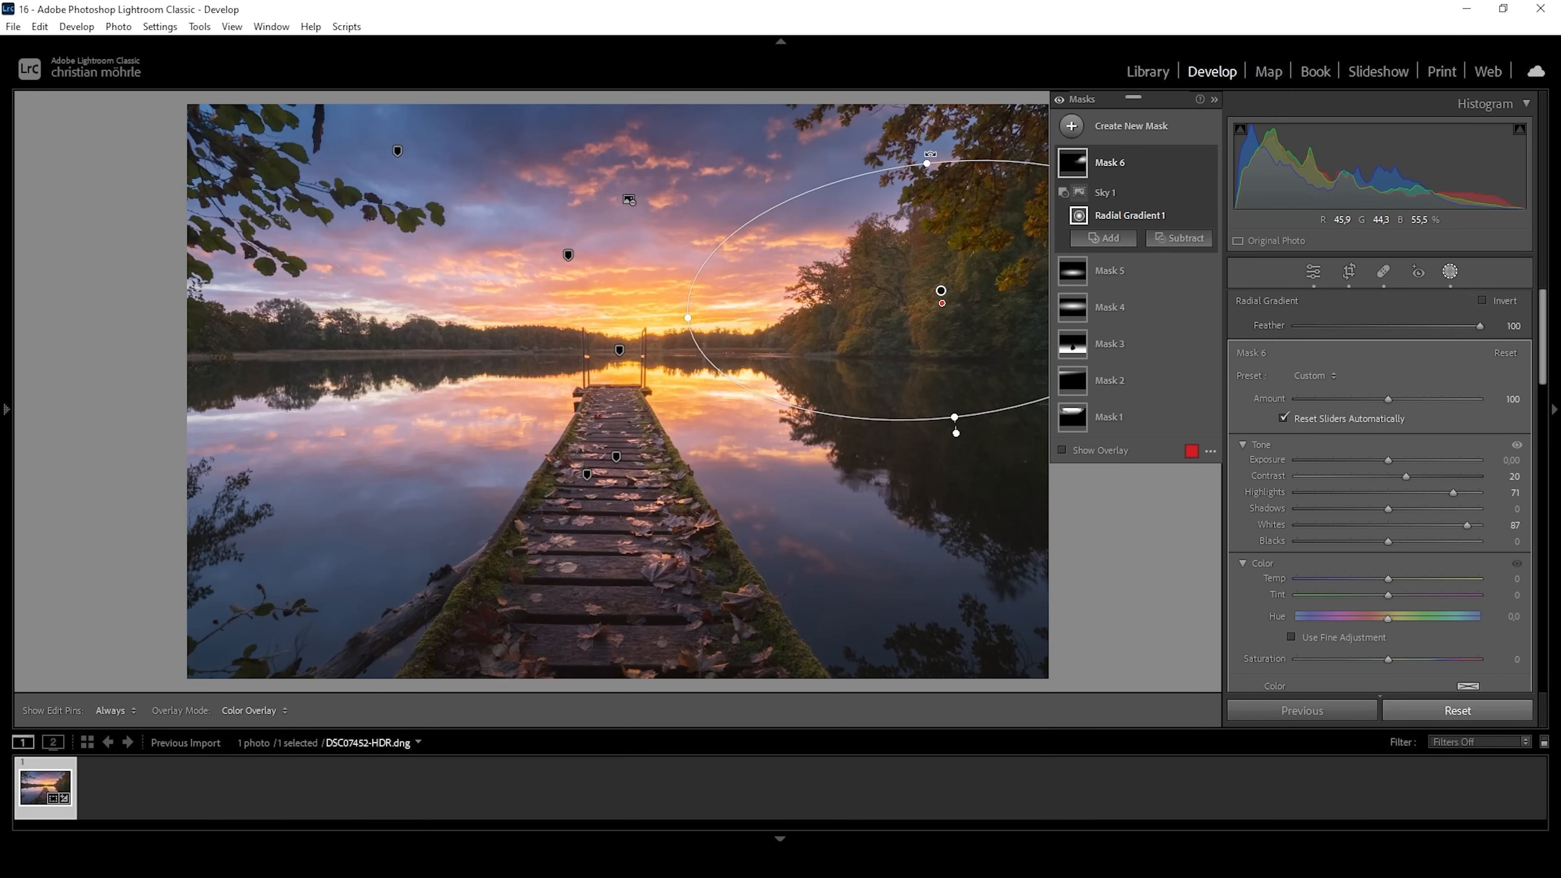
left_click(1313, 272)
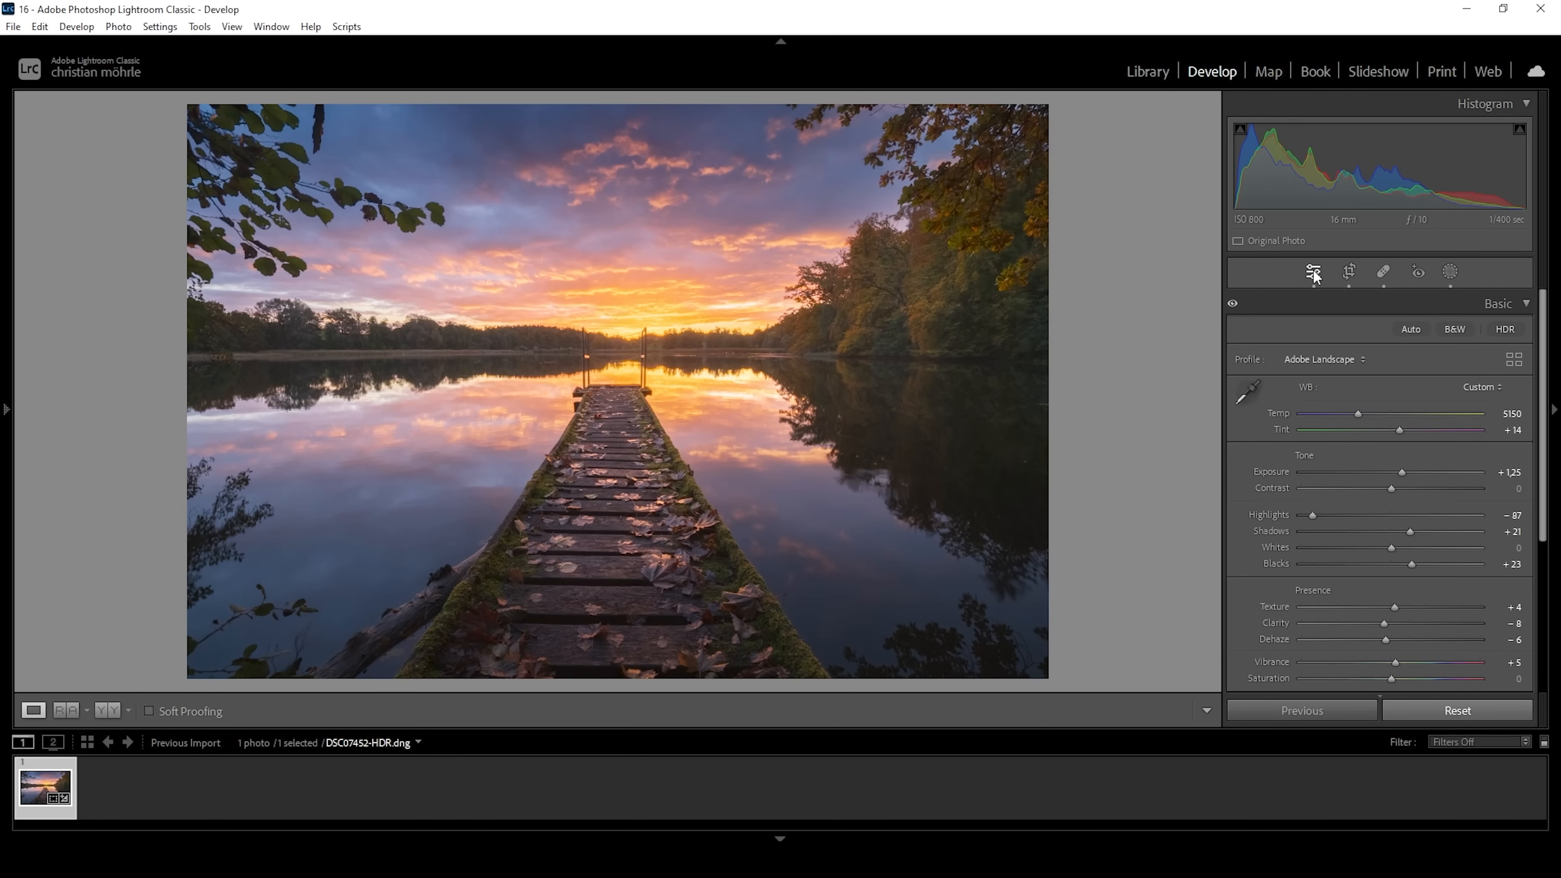
mouse_move(1433, 435)
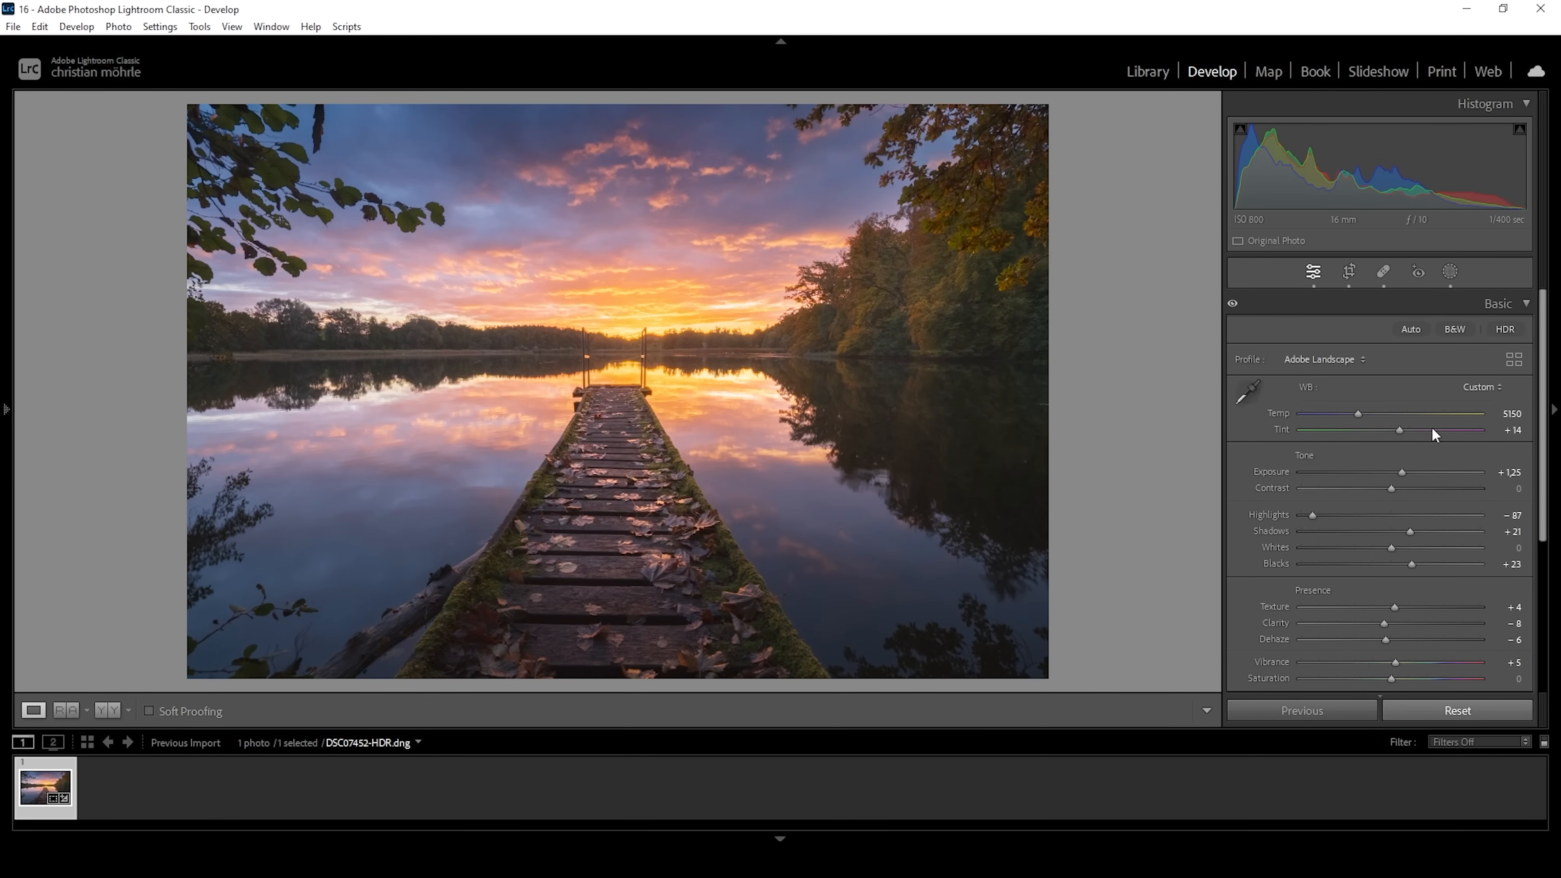
In Color Mixer Hue, shift Purple to -21 and Blue to -6.
left_click(1499, 303)
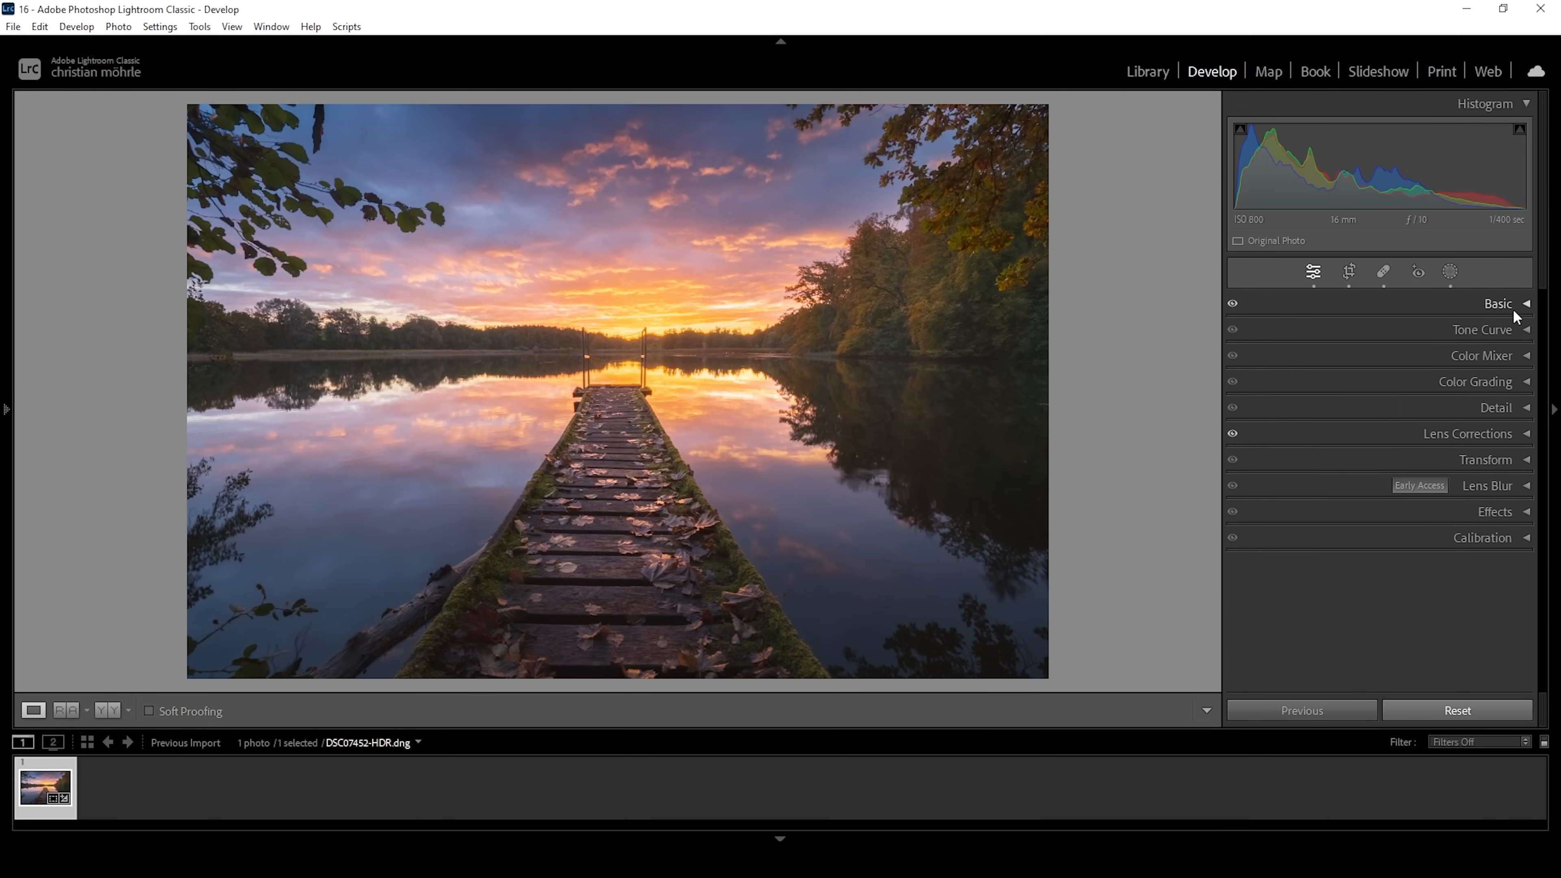
left_click(1481, 356)
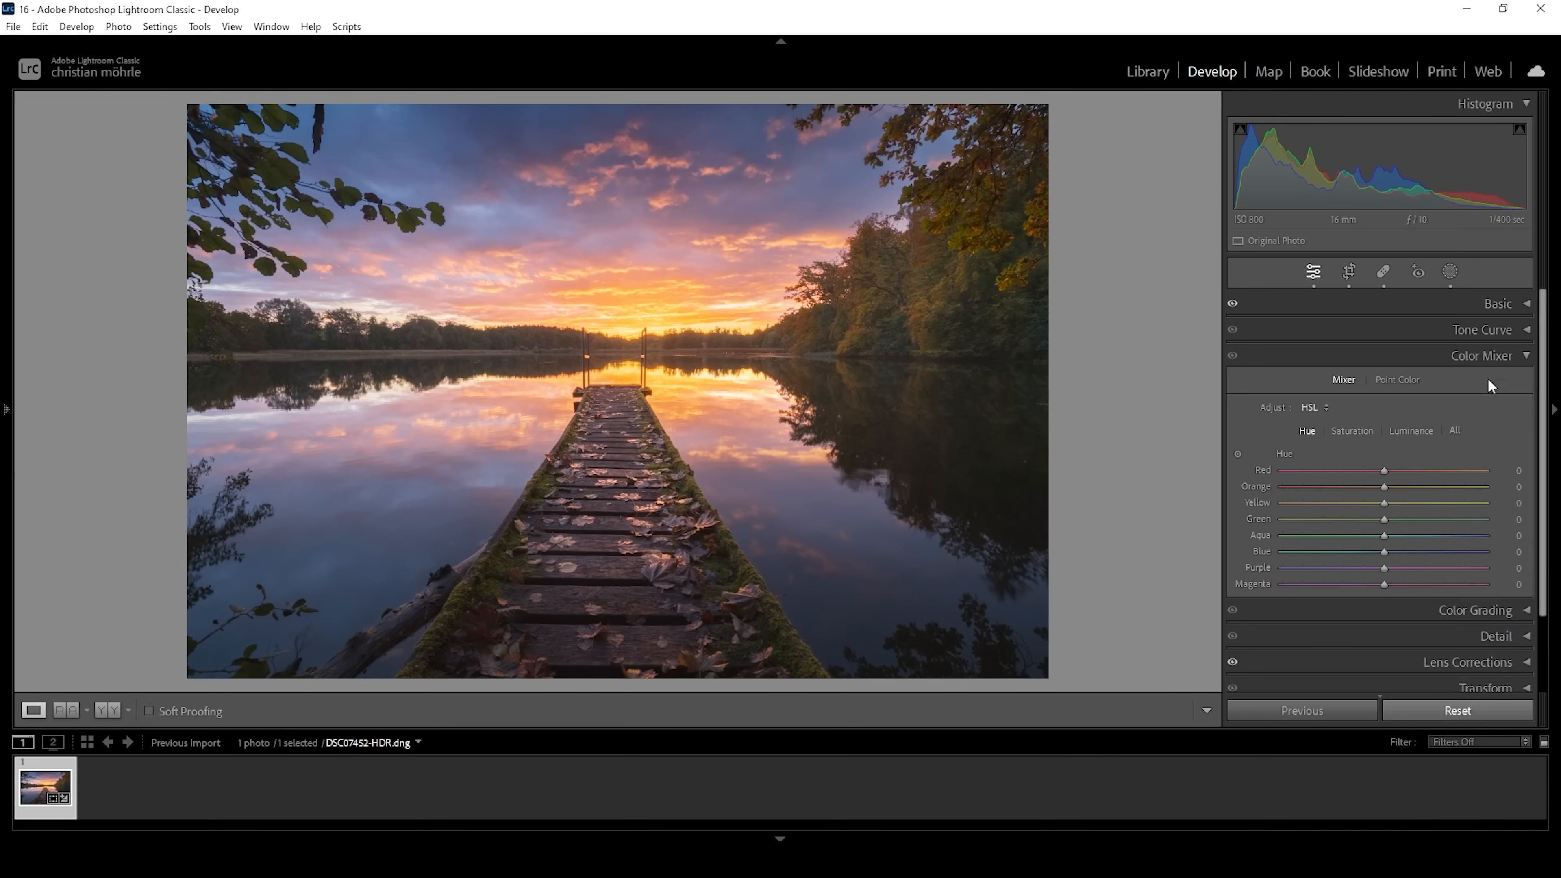
mouse_move(1380, 435)
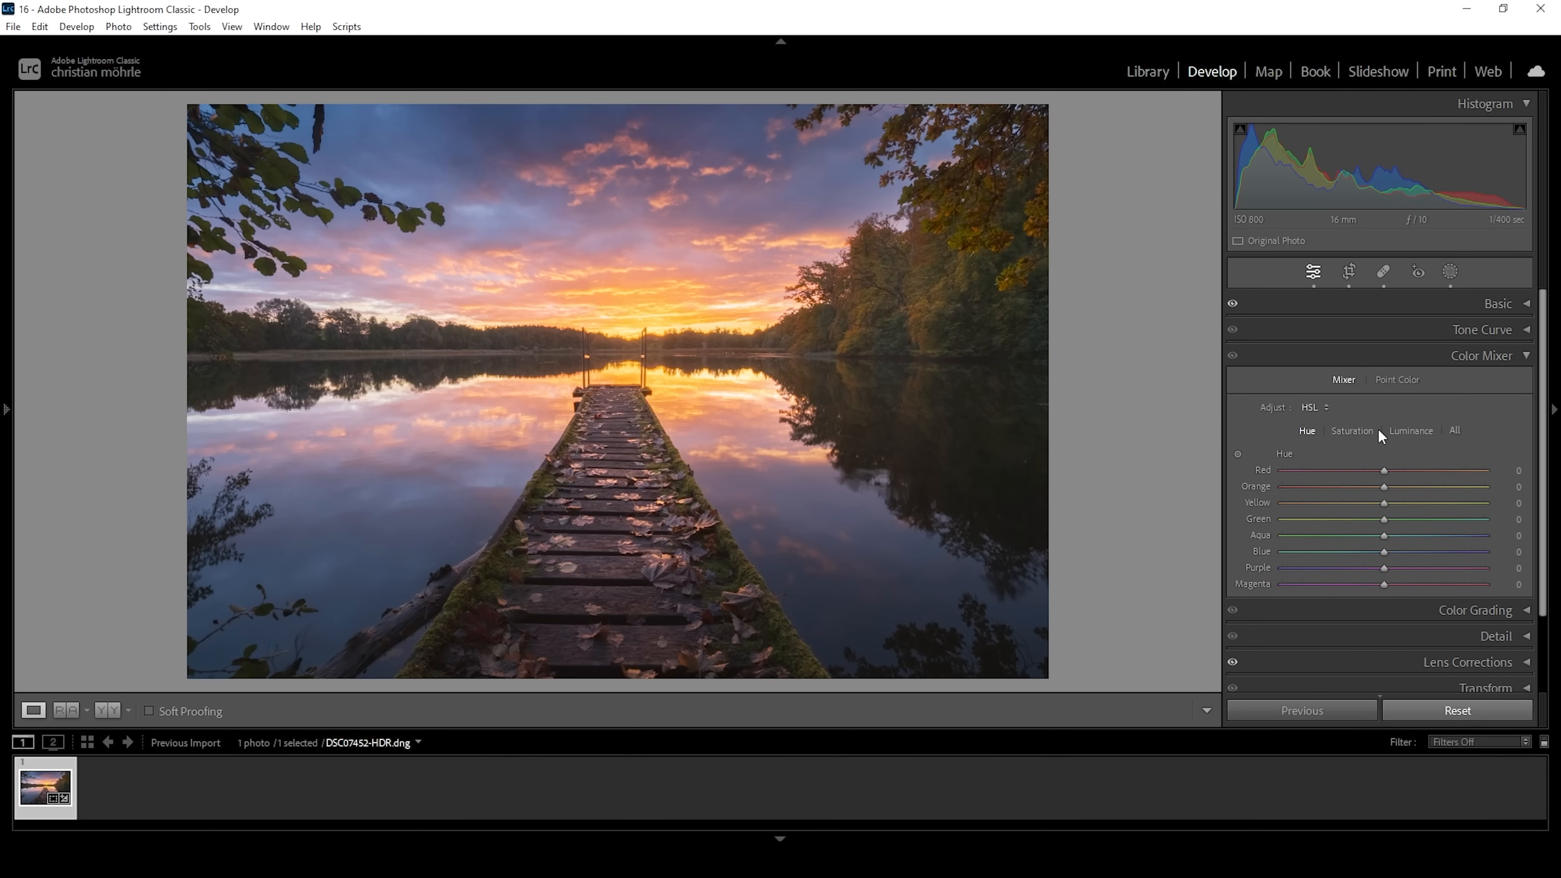
mouse_move(498, 204)
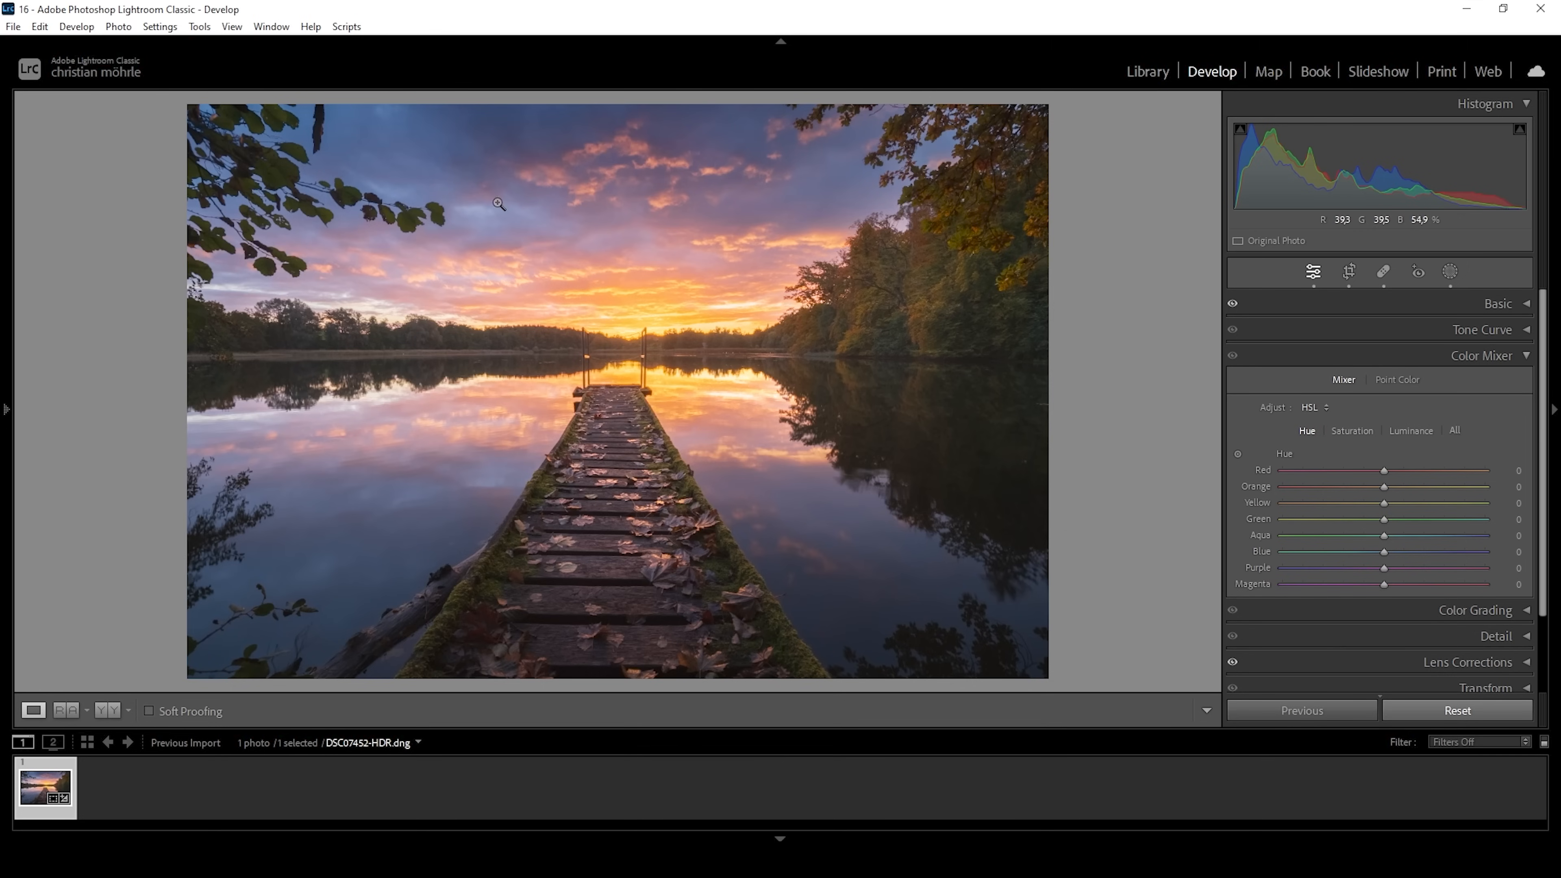
mouse_move(343, 114)
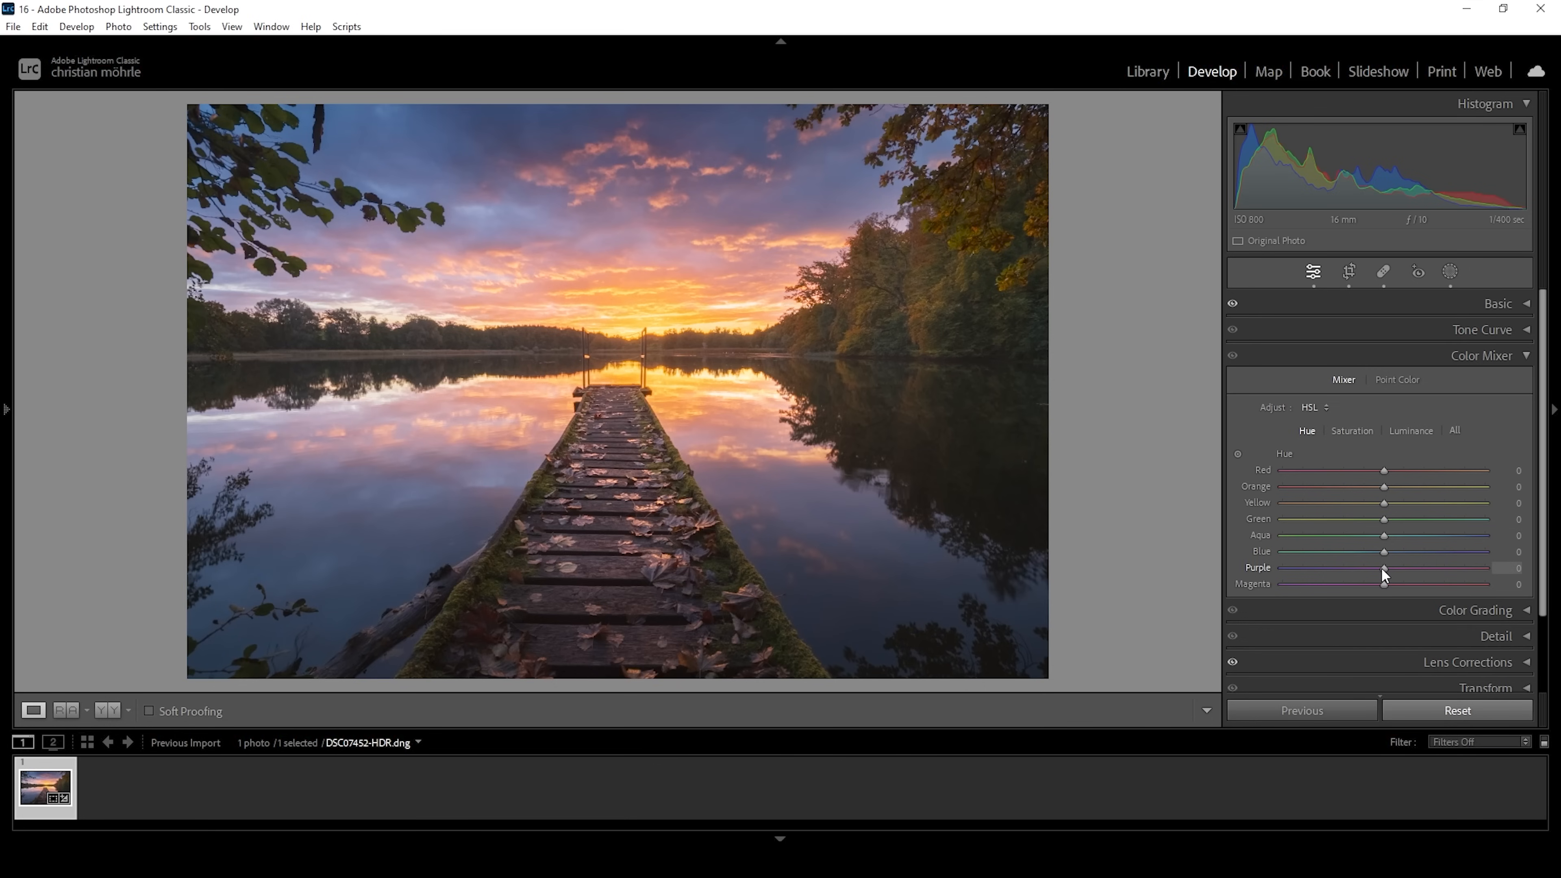
left_click_drag(1383, 567, 1371, 567)
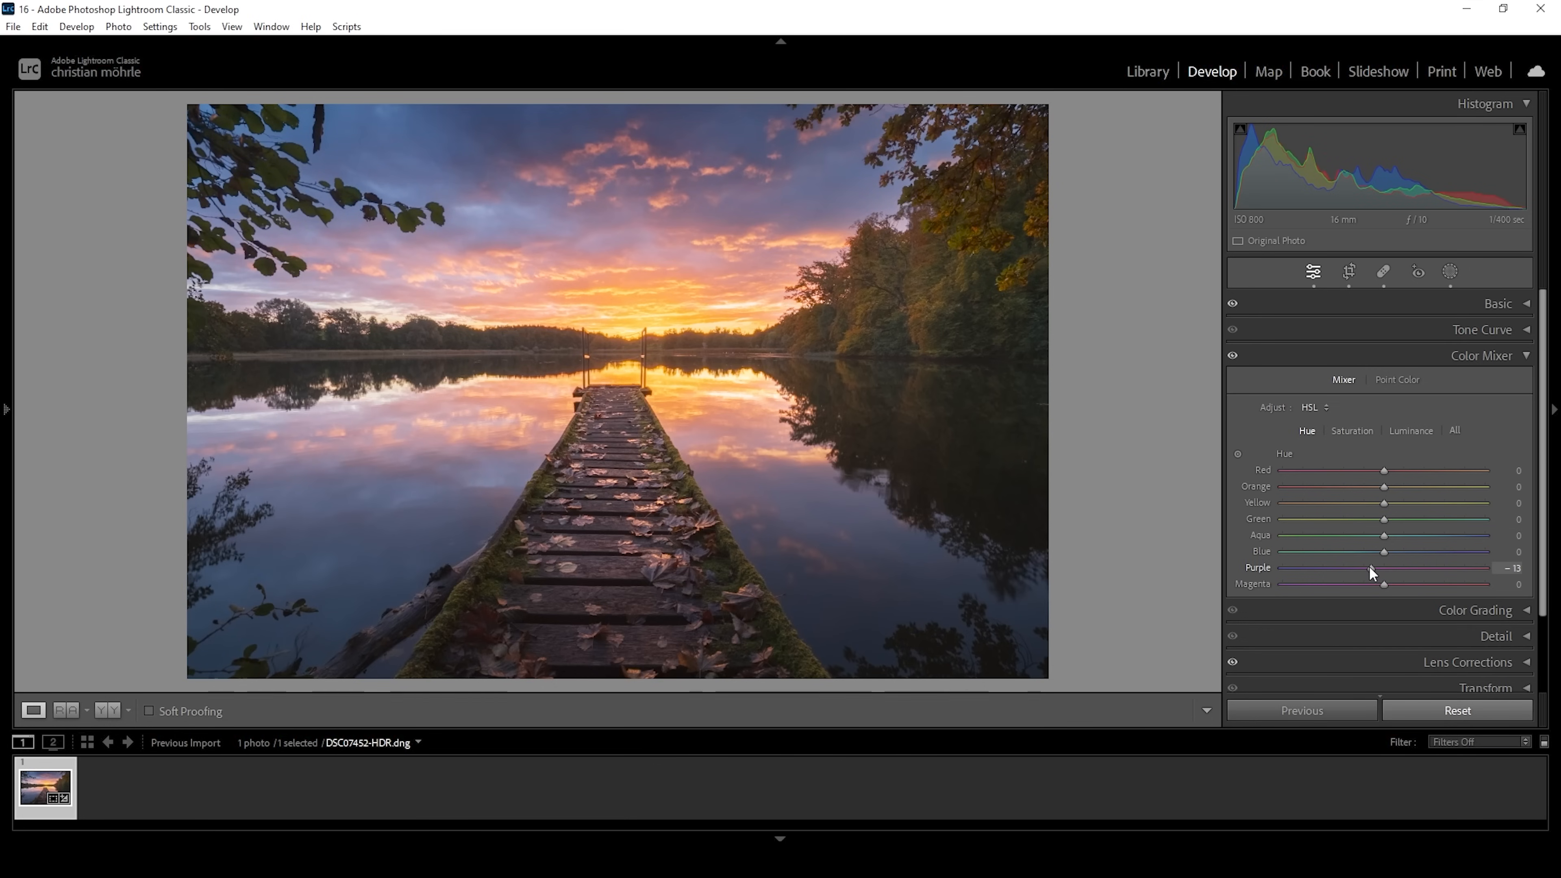
left_click_drag(1384, 568, 1382, 567)
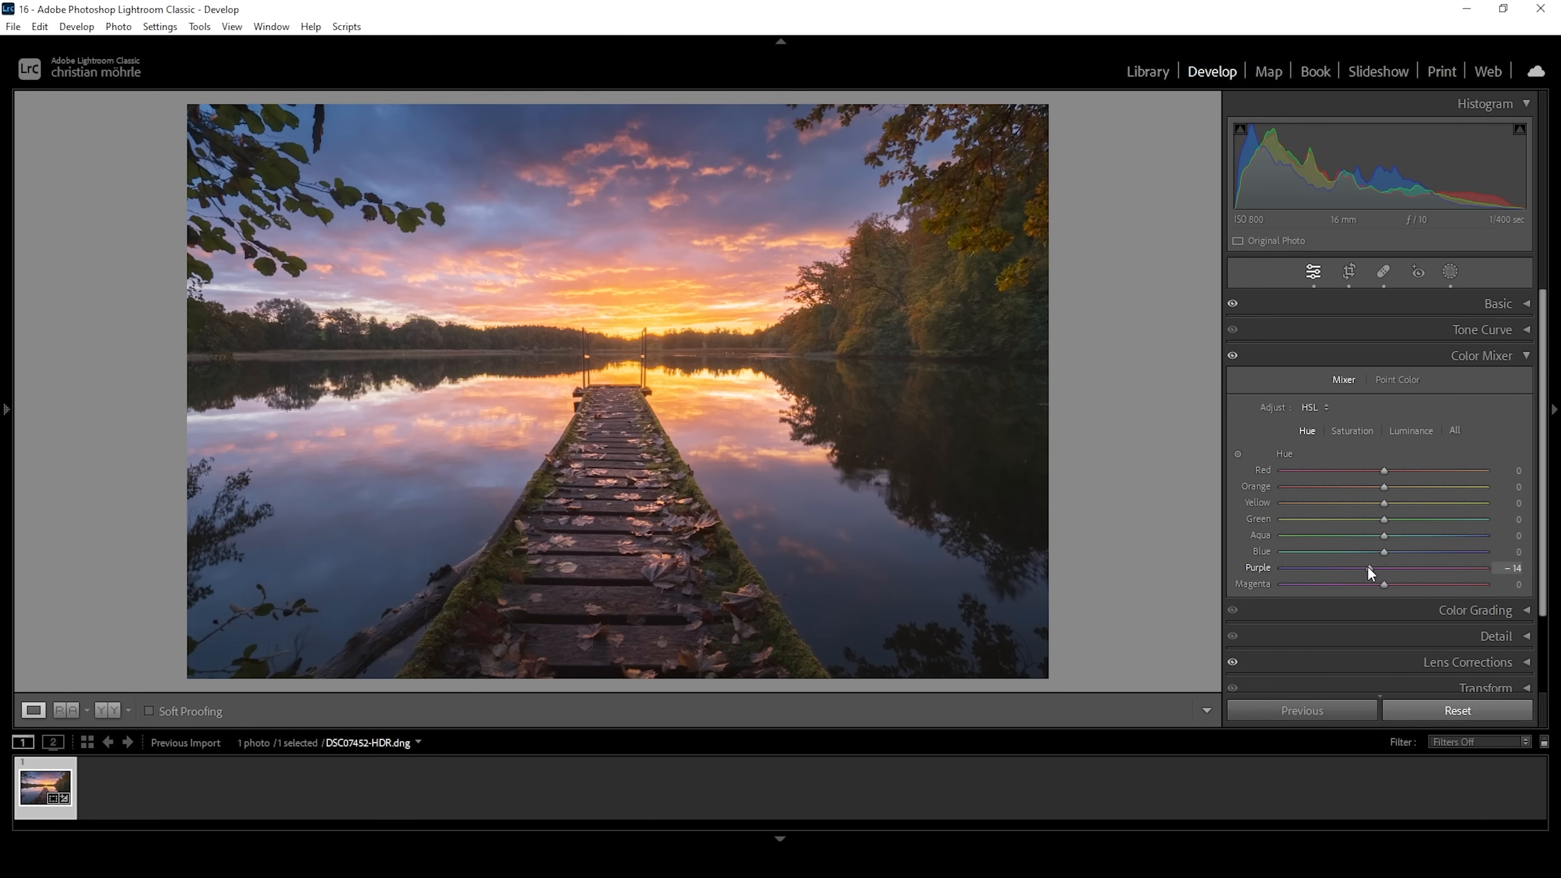
left_click_drag(1384, 568, 1382, 567)
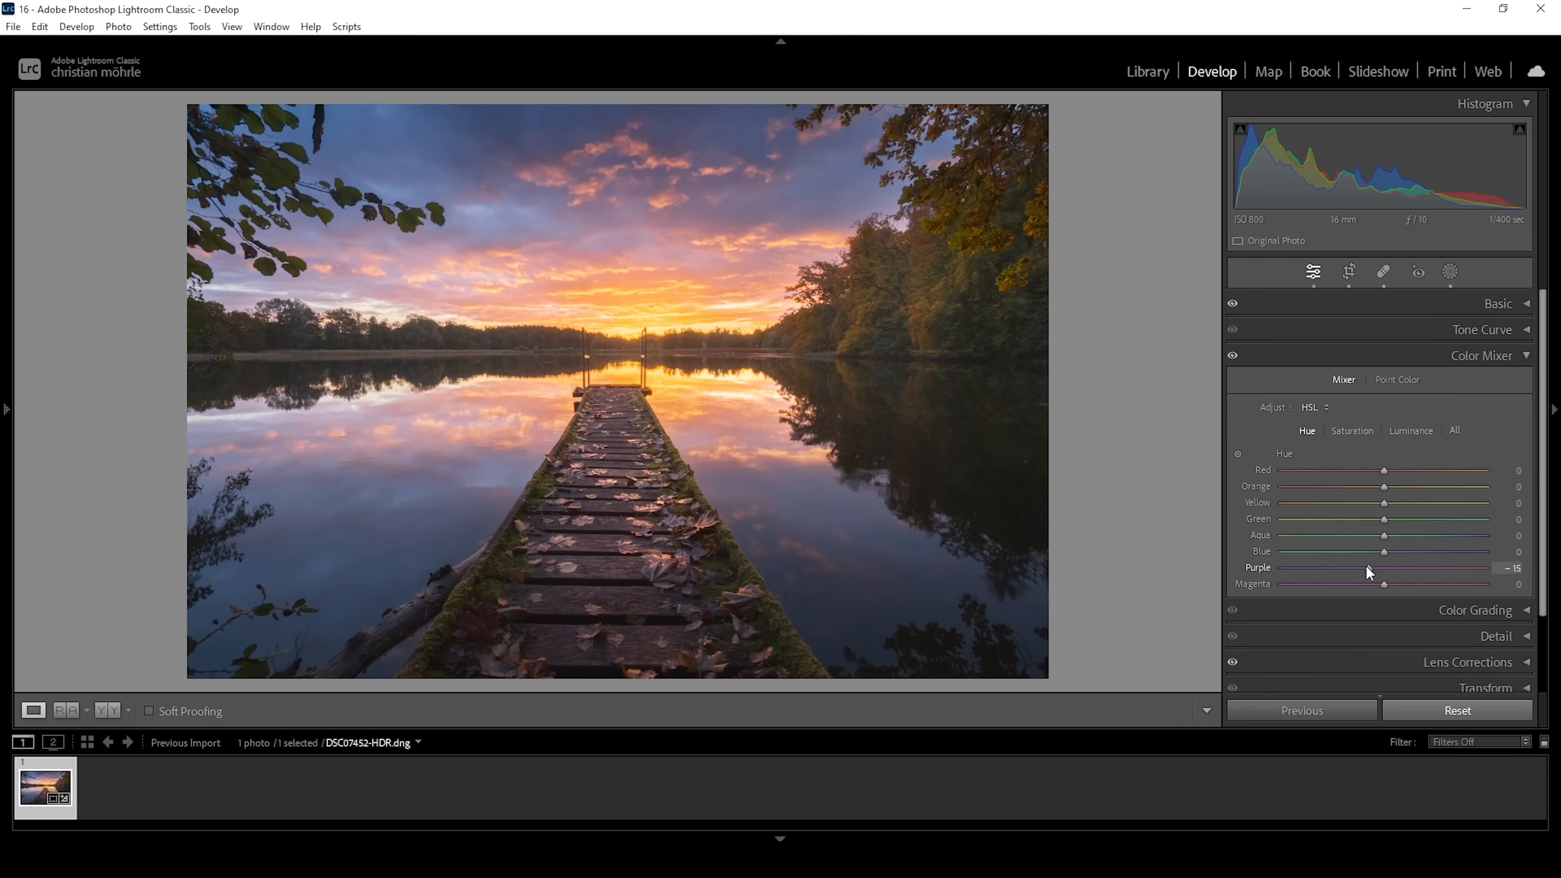
left_click_drag(1384, 567, 1363, 568)
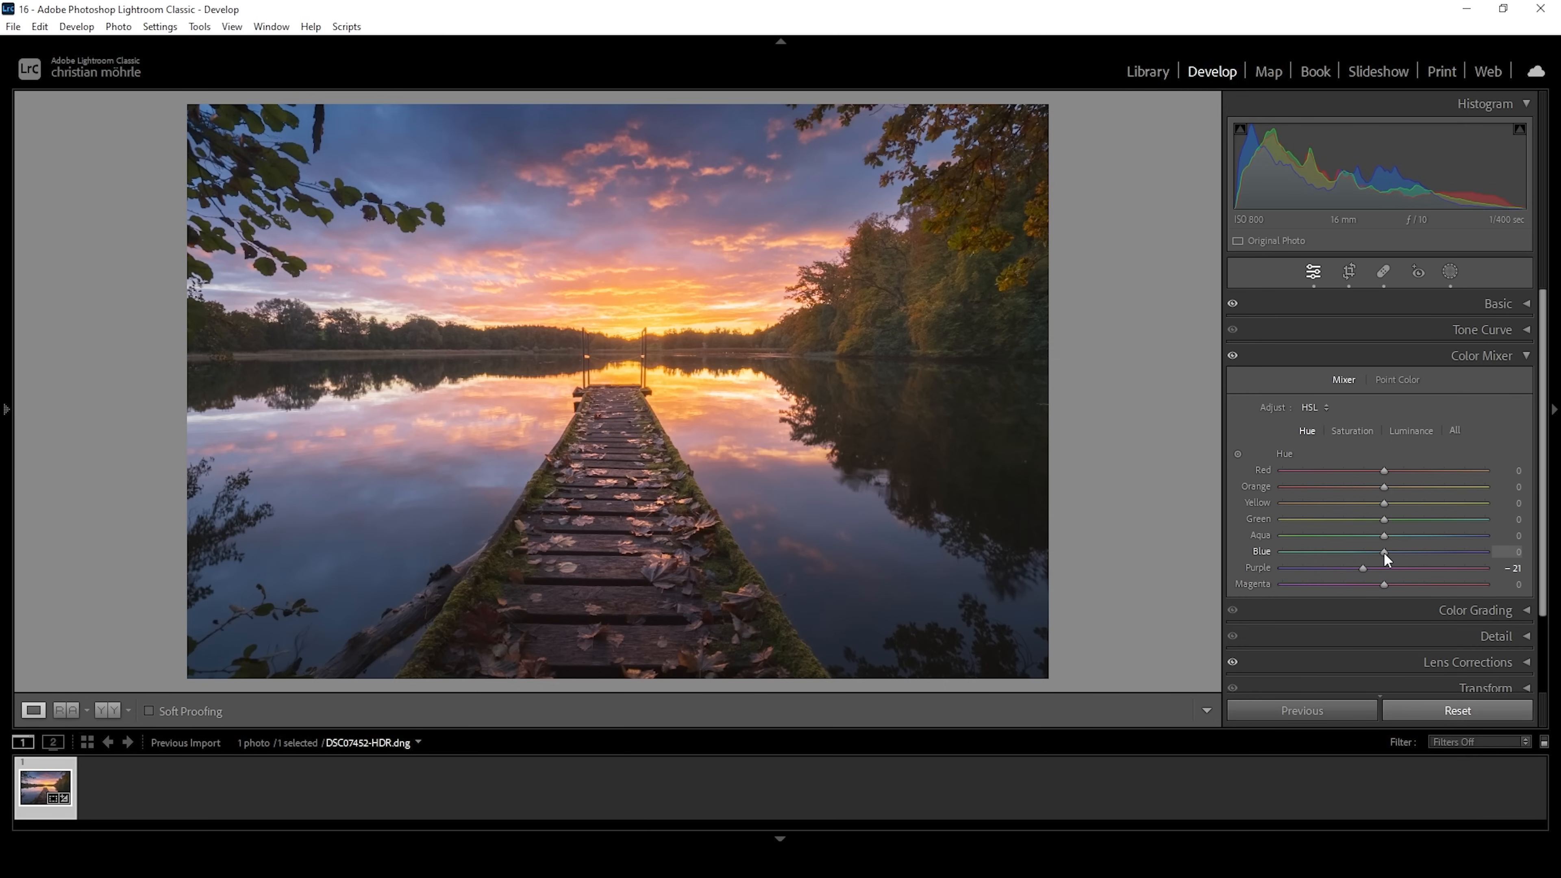
left_click_drag(1385, 553, 1382, 553)
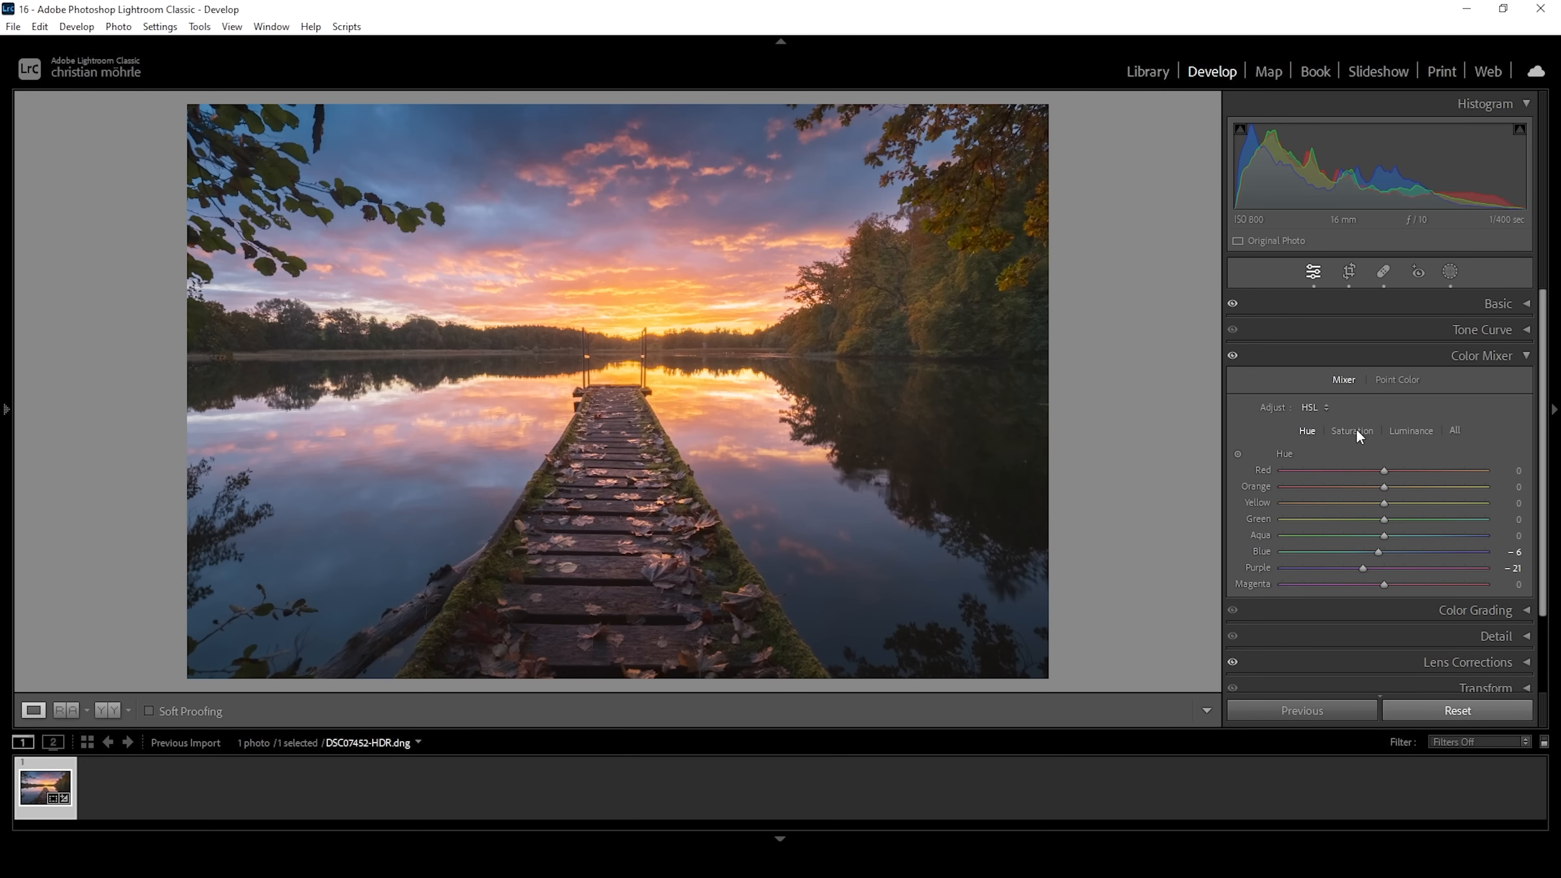
left_click(1351, 430)
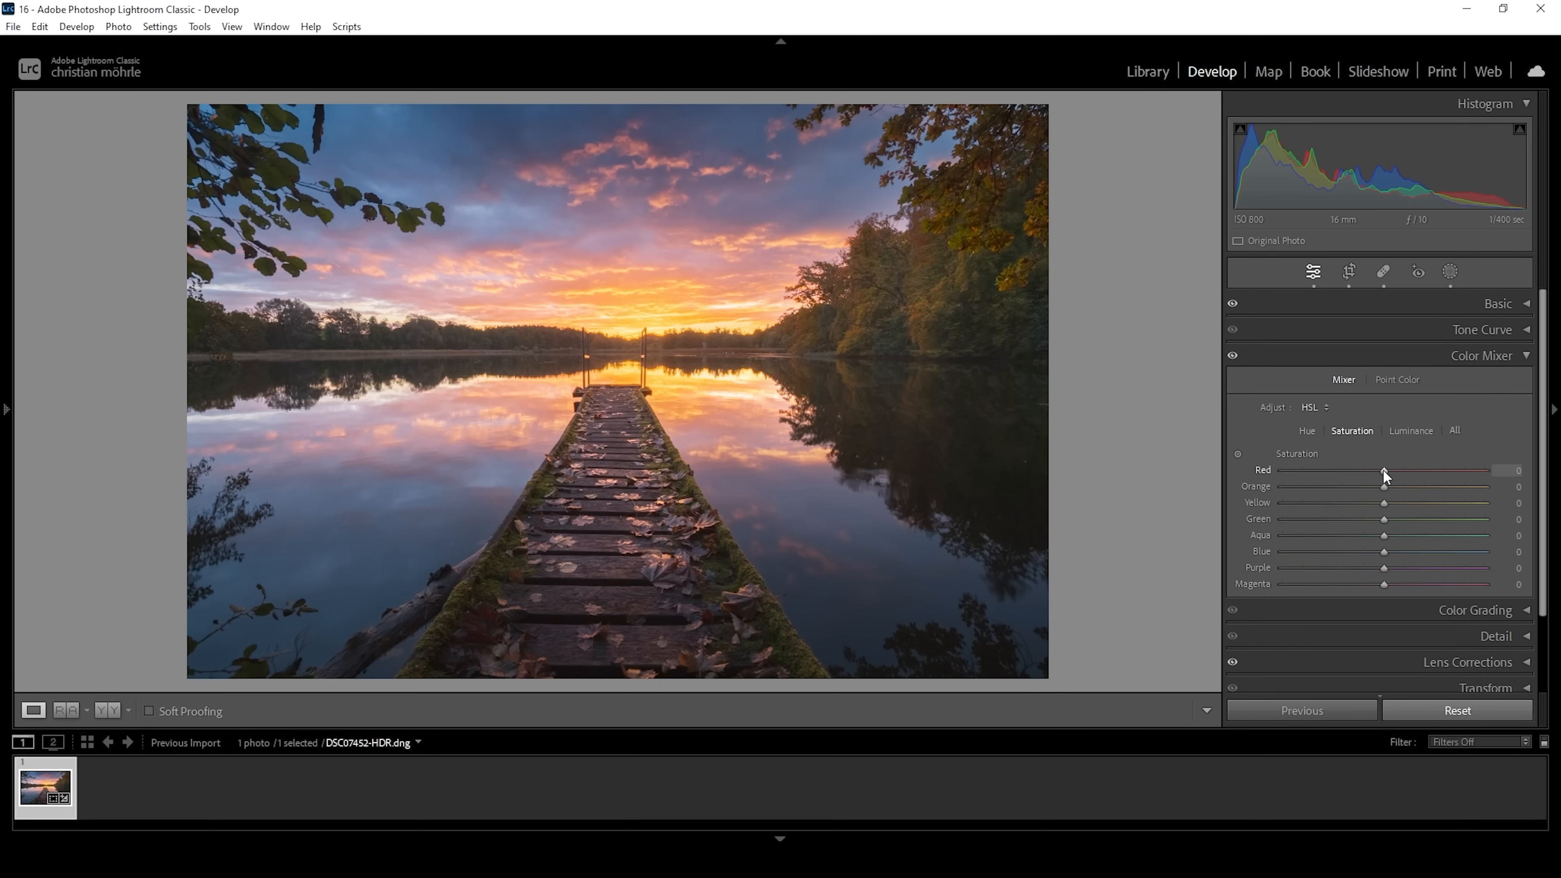
Set HSL saturation: Red +21, Orange +14, Yellow -18, Green +24, Blue -18.
left_click_drag(1384, 470, 1396, 470)
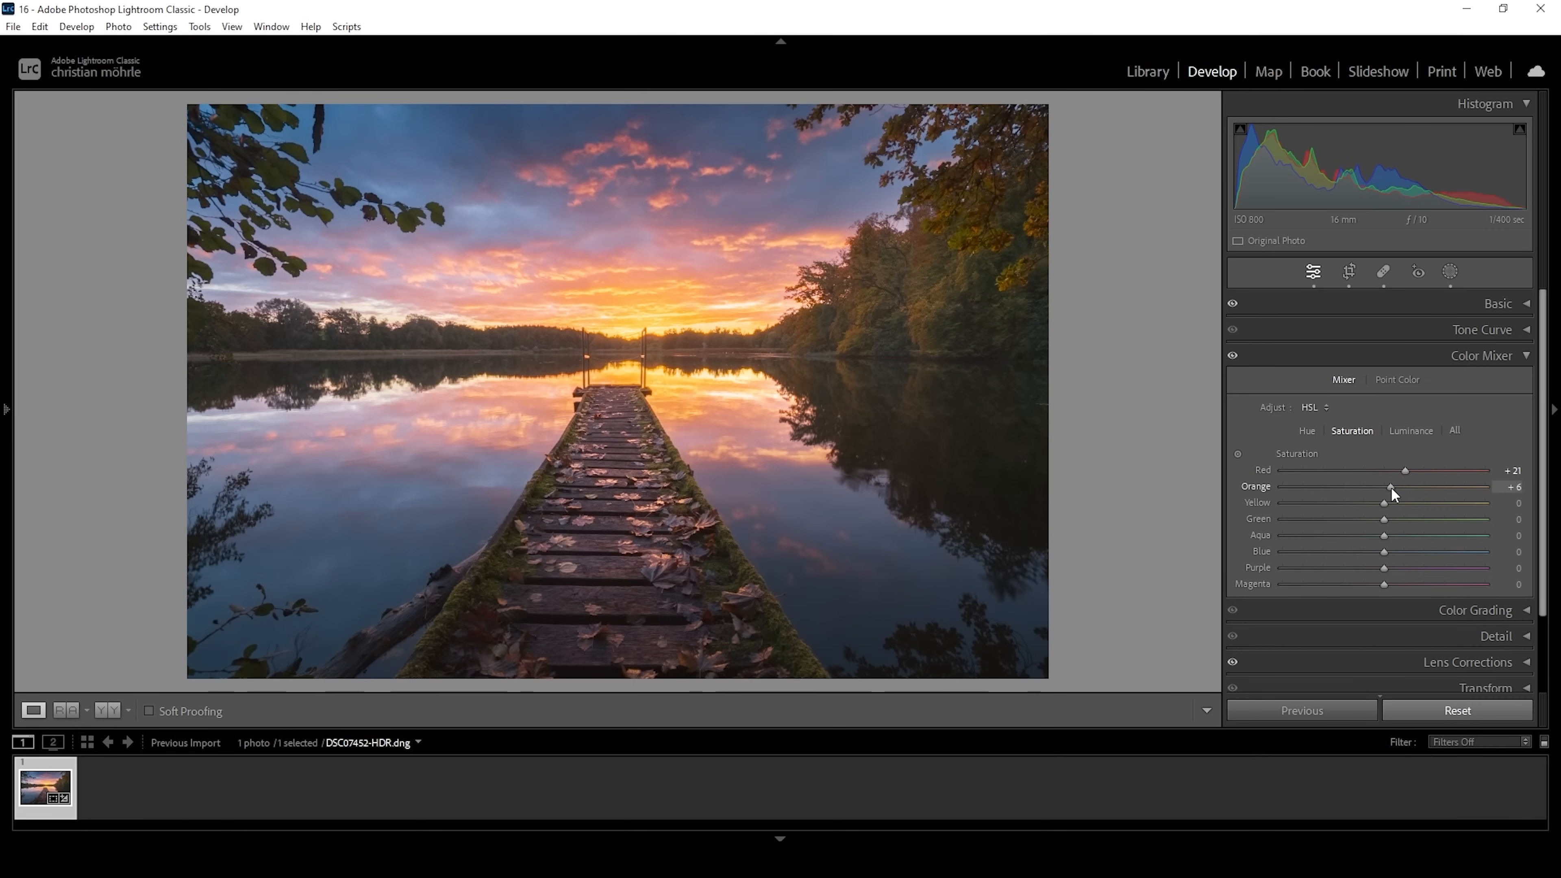
left_click_drag(1383, 487, 1397, 487)
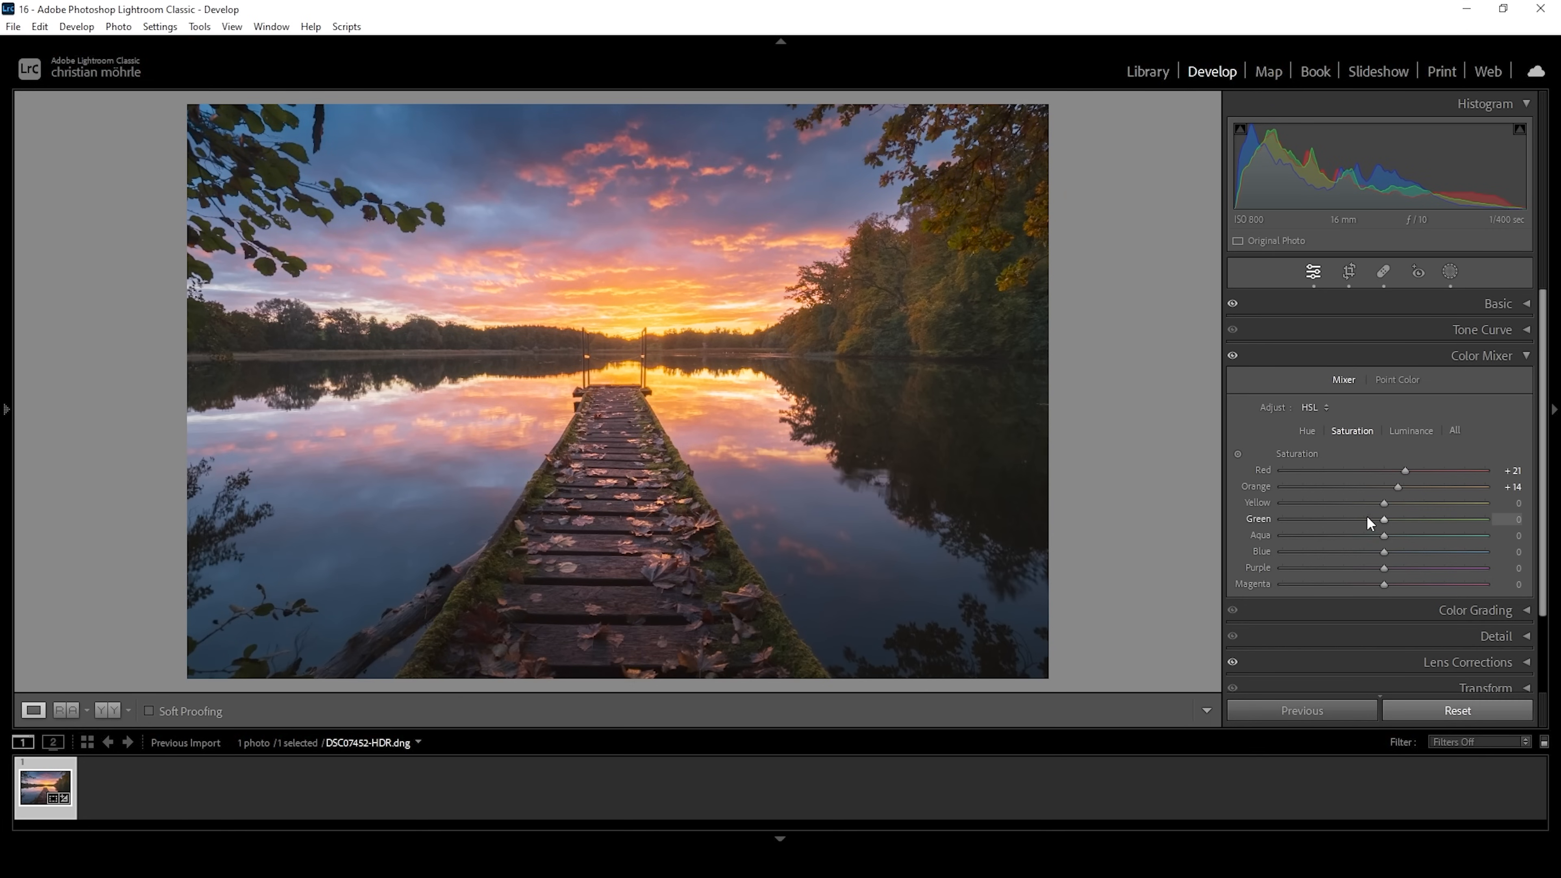
left_click_drag(1382, 502, 1373, 502)
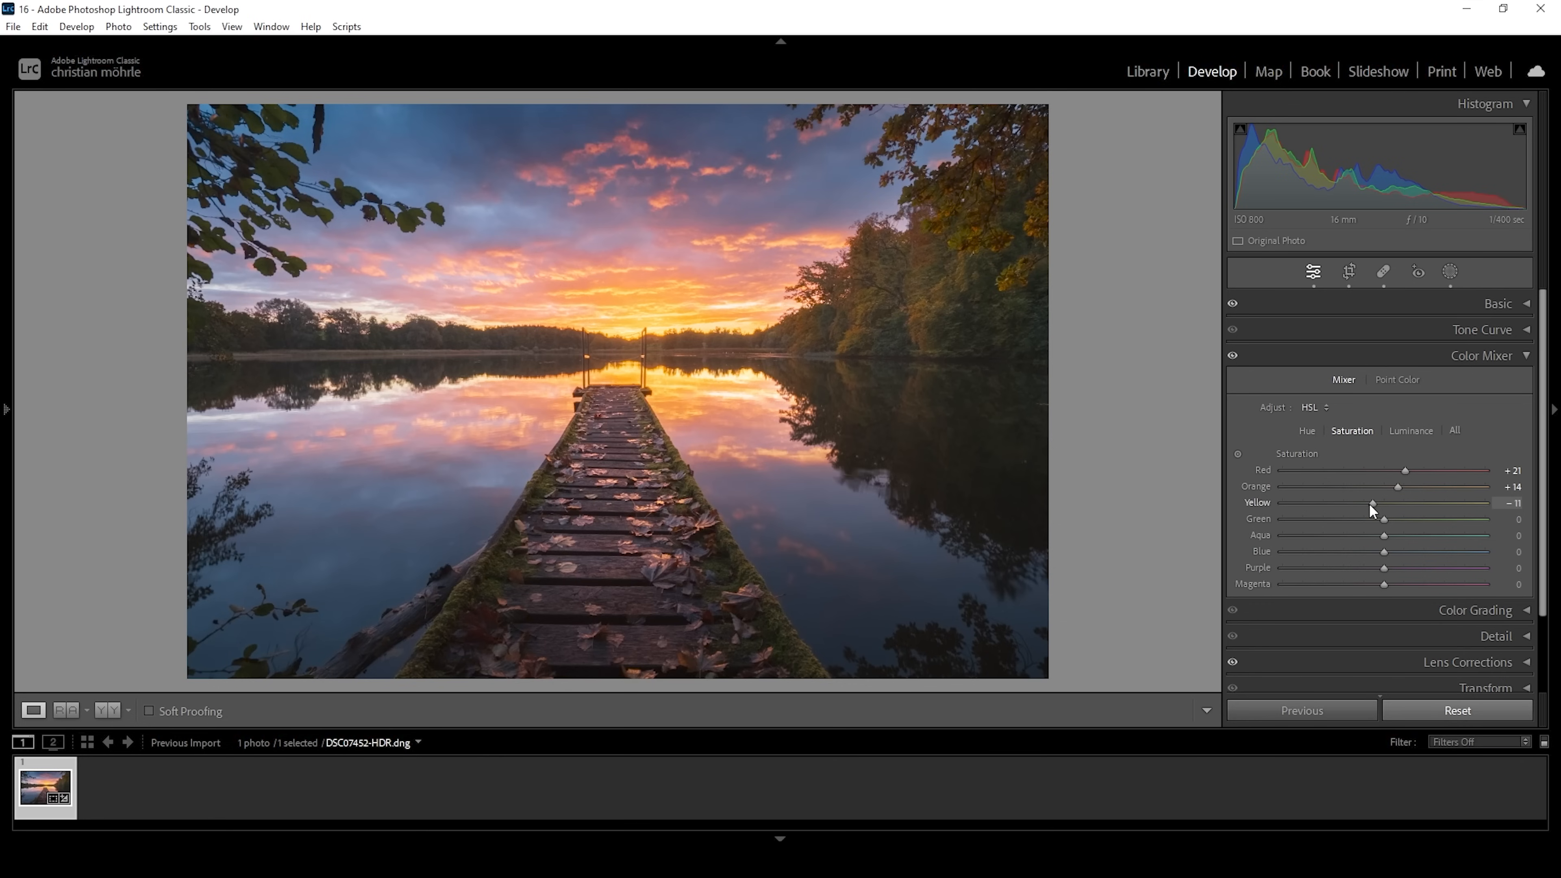
left_click_drag(1374, 502, 1365, 502)
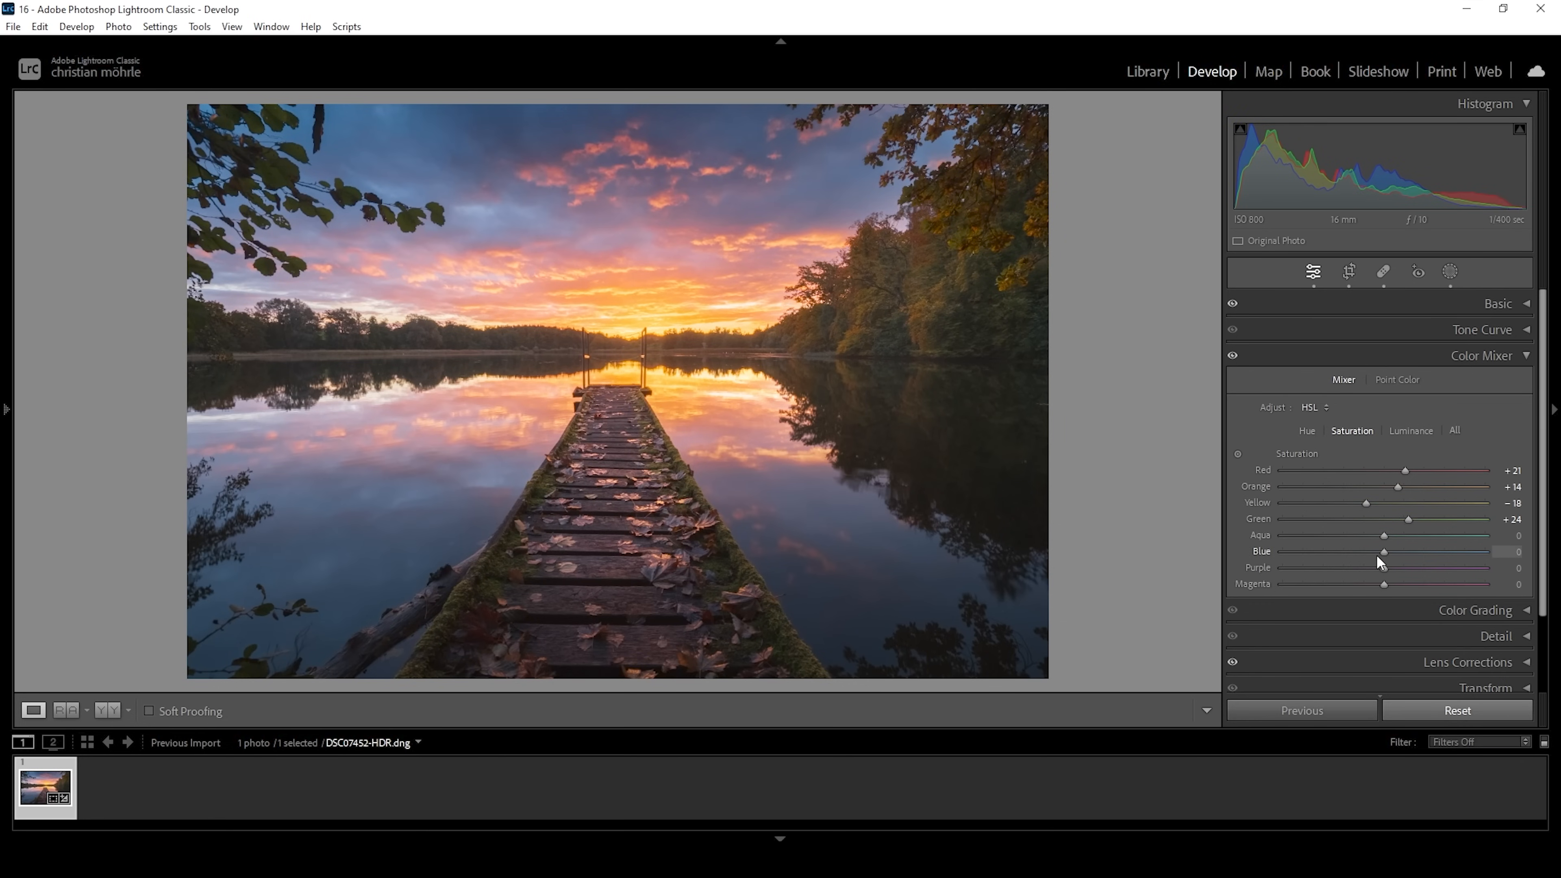
left_click_drag(1383, 551, 1372, 552)
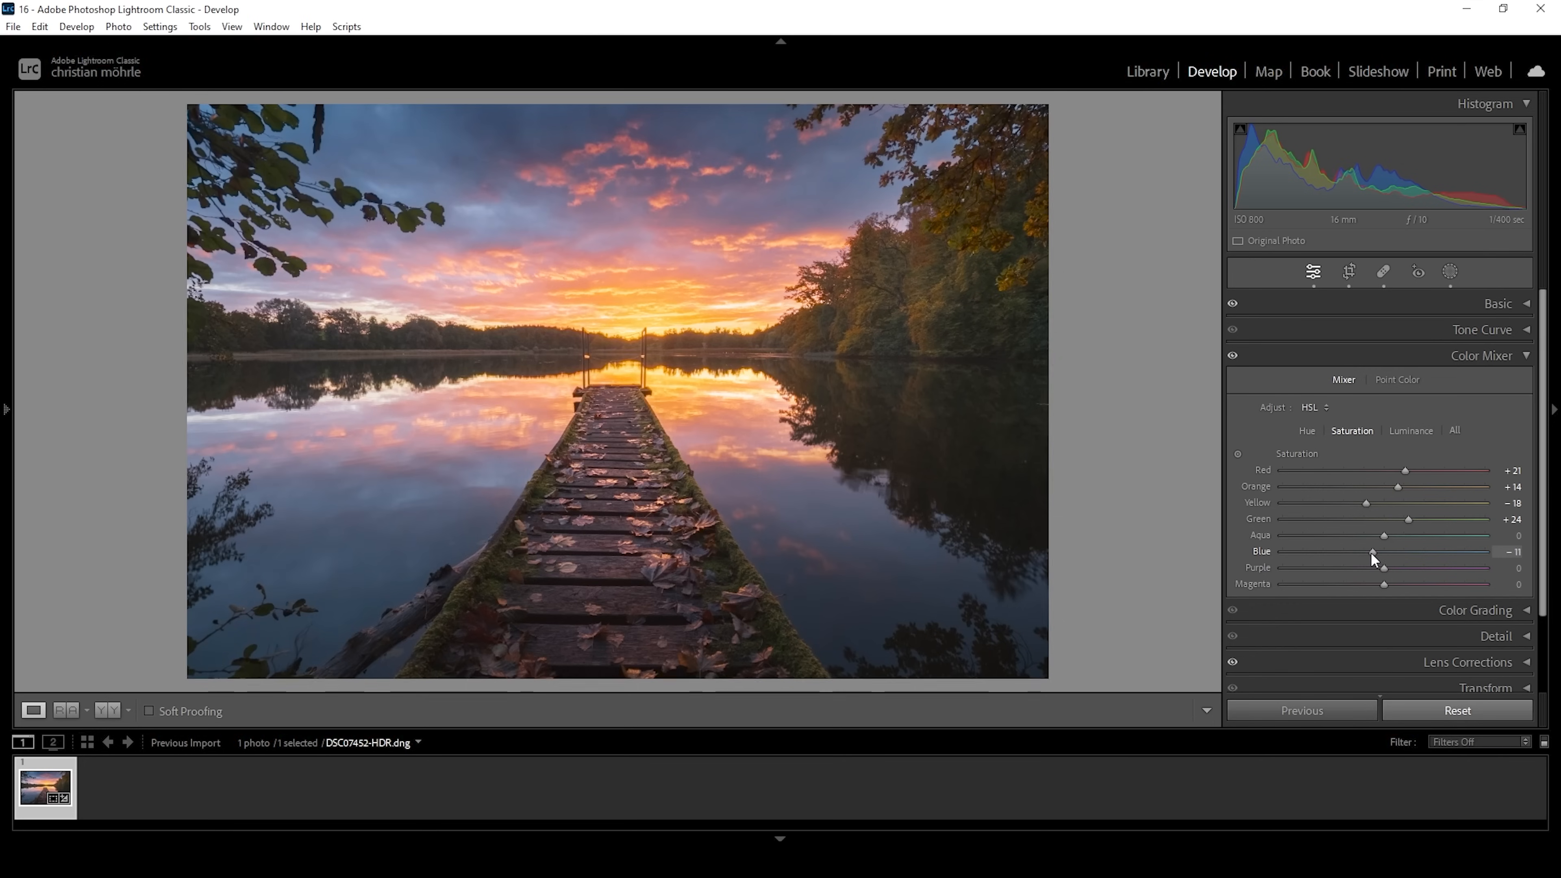
left_click_drag(1372, 551, 1356, 551)
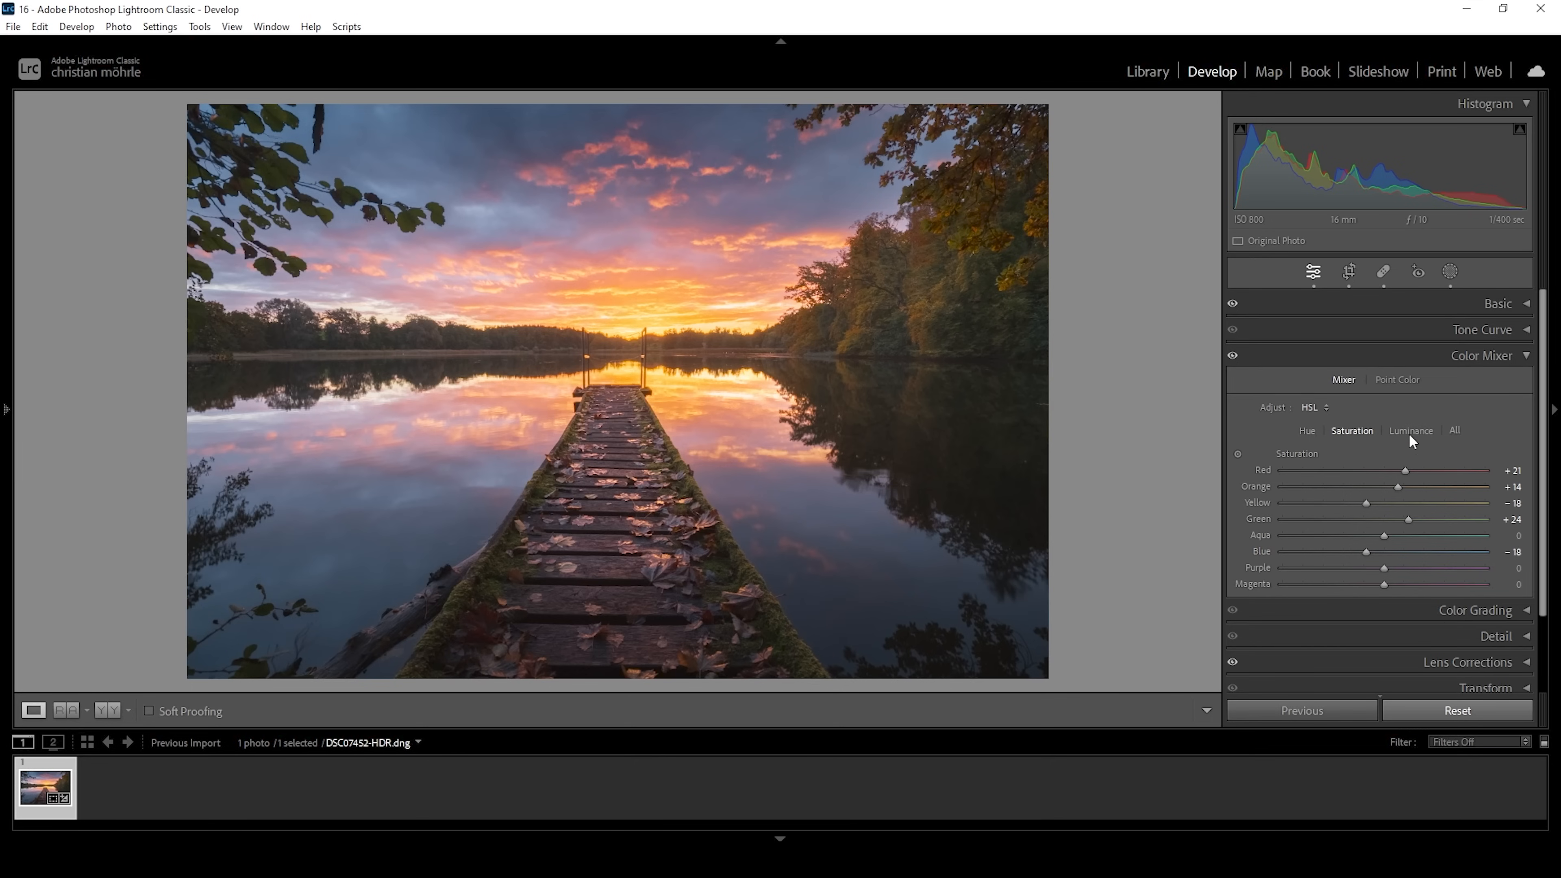
left_click(1410, 430)
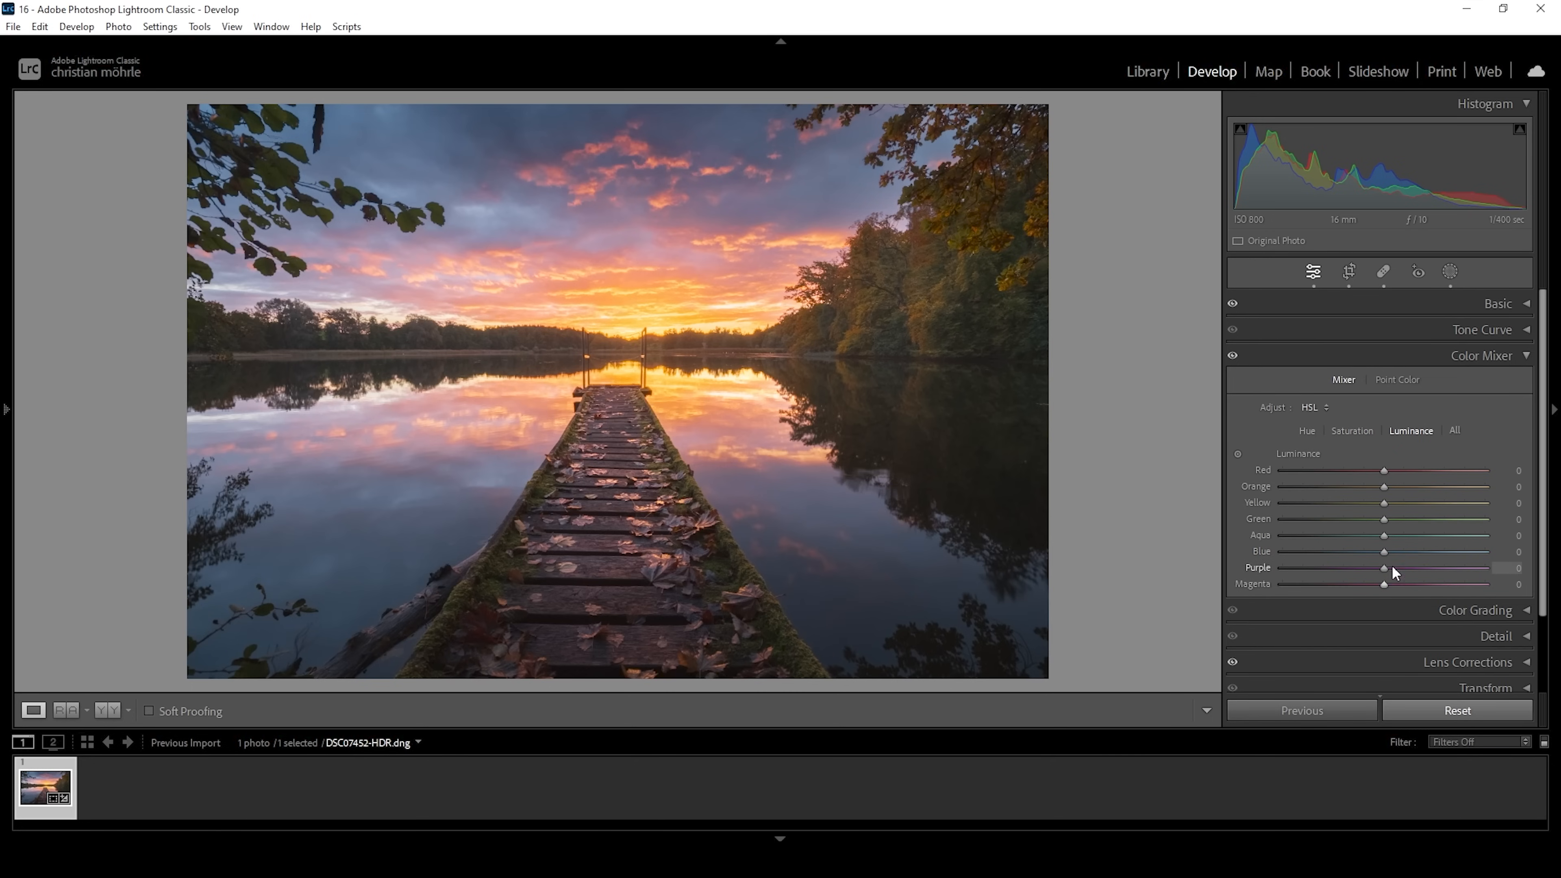
mouse_move(1385, 558)
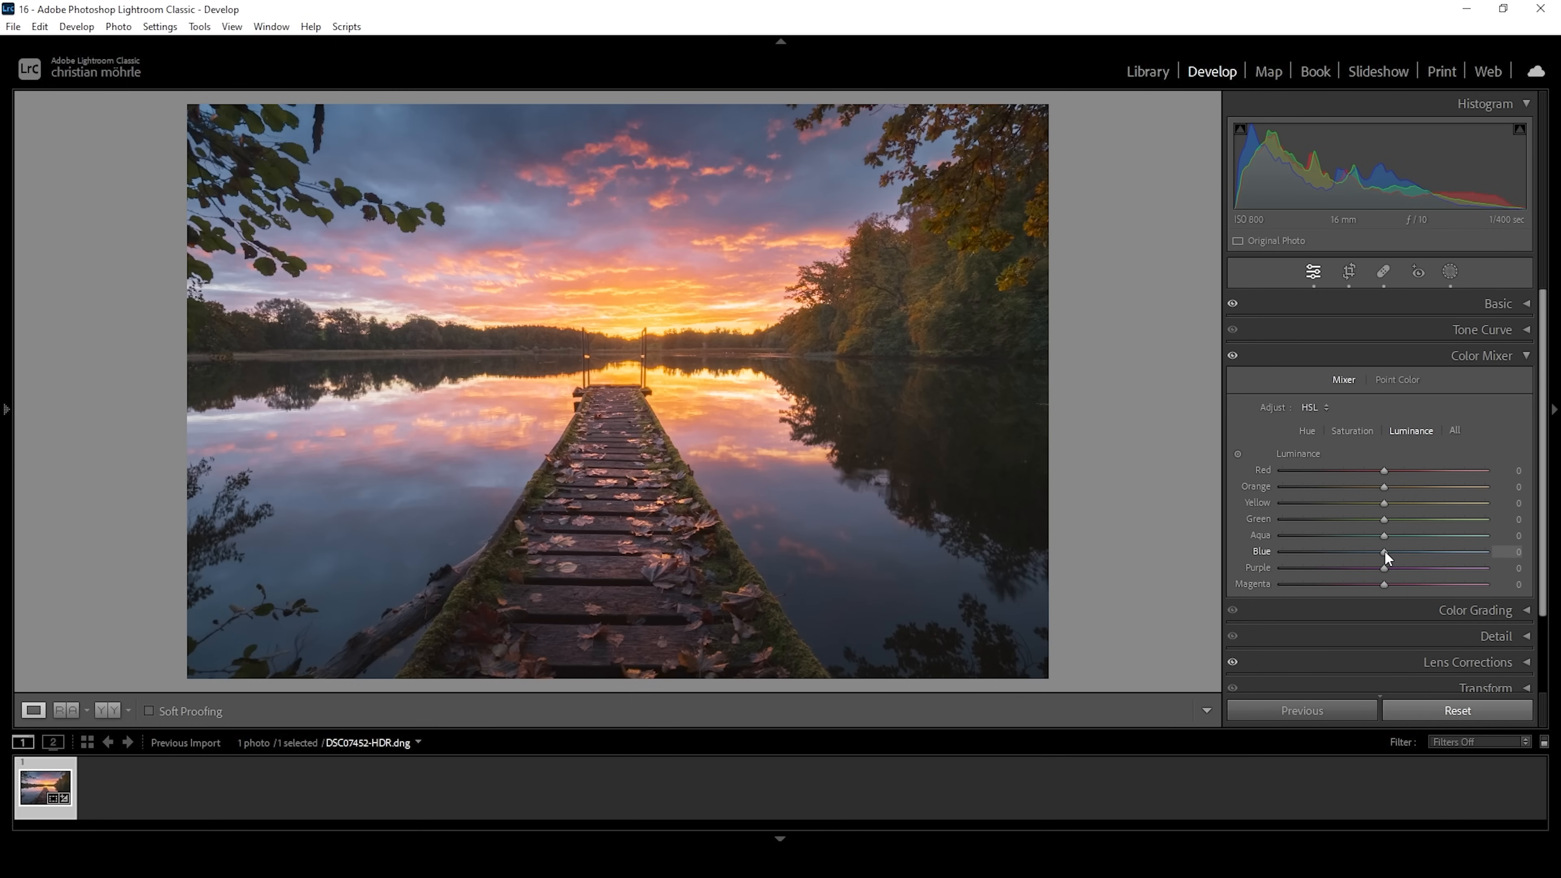
Darken Blue luminance to -21, then collapse Color Mixer and expand Color Grading.
left_click_drag(1384, 551, 1376, 551)
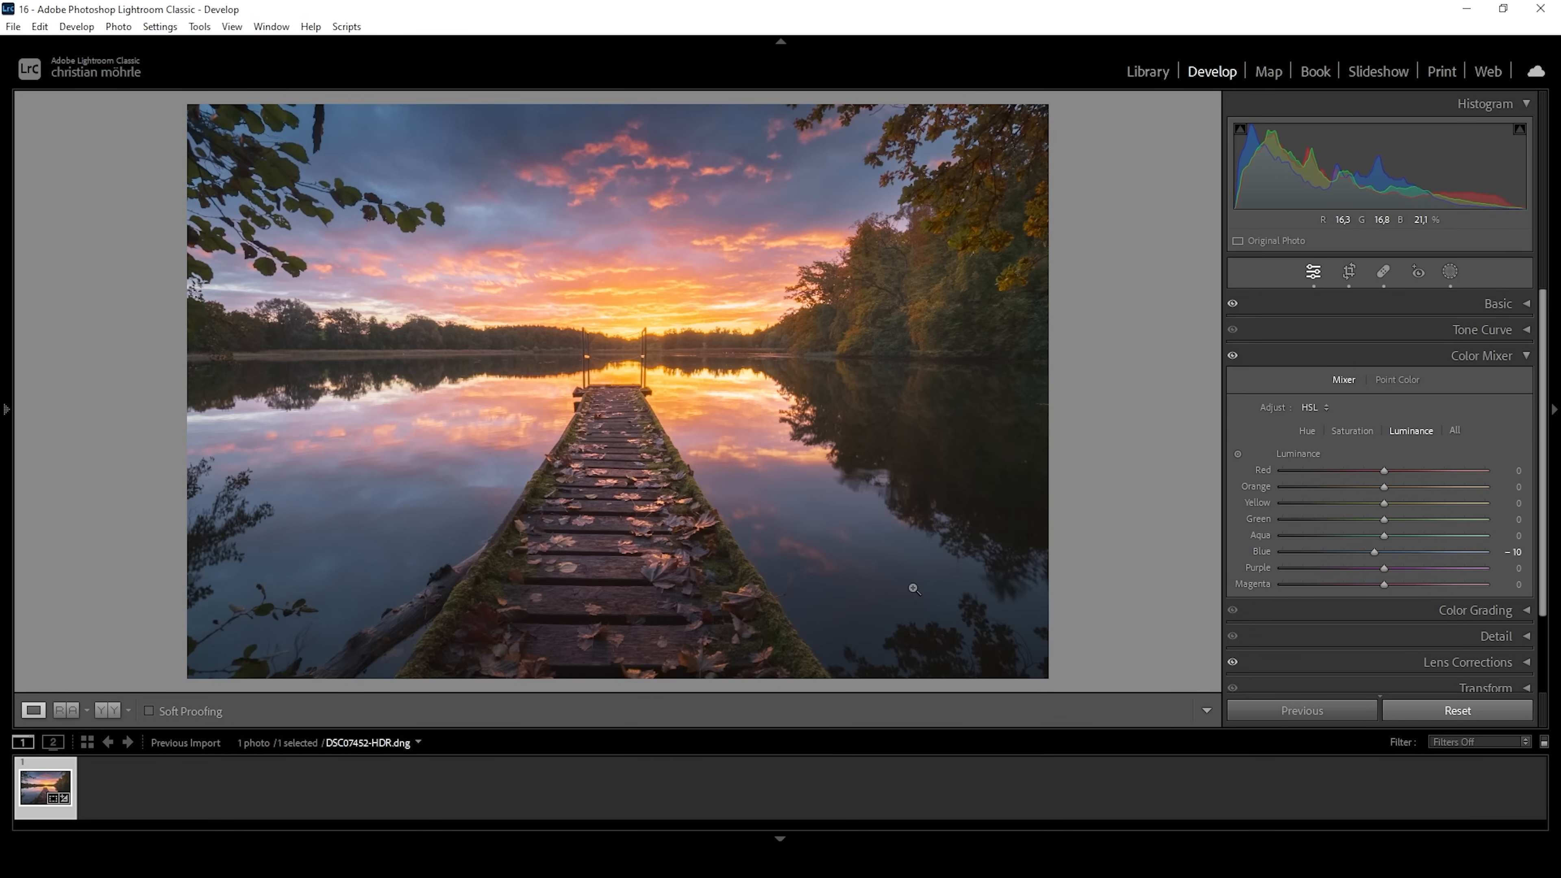
left_click_drag(1374, 551, 1363, 551)
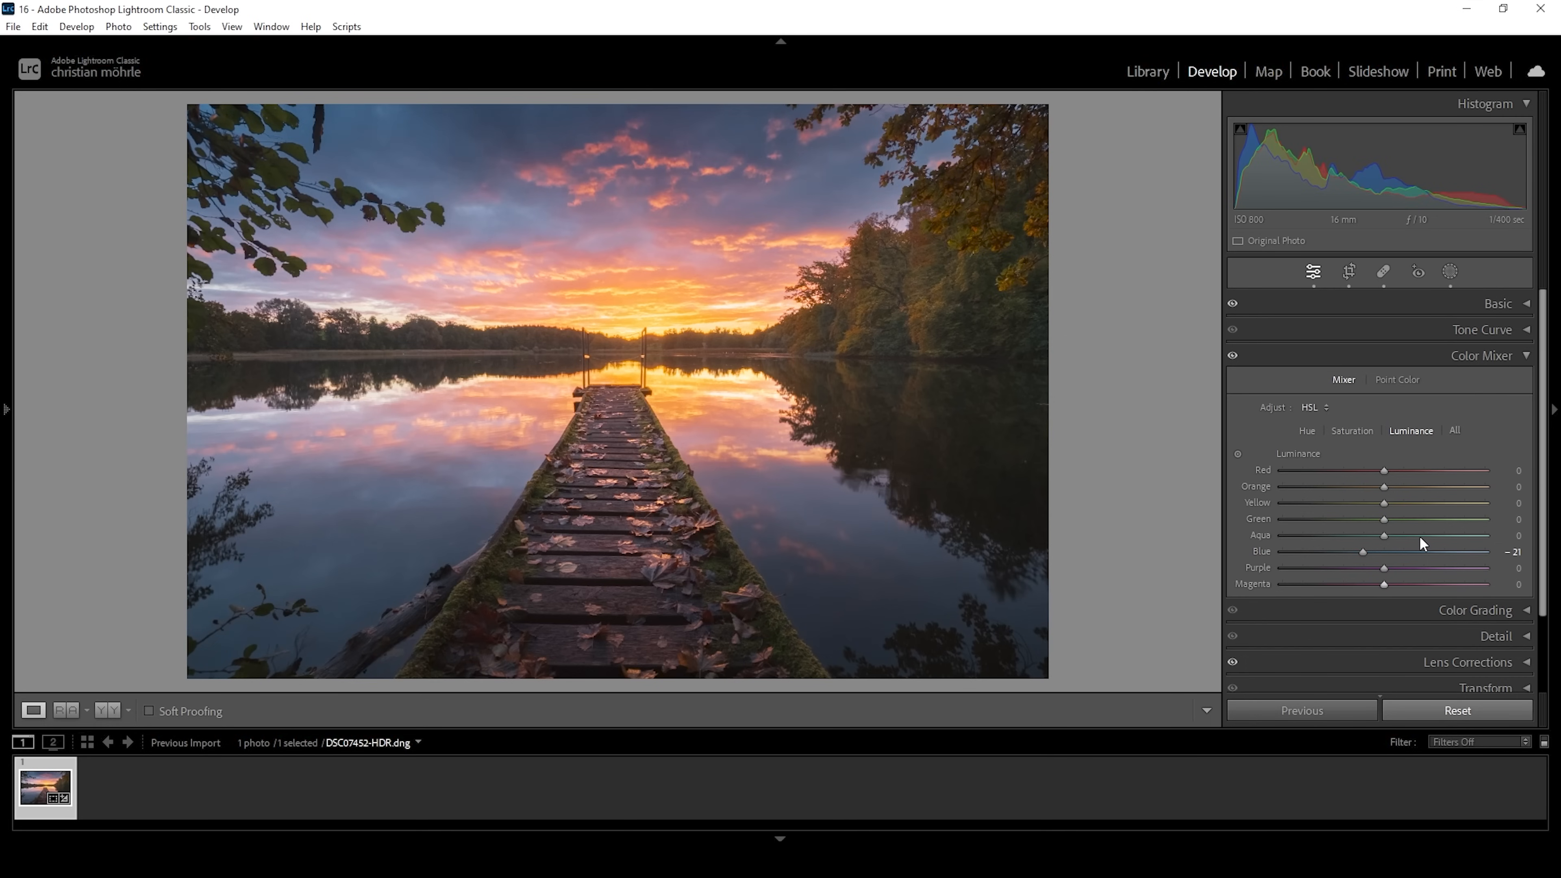
left_click(1482, 355)
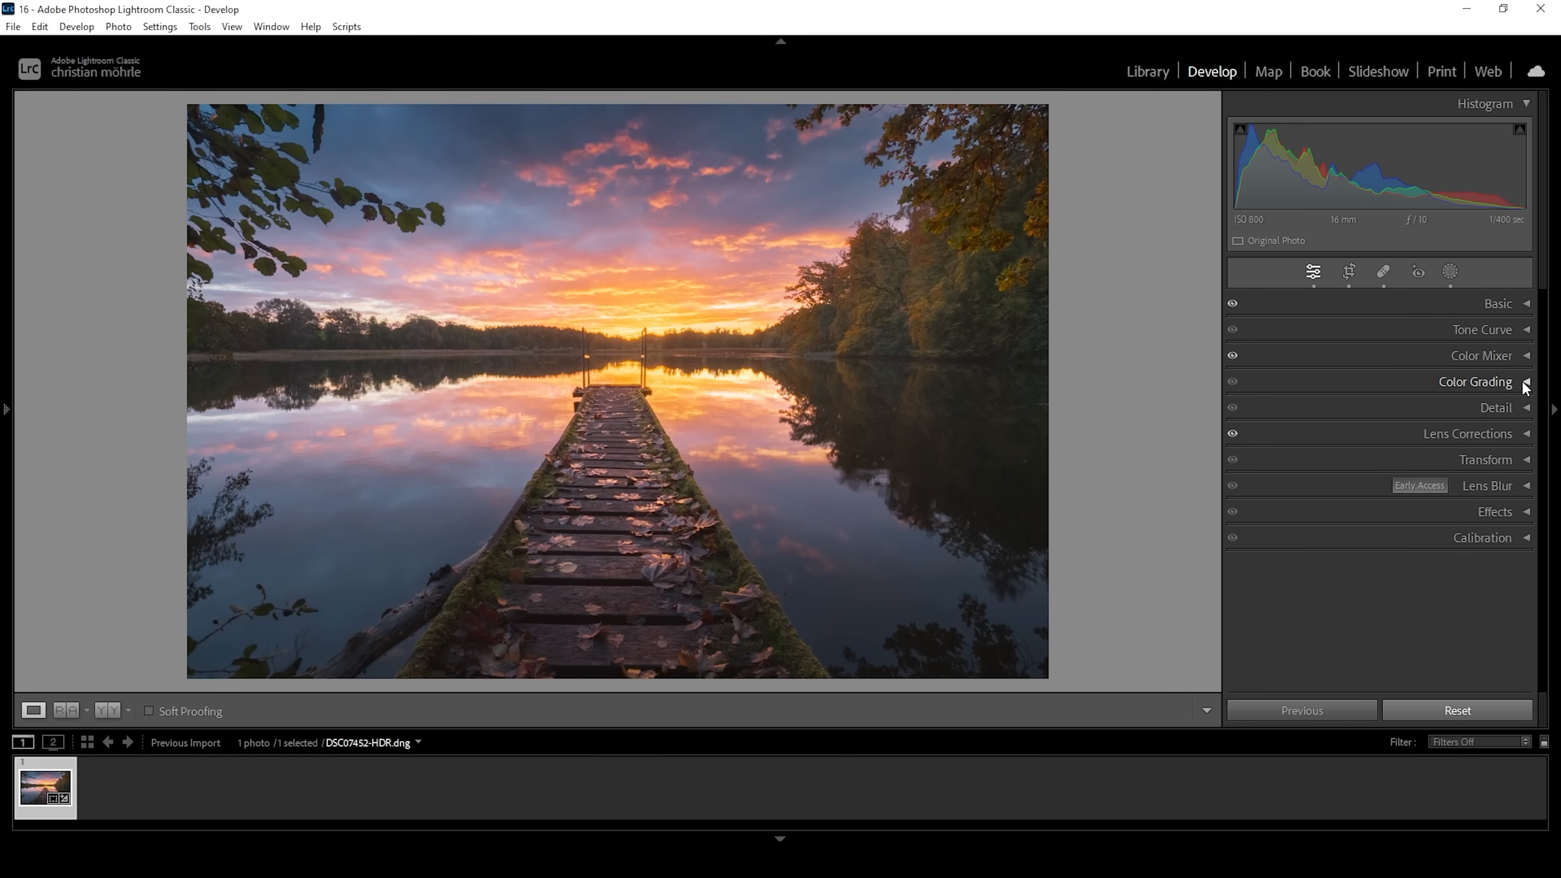
left_click(1474, 381)
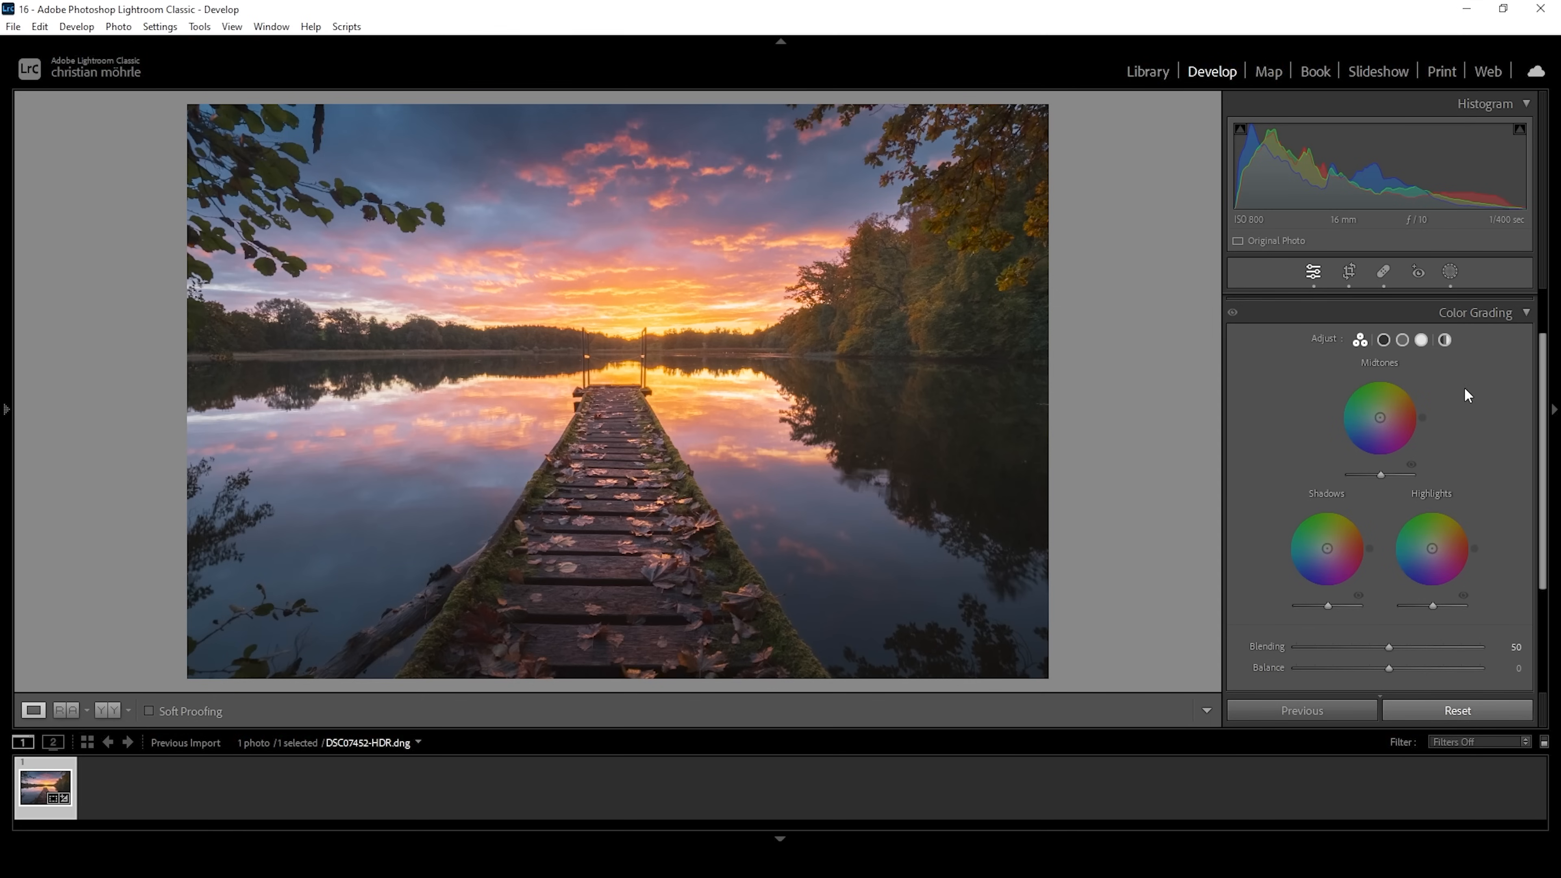
Grade the highlights warm orange: hue 27, saturation 26.
left_click(1421, 340)
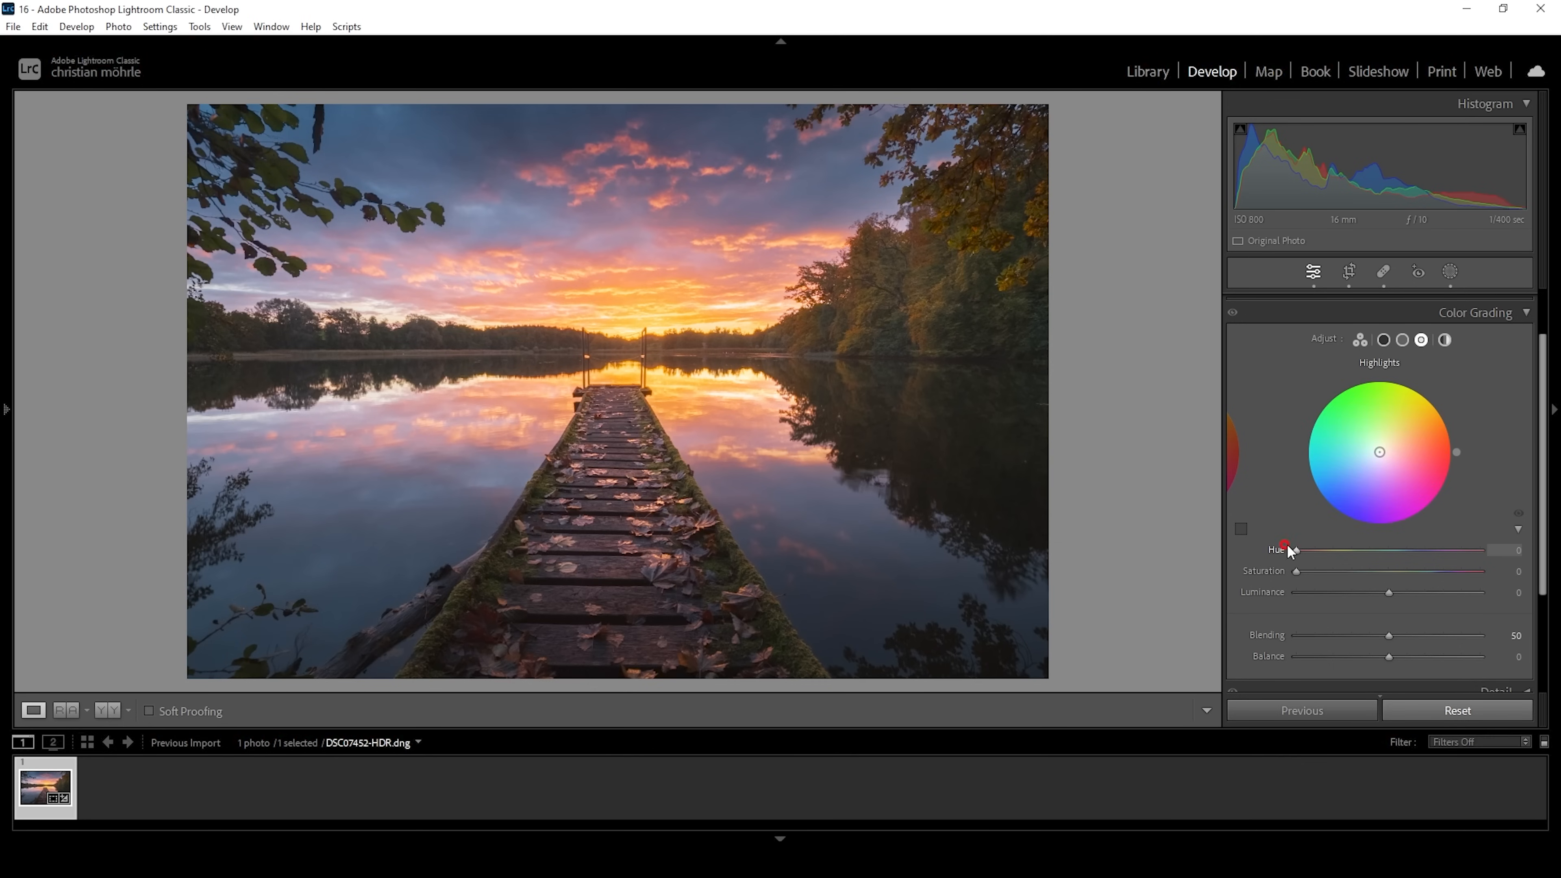
left_click_drag(1290, 549, 1312, 550)
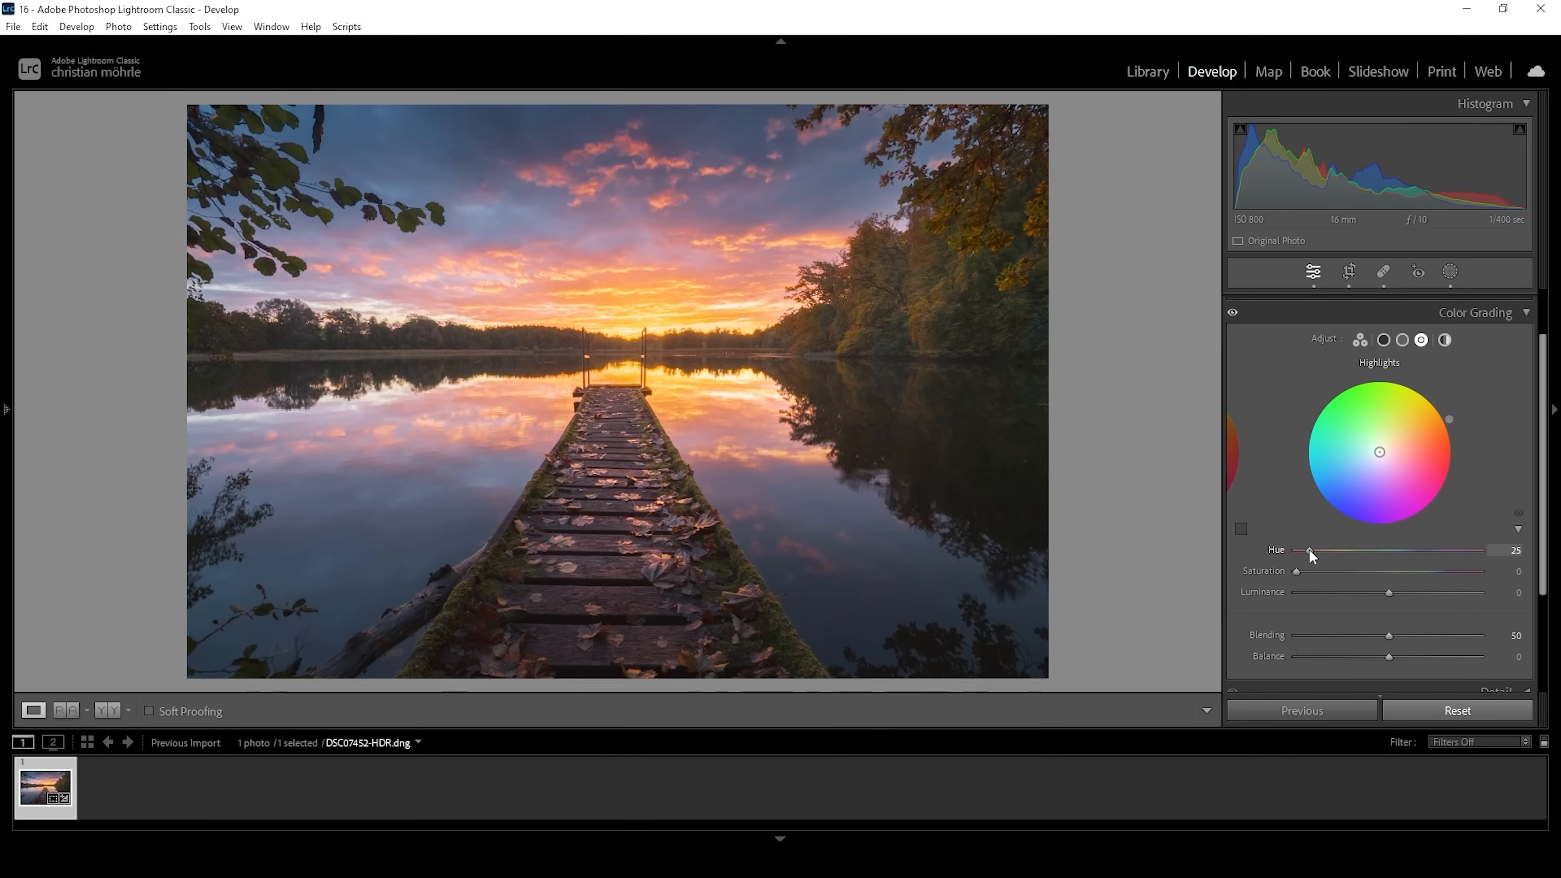
left_click_drag(1309, 549, 1312, 549)
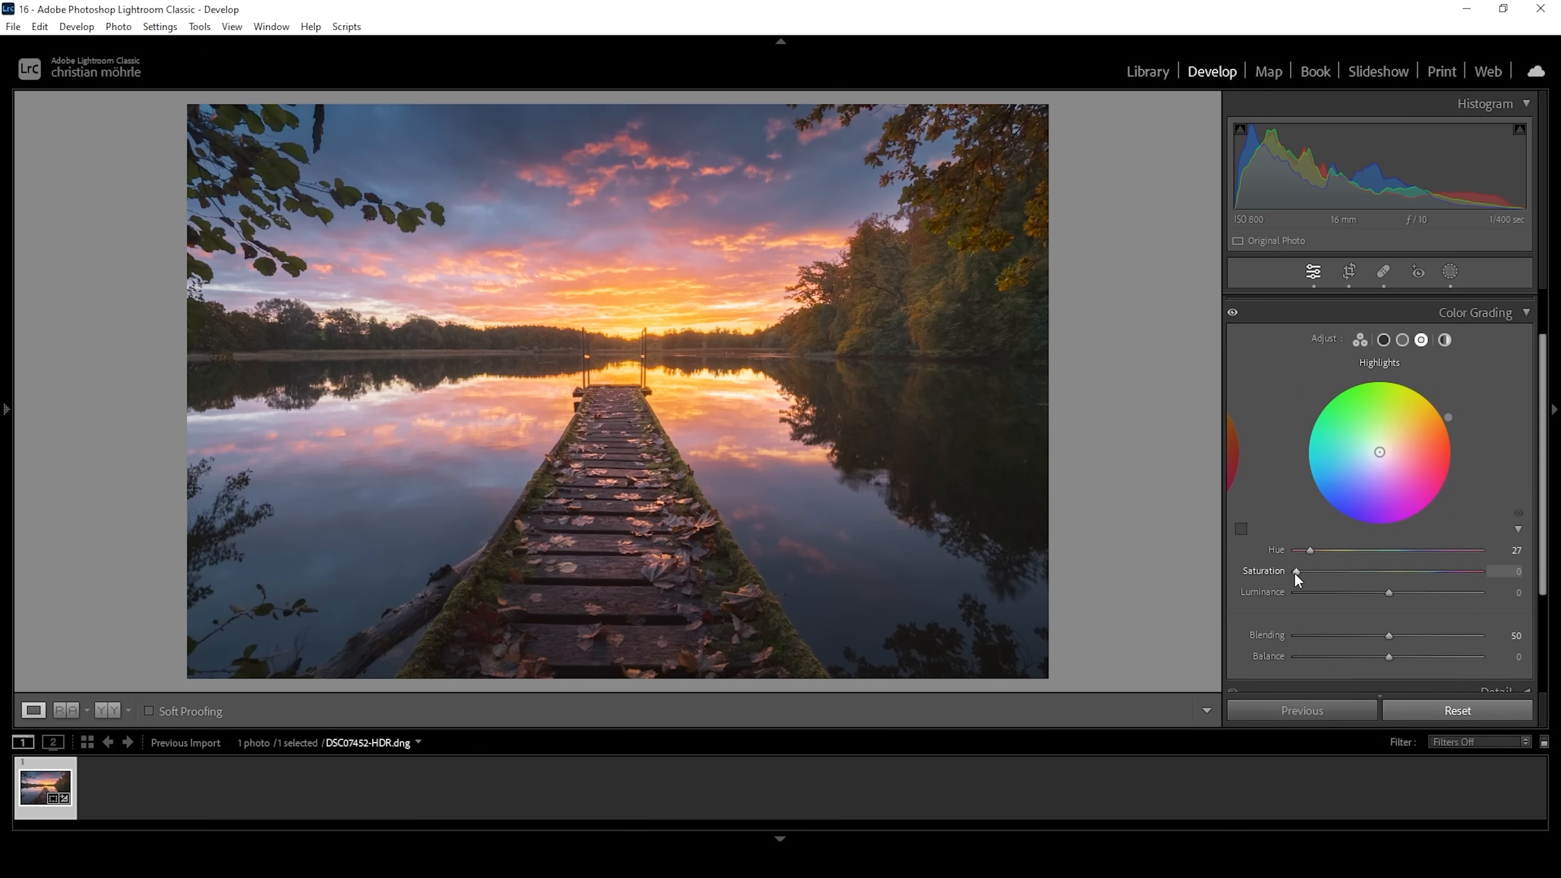
left_click_drag(1295, 571, 1347, 571)
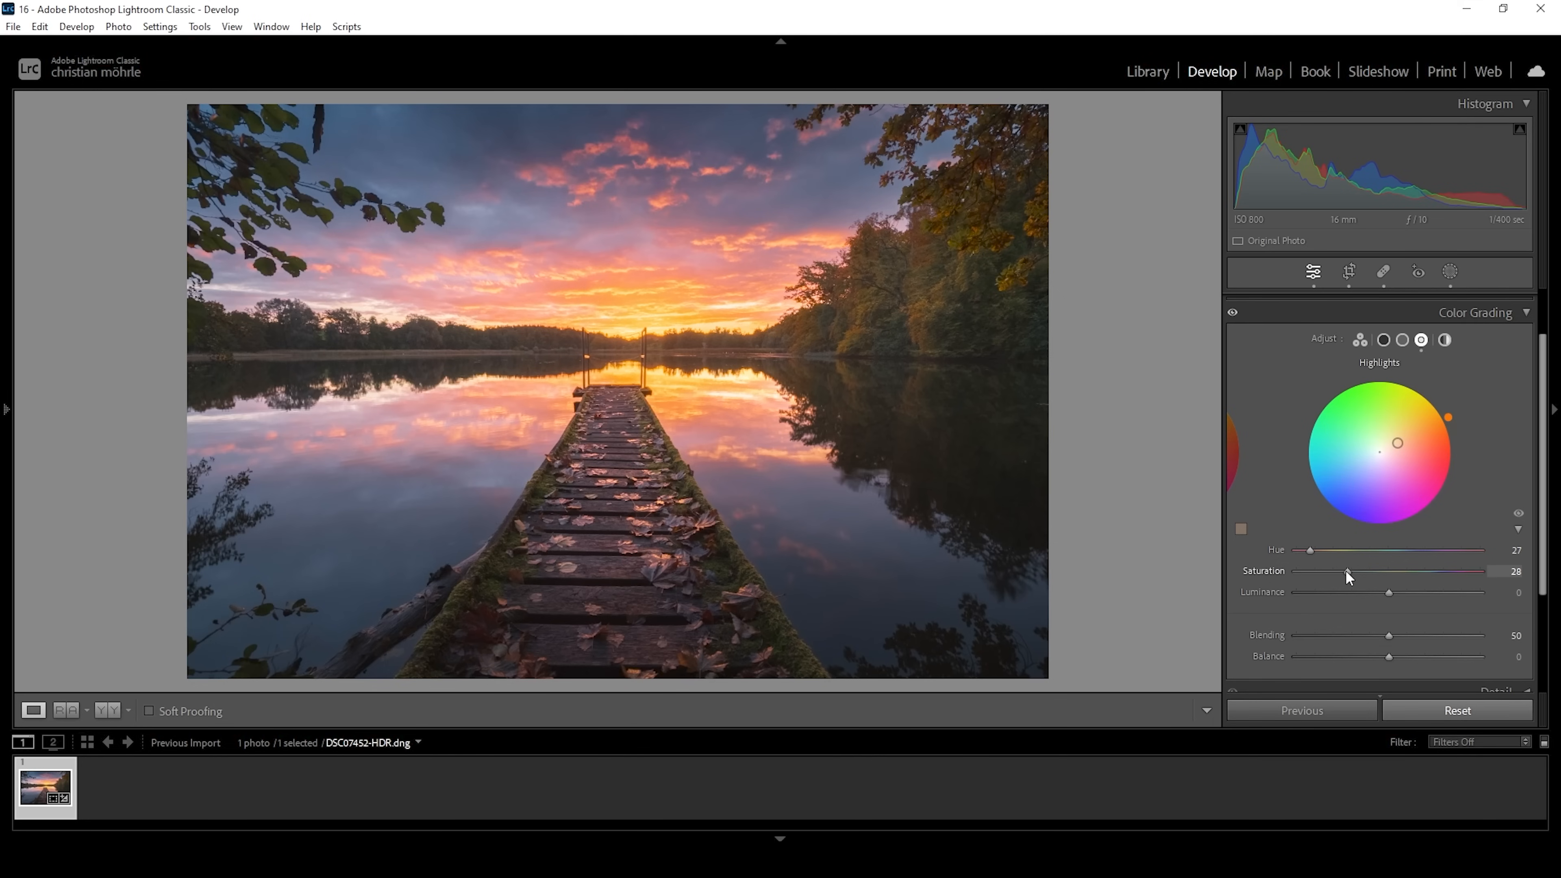
left_click_drag(1348, 570, 1343, 571)
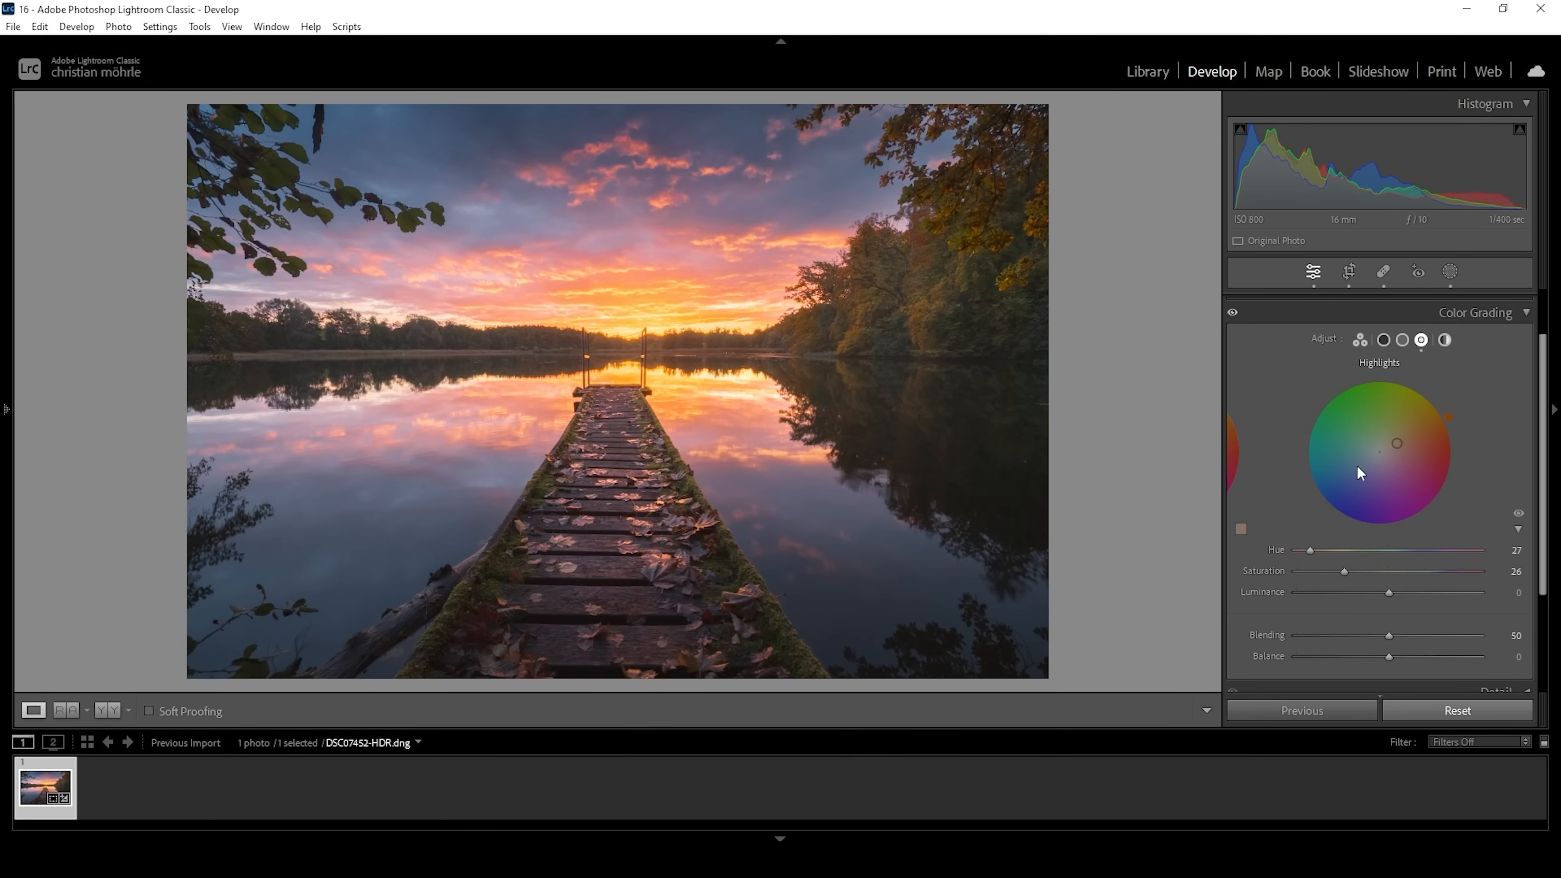
Grade the midtones cool blue: hue 216, saturation 7.
left_click(1402, 340)
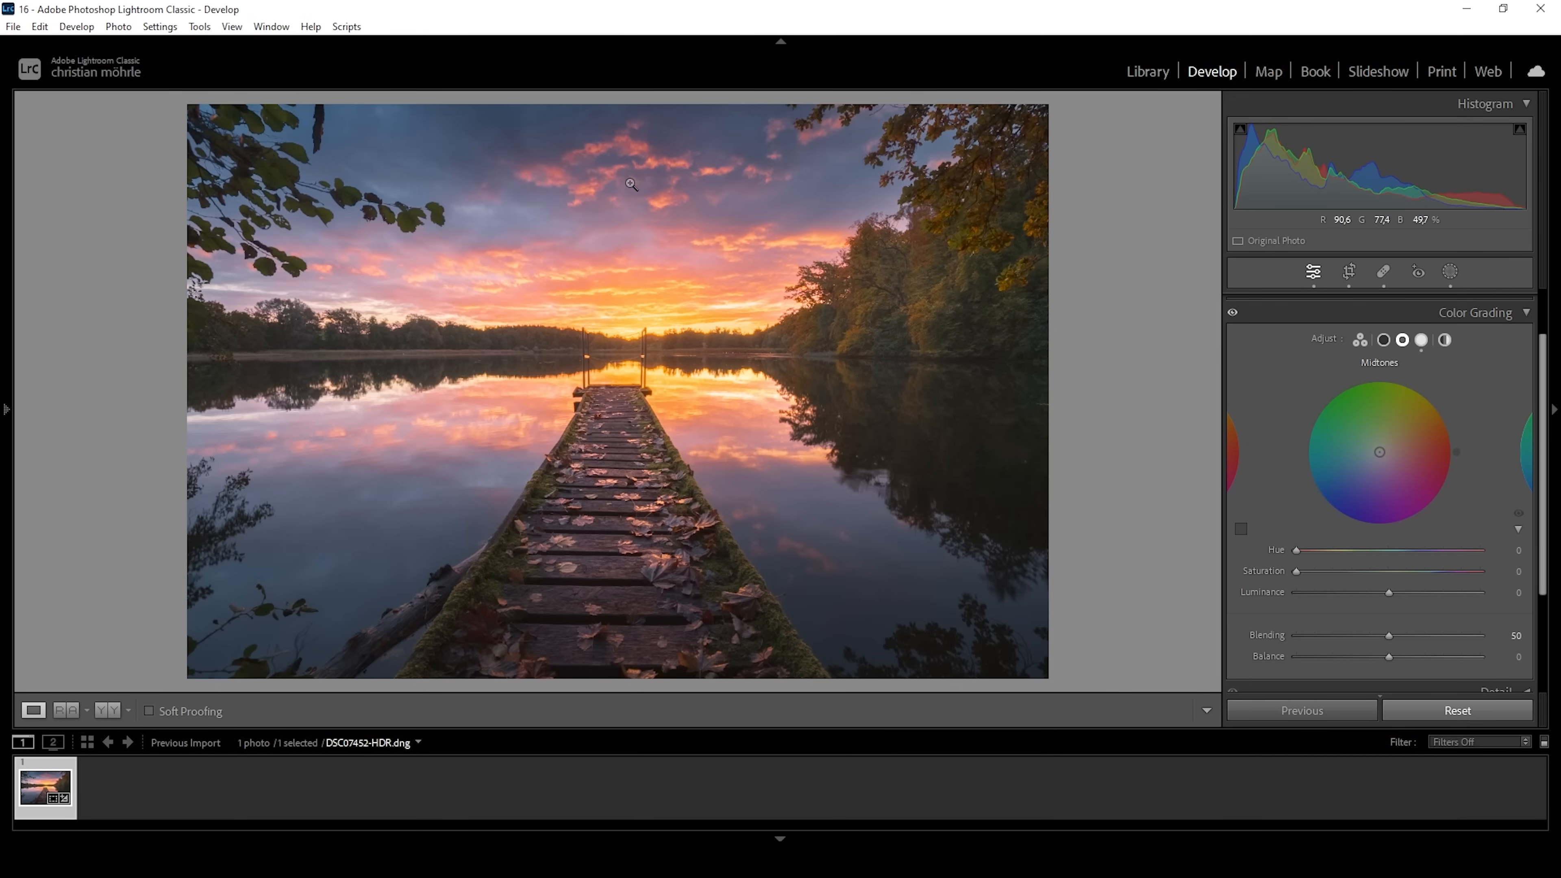
left_click_drag(1295, 550, 1404, 550)
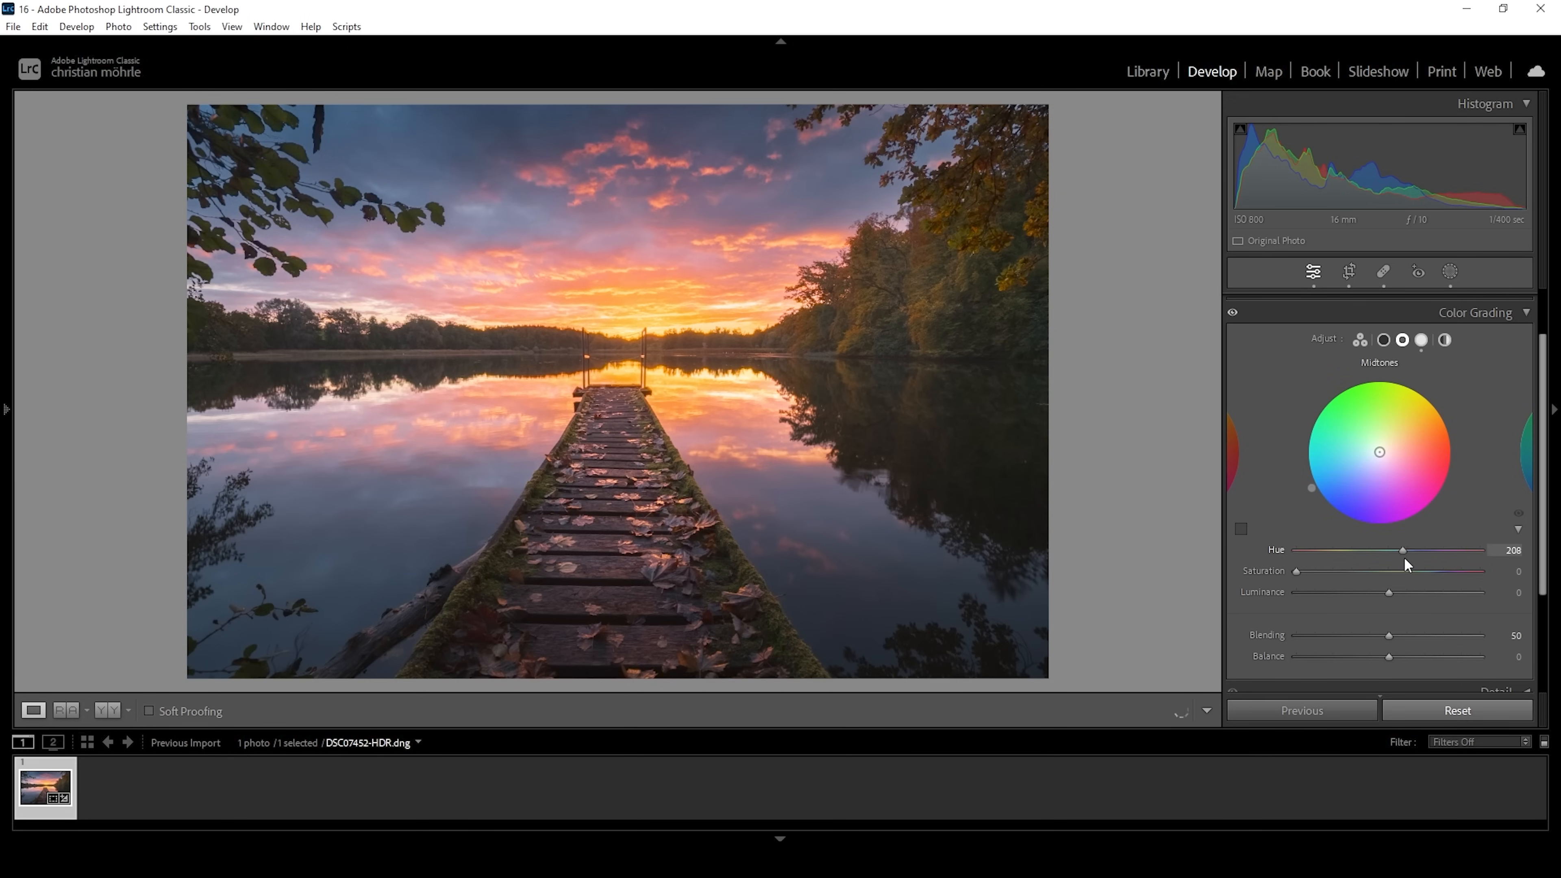
left_click_drag(1402, 550, 1438, 549)
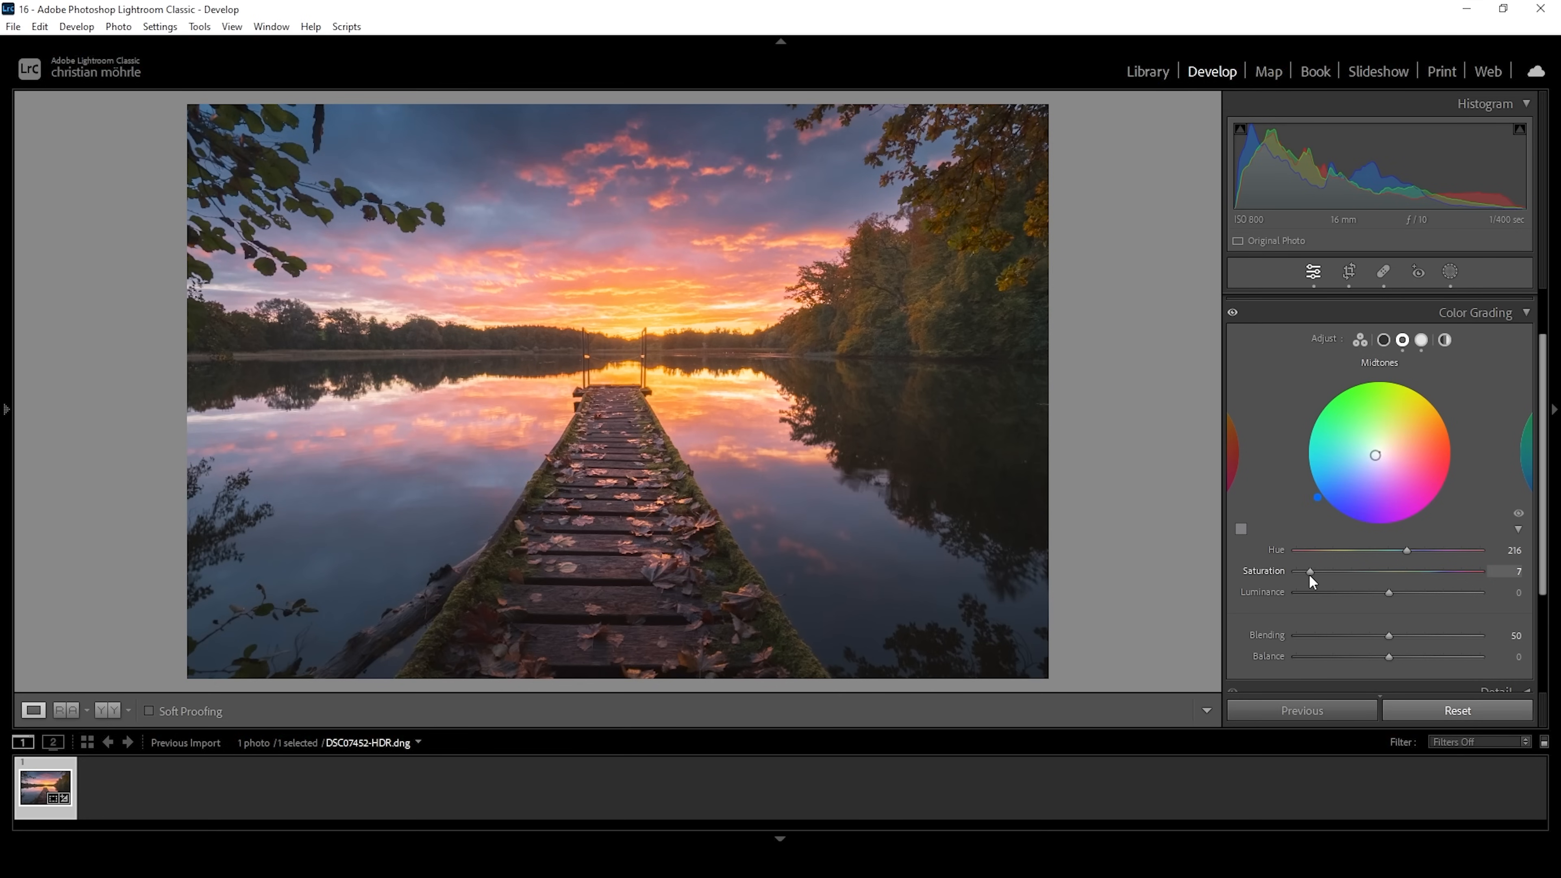
left_click_drag(1309, 571, 1316, 571)
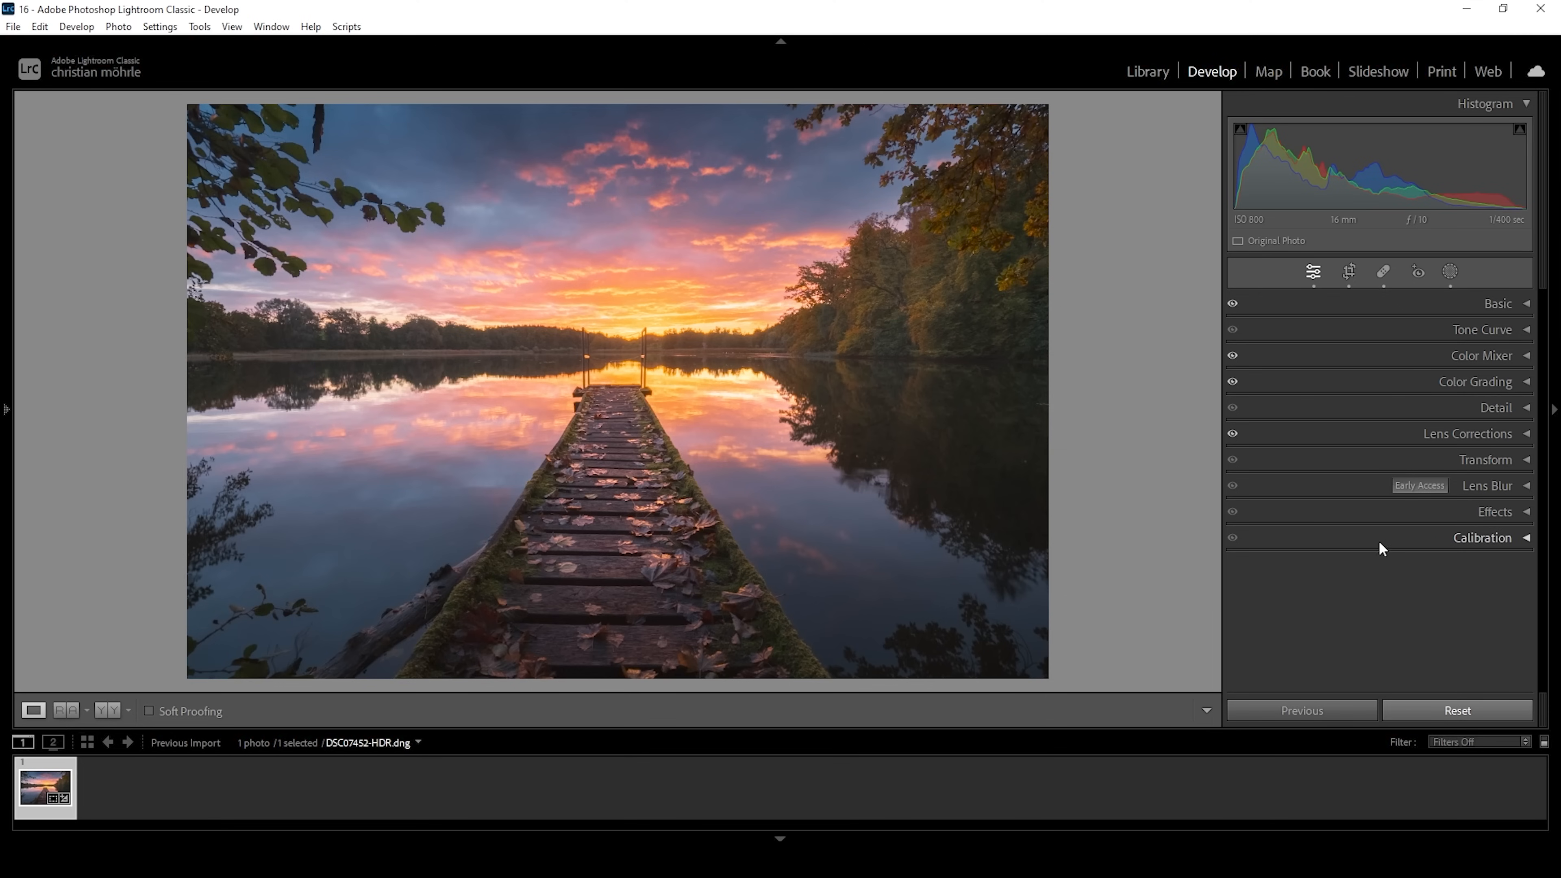
In Calibration, set Blue Primary hue -8 and saturation +10.
left_click(1483, 537)
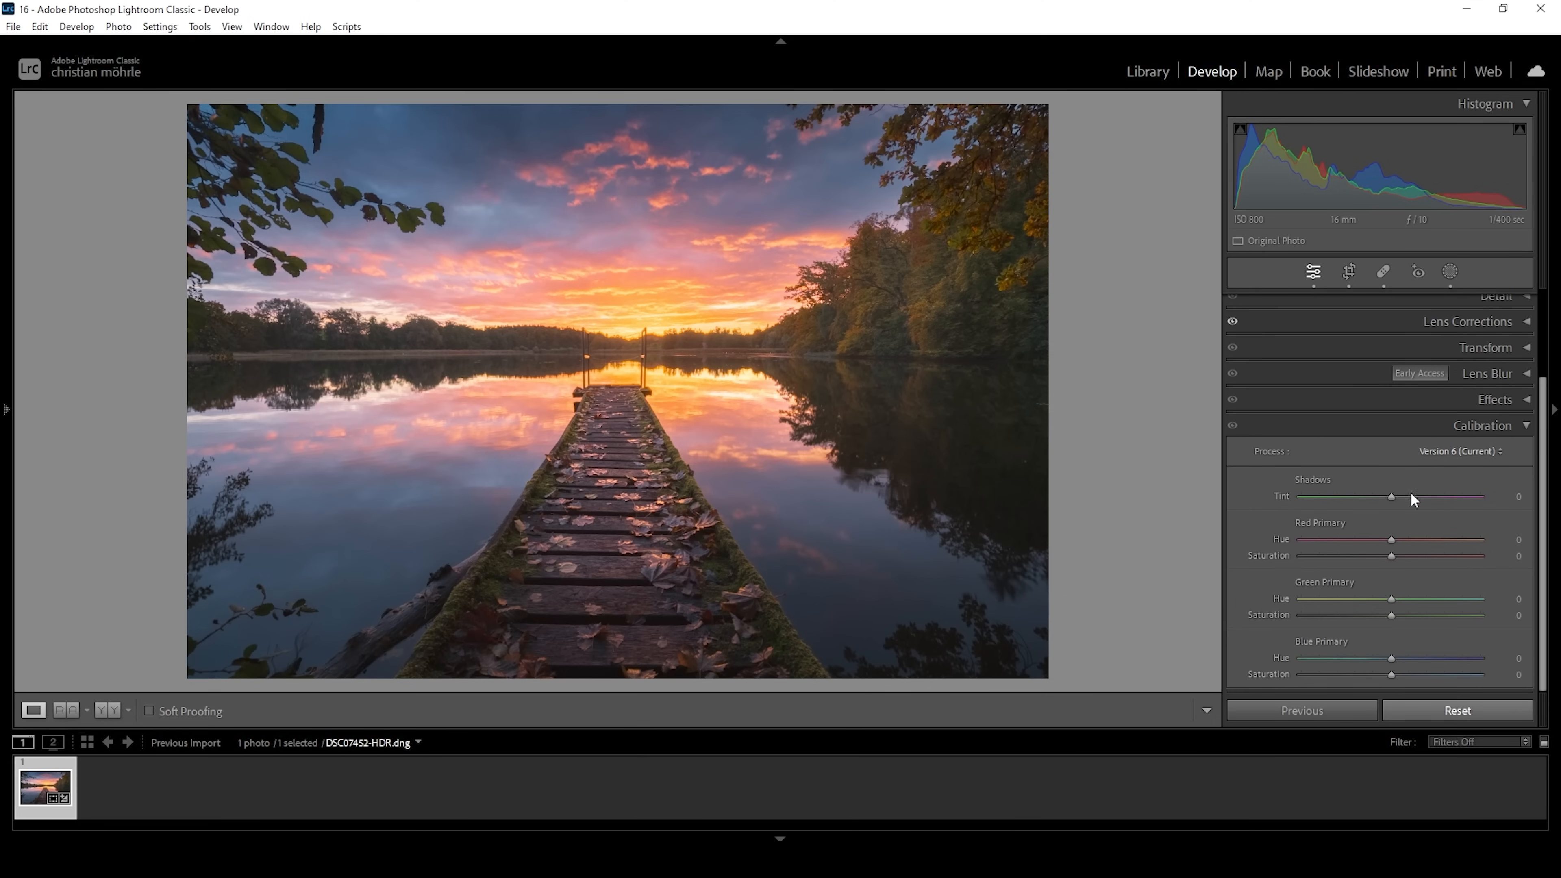
left_click_drag(1392, 657, 1384, 657)
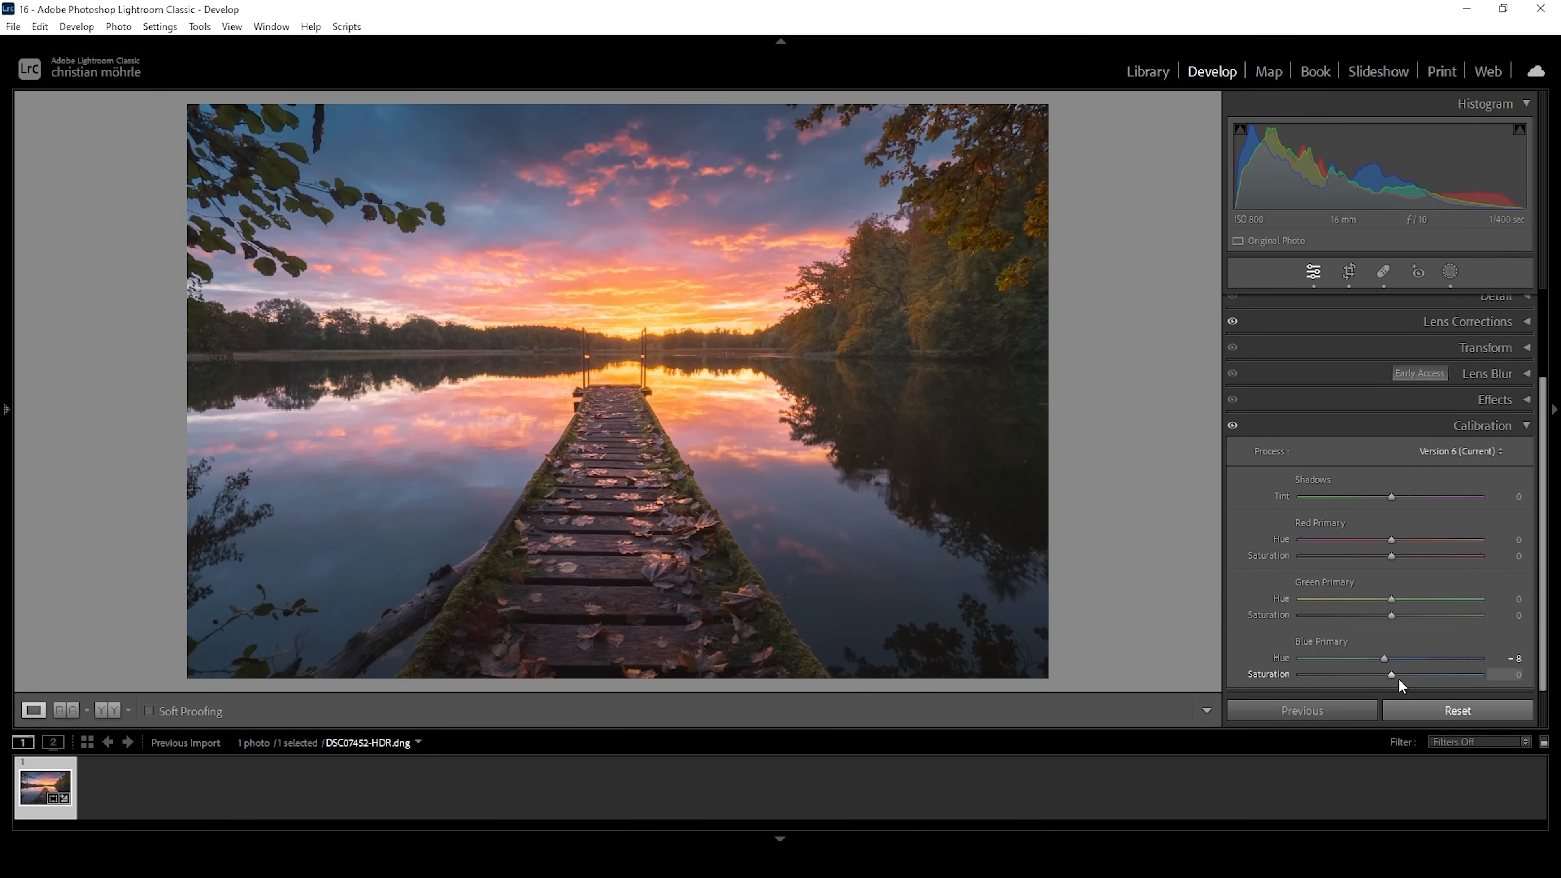
left_click_drag(1391, 674, 1408, 674)
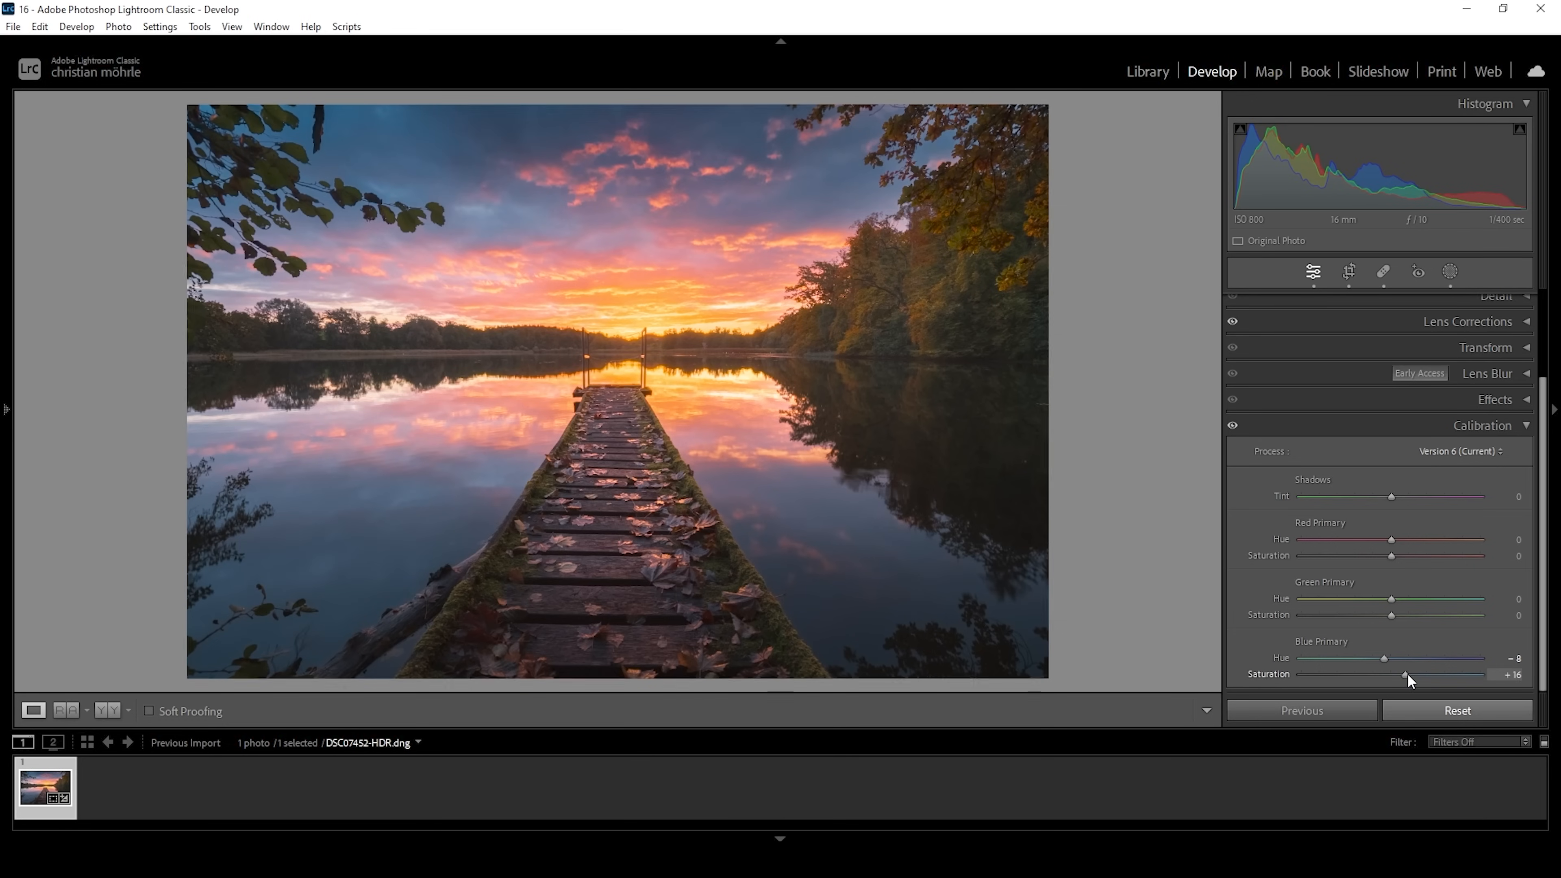
left_click_drag(1407, 674, 1394, 674)
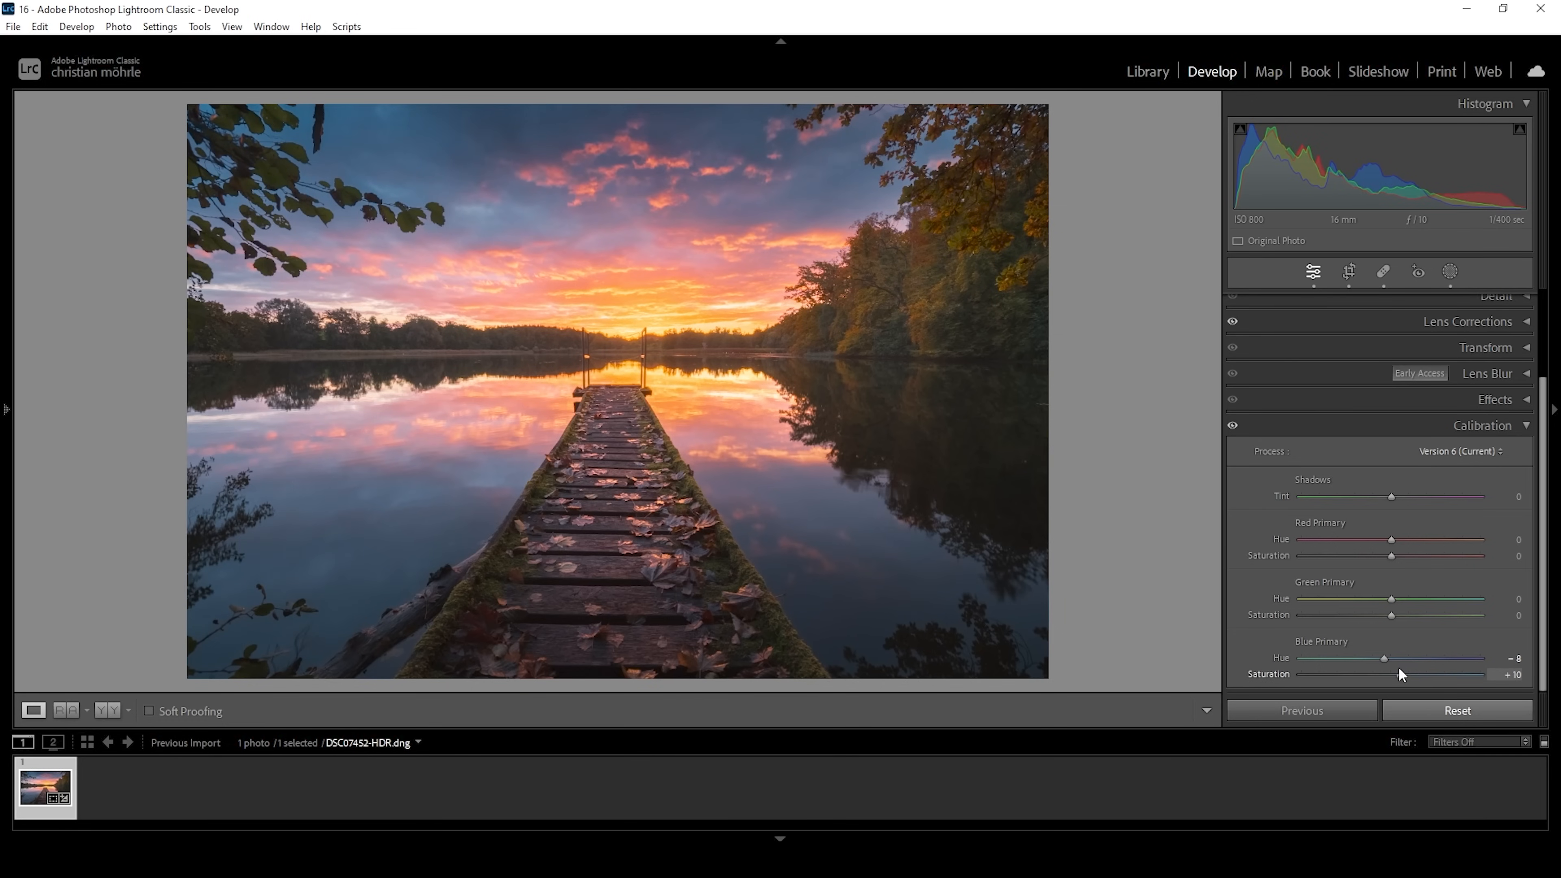
left_click(1483, 424)
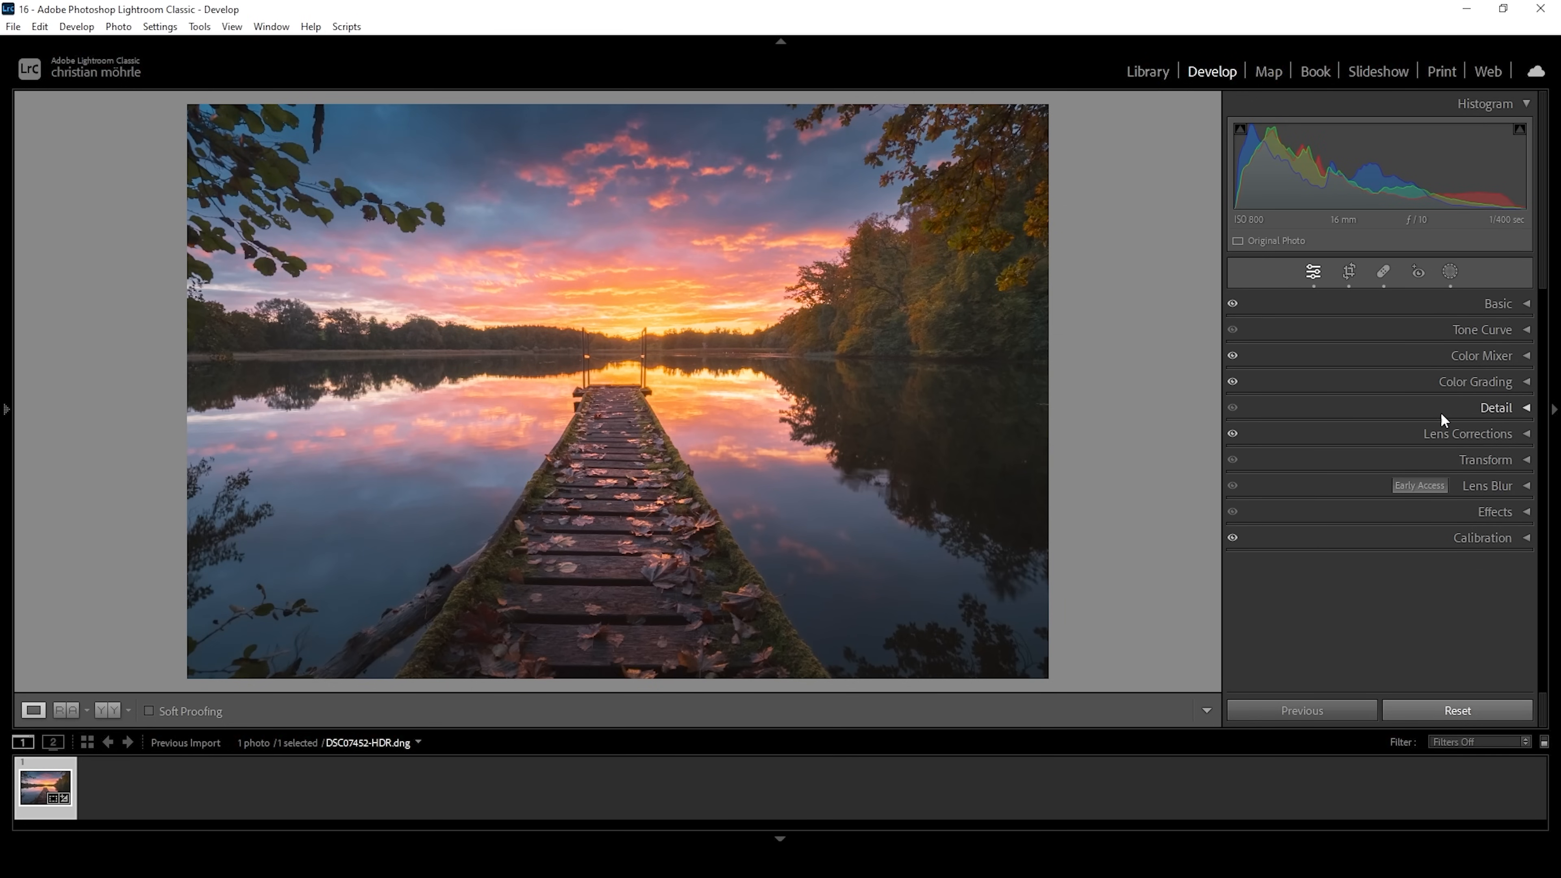
In the Detail panel set Sharpening Amount 99, Radius 0.5, Detail 100 and Masking 70.
left_click(1494, 407)
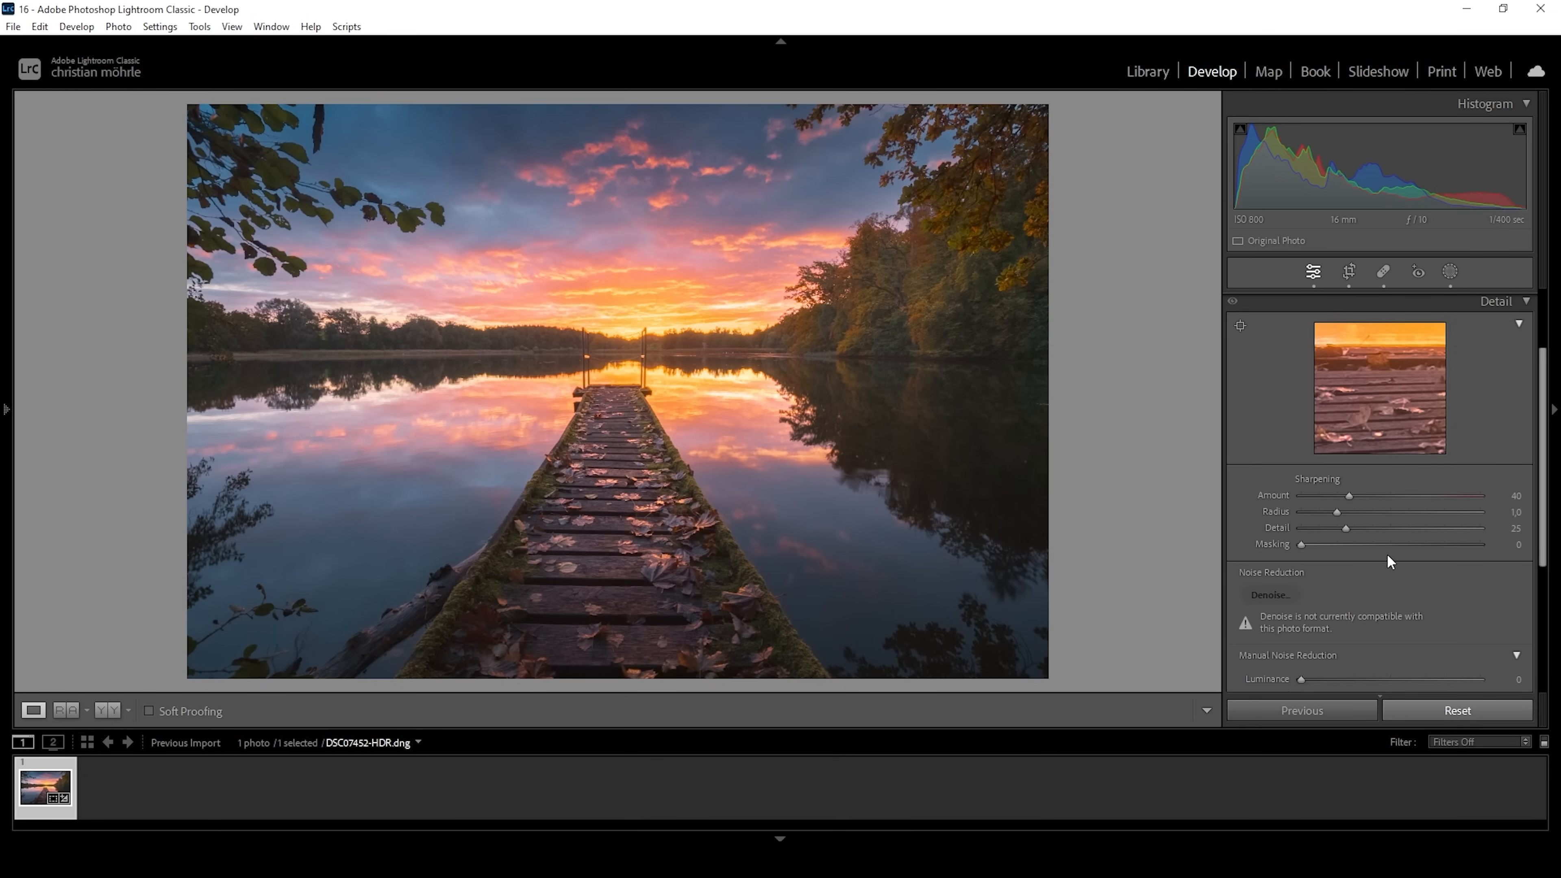
left_click_drag(1367, 511, 1347, 510)
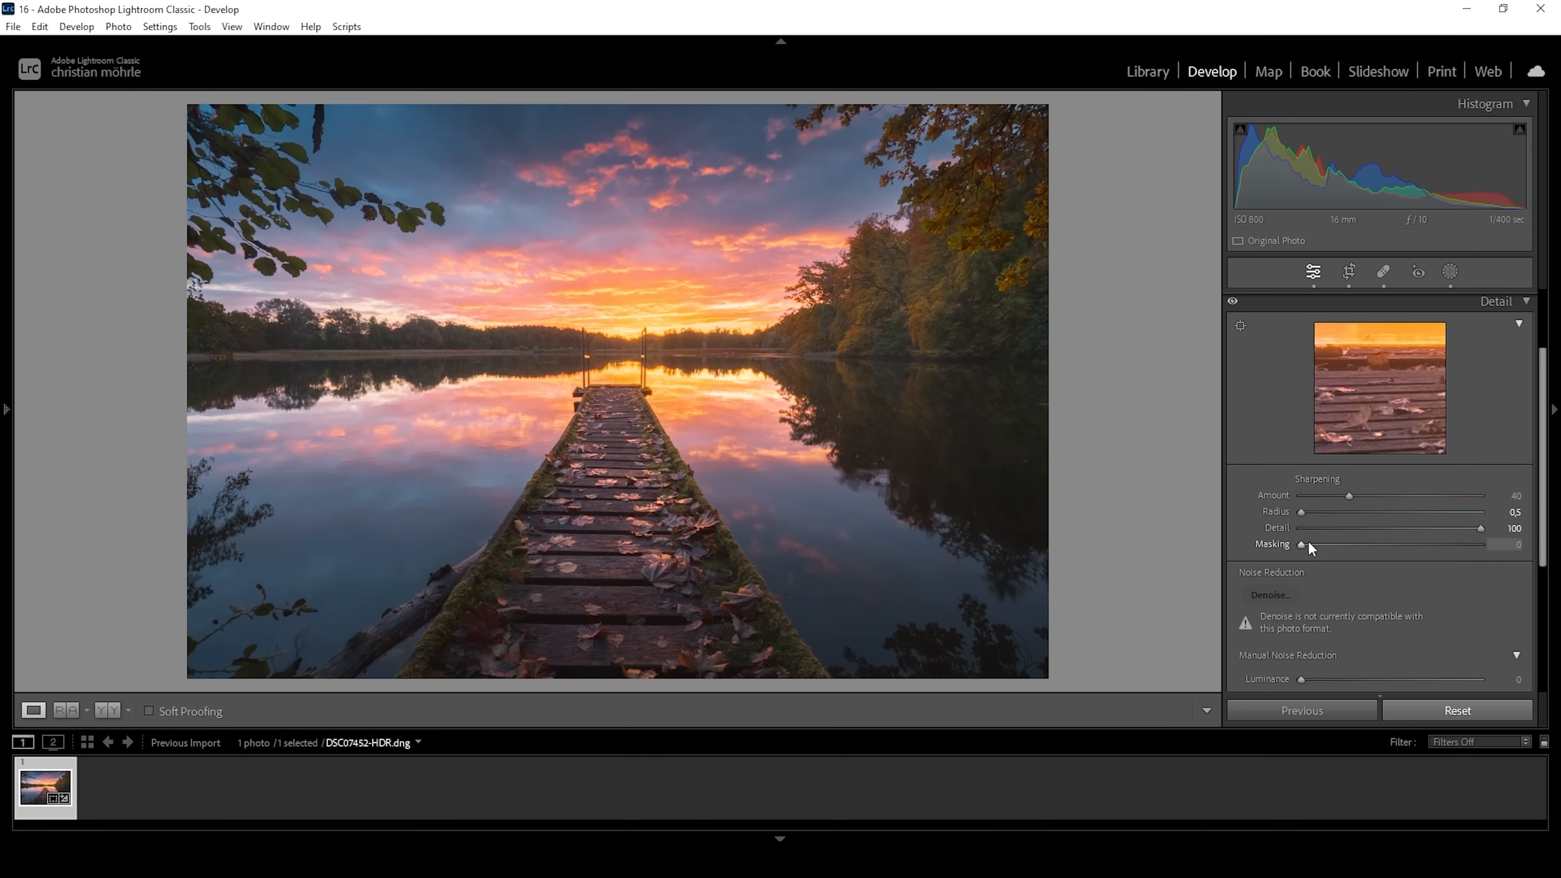
left_click_drag(1301, 545, 1379, 545)
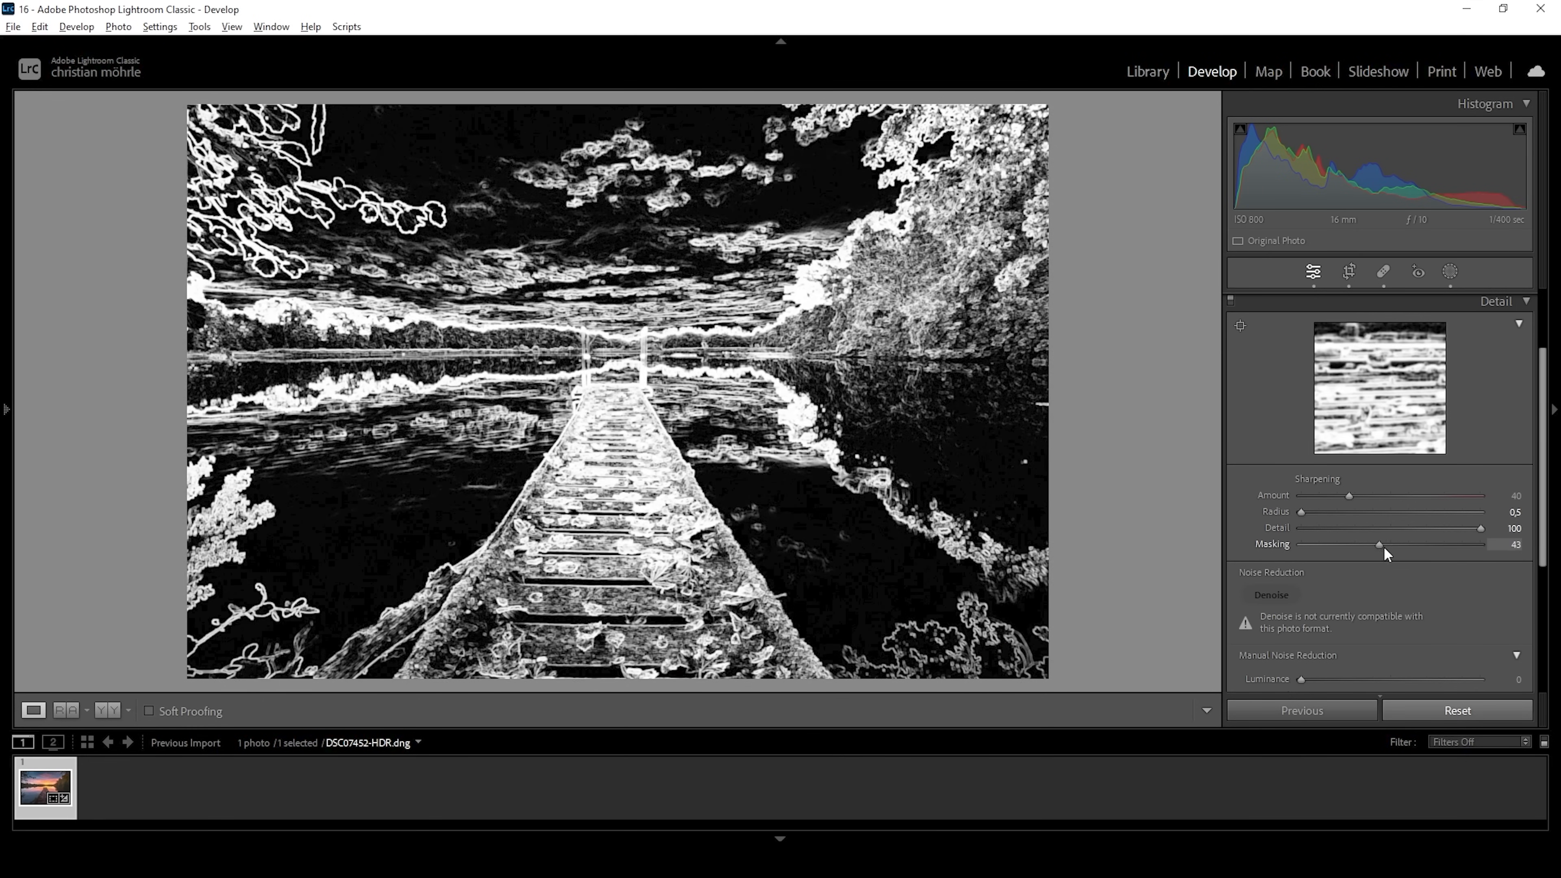
left_click_drag(1380, 544, 1425, 545)
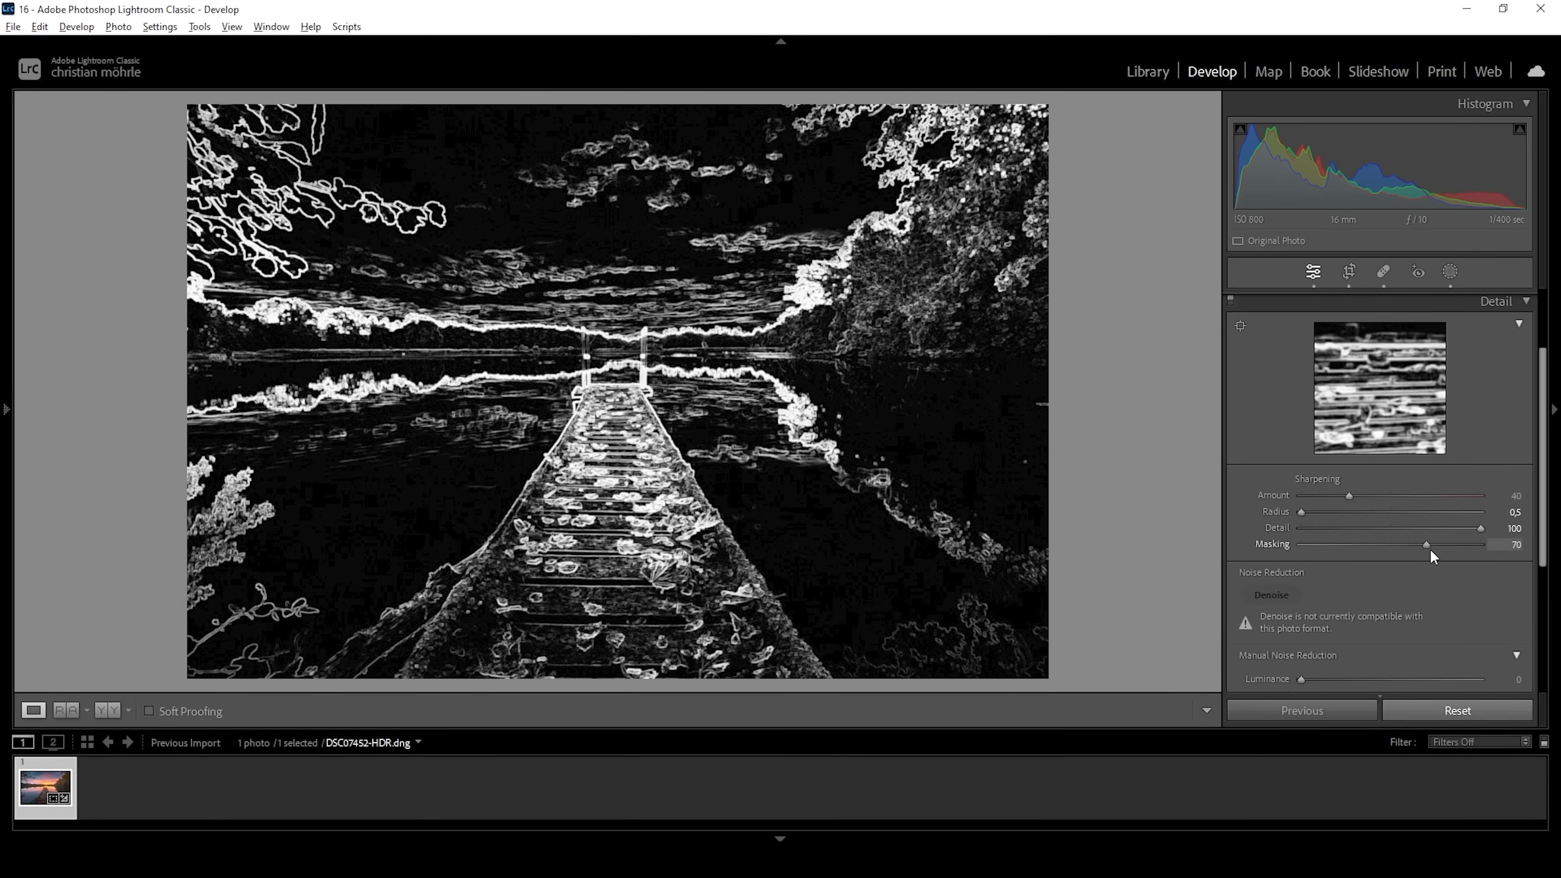
left_click_drag(1352, 496, 1417, 496)
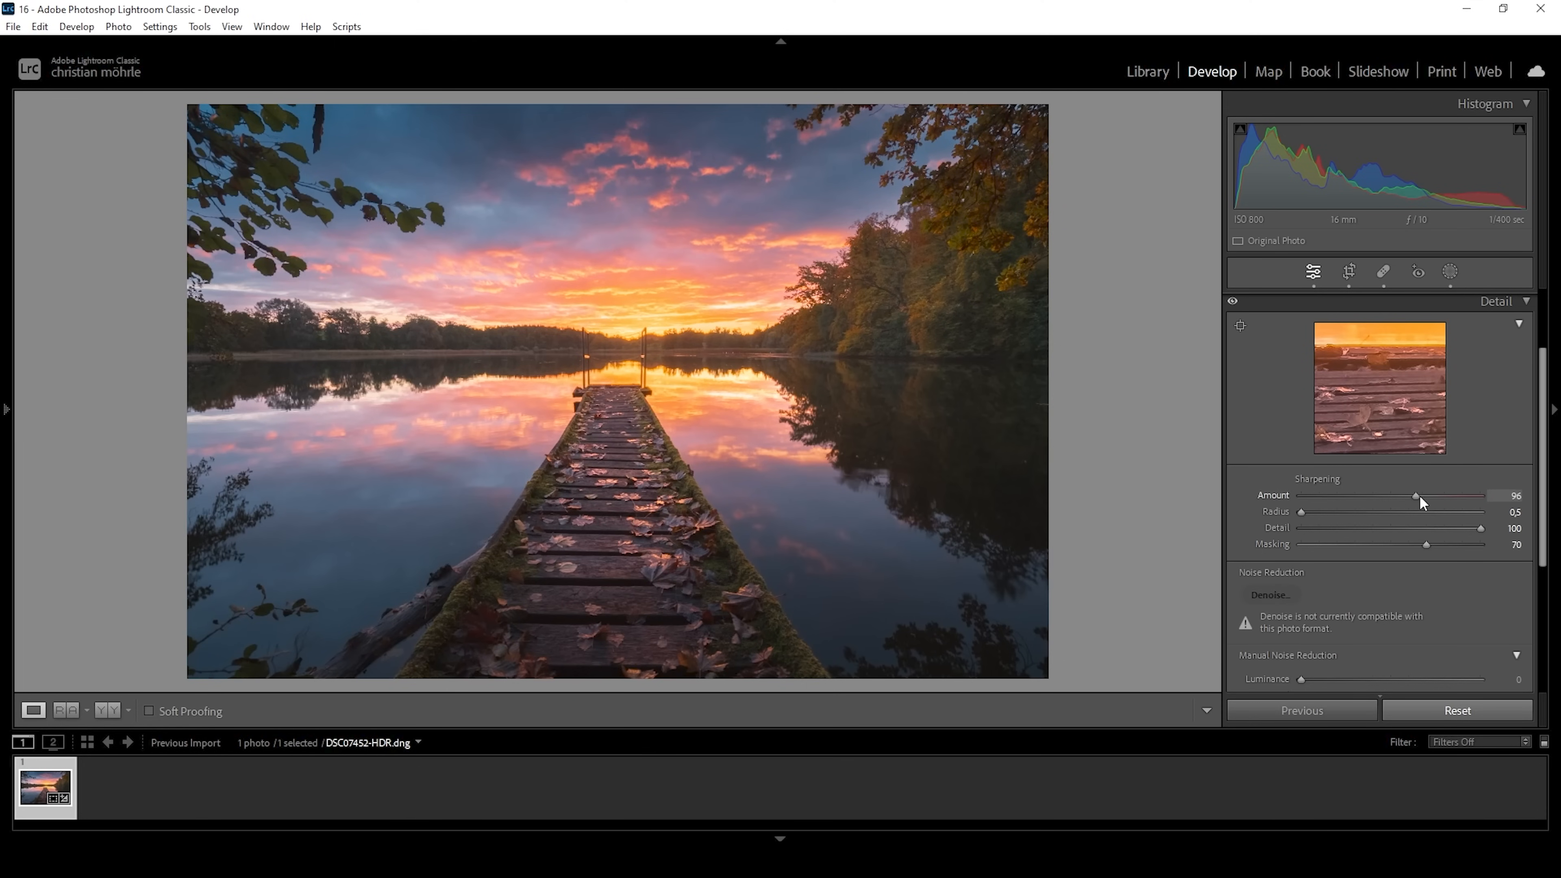
left_click_drag(1414, 496, 1421, 496)
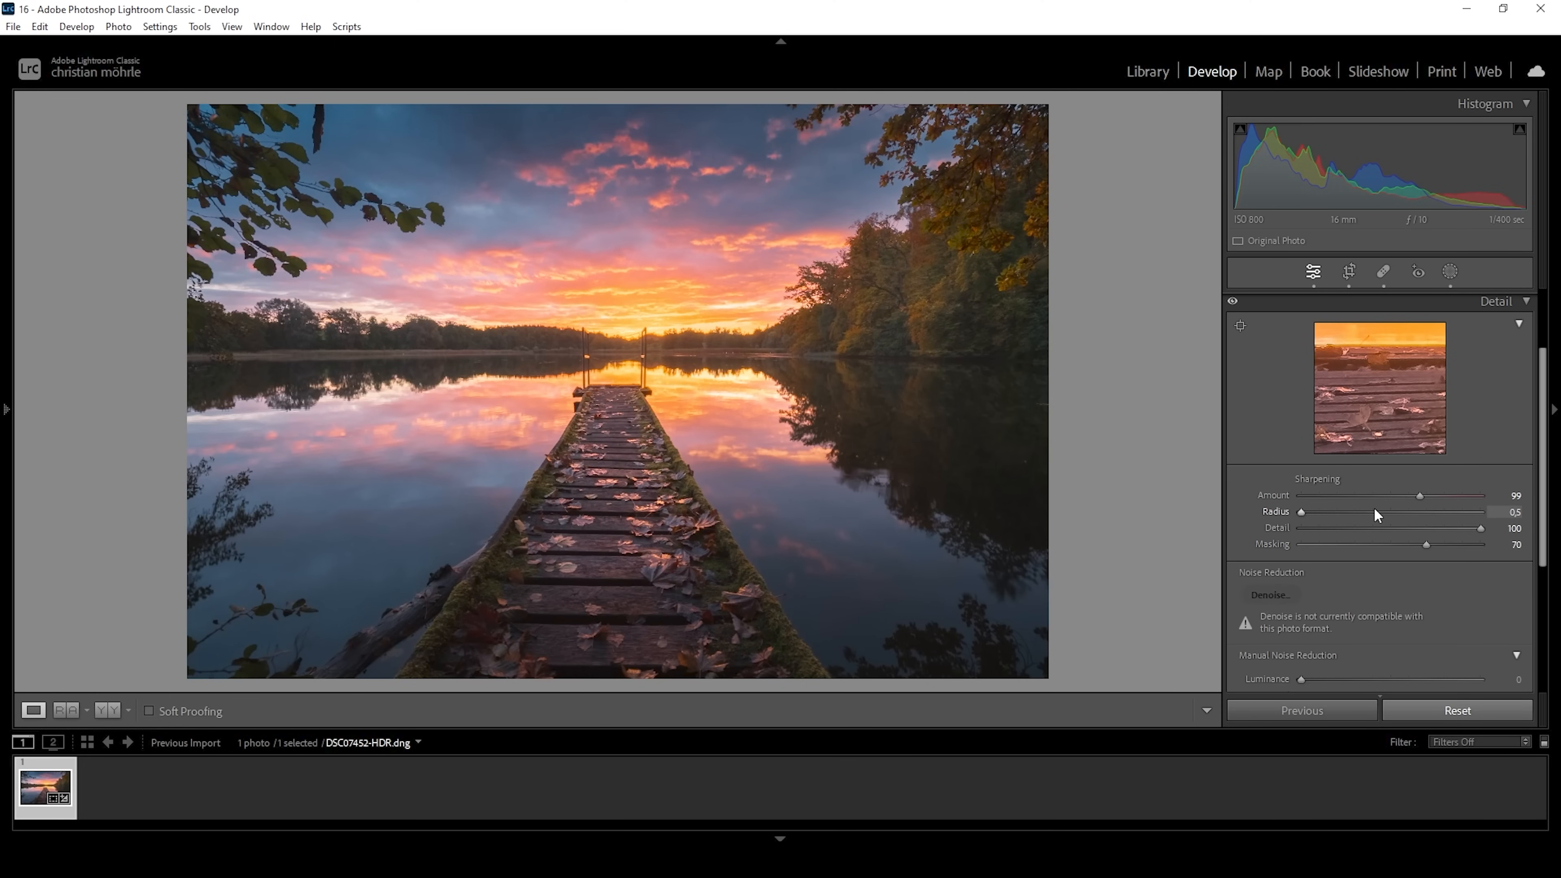